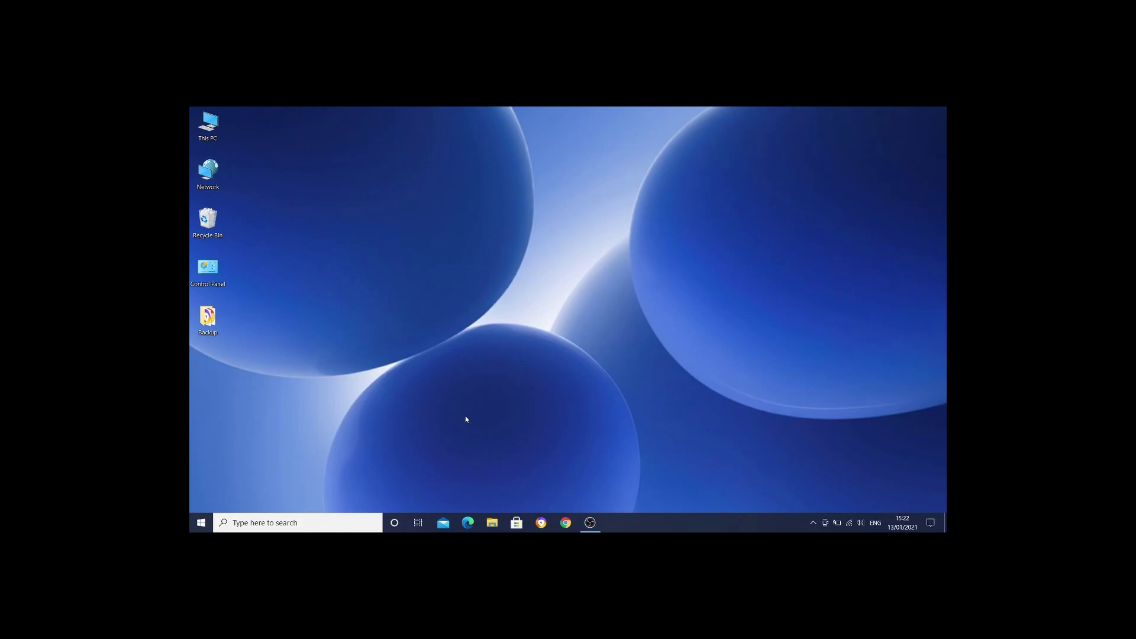
mouse_move(529, 461)
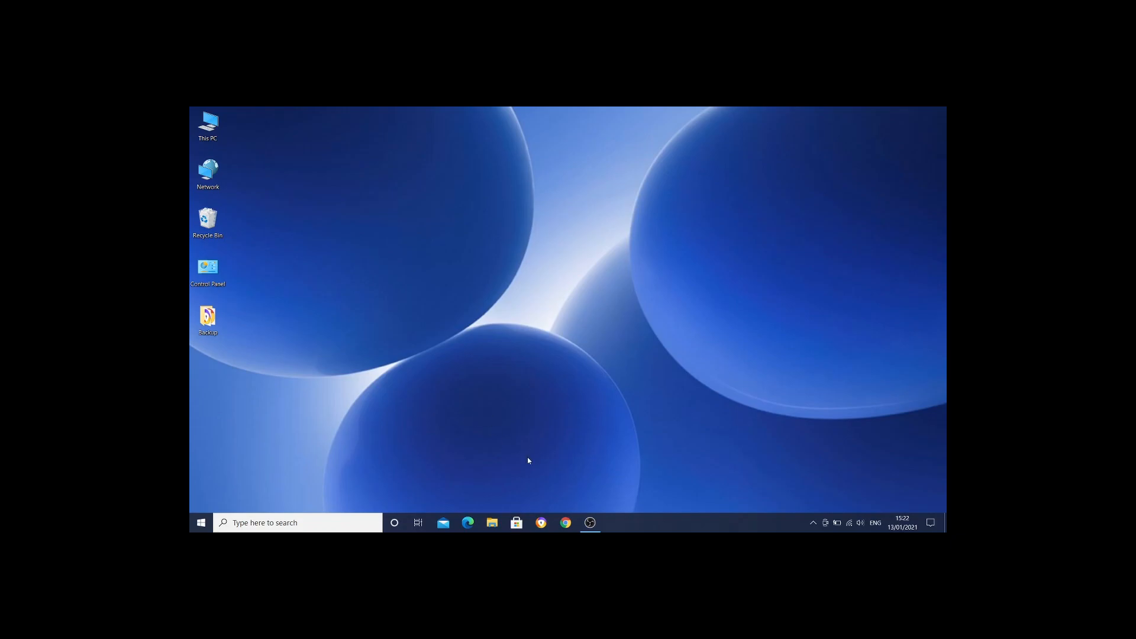
mouse_move(545, 461)
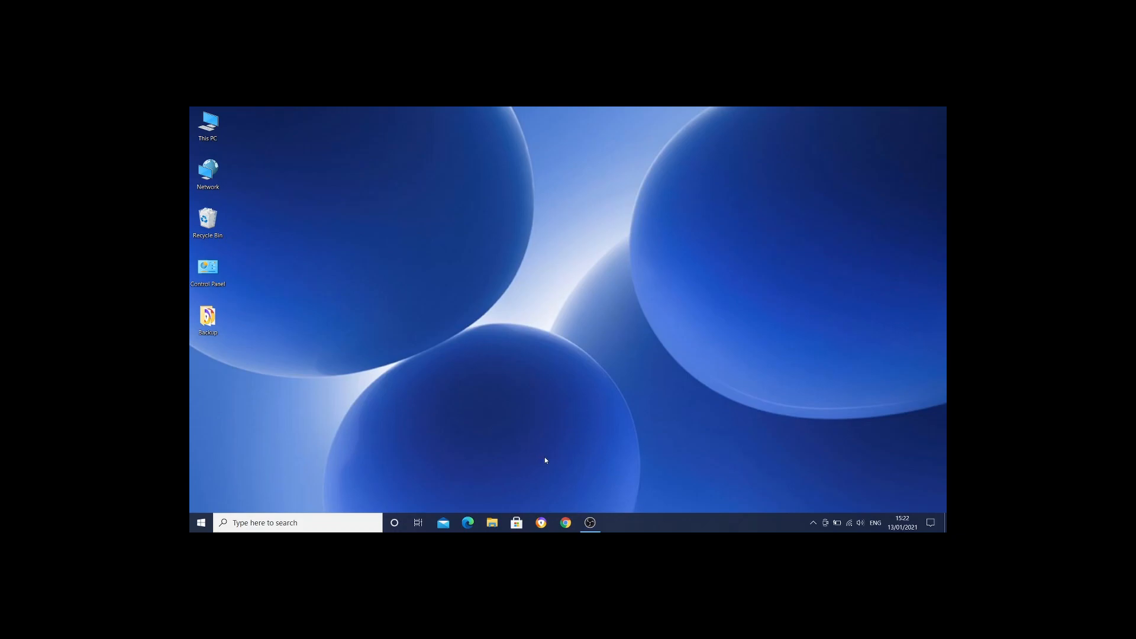
mouse_move(555, 459)
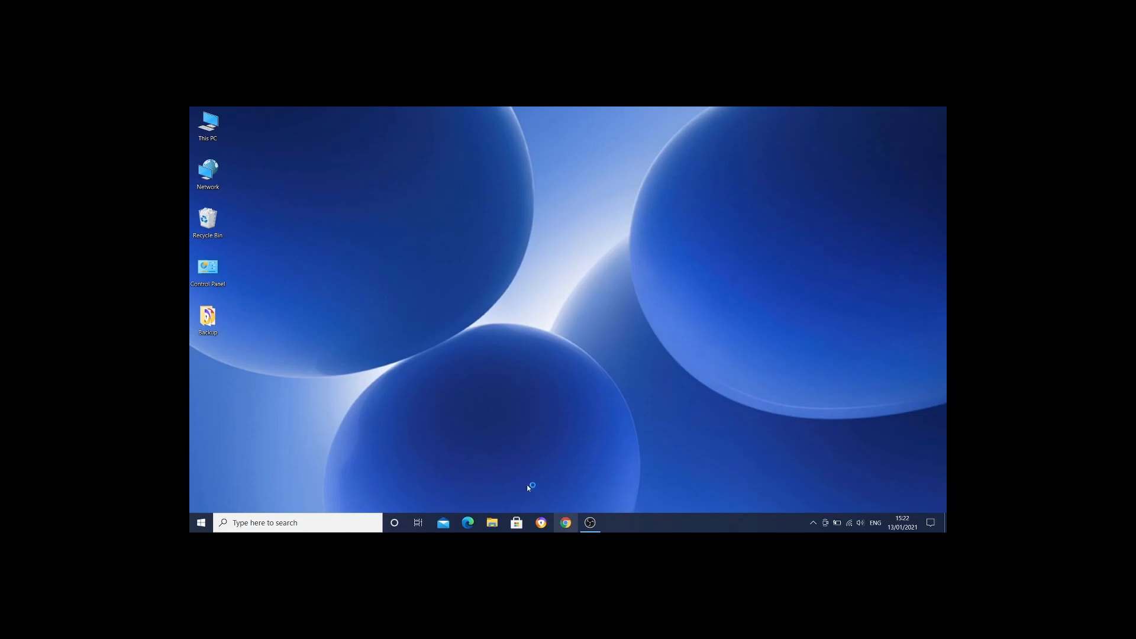
Launch Google Chrome from the taskbar to a new Google tab page.
left_click(565, 523)
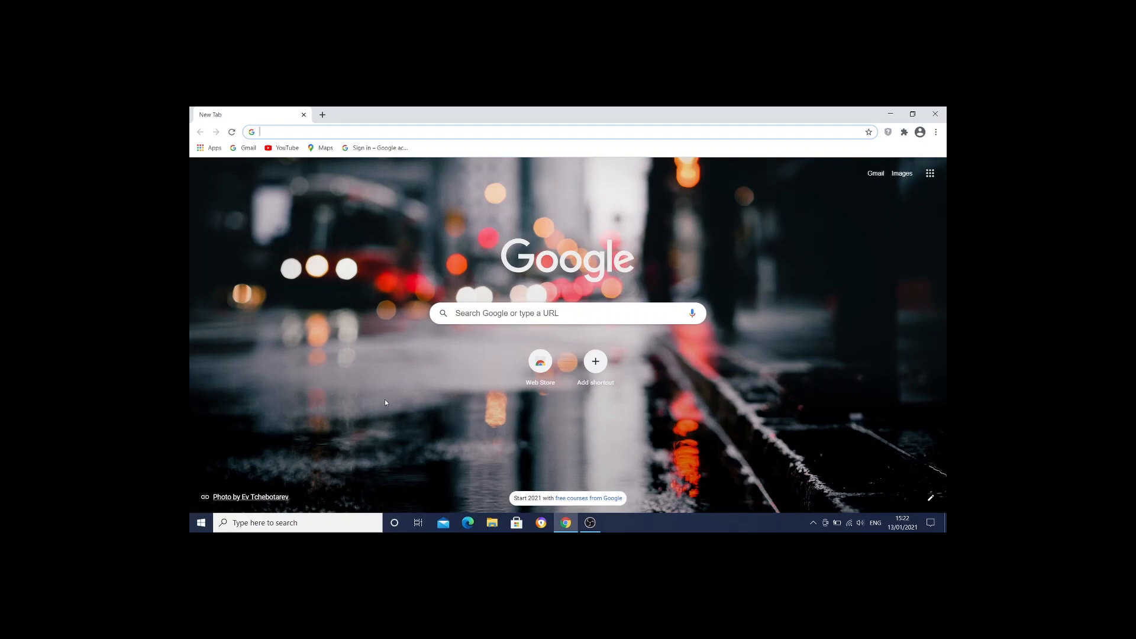
mouse_move(382, 401)
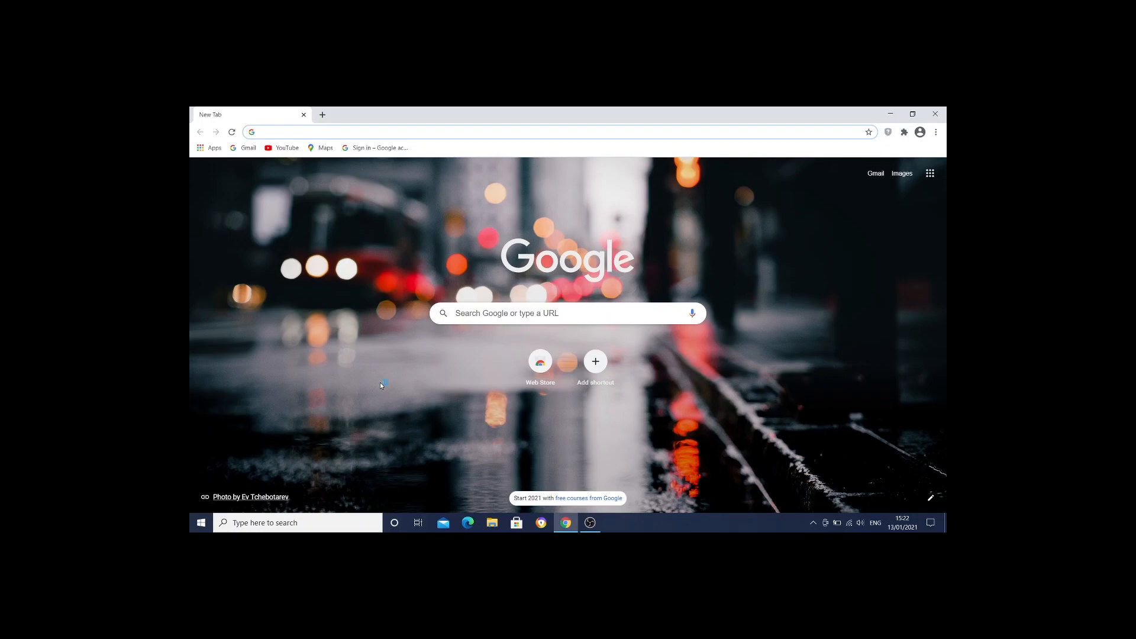
Go to python.org and show the Downloads menu offering Python 3.9.1 for Windows.
type("p")
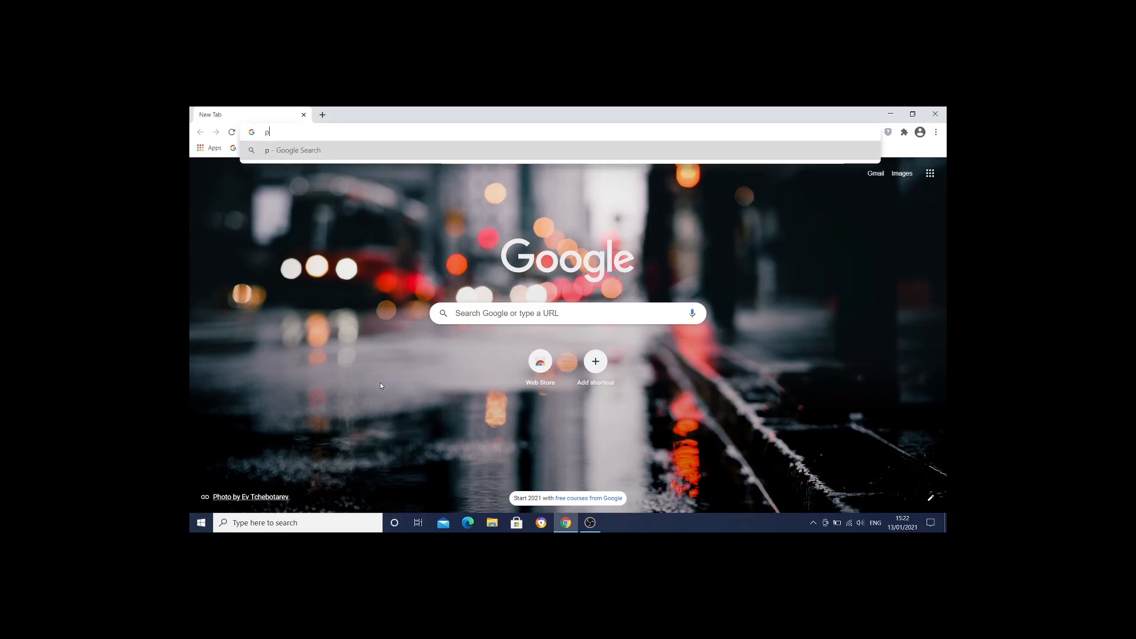
type("ython.org")
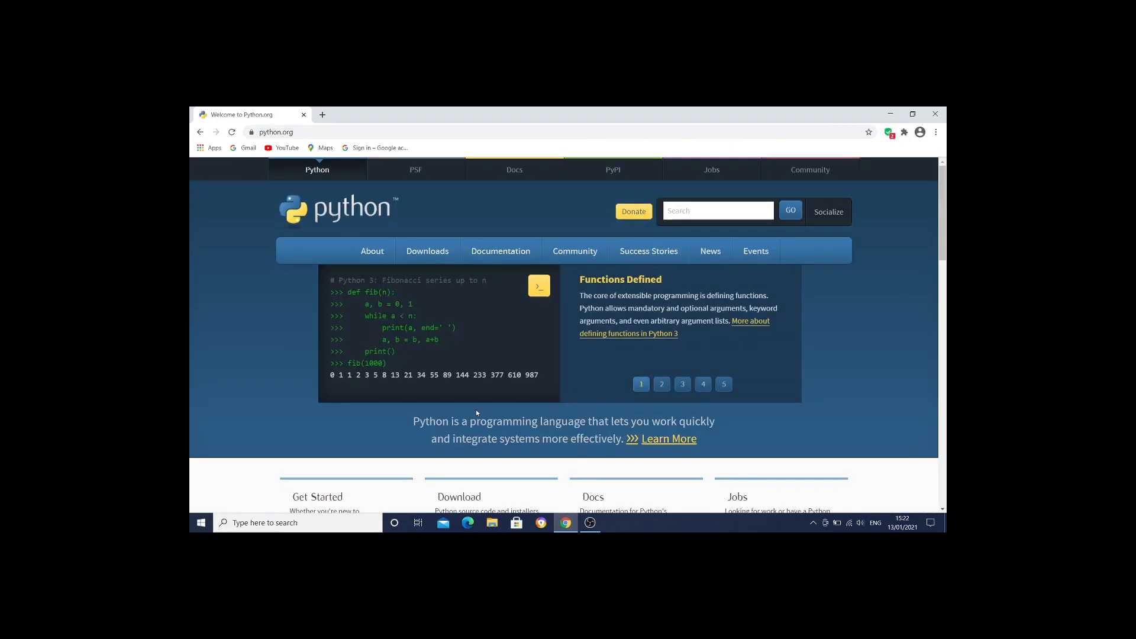
left_click(427, 250)
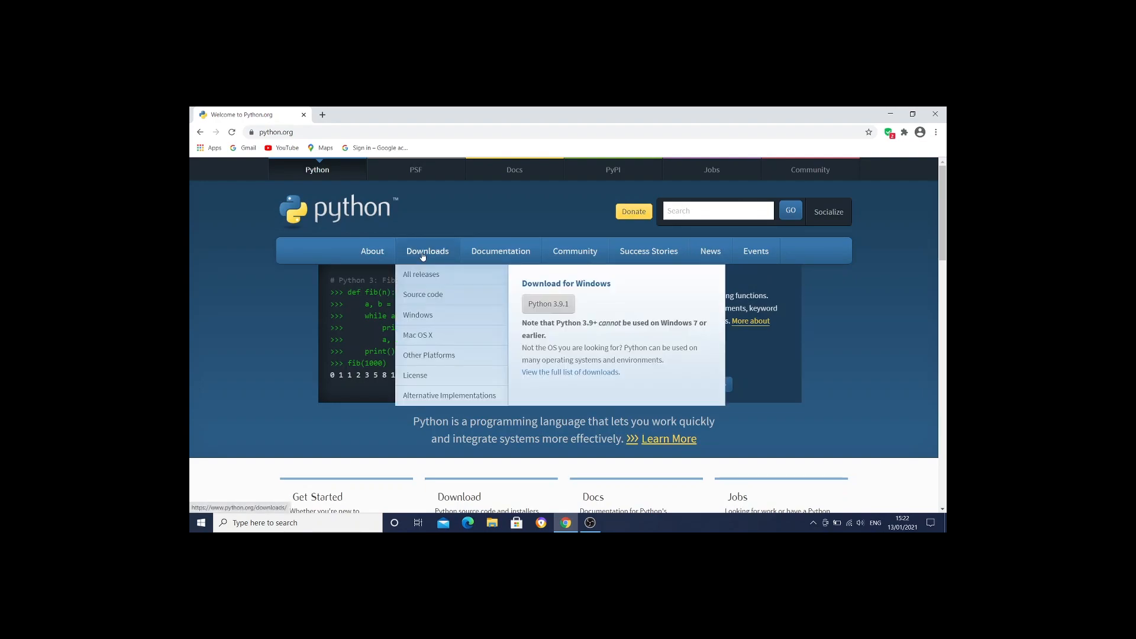
mouse_move(418, 314)
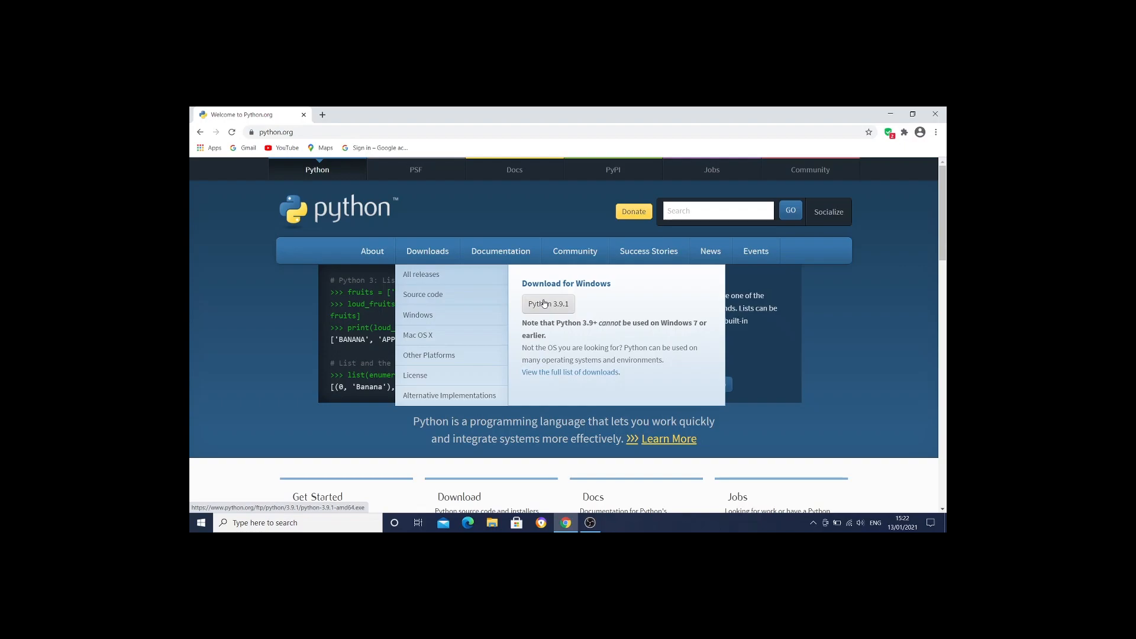
mouse_move(547, 309)
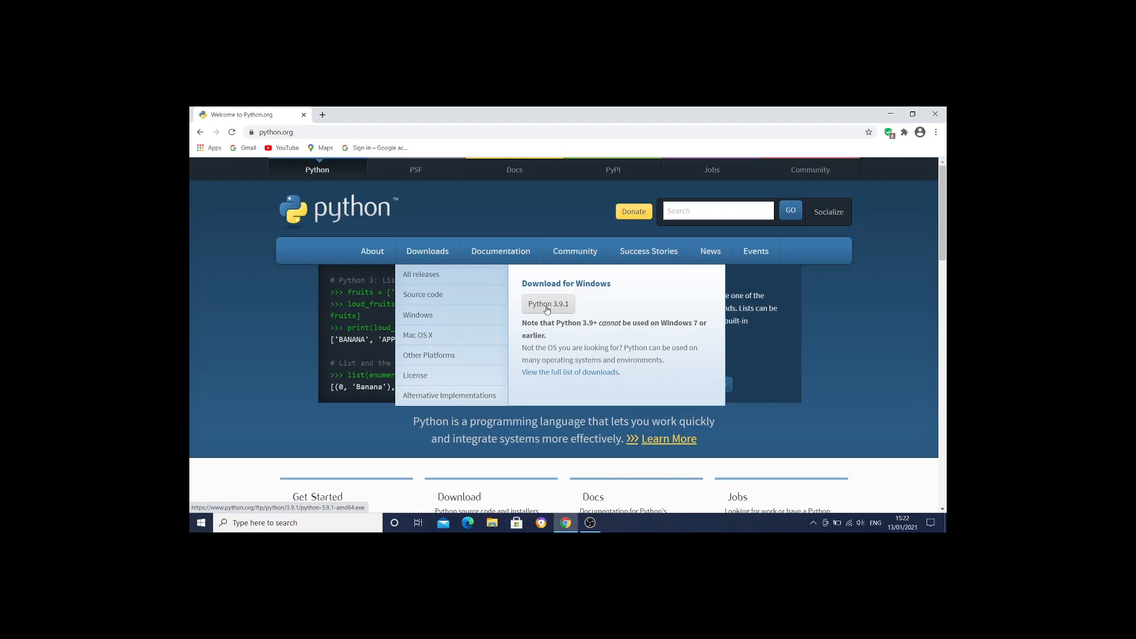
Download python-3.9.1-amd64.exe and run it from the download bar's menu.
left_click(547, 304)
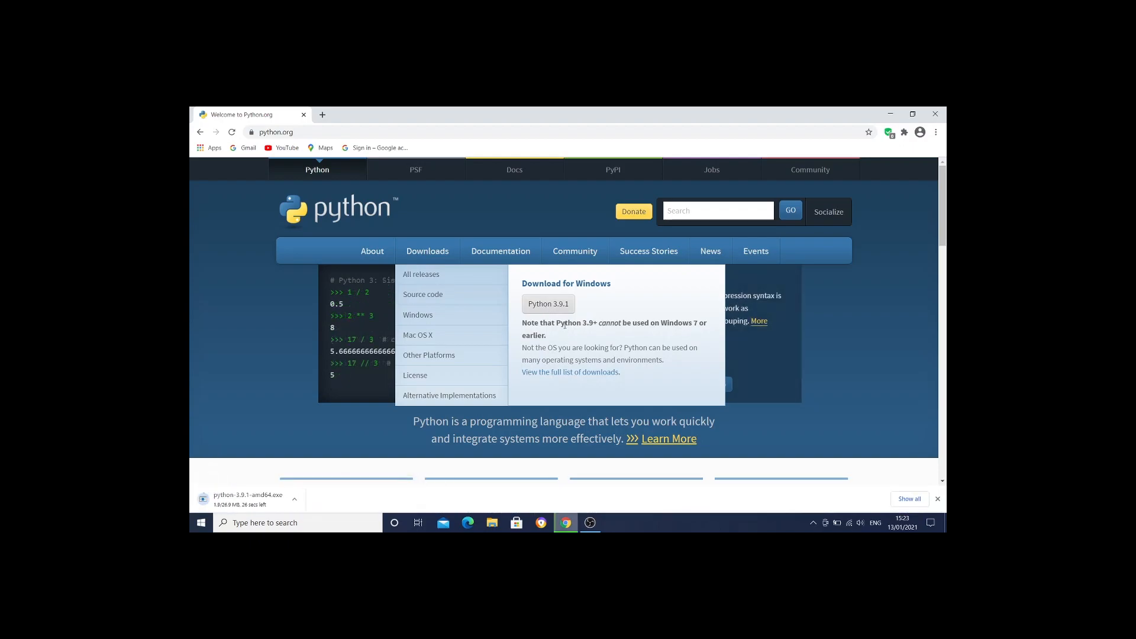
mouse_move(567, 339)
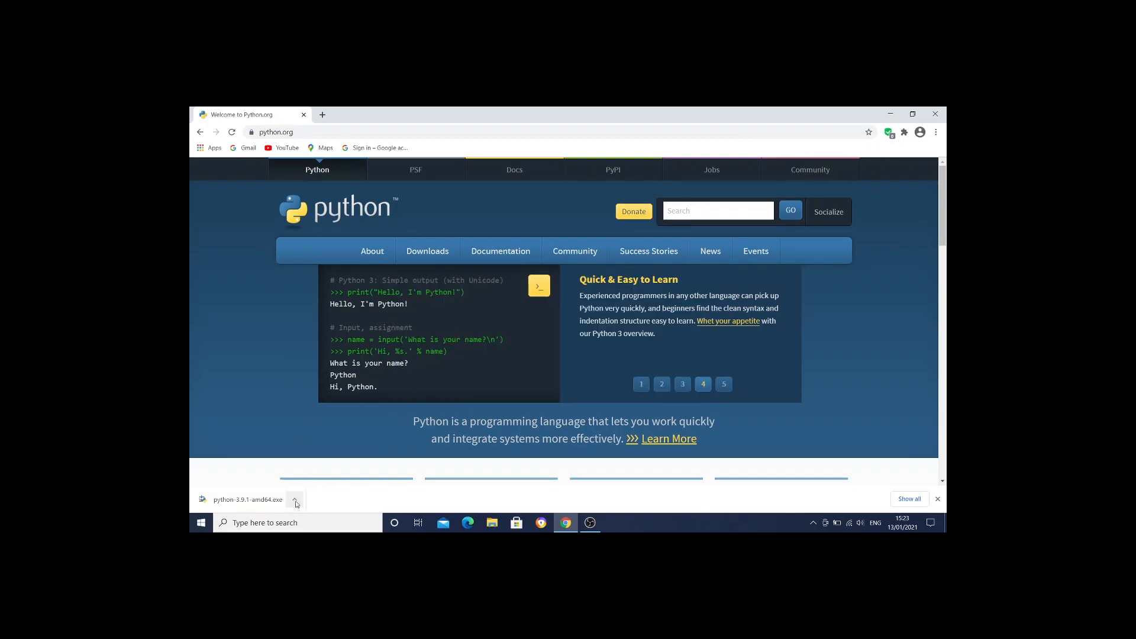
left_click(295, 500)
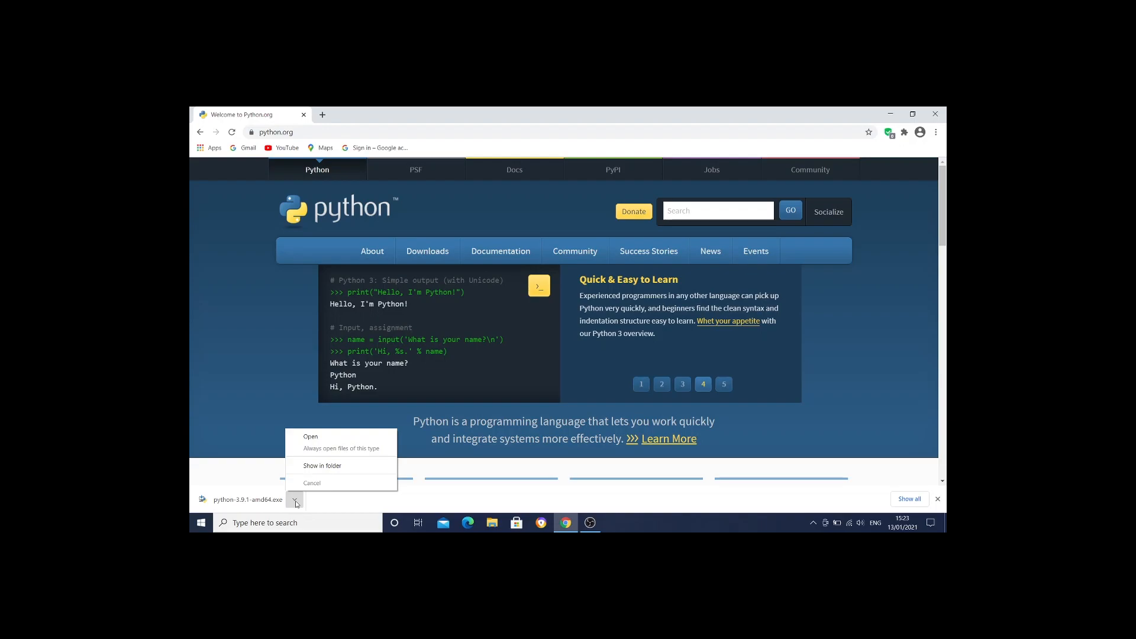
mouse_move(320, 436)
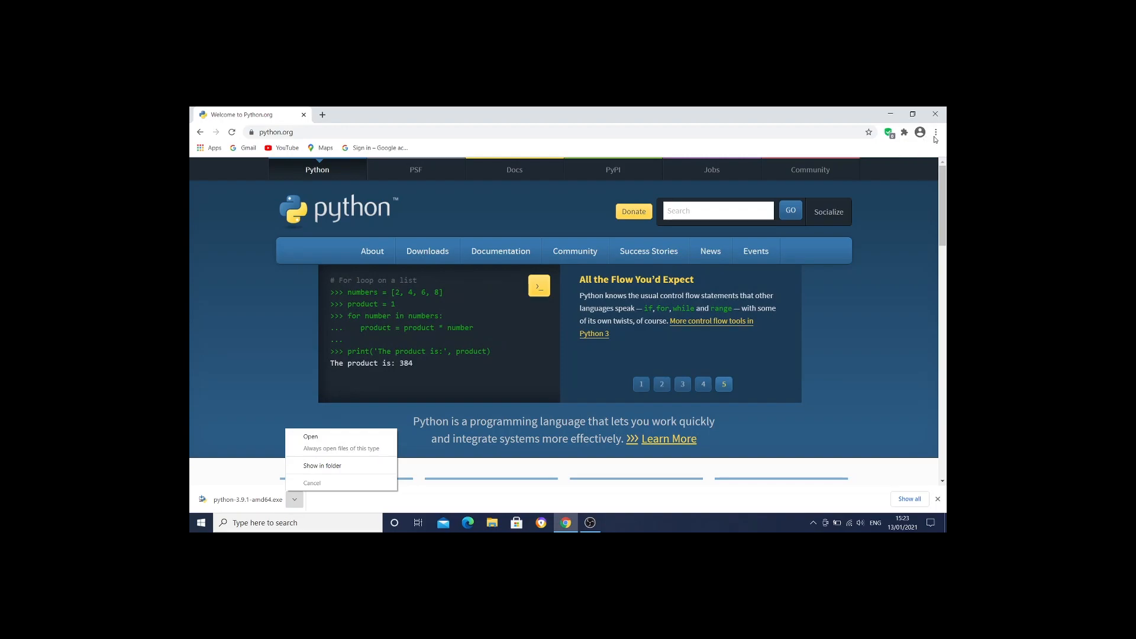
left_click(935, 132)
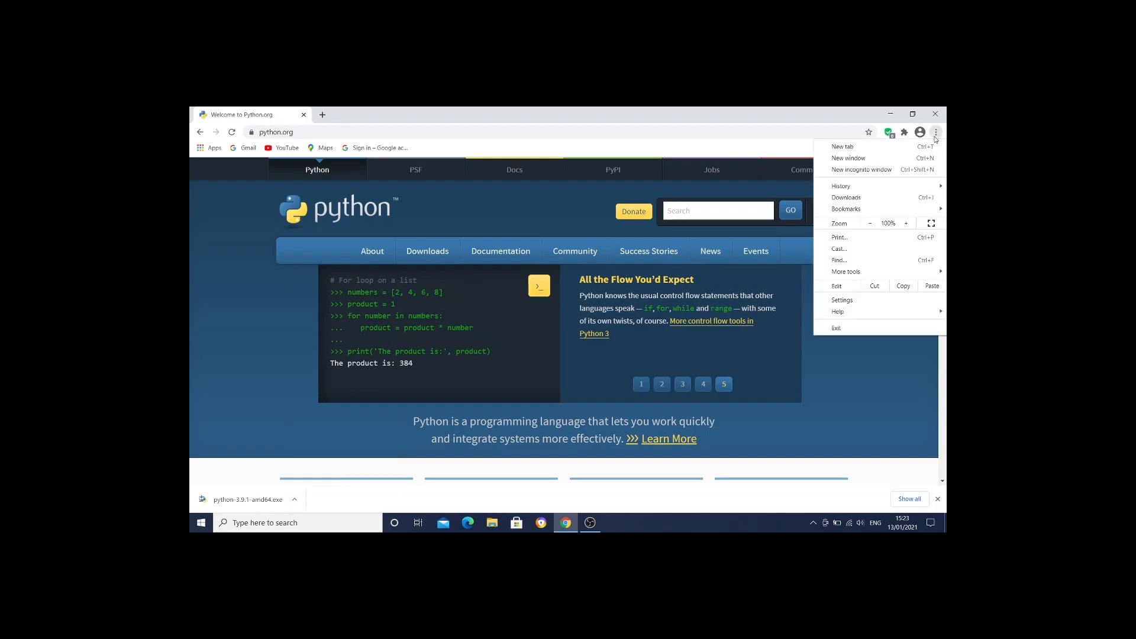
mouse_move(840, 237)
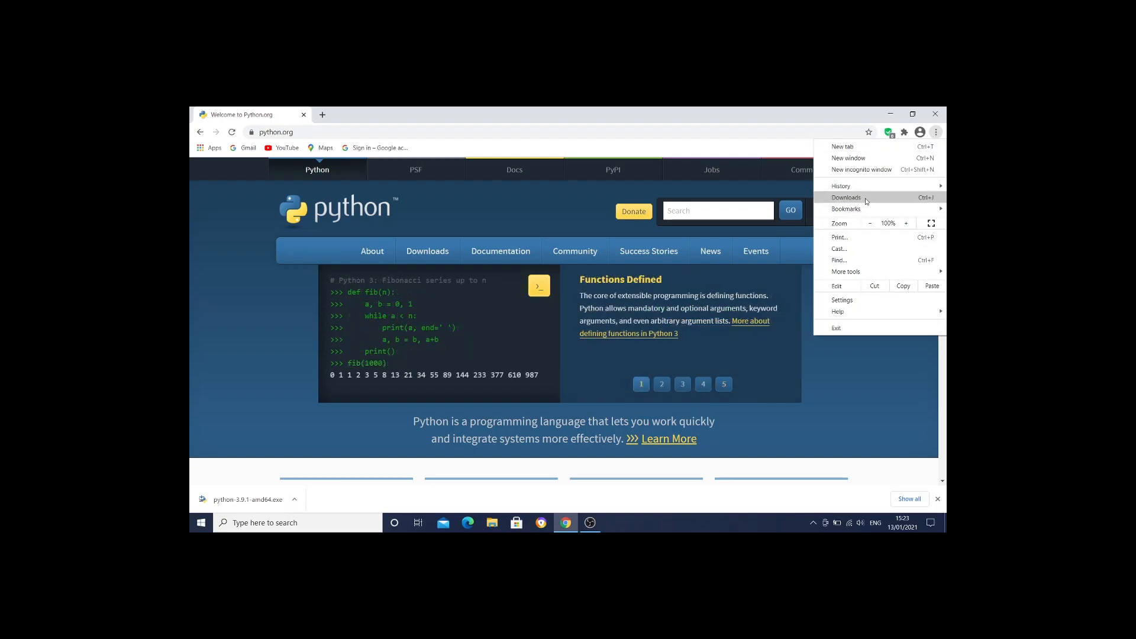
mouse_move(296, 499)
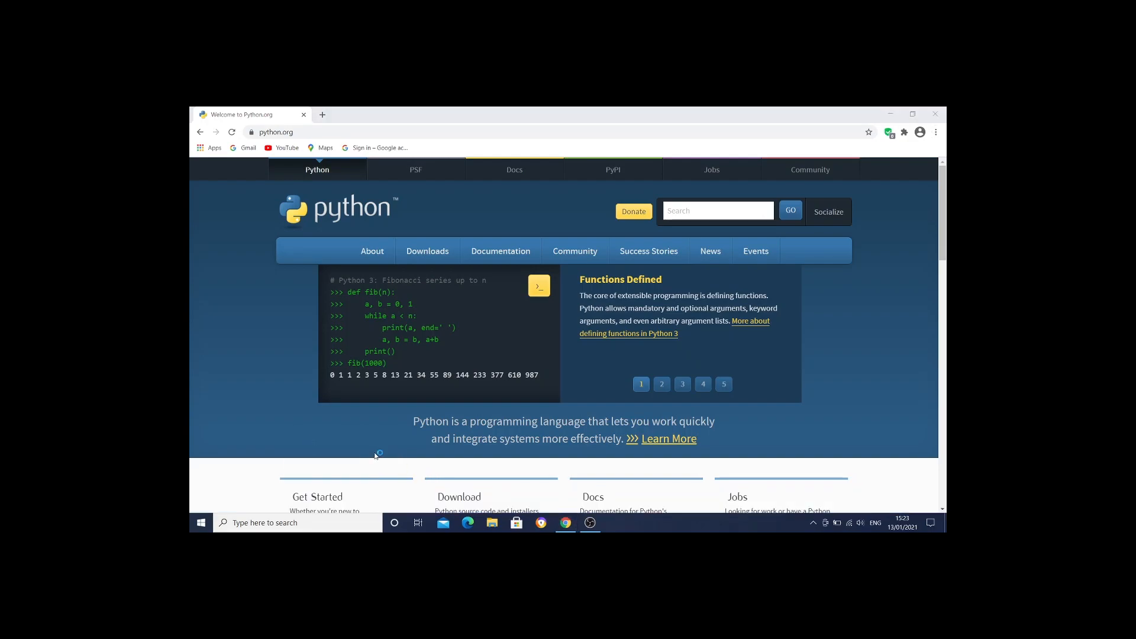
In Python 3.9.1 Setup, tick 'Add Python 3.9 to PATH' and keep the all-users launcher.
left_click(614, 522)
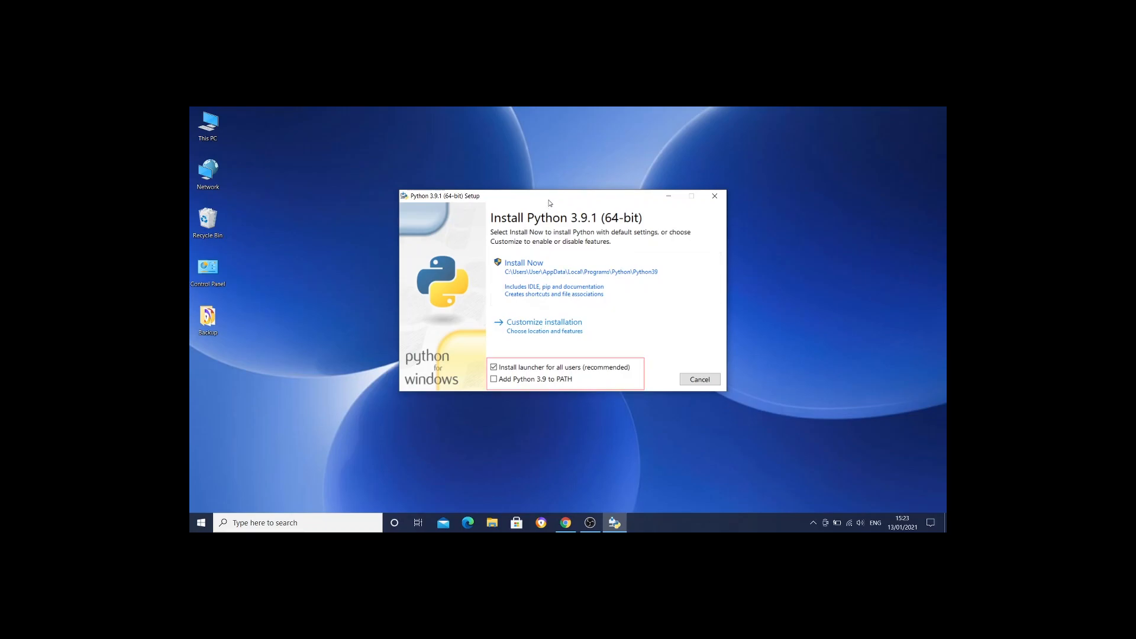
mouse_move(567, 200)
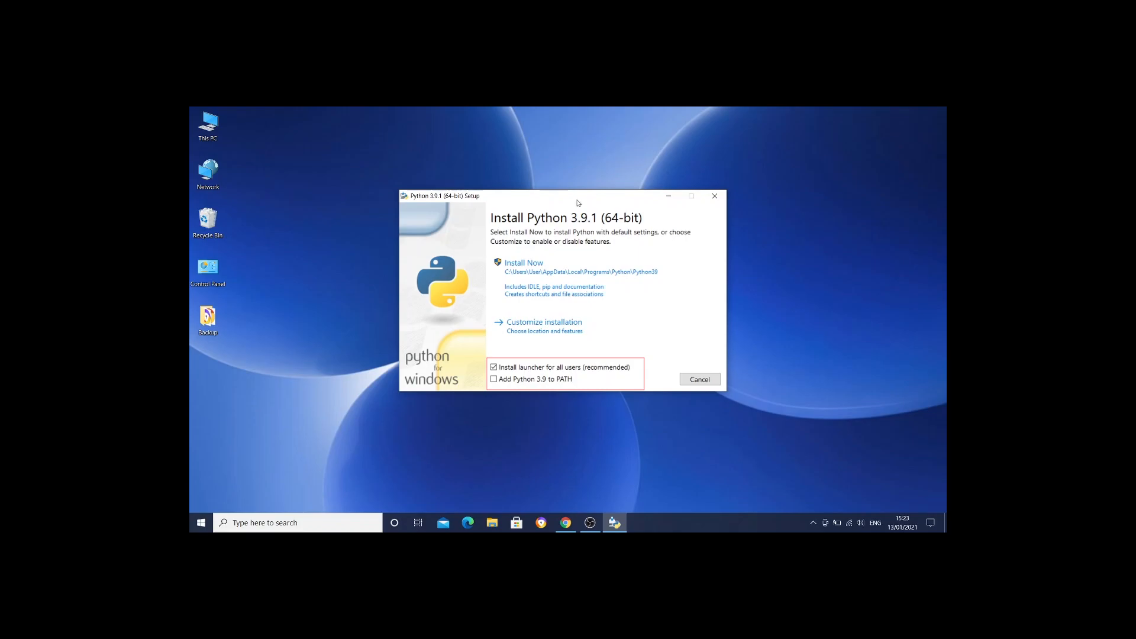
mouse_move(546, 408)
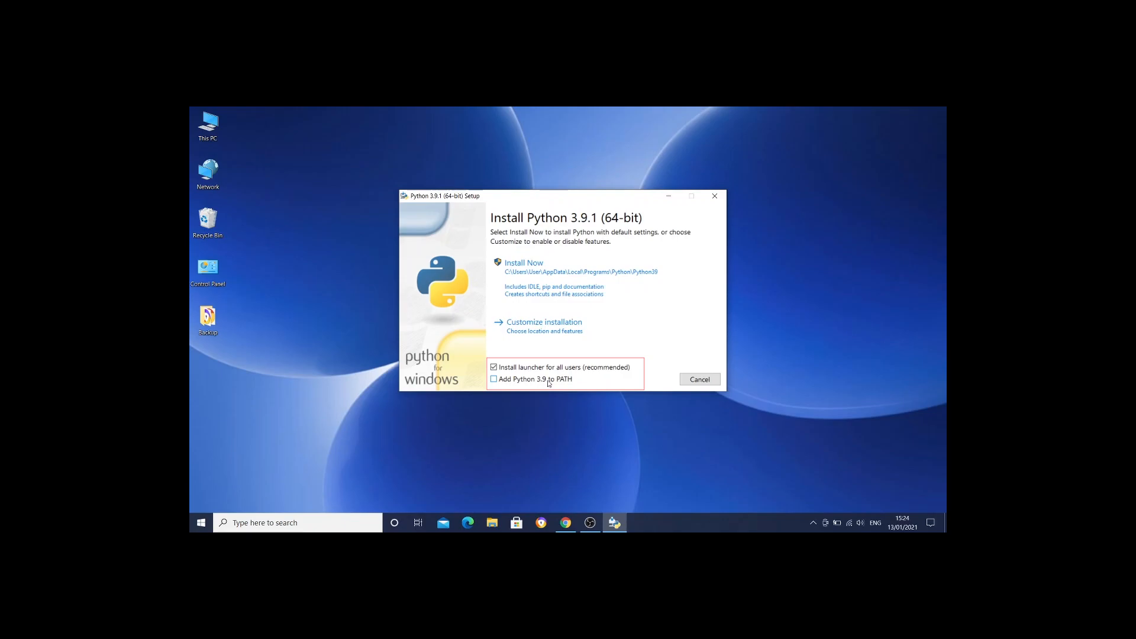
left_click(493, 379)
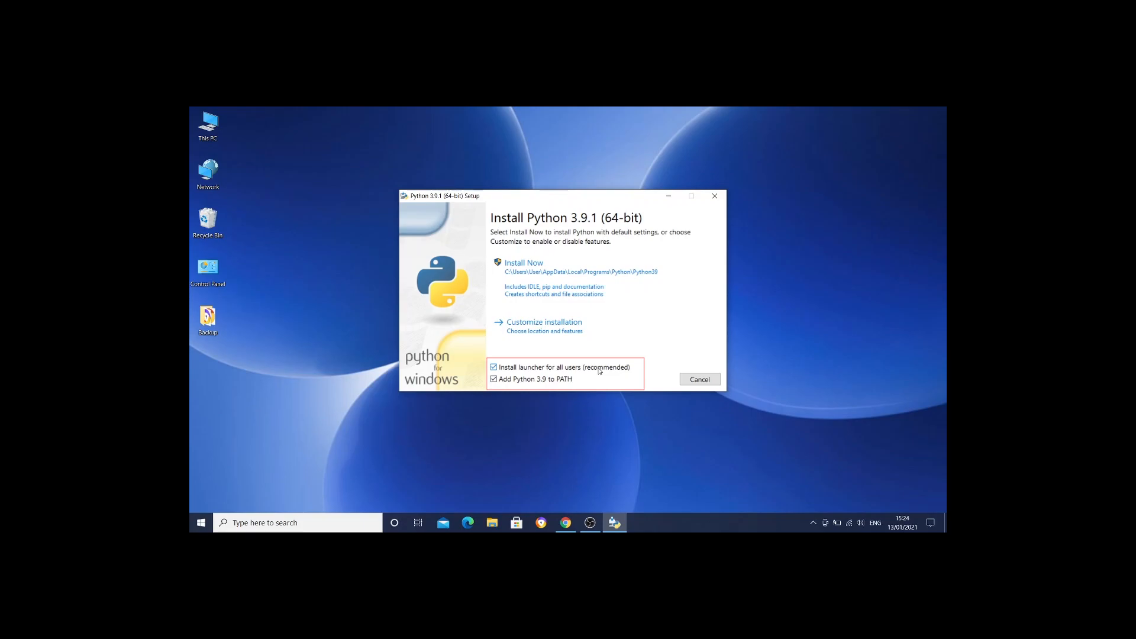
left_click(494, 367)
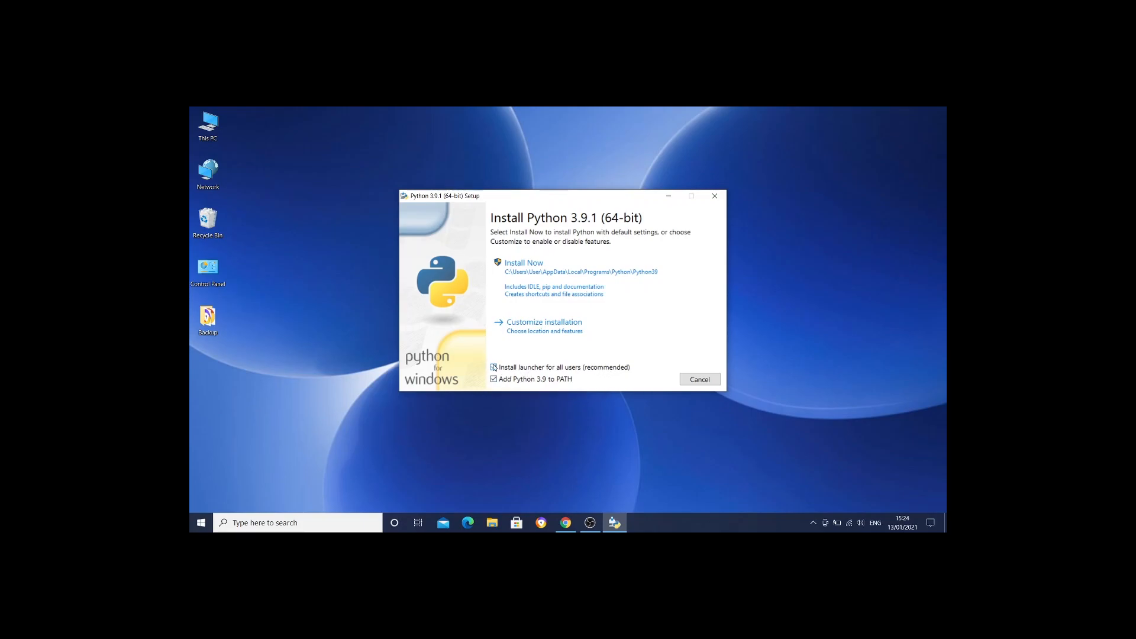
left_click(493, 367)
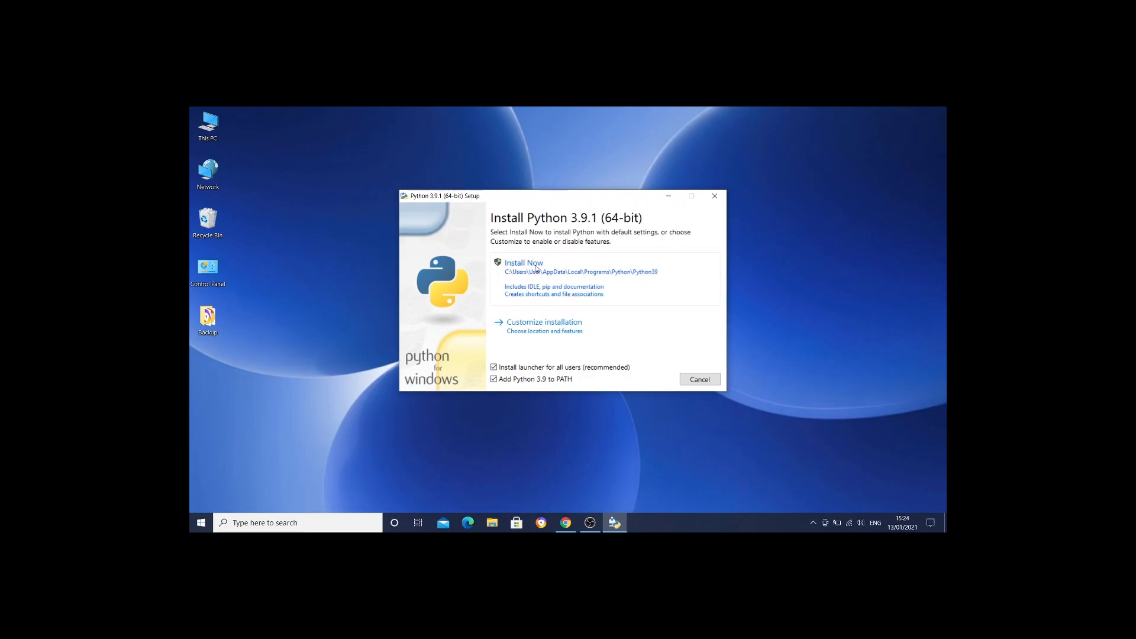
Run Install Now for Python 3.9.1, then close the successful installer.
left_click(524, 263)
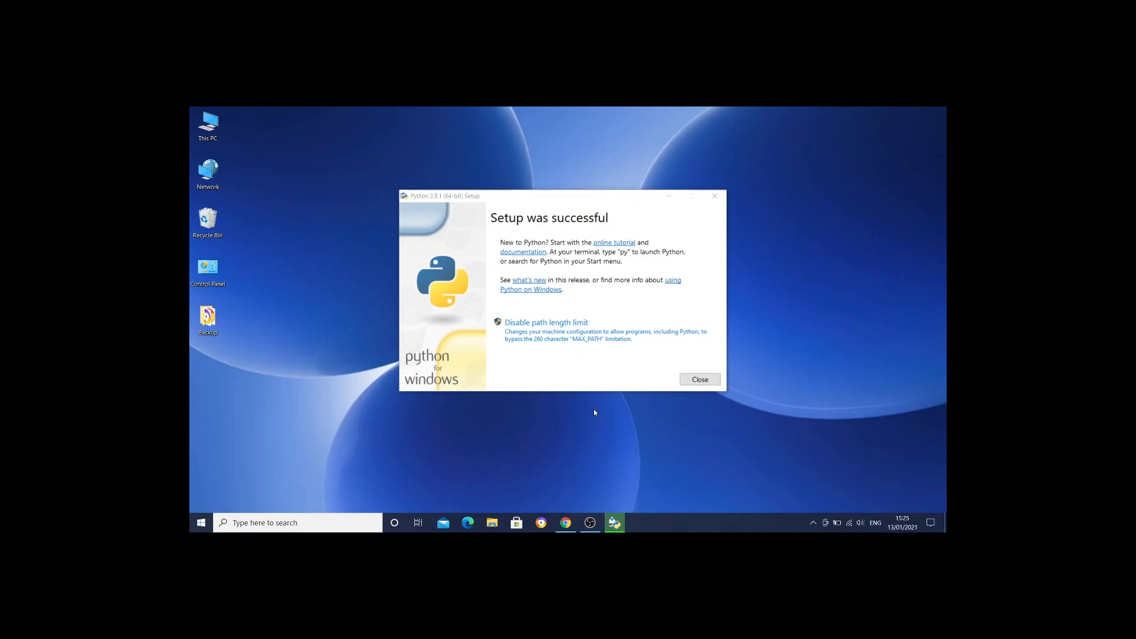
mouse_move(607, 418)
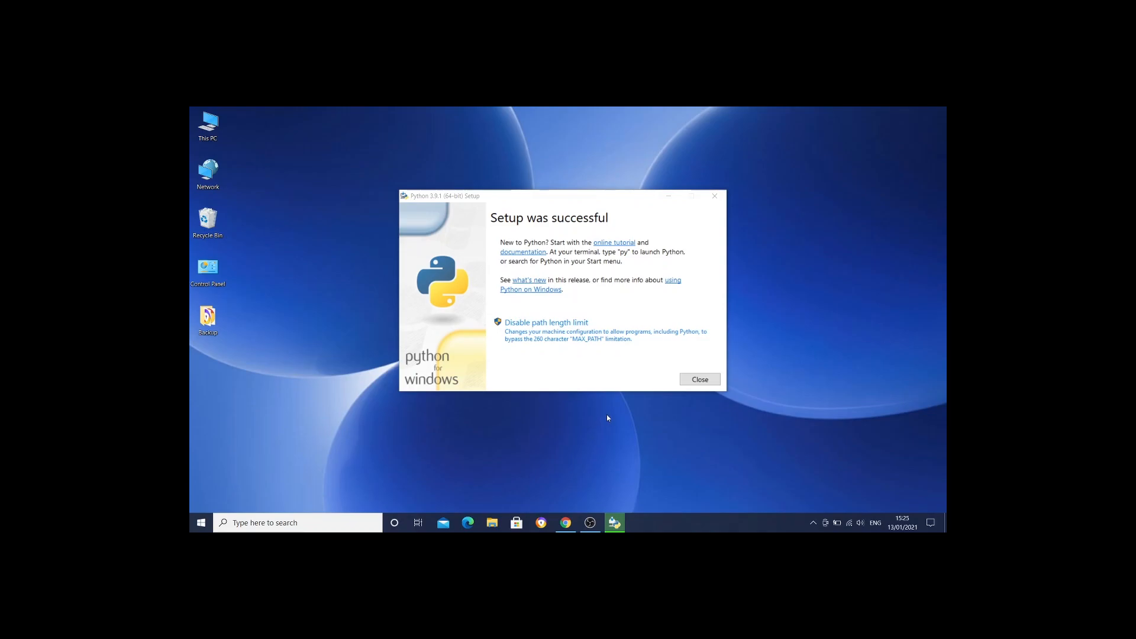
mouse_move(568, 166)
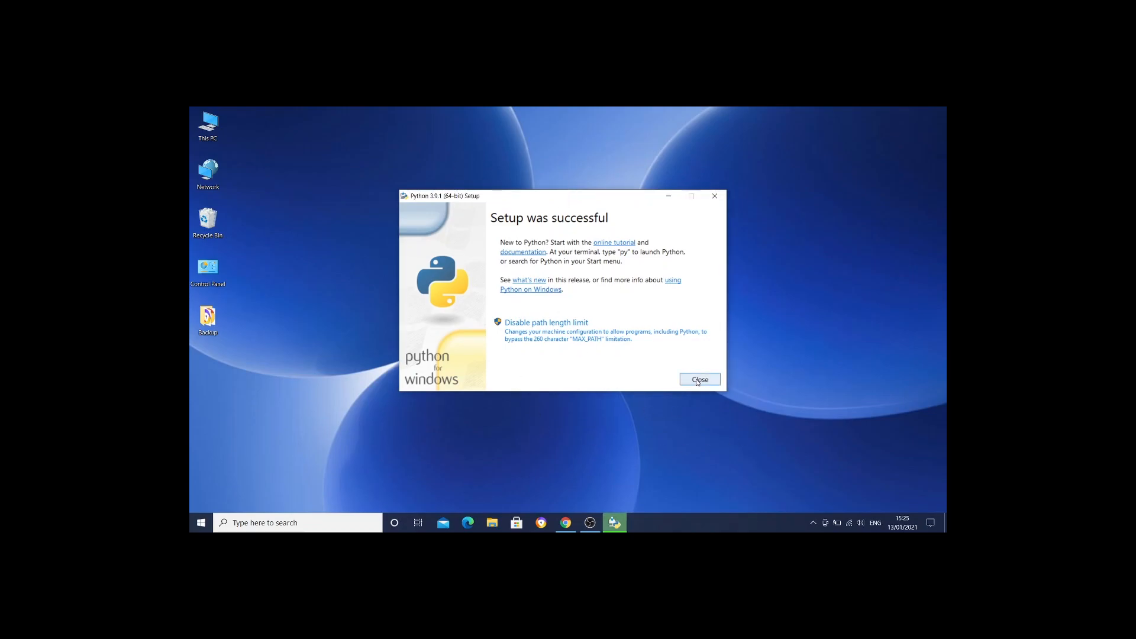
left_click(699, 379)
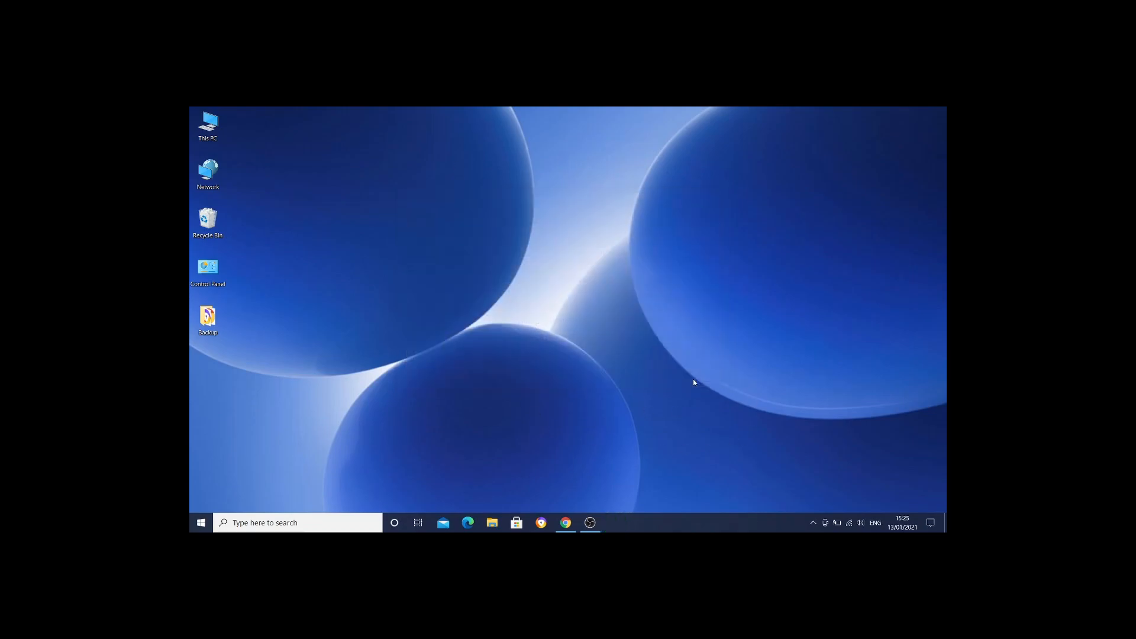
Open the Windows taskbar search panel.
left_click(297, 522)
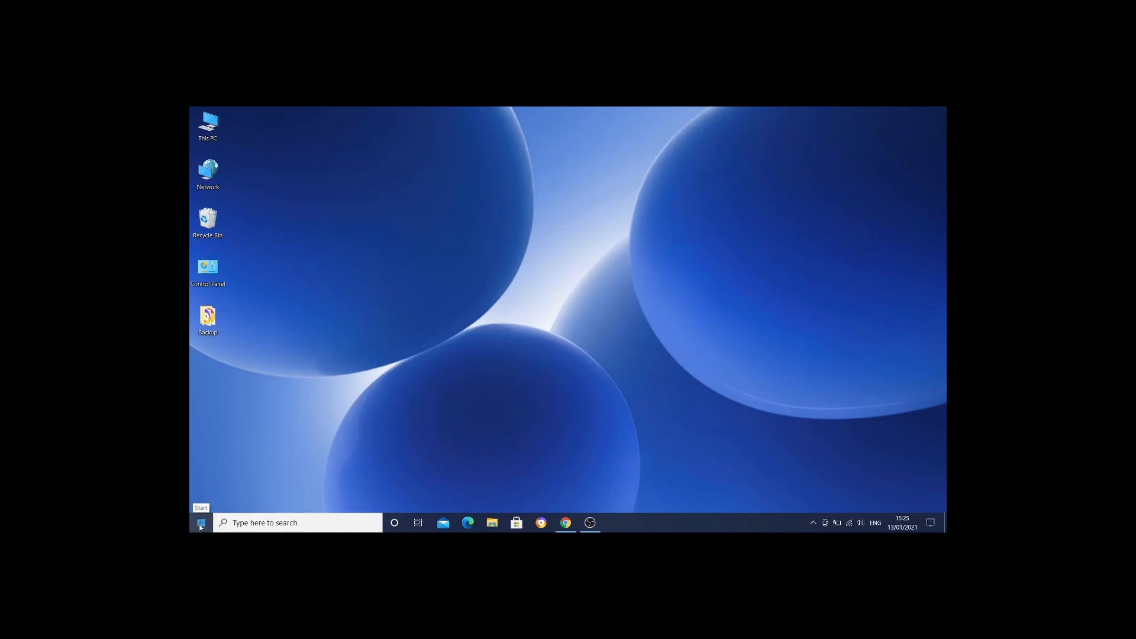
mouse_move(433, 419)
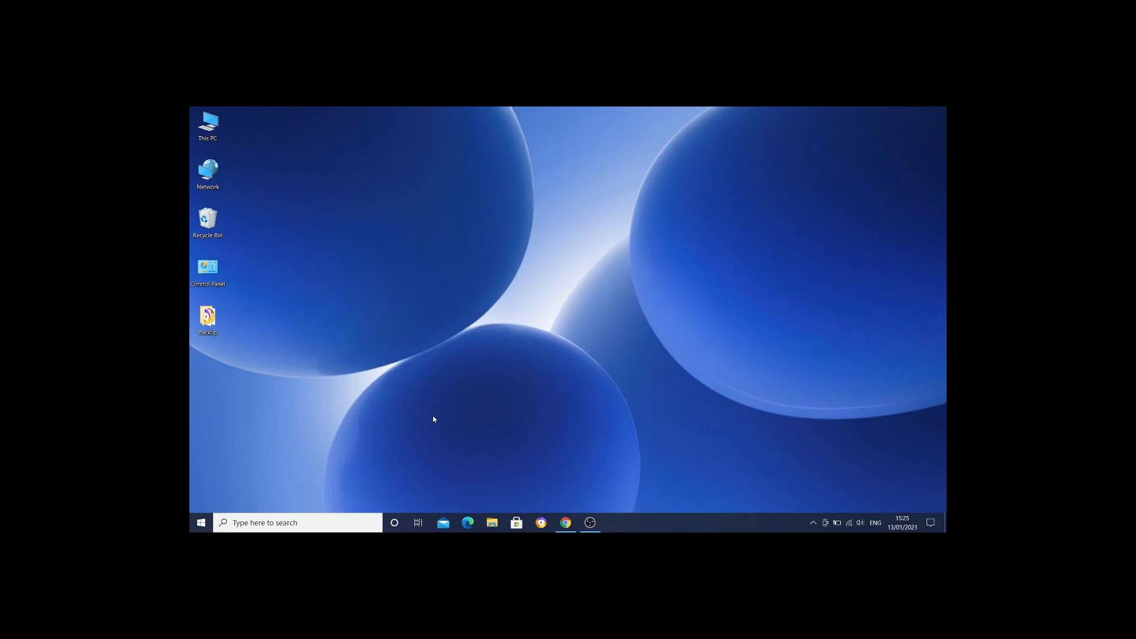
mouse_move(411, 413)
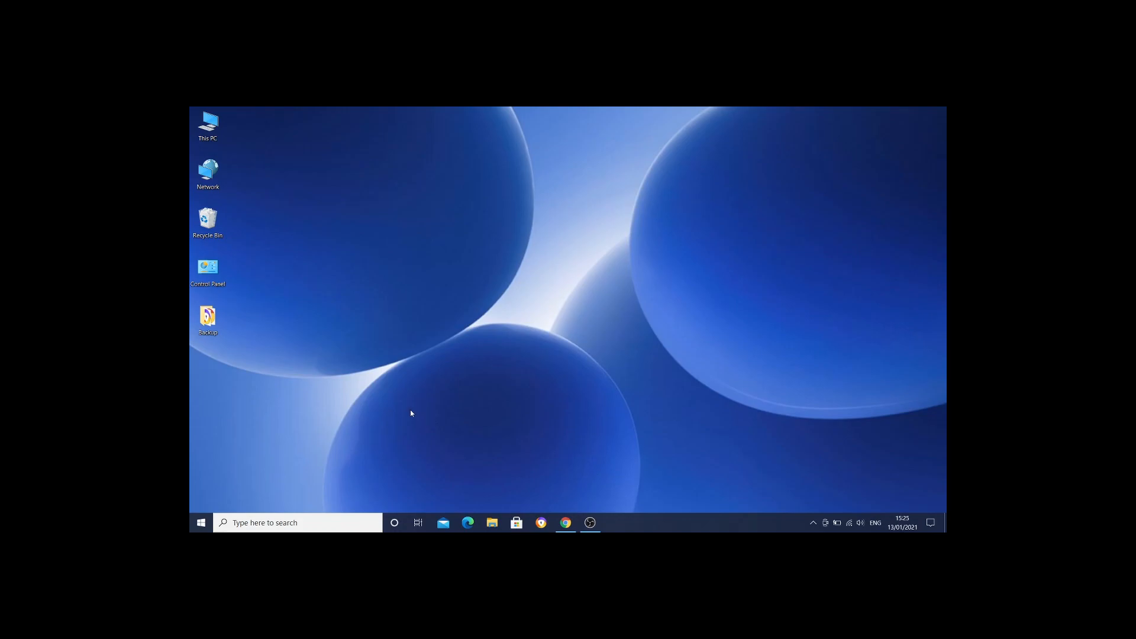
mouse_move(401, 407)
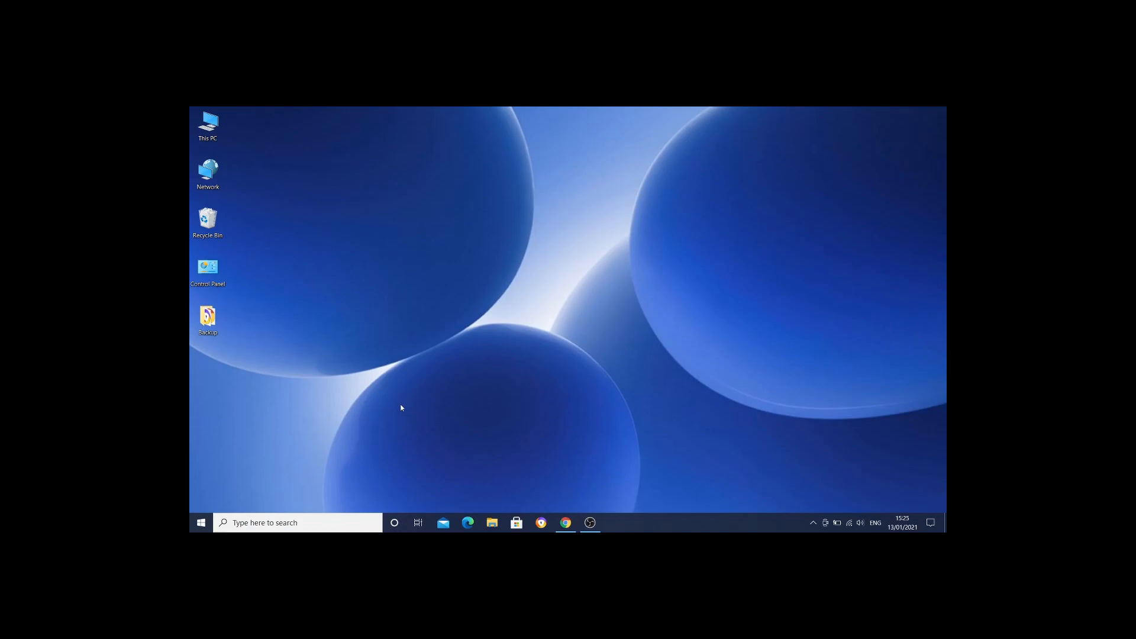
mouse_move(396, 399)
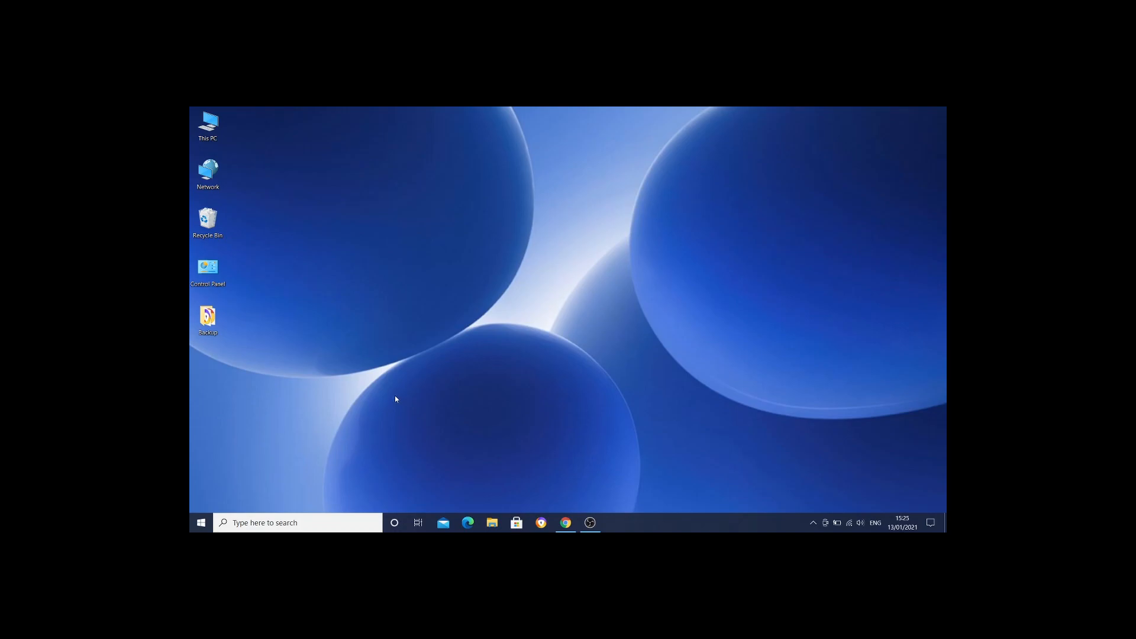
mouse_move(398, 398)
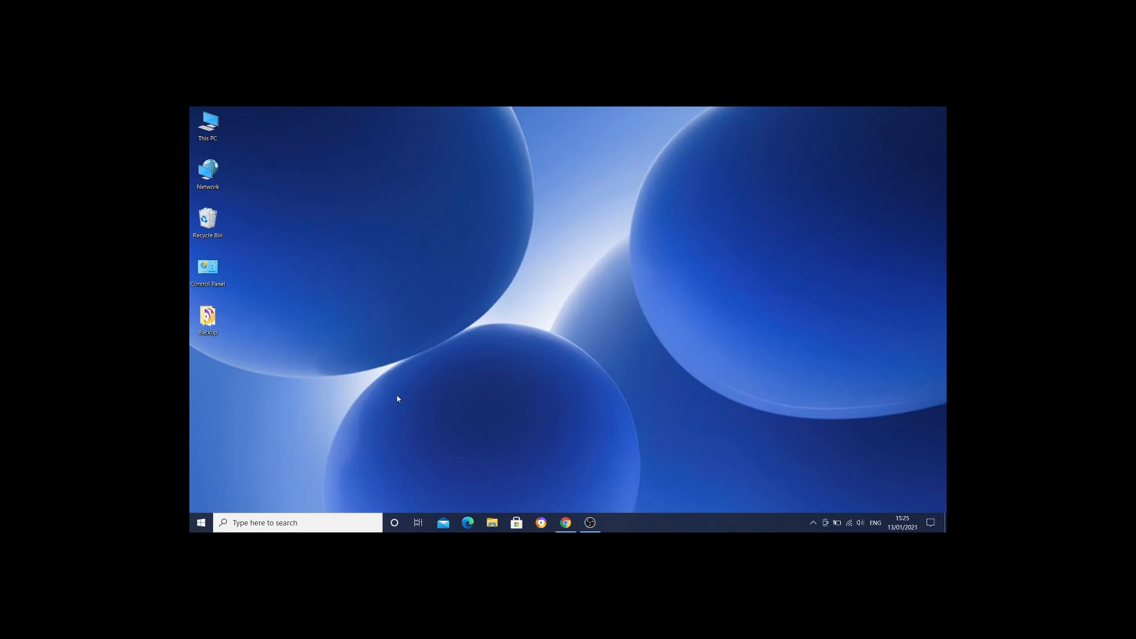
mouse_move(401, 393)
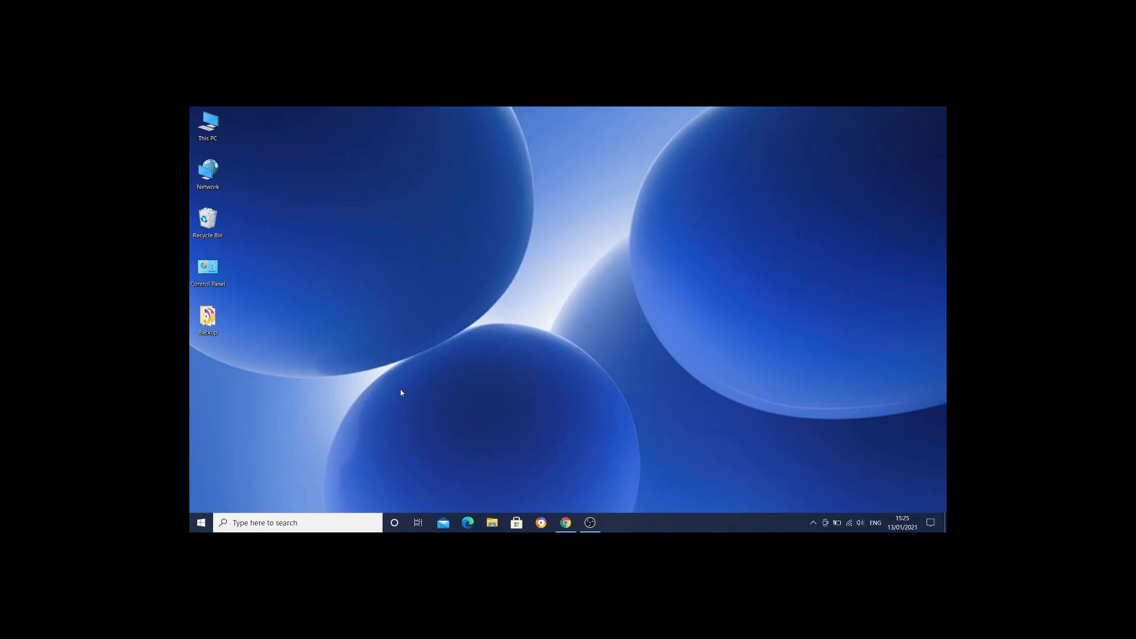
mouse_move(403, 391)
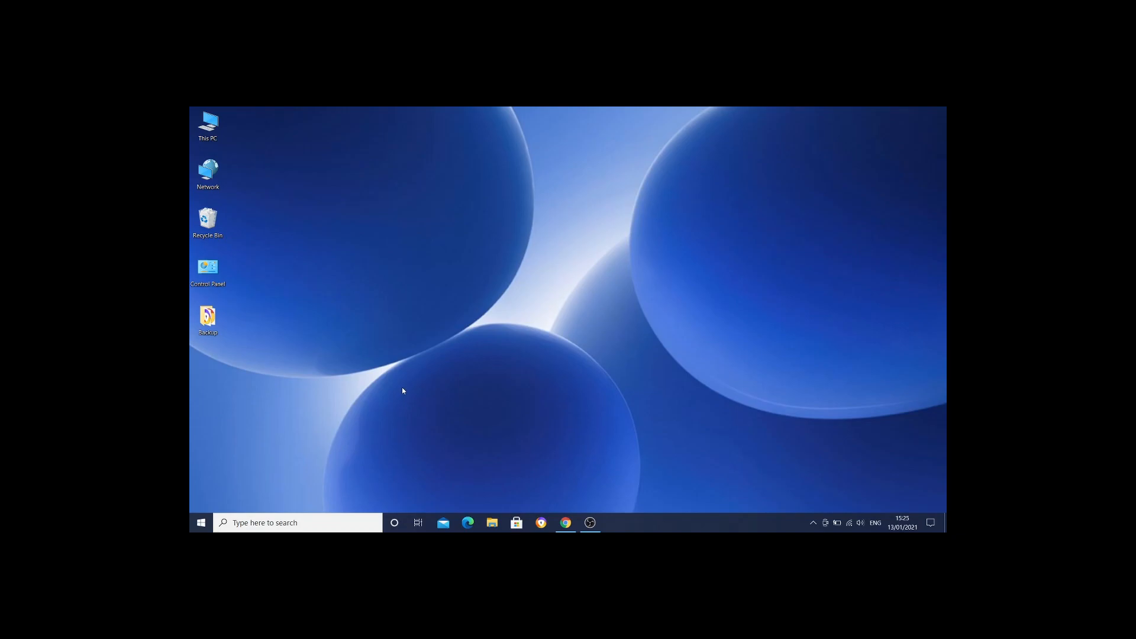
mouse_move(403, 396)
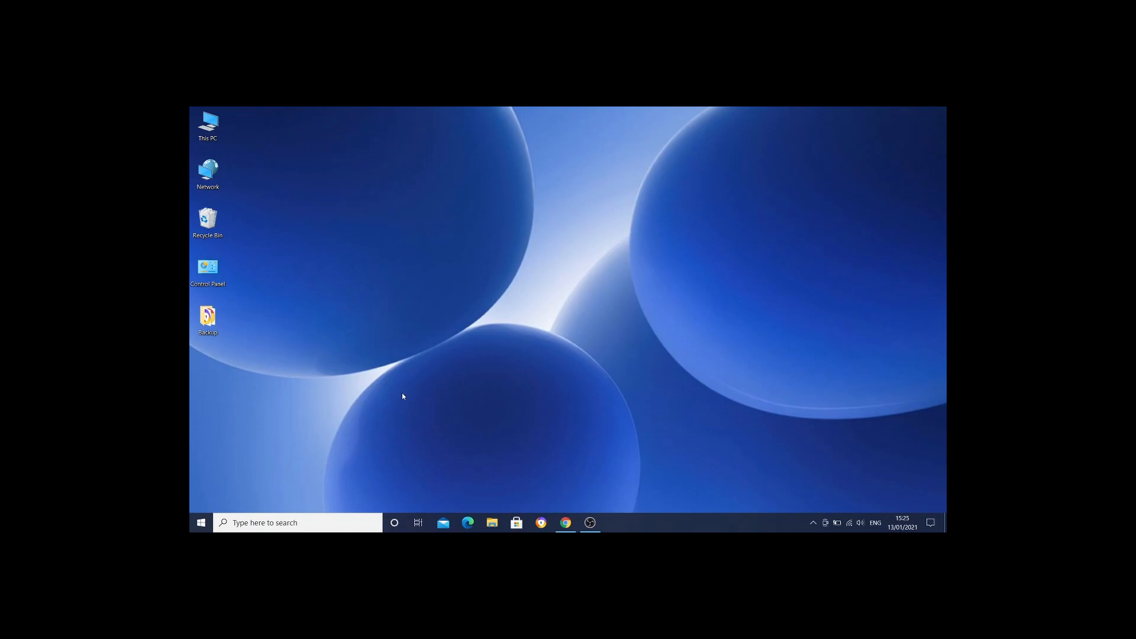
mouse_move(402, 393)
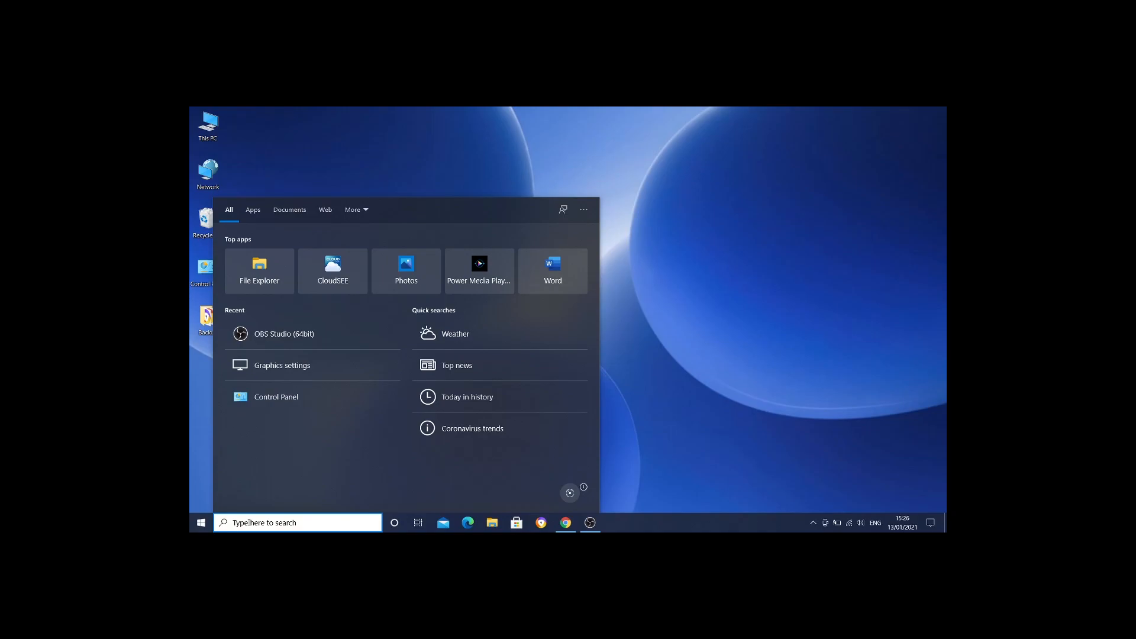
Search Windows for 'control panel' and 'python' from the search panel.
type("control panel")
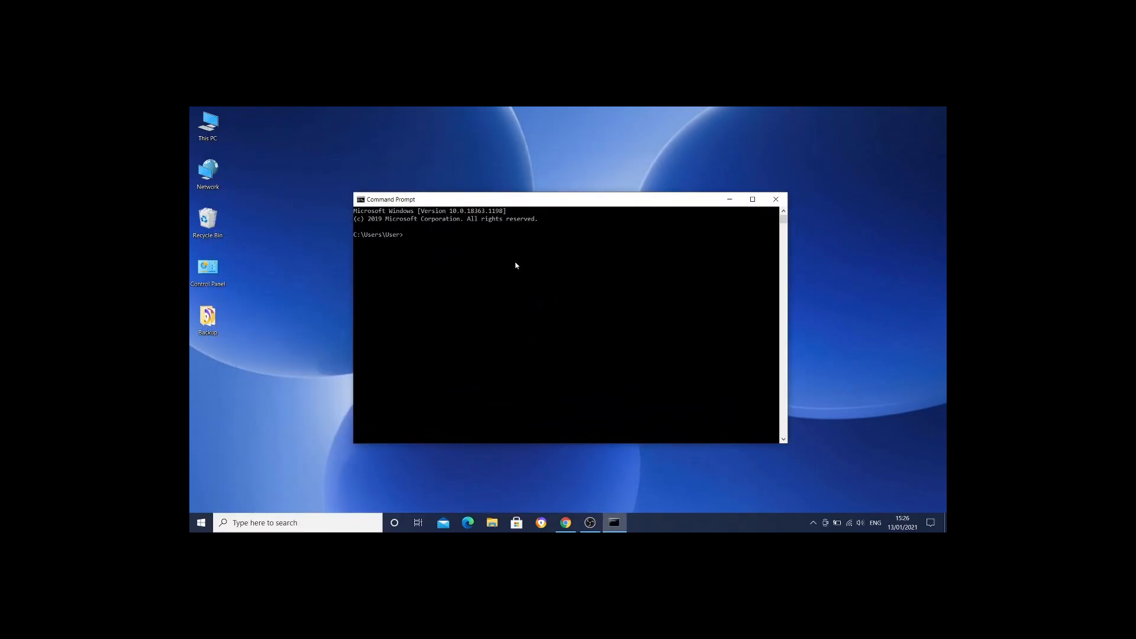
mouse_move(516, 268)
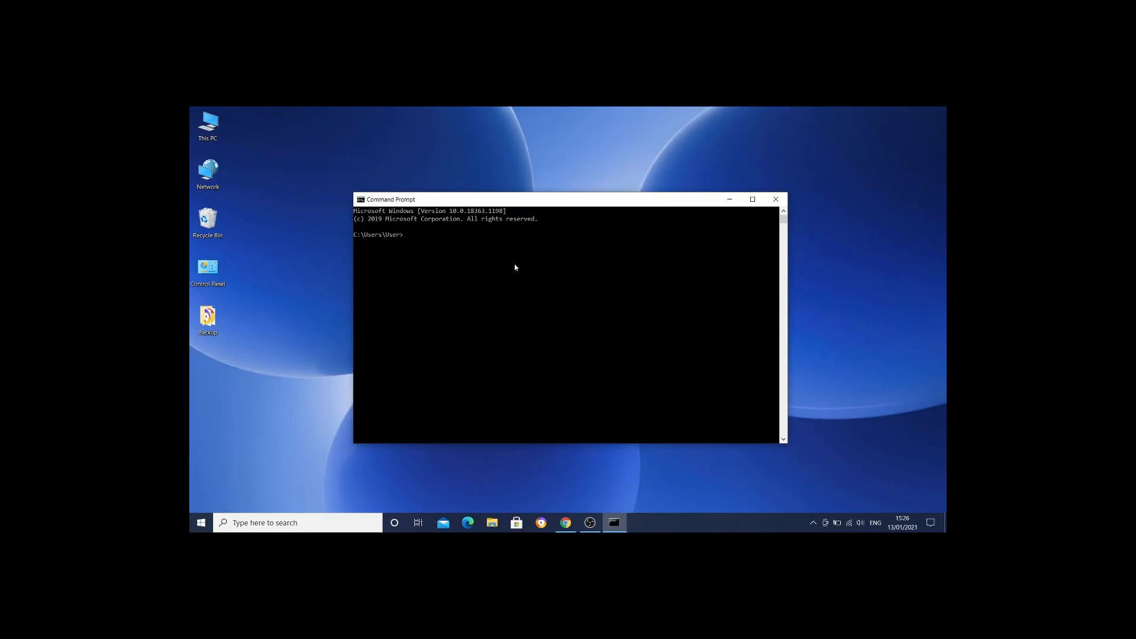
type("p")
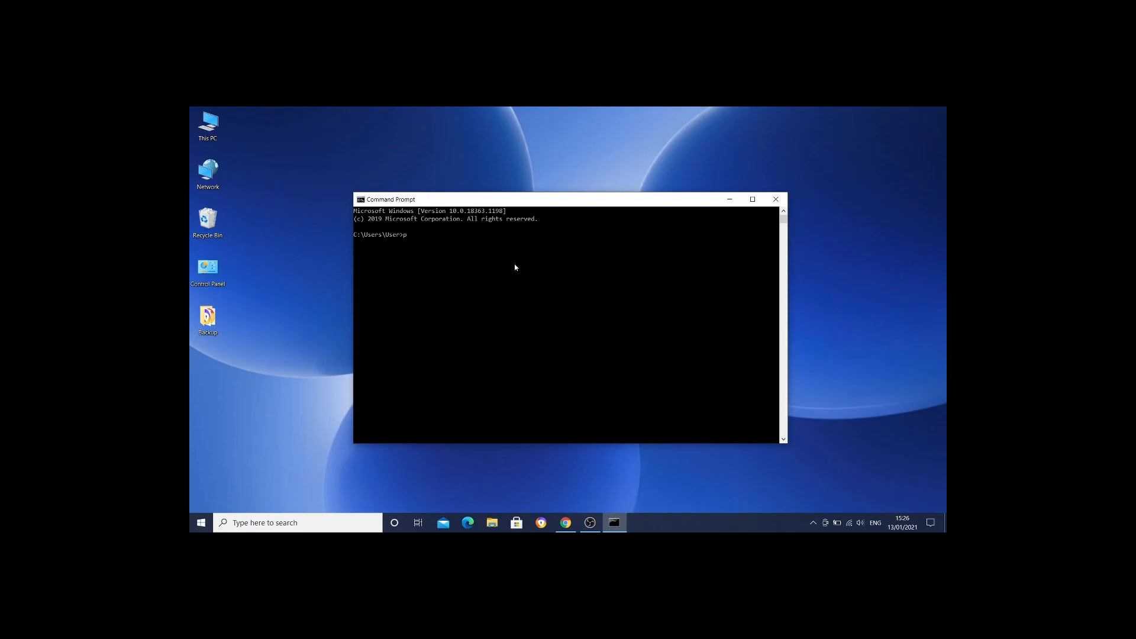
type("ython --v")
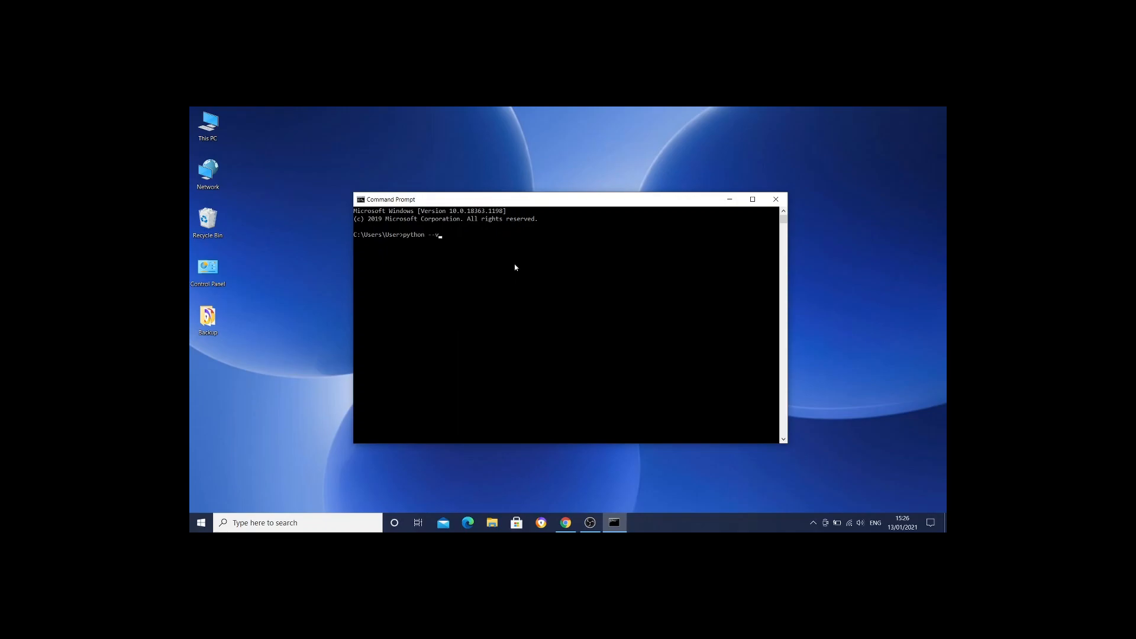
type("erson")
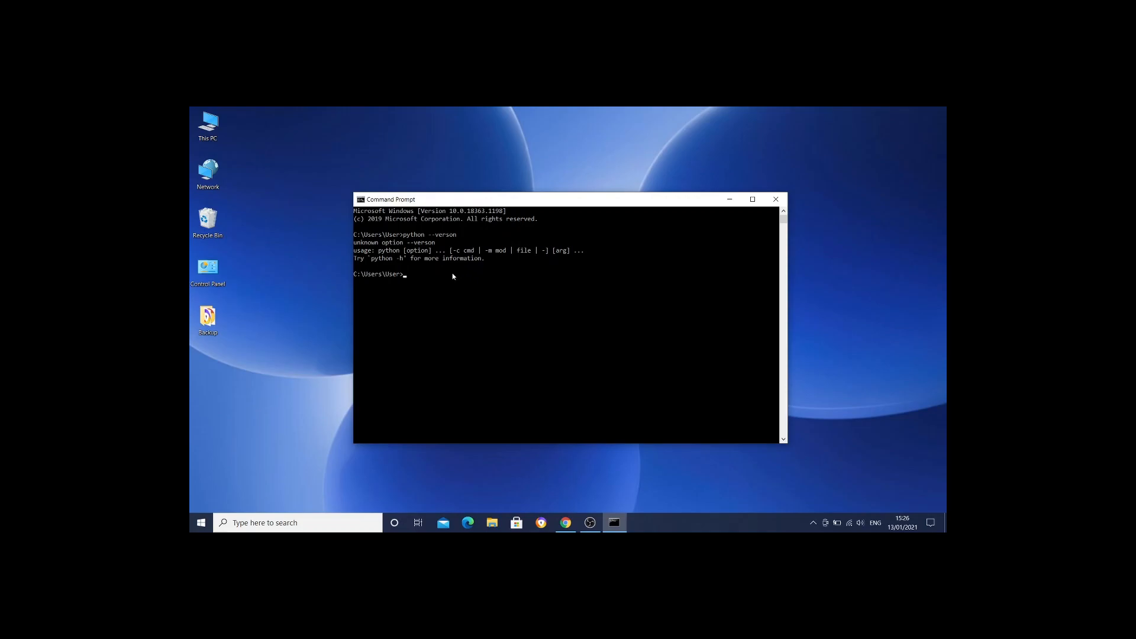
mouse_move(390, 249)
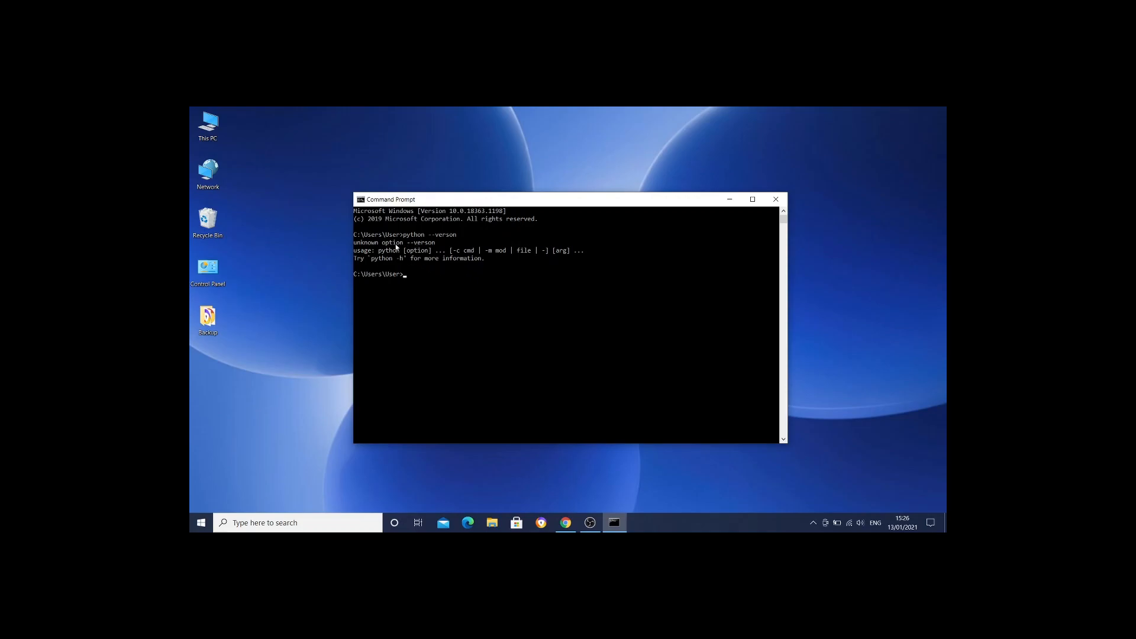
mouse_move(421, 281)
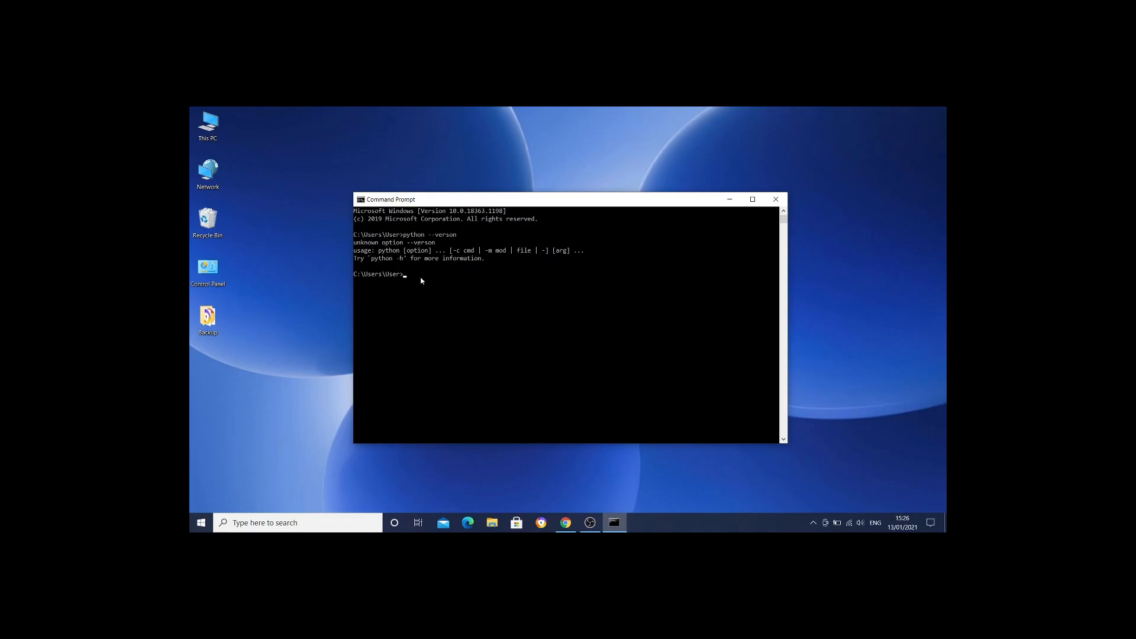
mouse_move(406, 267)
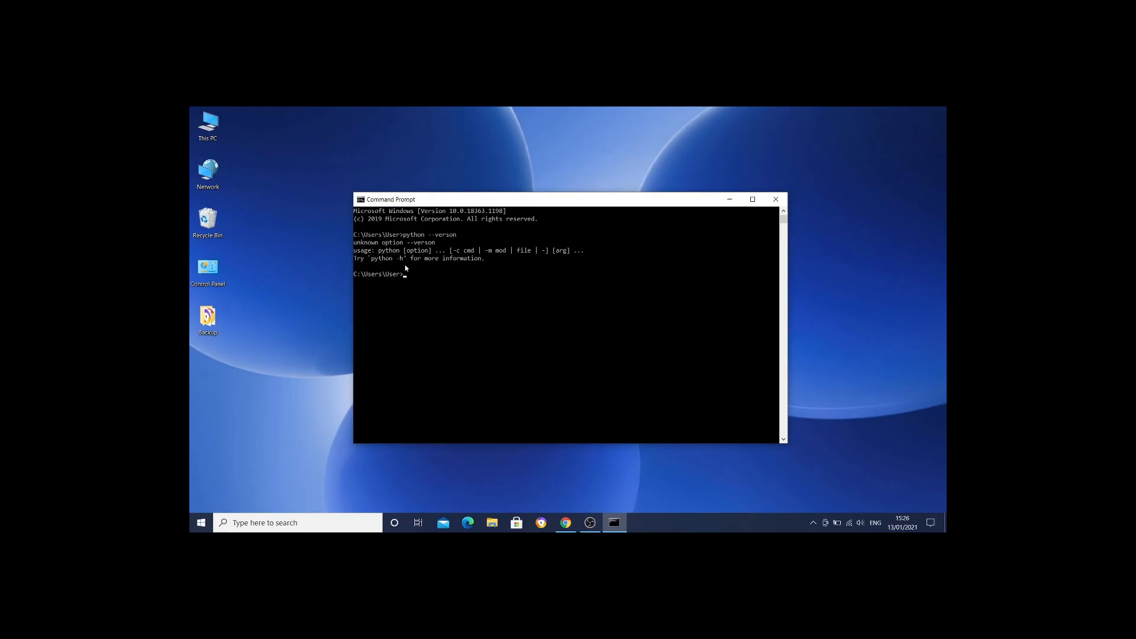
mouse_move(401, 268)
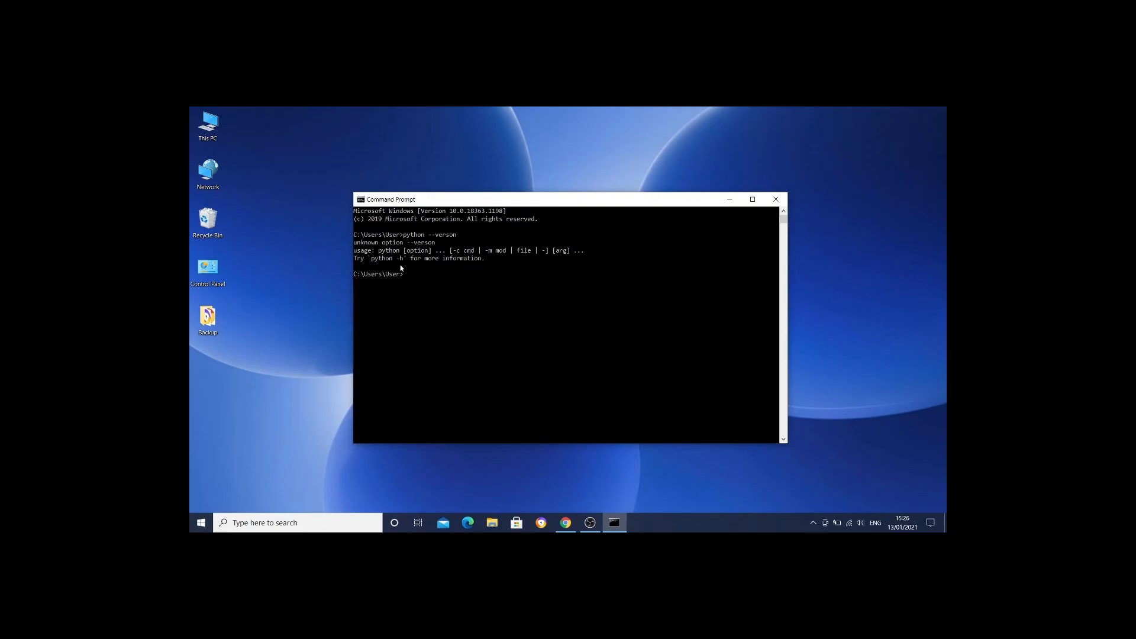
Run python -h to list Python's options, then python -V to check the version.
type("pyth")
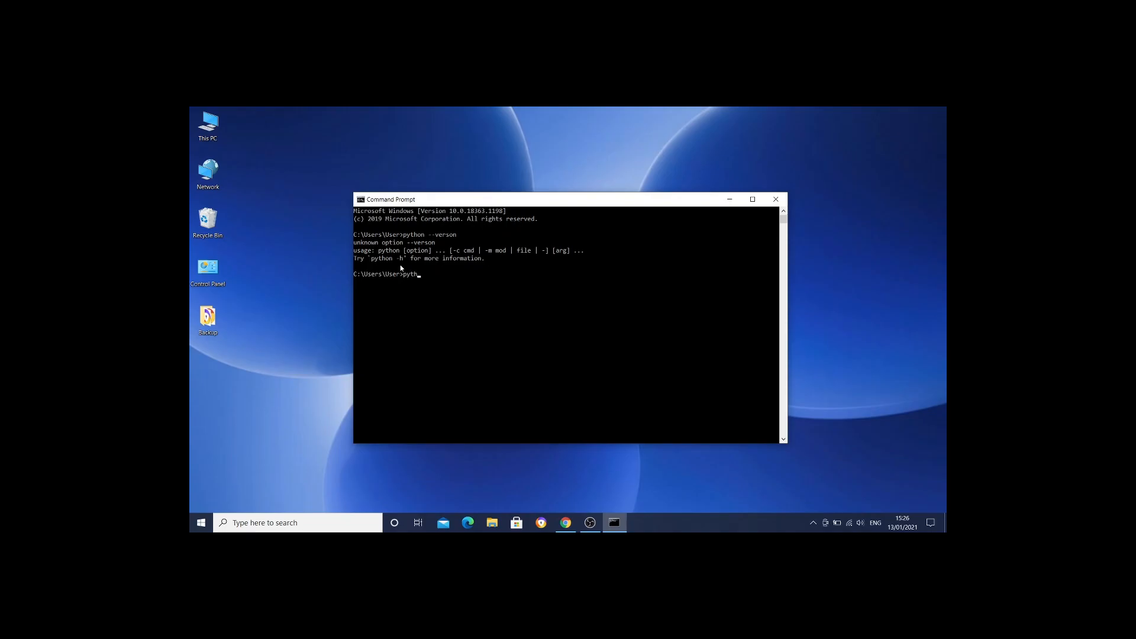
type("on -h")
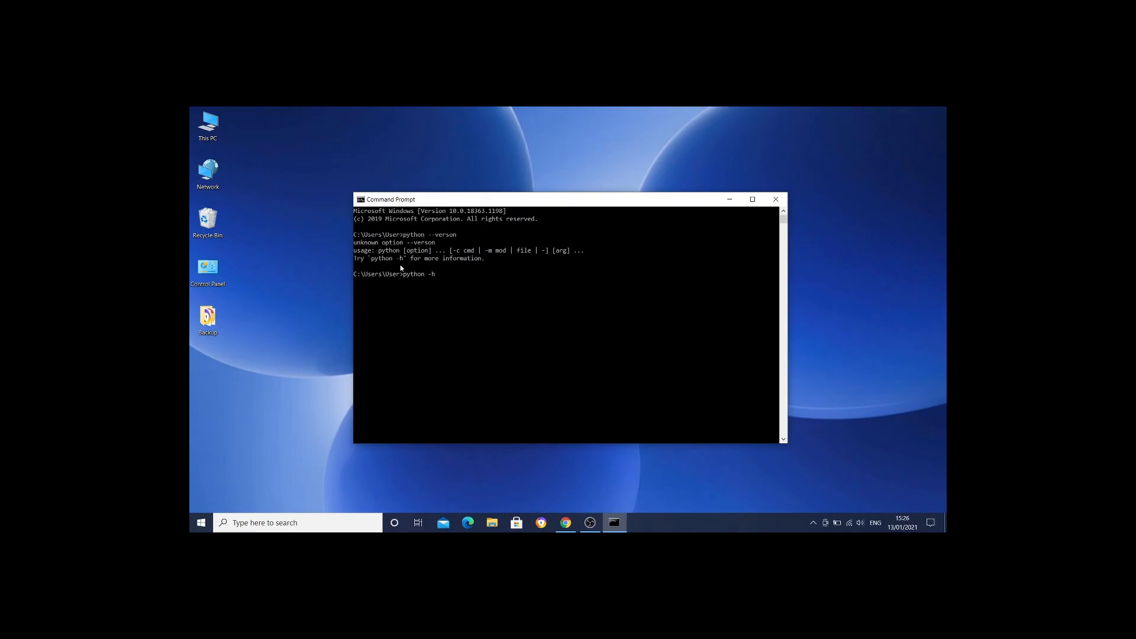
key("Enter")
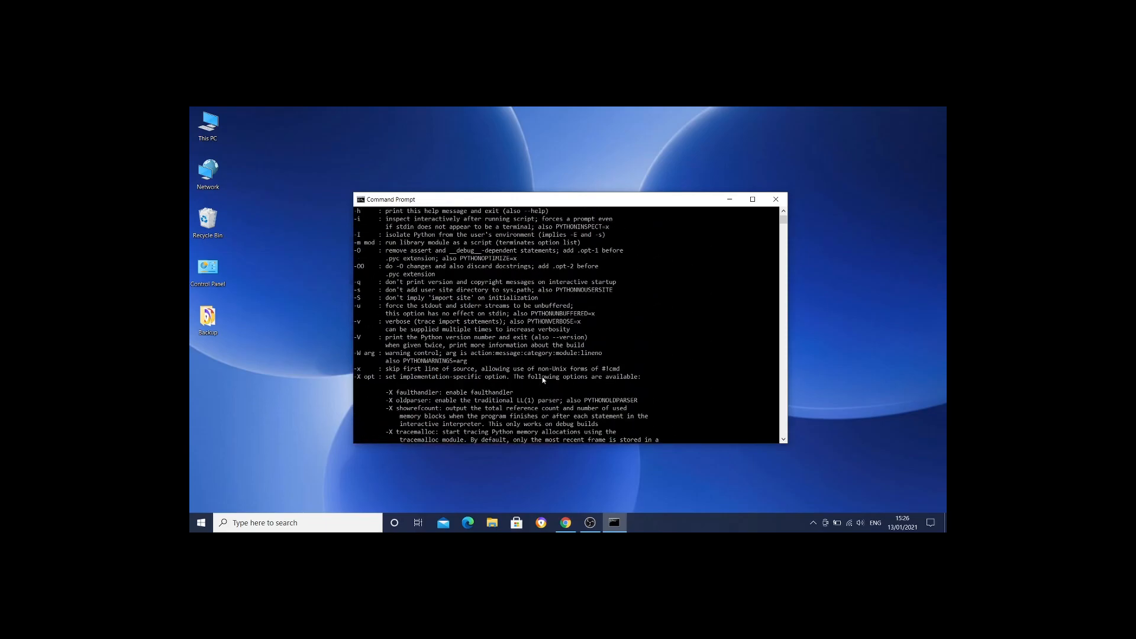
scroll("down", 3)
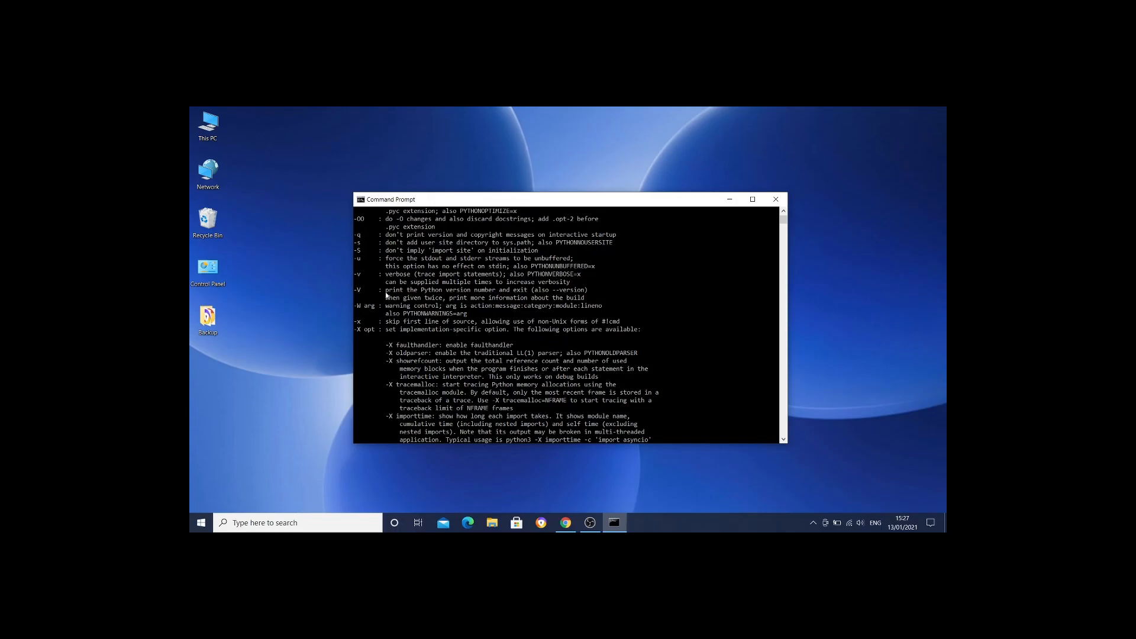
mouse_move(444, 298)
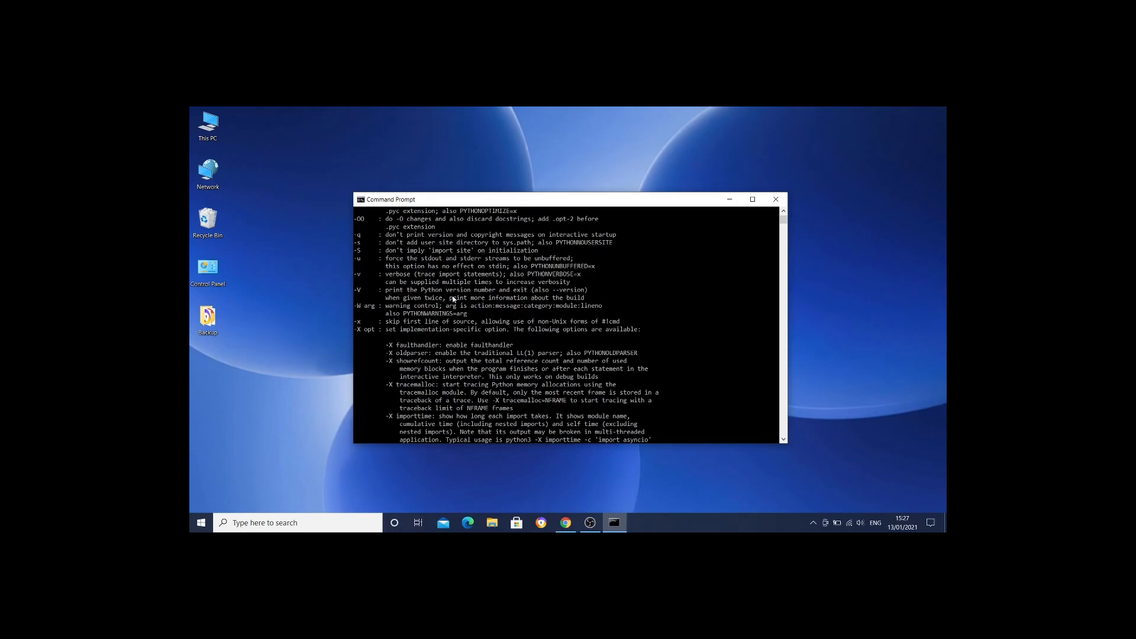
mouse_move(356, 293)
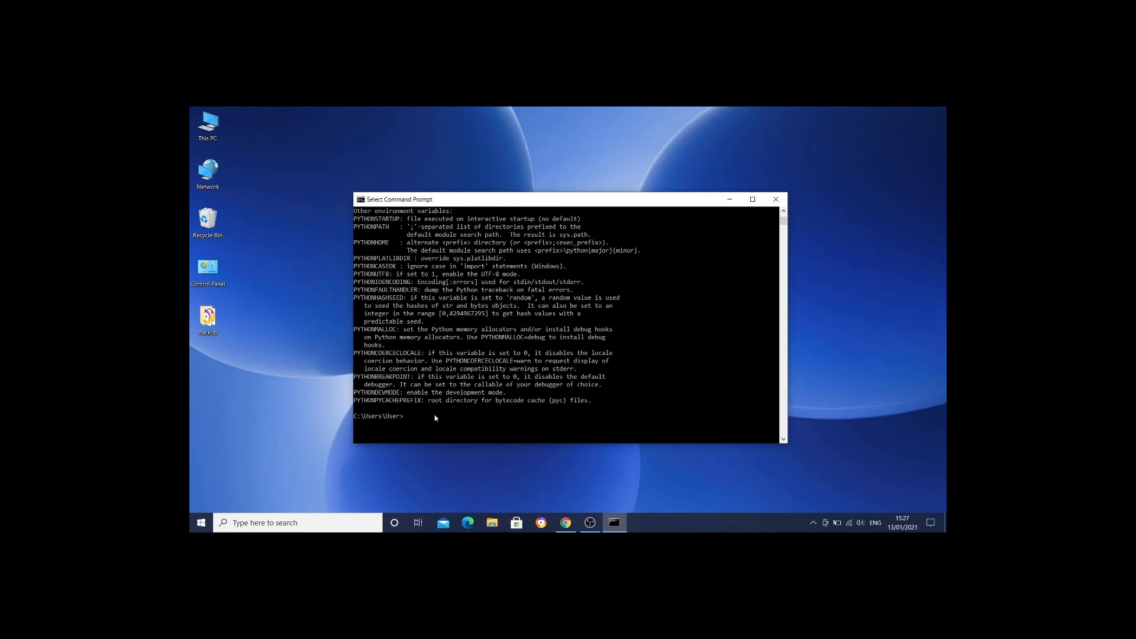
type("python -")
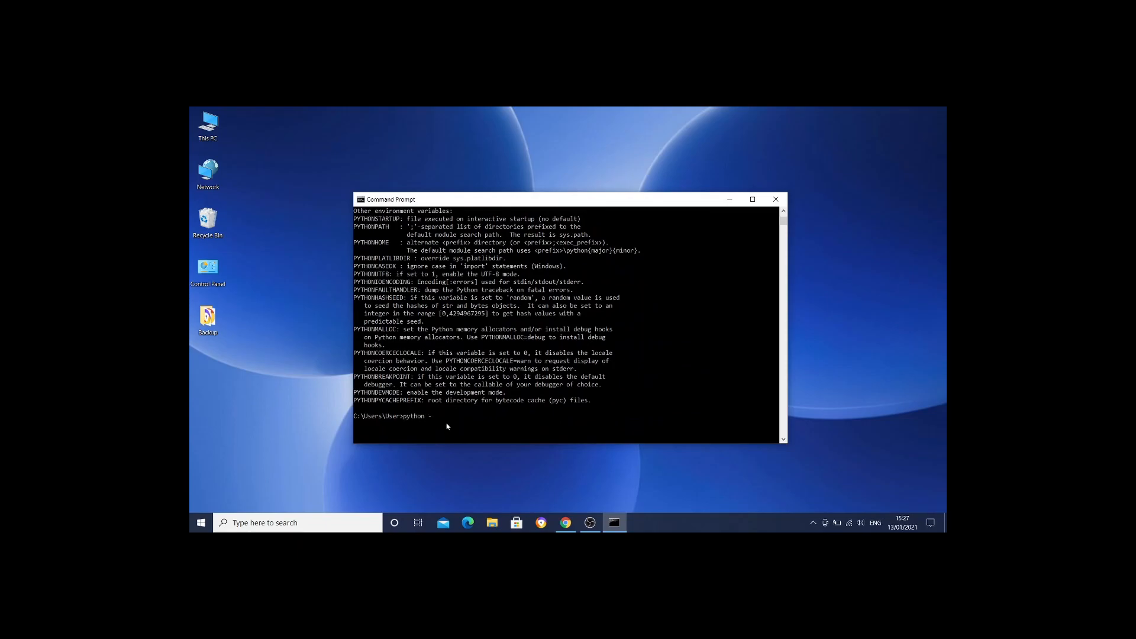
type("V")
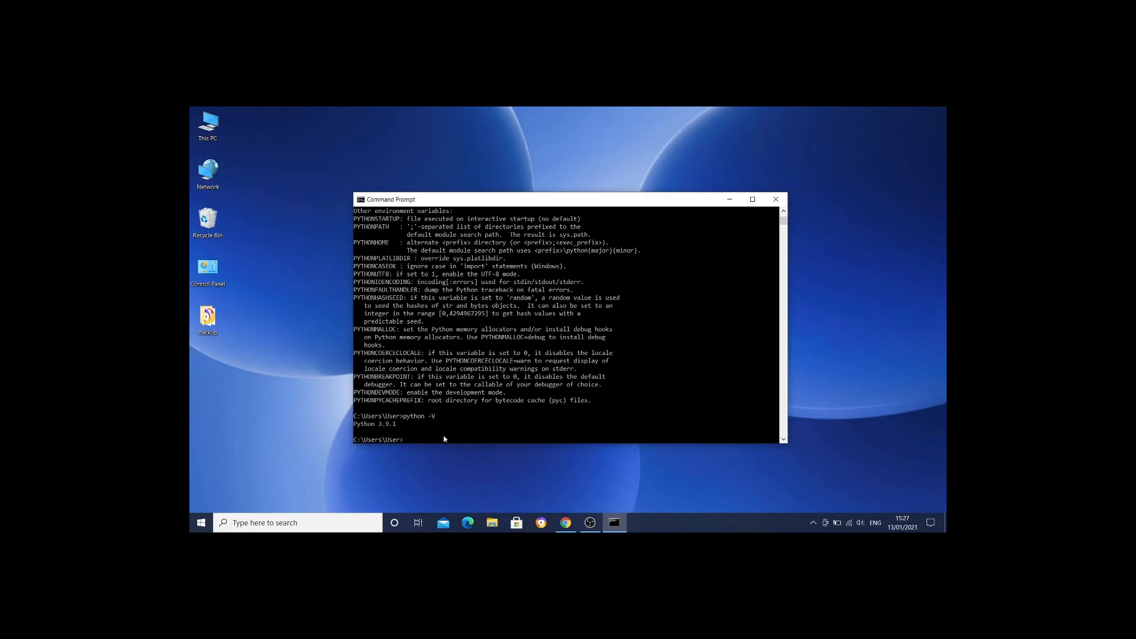
mouse_move(368, 432)
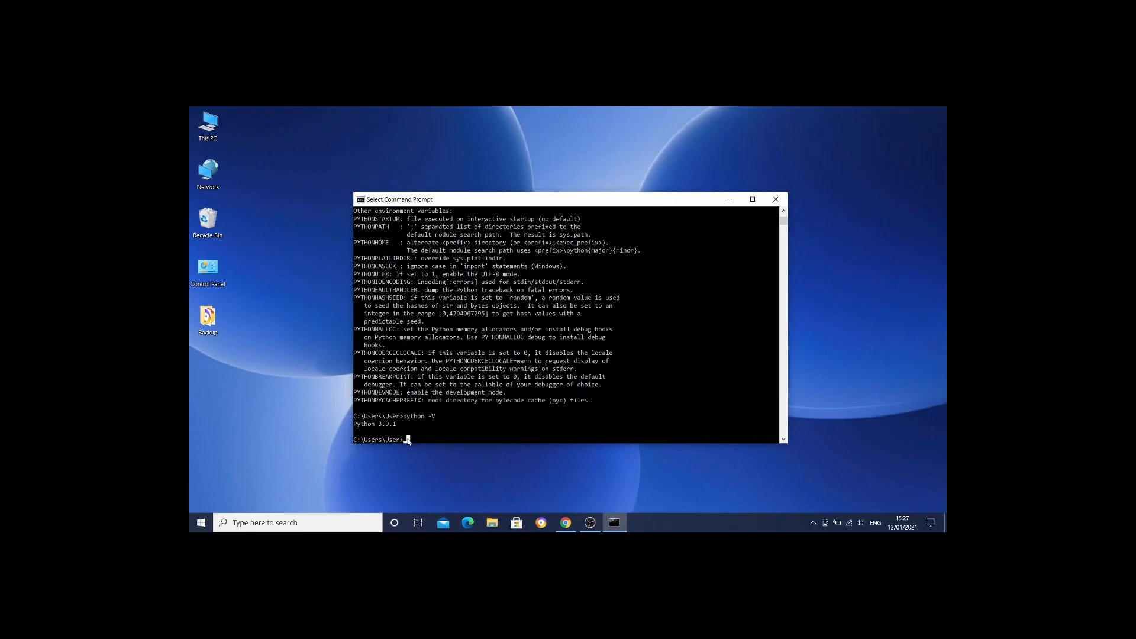
mouse_move(415, 434)
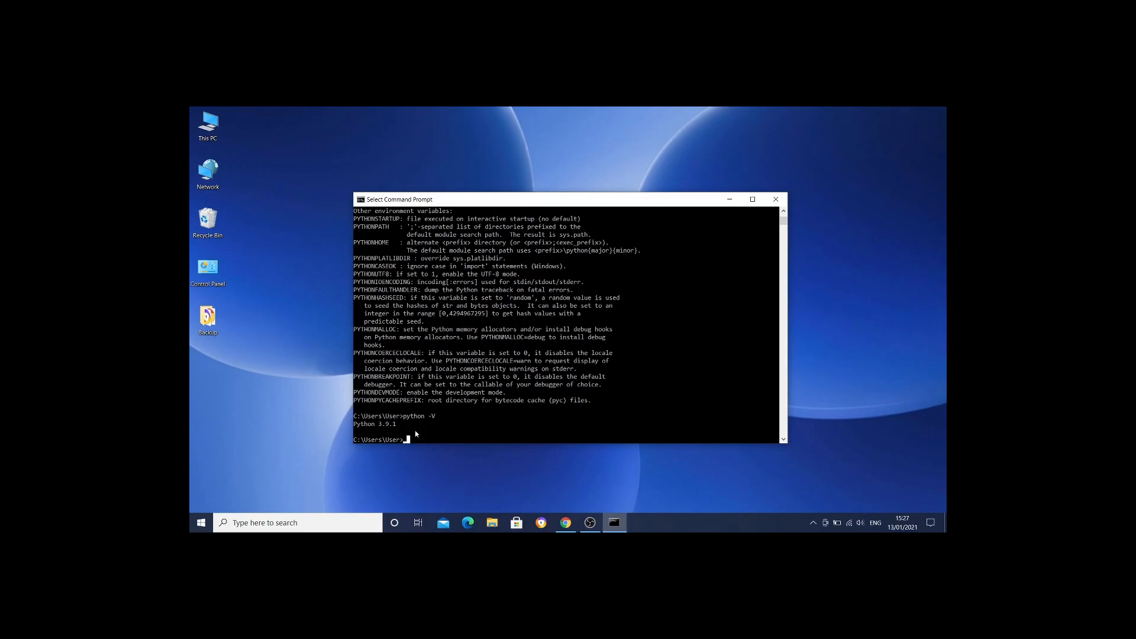
mouse_move(531, 391)
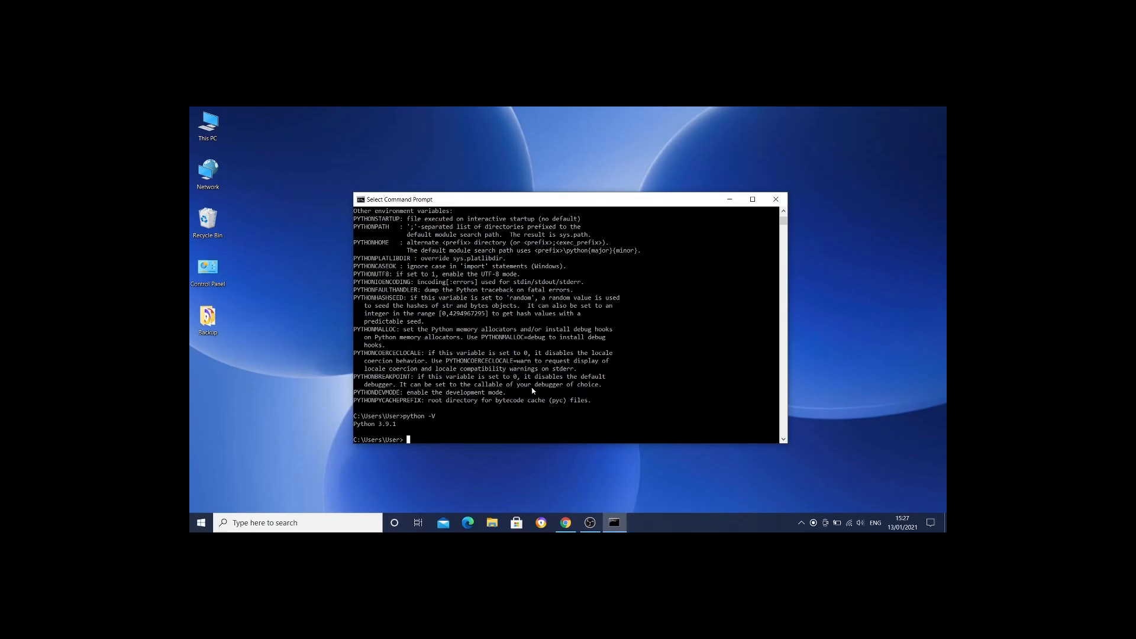
type("pip")
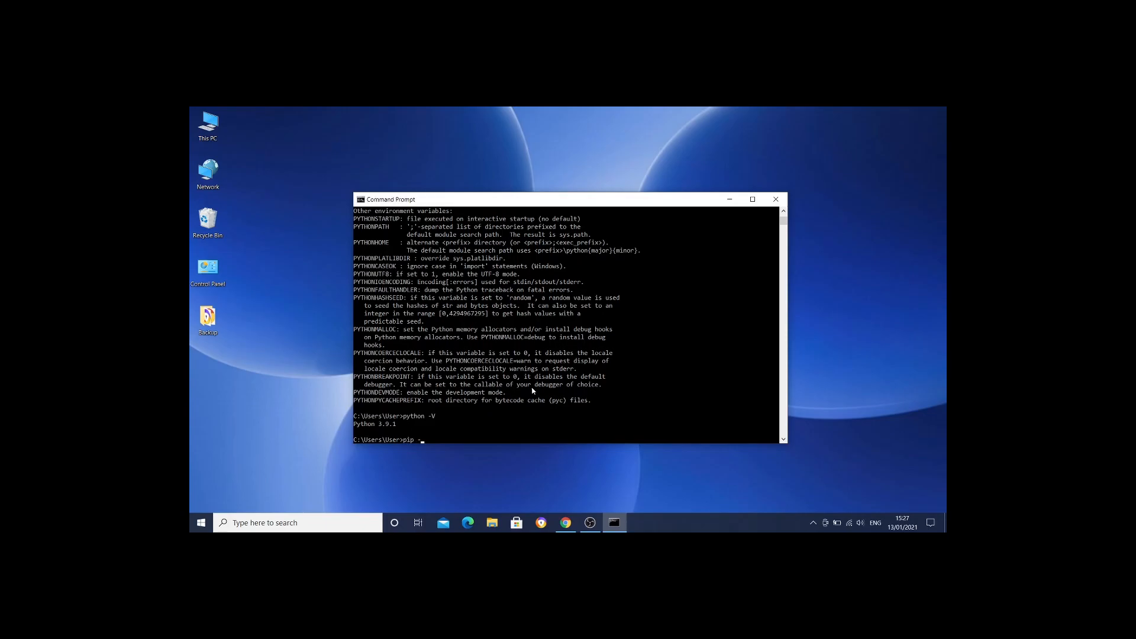
type("-V")
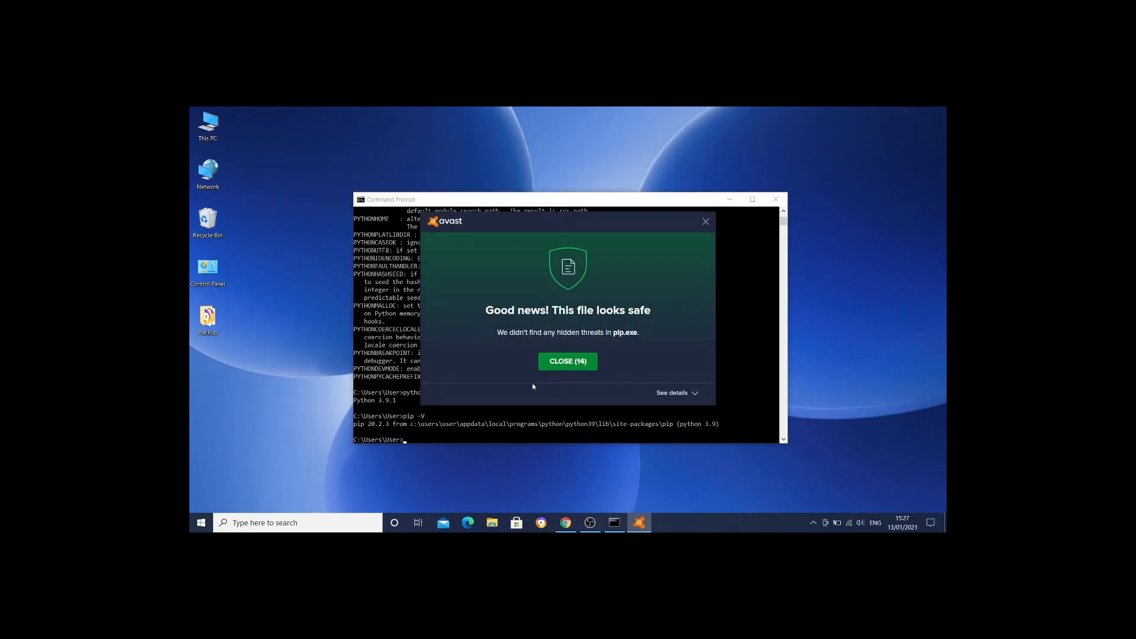
left_click(567, 360)
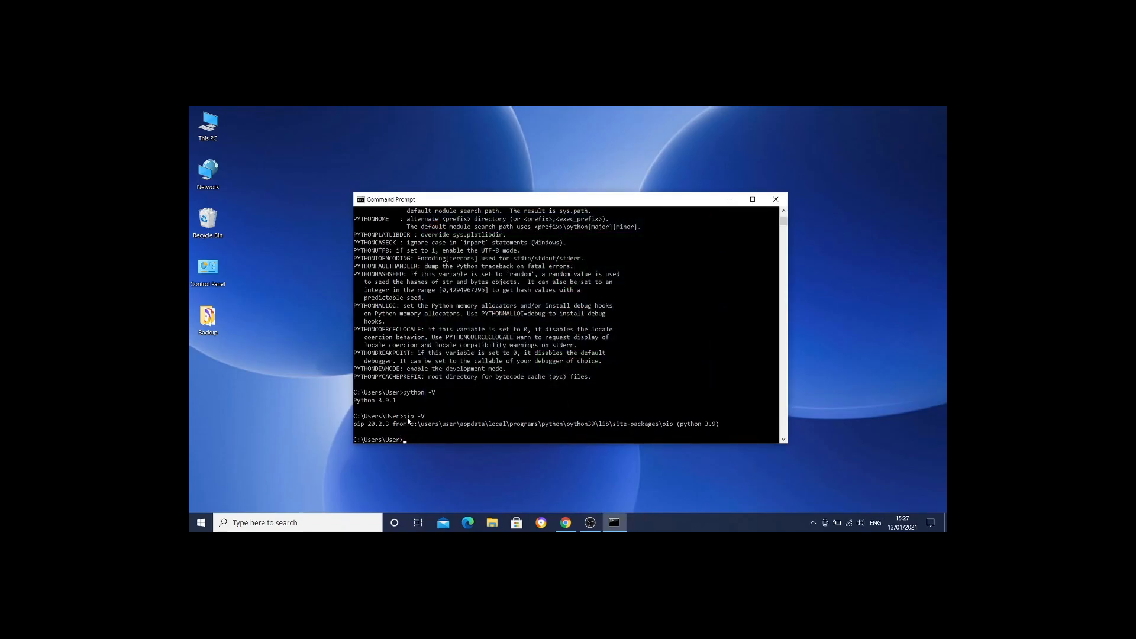
mouse_move(373, 437)
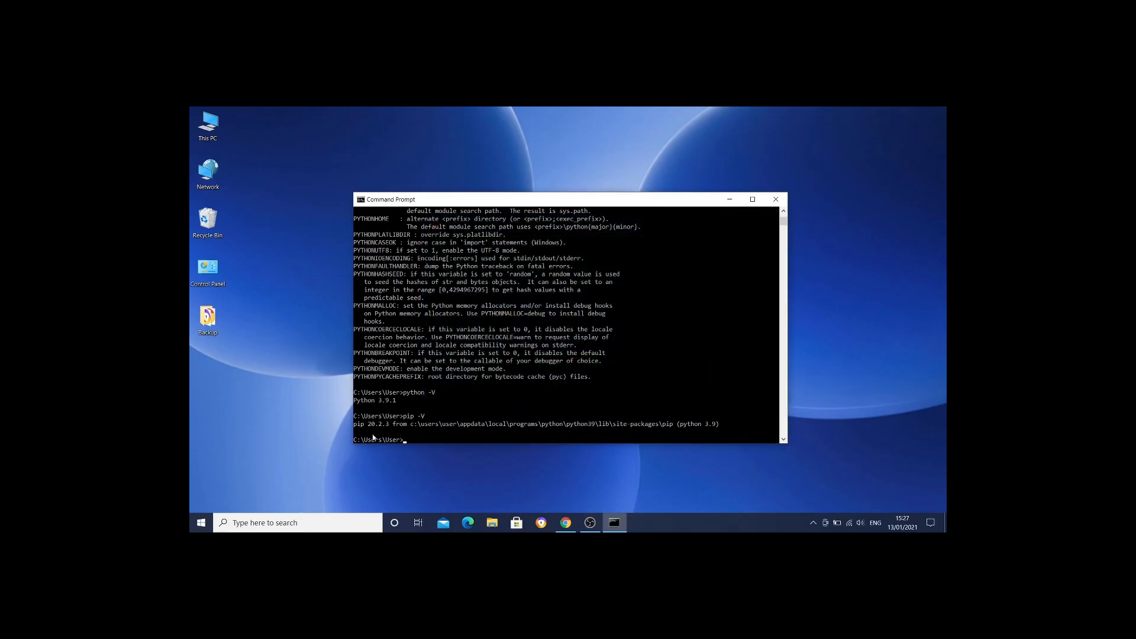
mouse_move(373, 431)
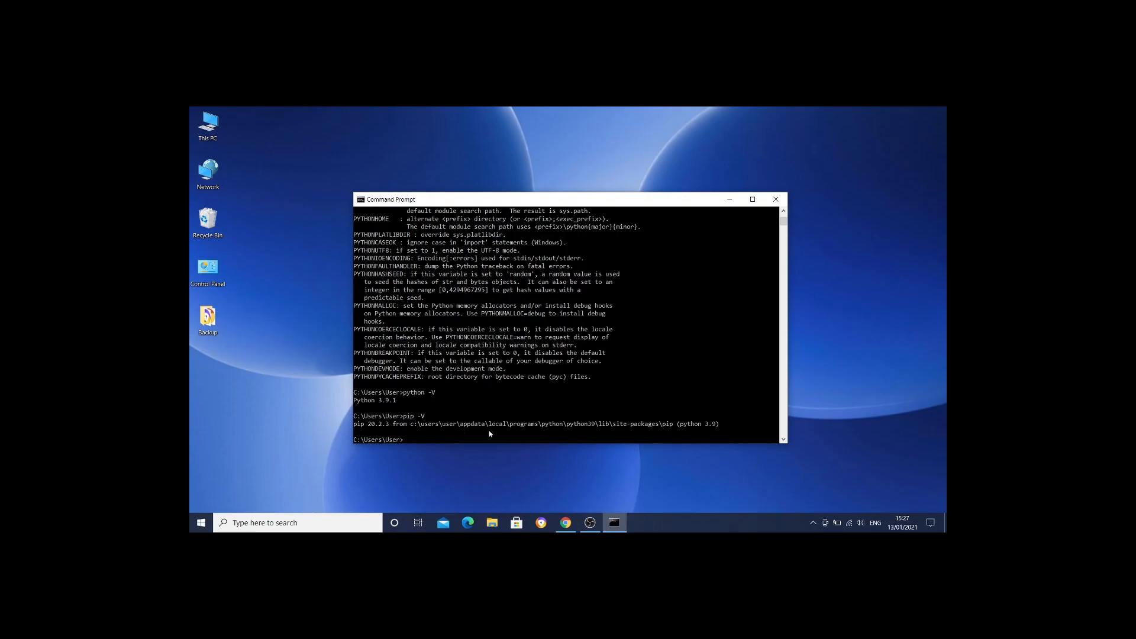
mouse_move(628, 428)
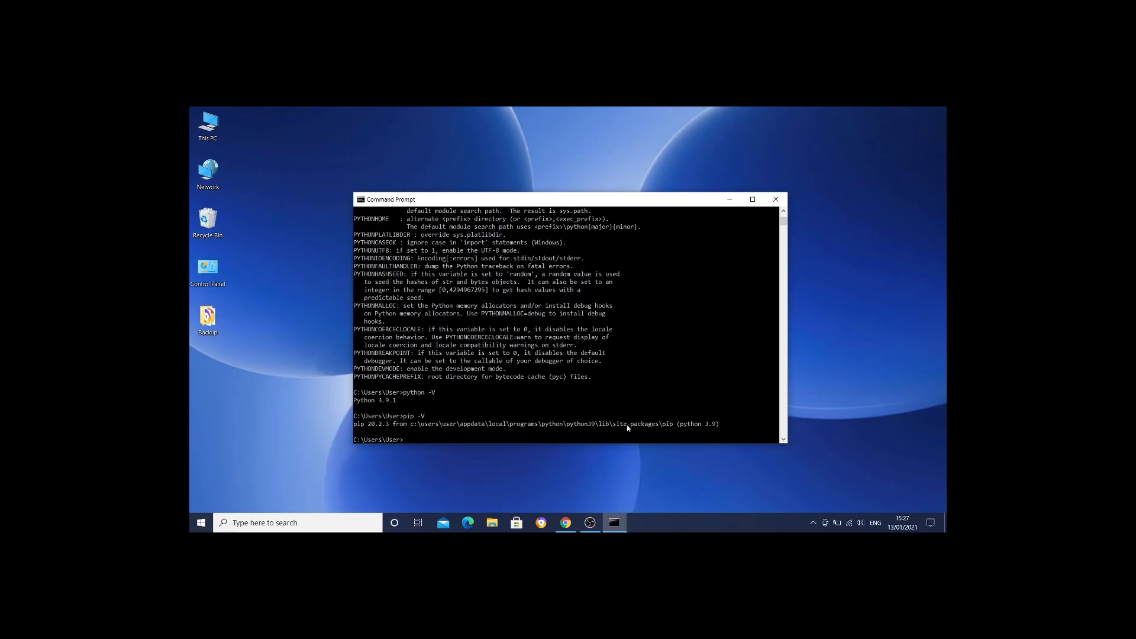
mouse_move(504, 423)
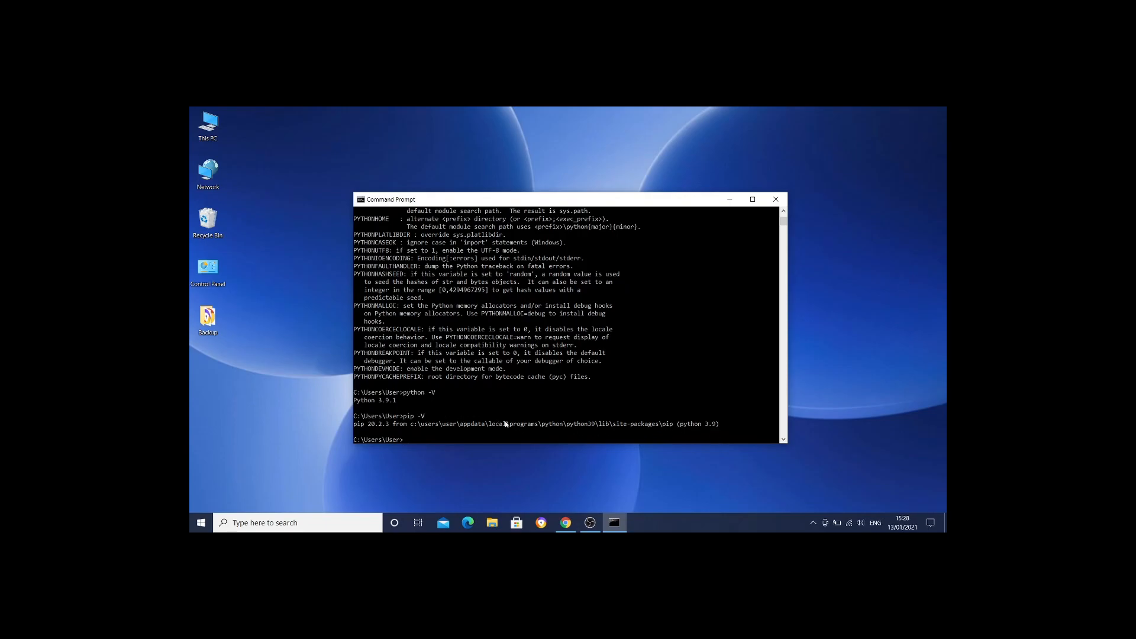
mouse_move(491, 410)
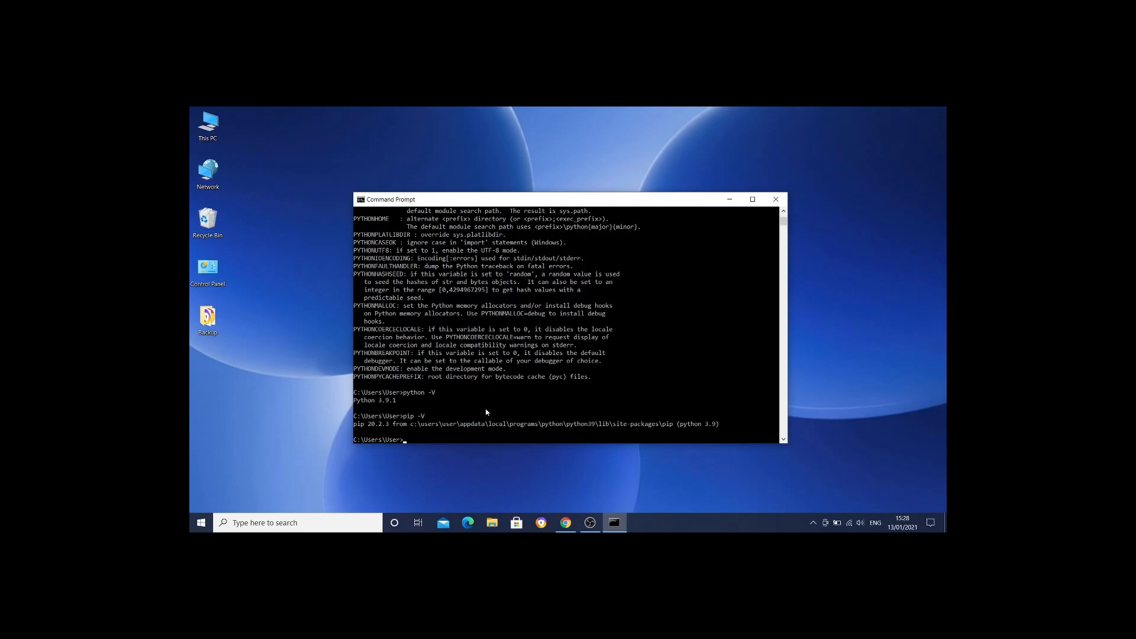
mouse_move(482, 404)
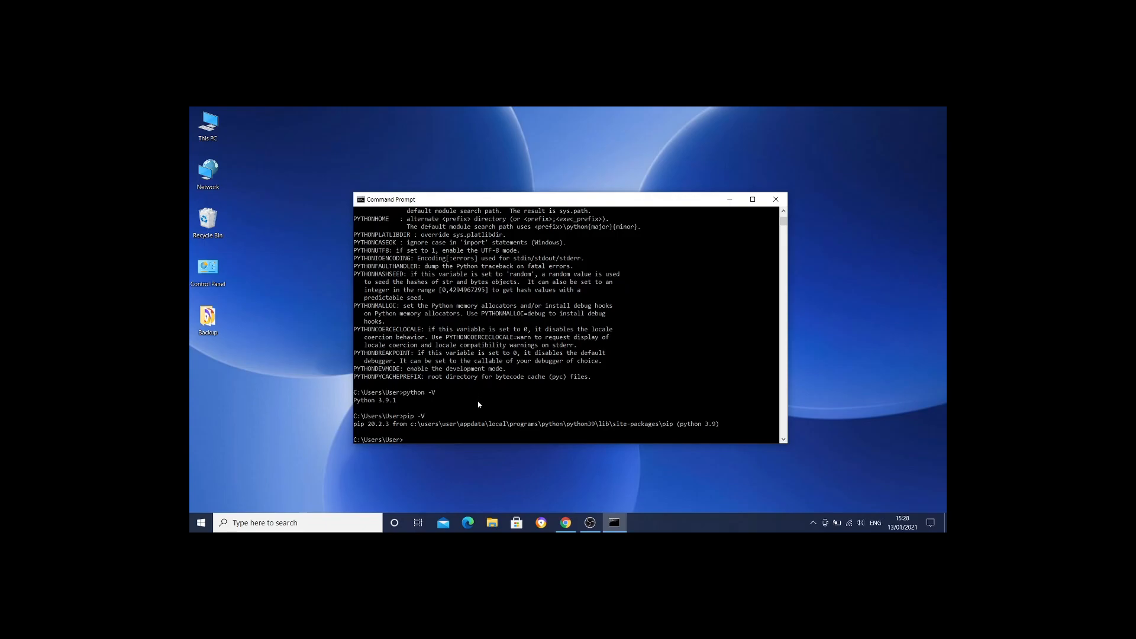
mouse_move(476, 402)
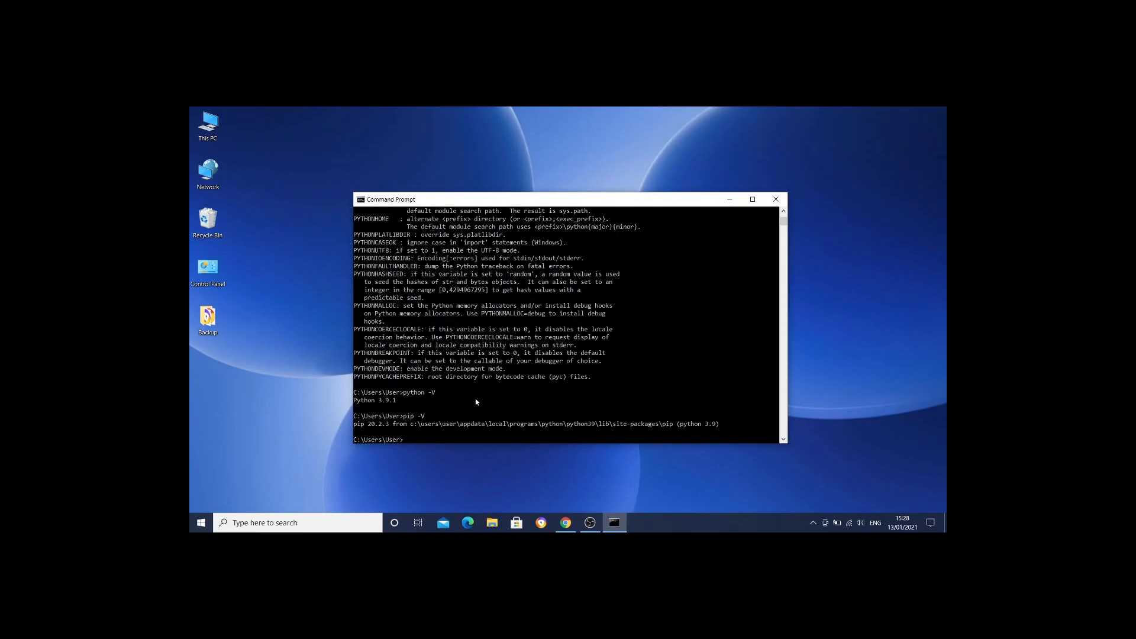
mouse_move(475, 407)
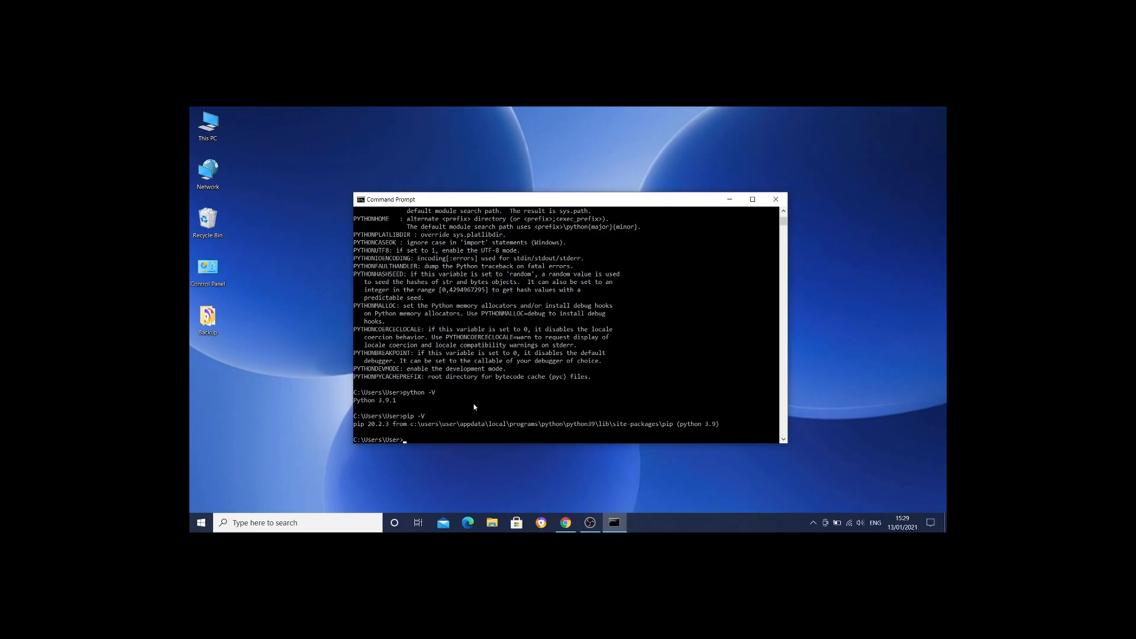
Run pip install requests to install requests 2.25.1 and its dependencies.
type("pip ins")
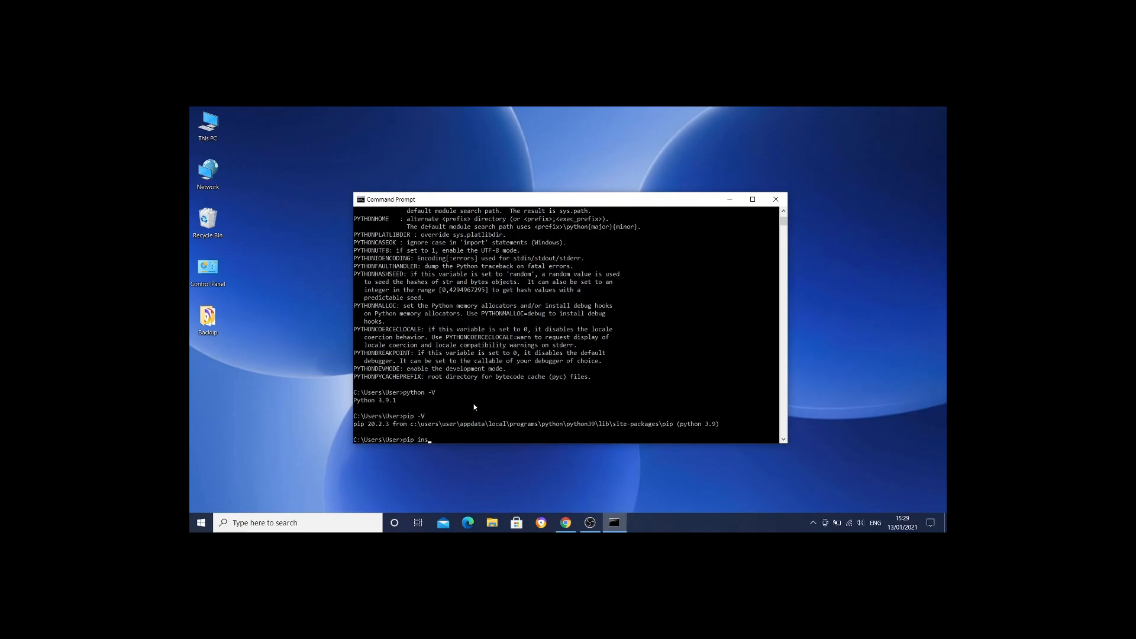
type("tall")
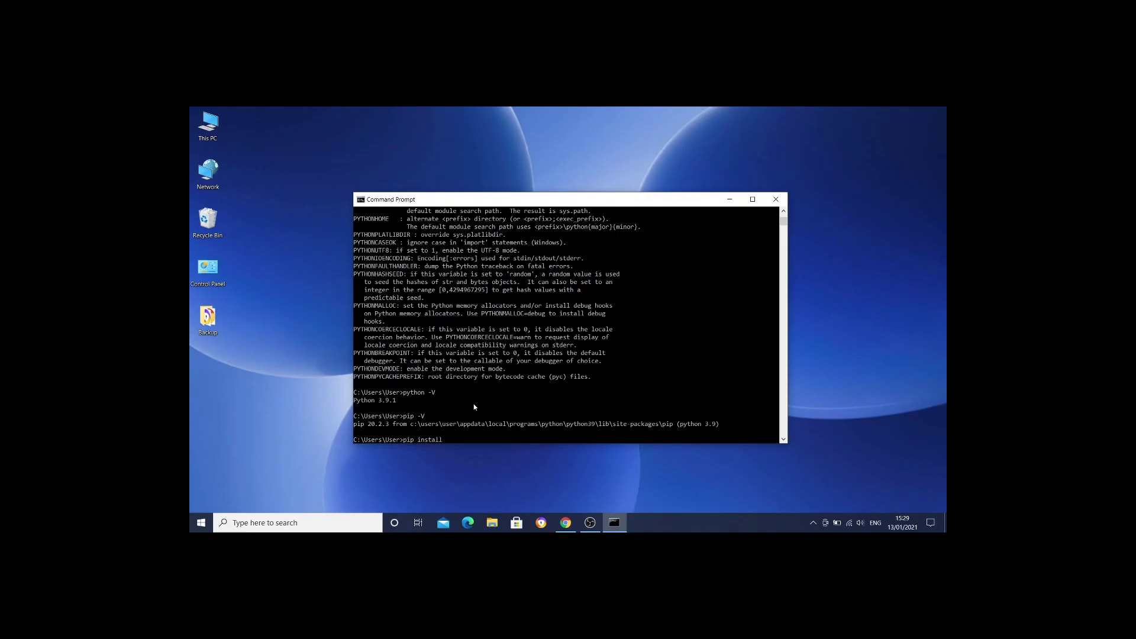
type("reque")
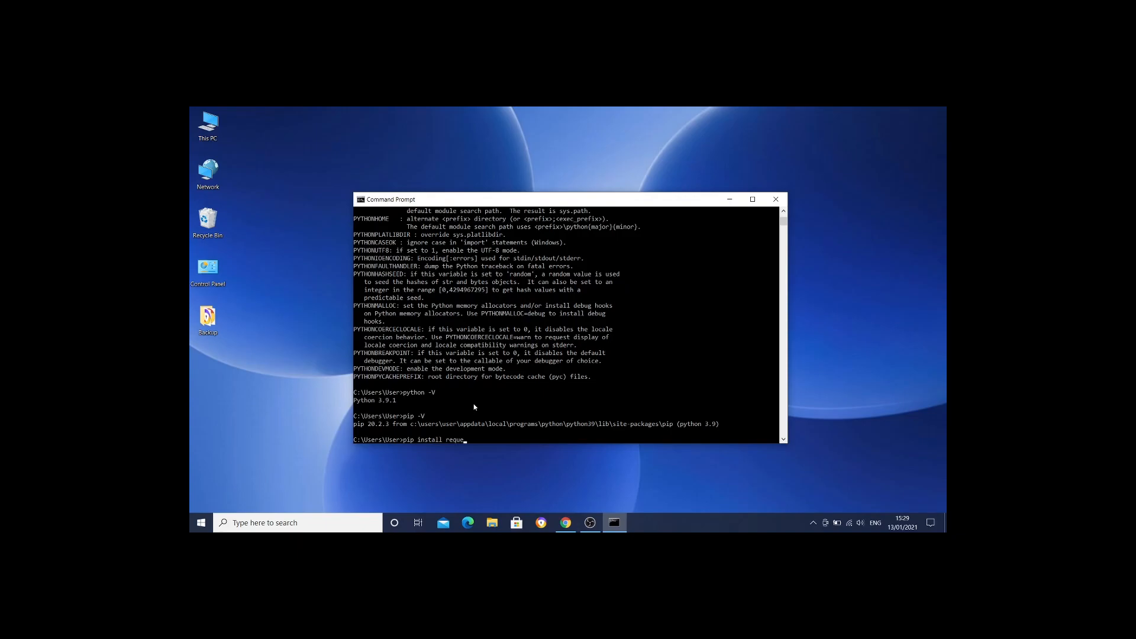
type("sts")
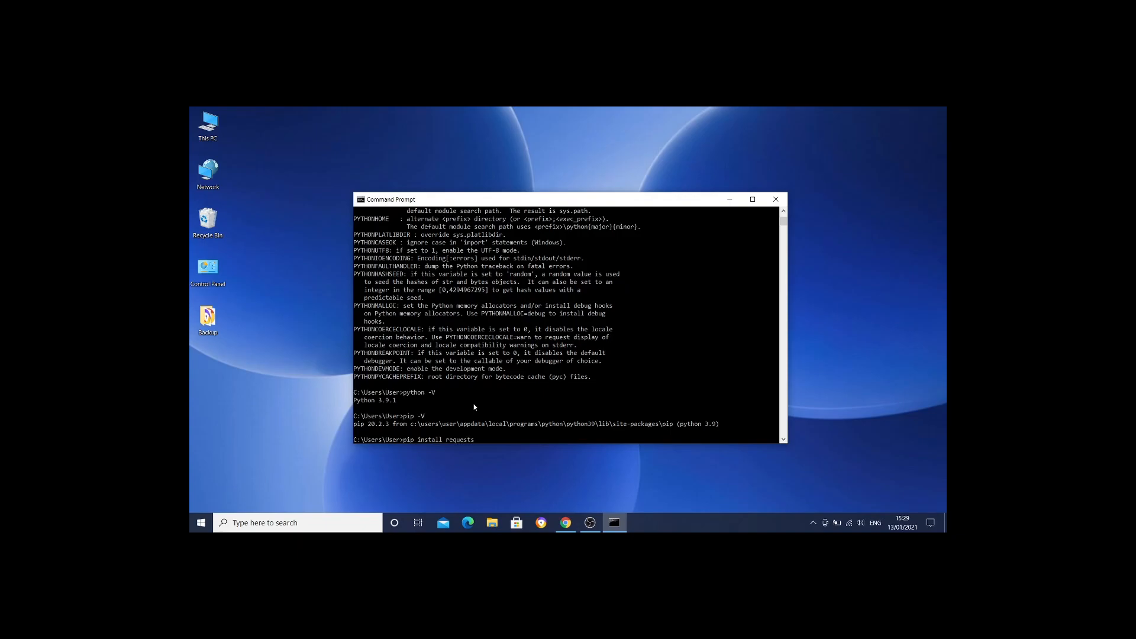
key("Enter")
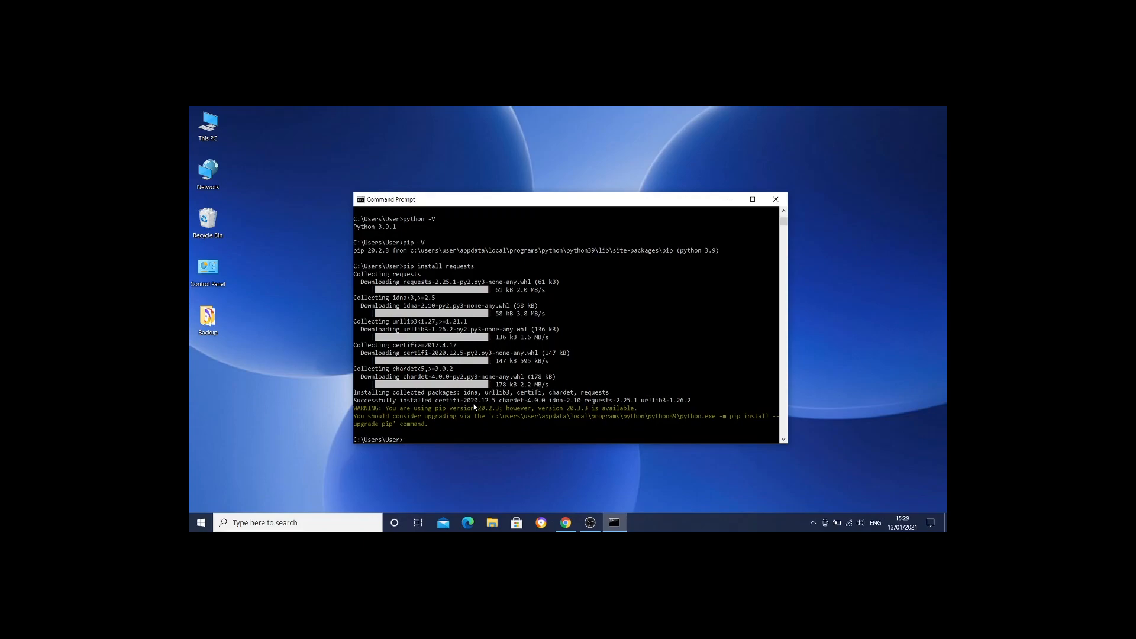
Enter pip install python-dotenv, correcting typos, to install python-dotenv 0.15.0.
type("pip")
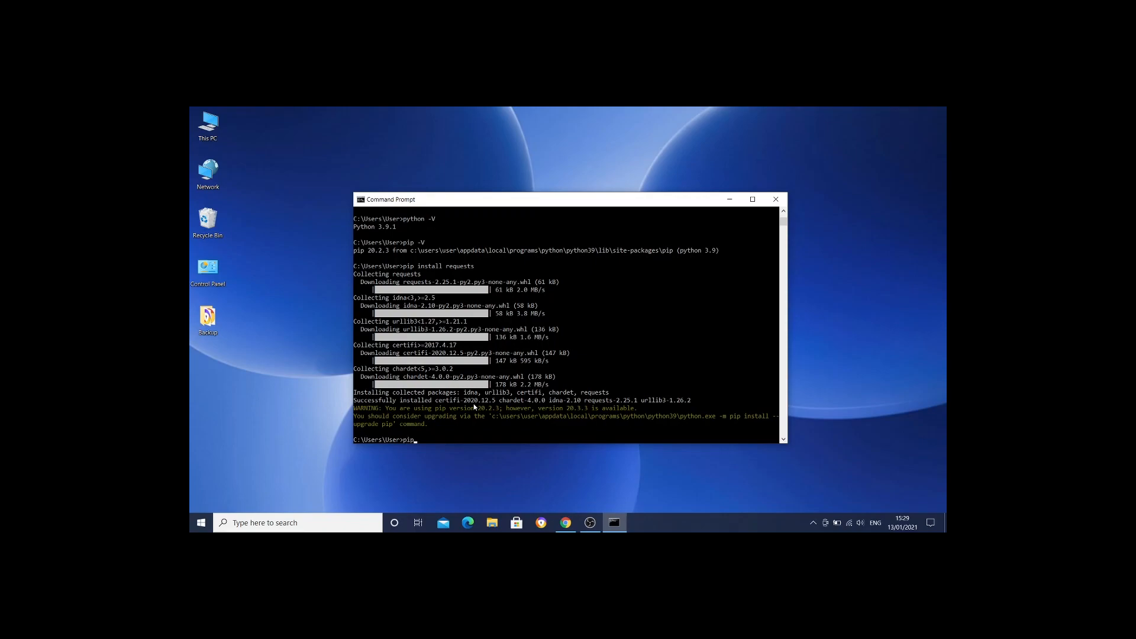
type("insta")
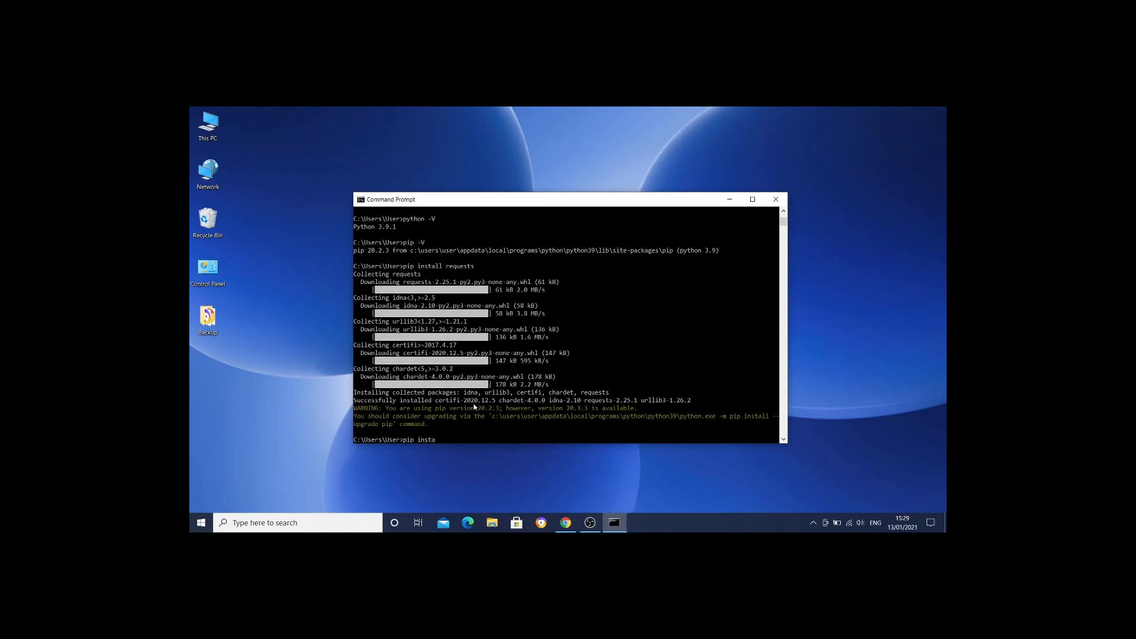
type("ll")
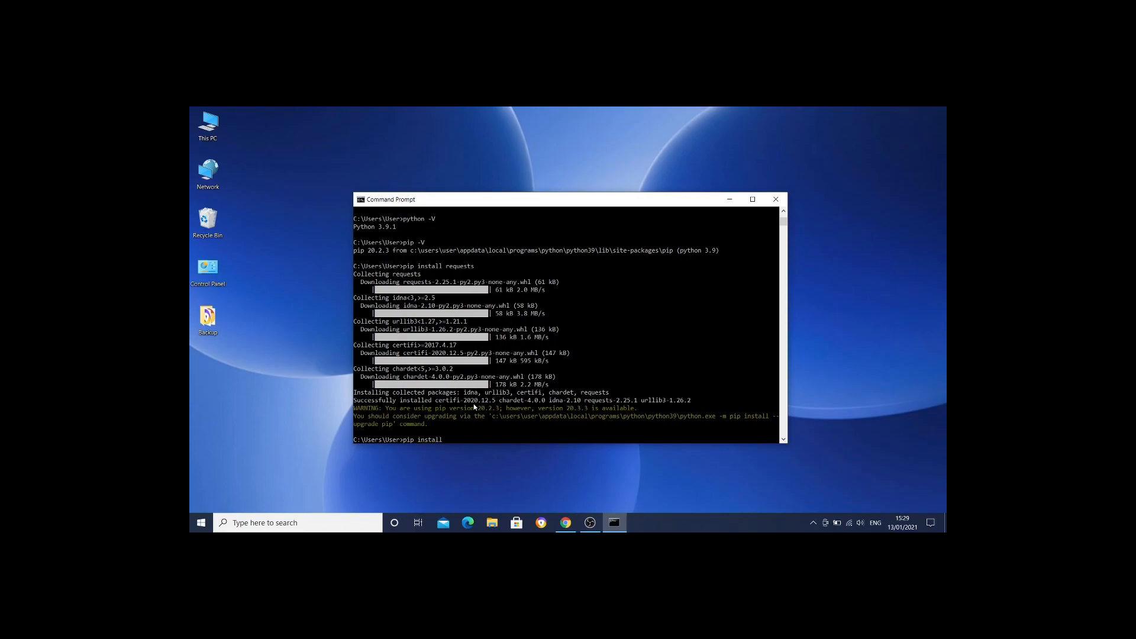
type("oython-")
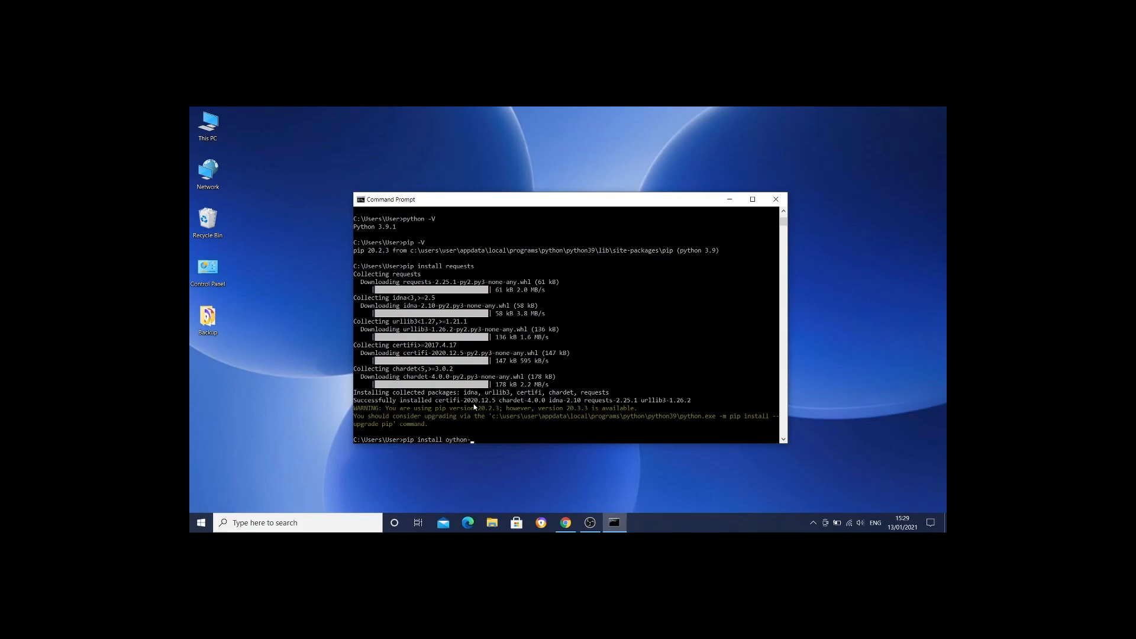
key("Backspace")
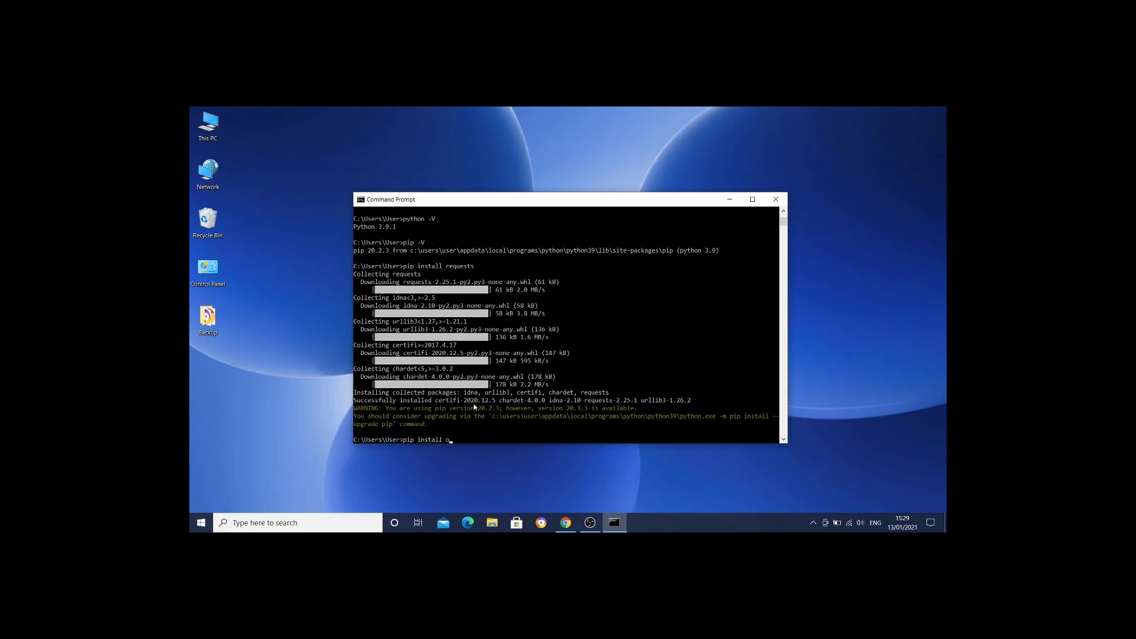
type("ython -")
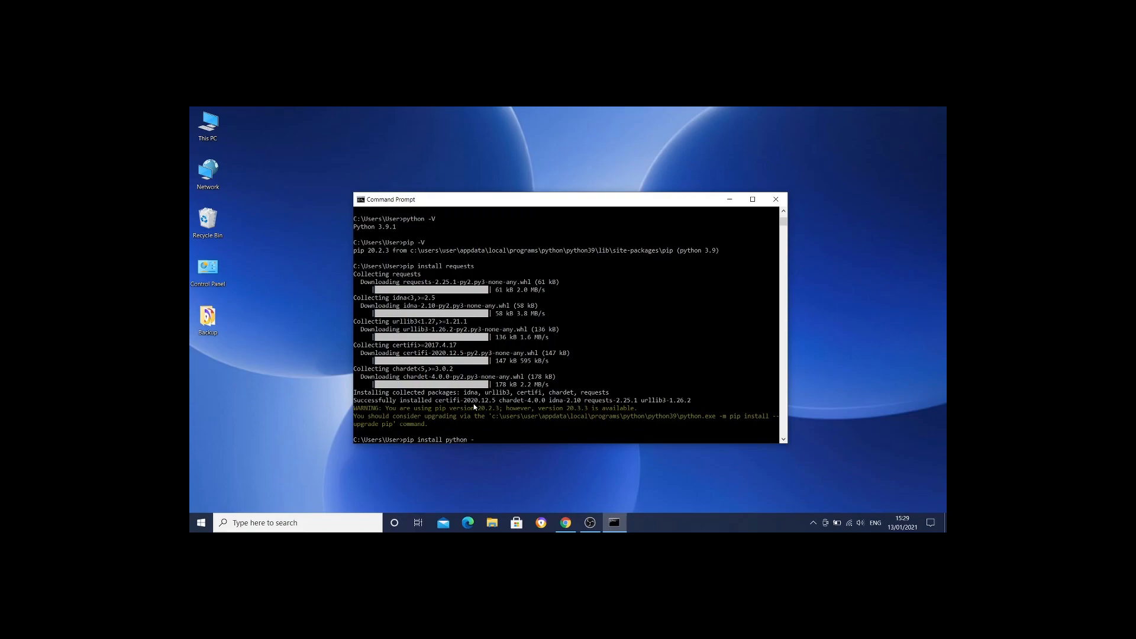
key("Backspace")
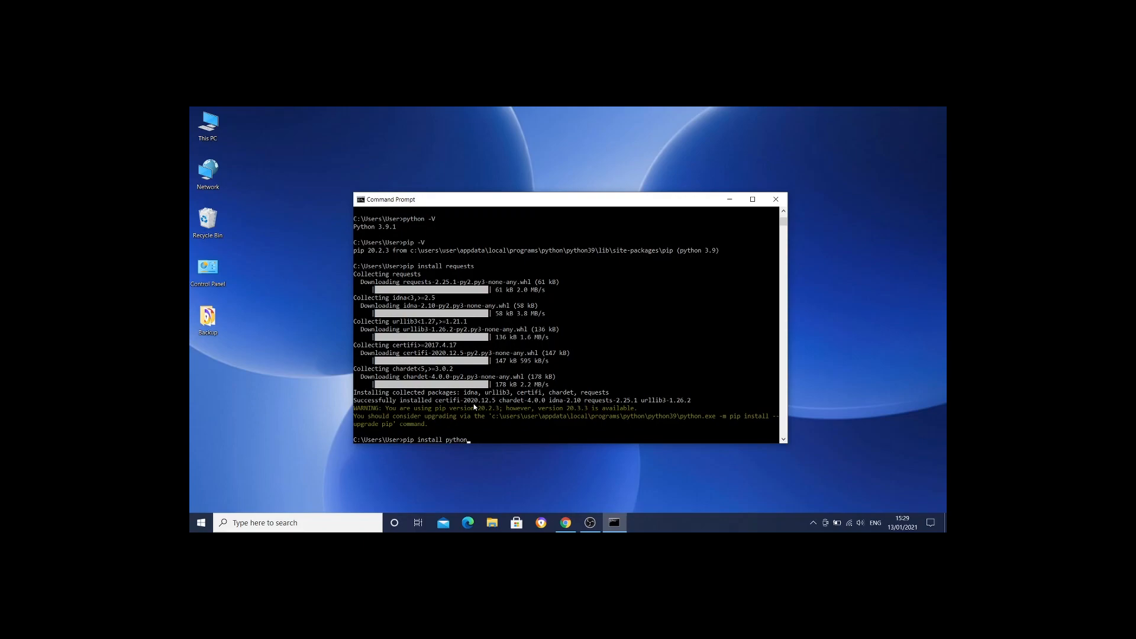
type("-")
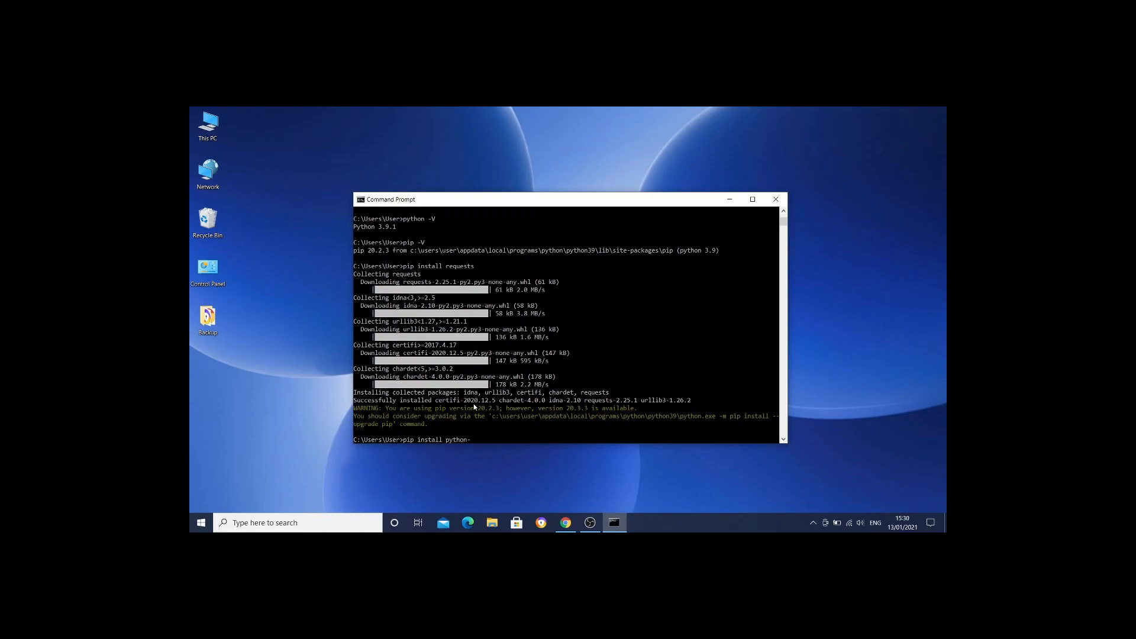
type("dot")
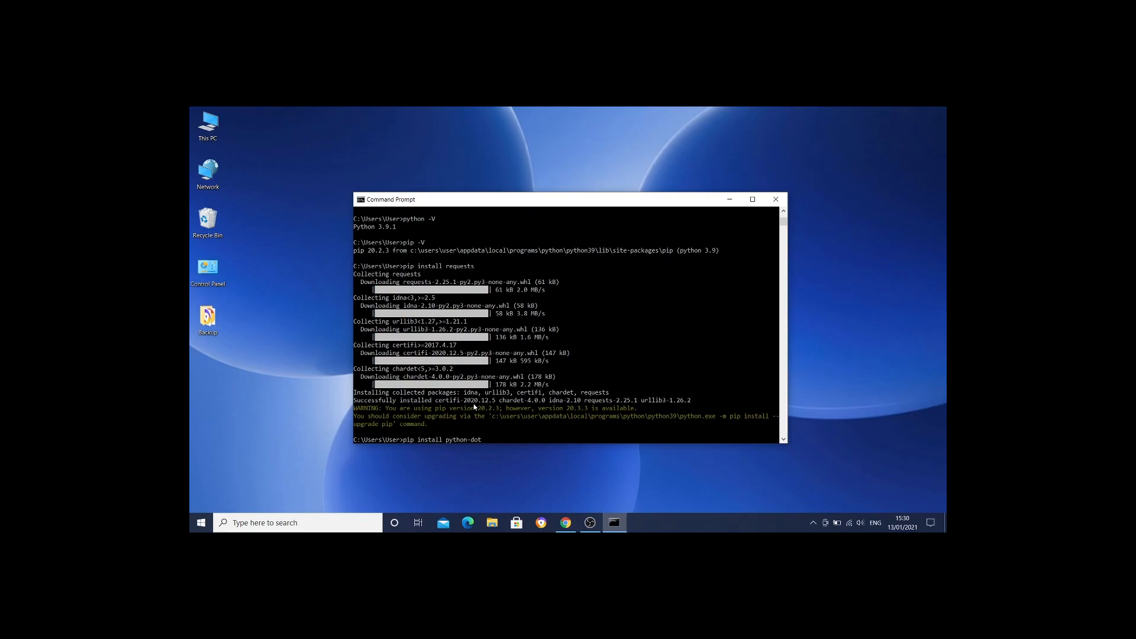
type("env")
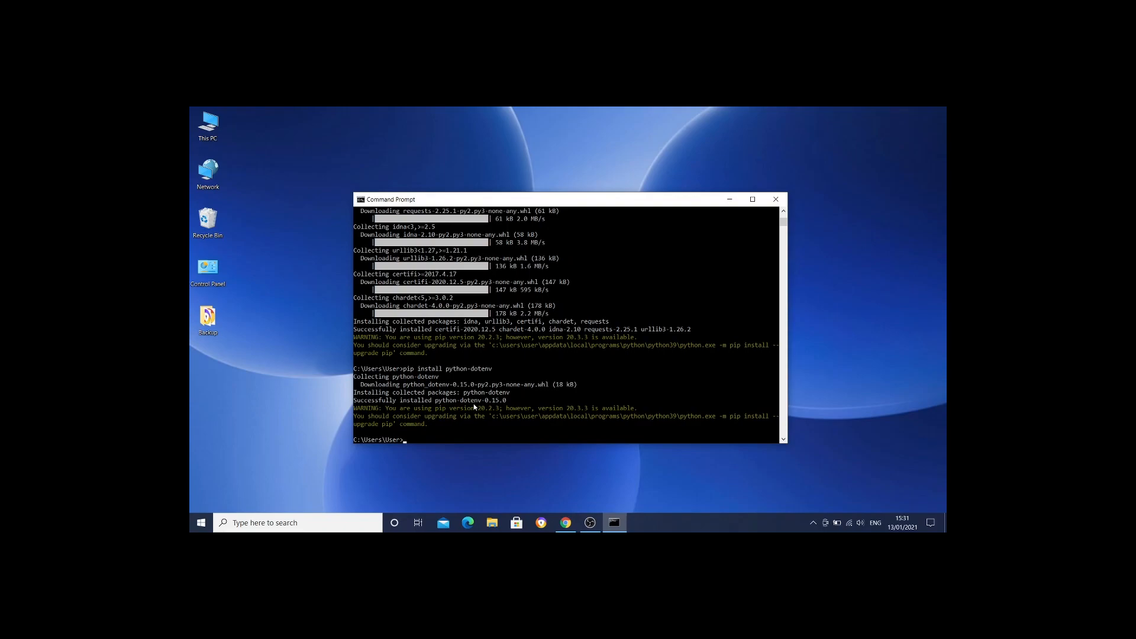
Run pip install emoji to install emoji 0.6.0.
type("pip")
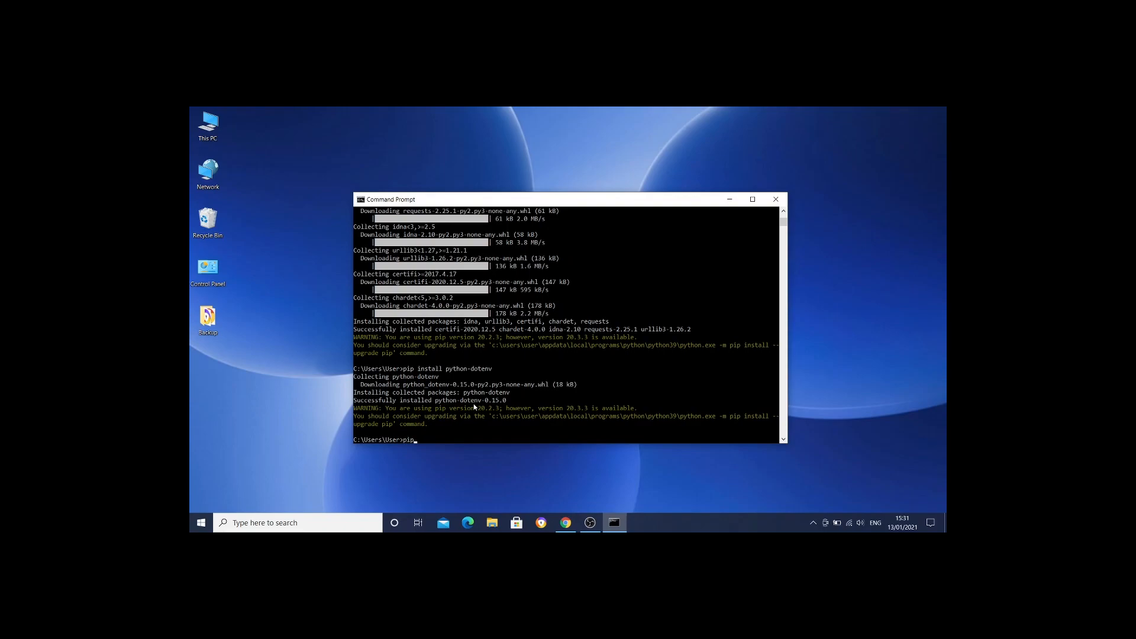
type("install")
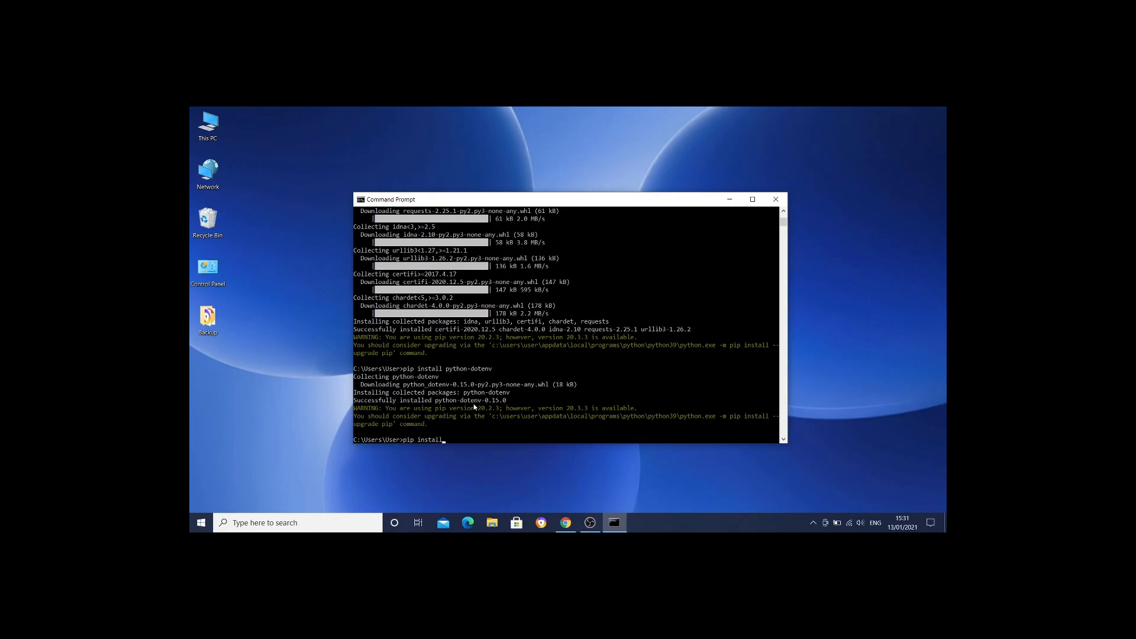
type("emoji")
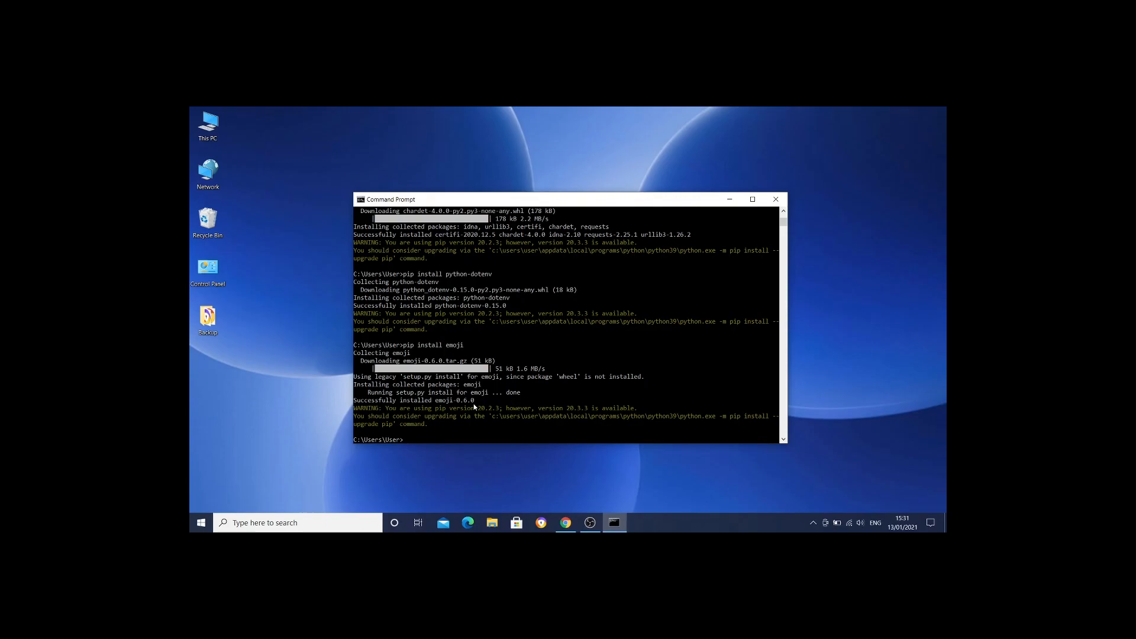
mouse_move(519, 281)
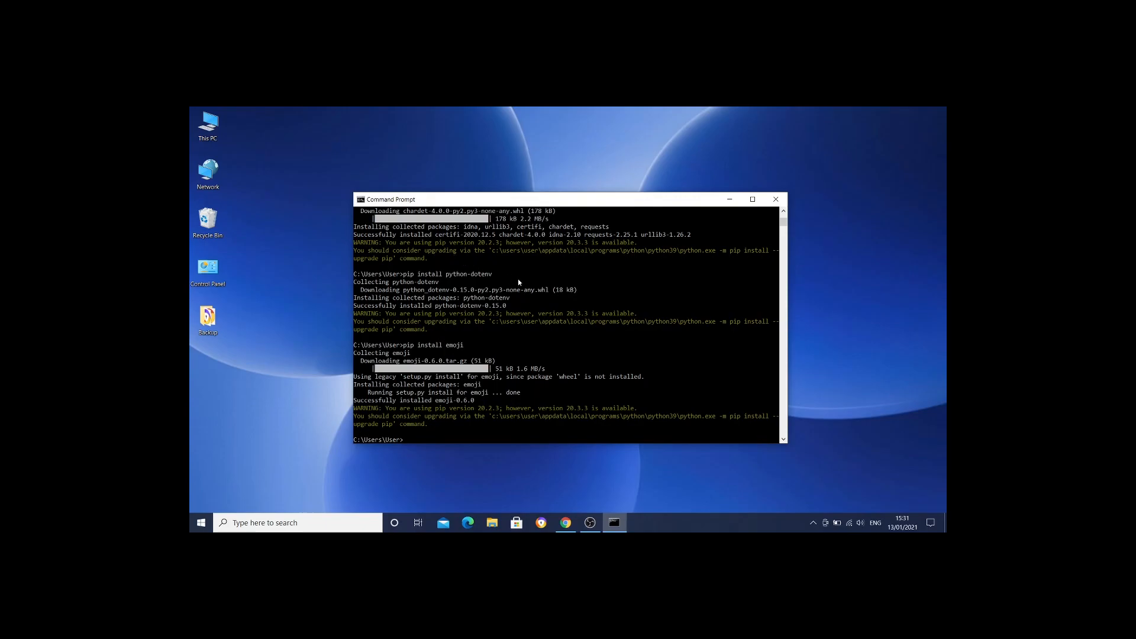
mouse_move(524, 287)
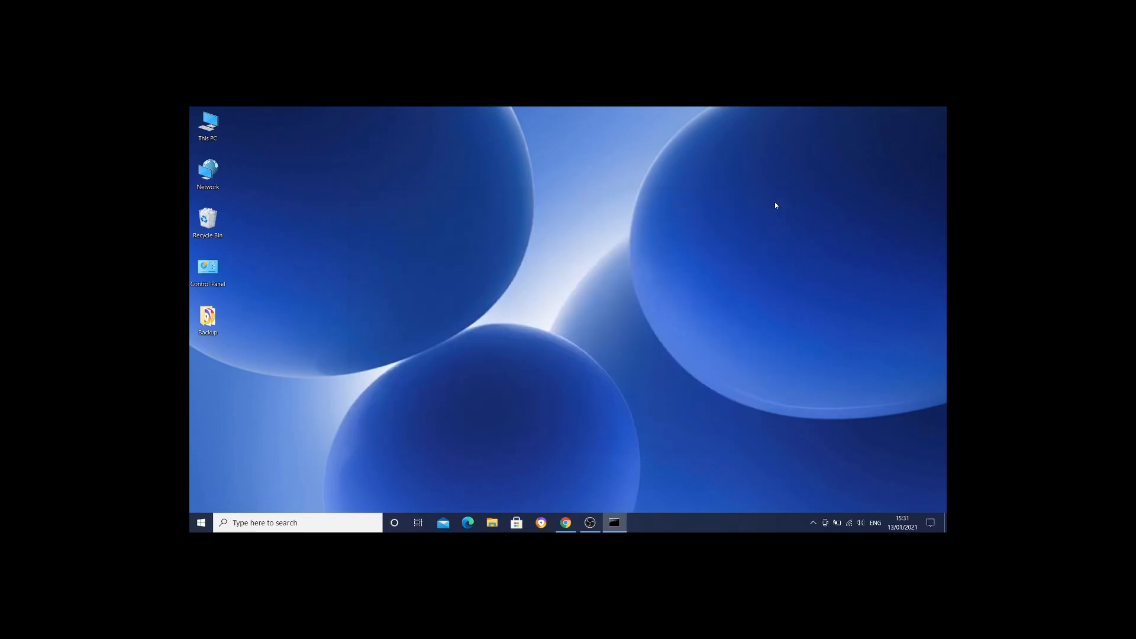
Search Google and download the PyCharm Community installer .exe from JetBrains.
left_click(565, 522)
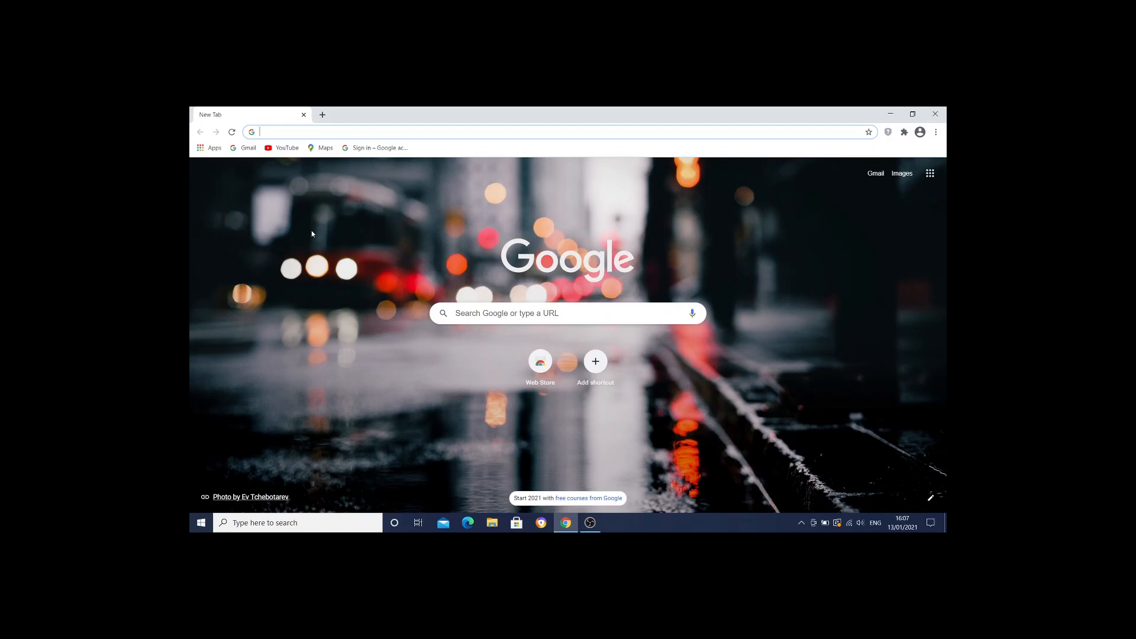
type("python")
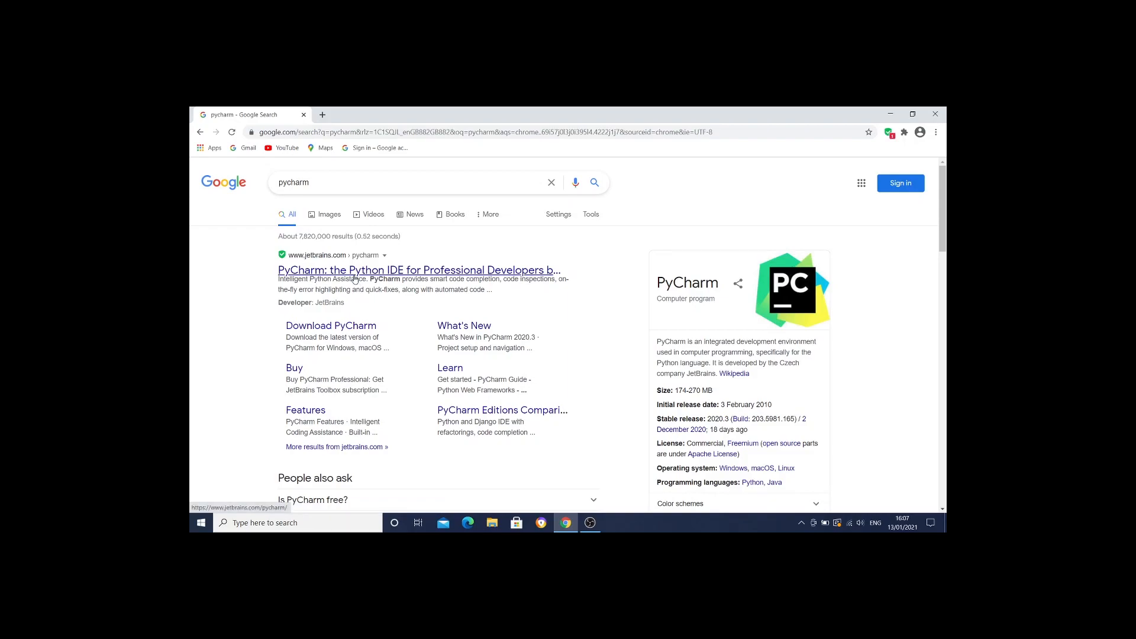
mouse_move(358, 328)
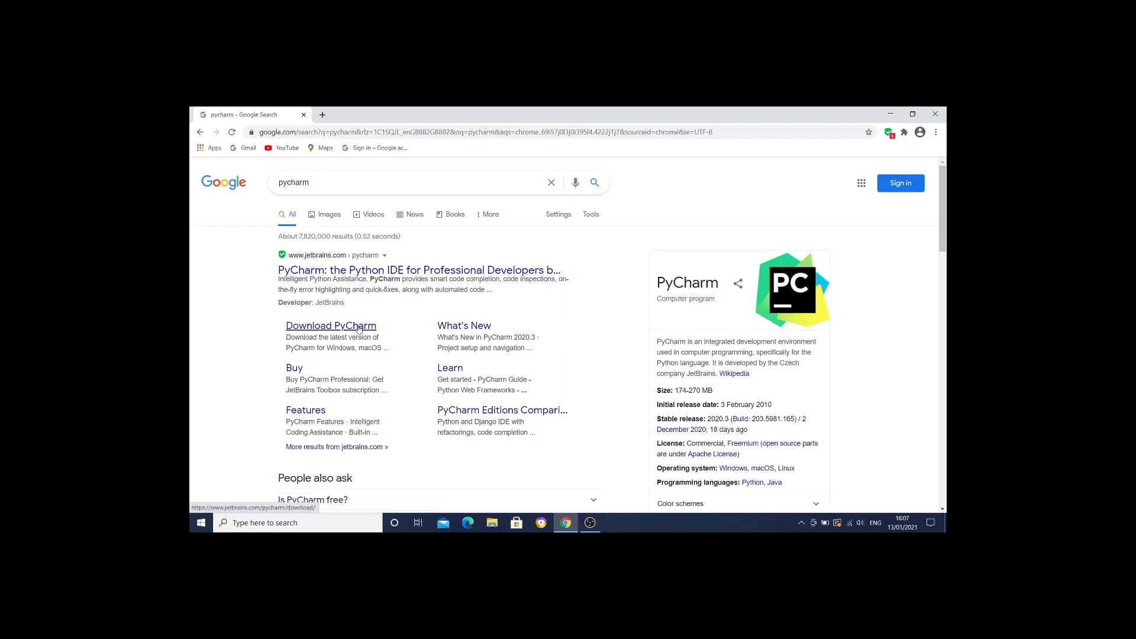
left_click(330, 326)
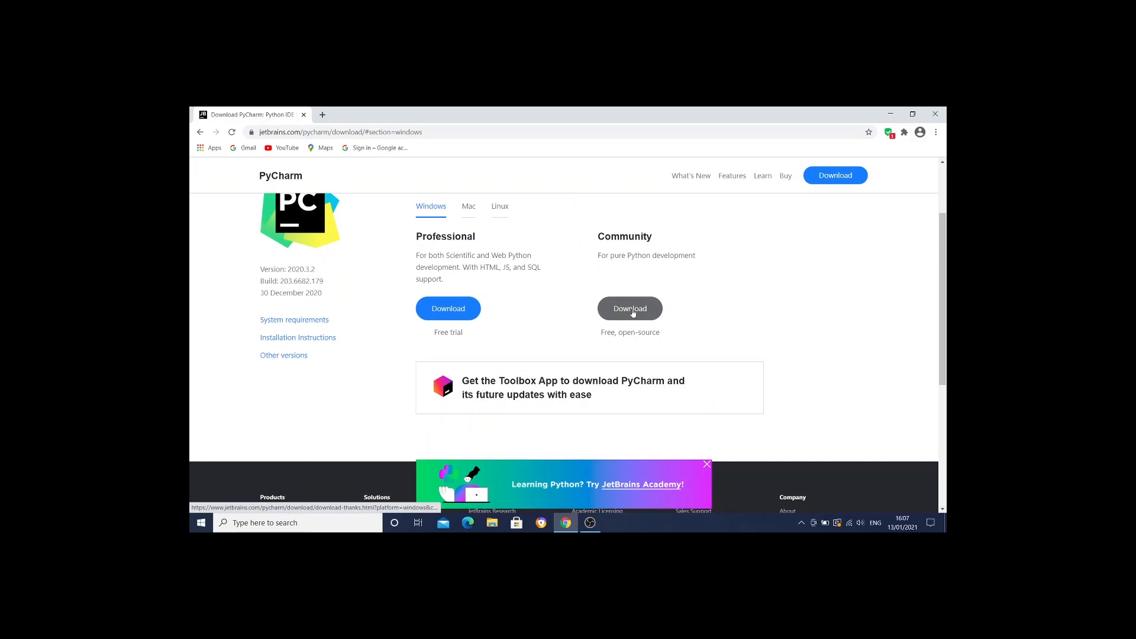
left_click(629, 308)
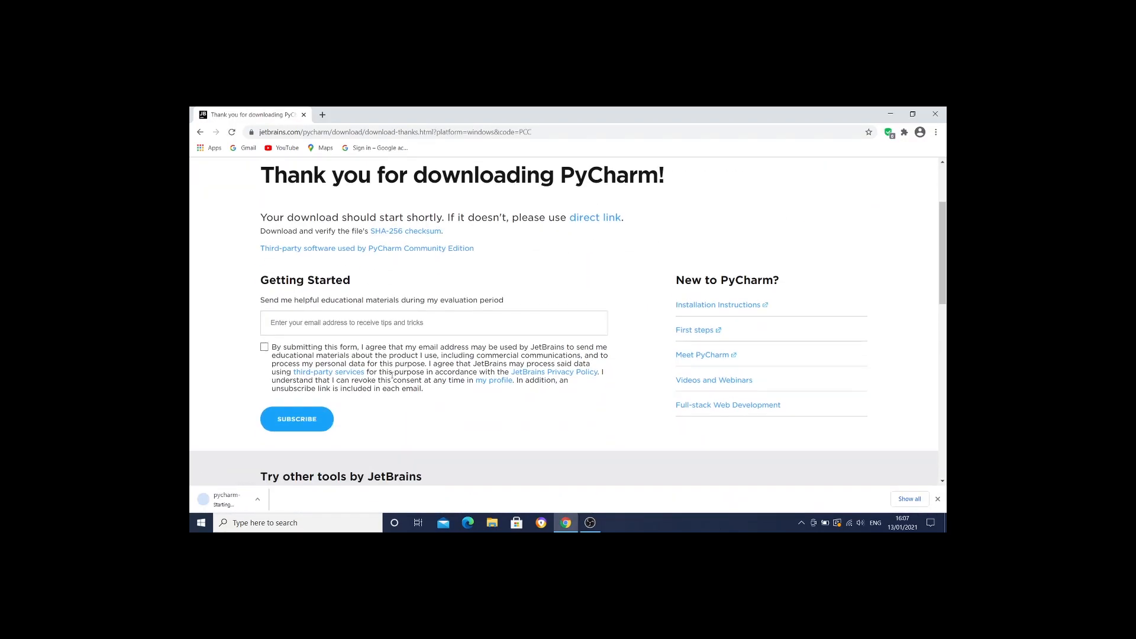
scroll("down", 3)
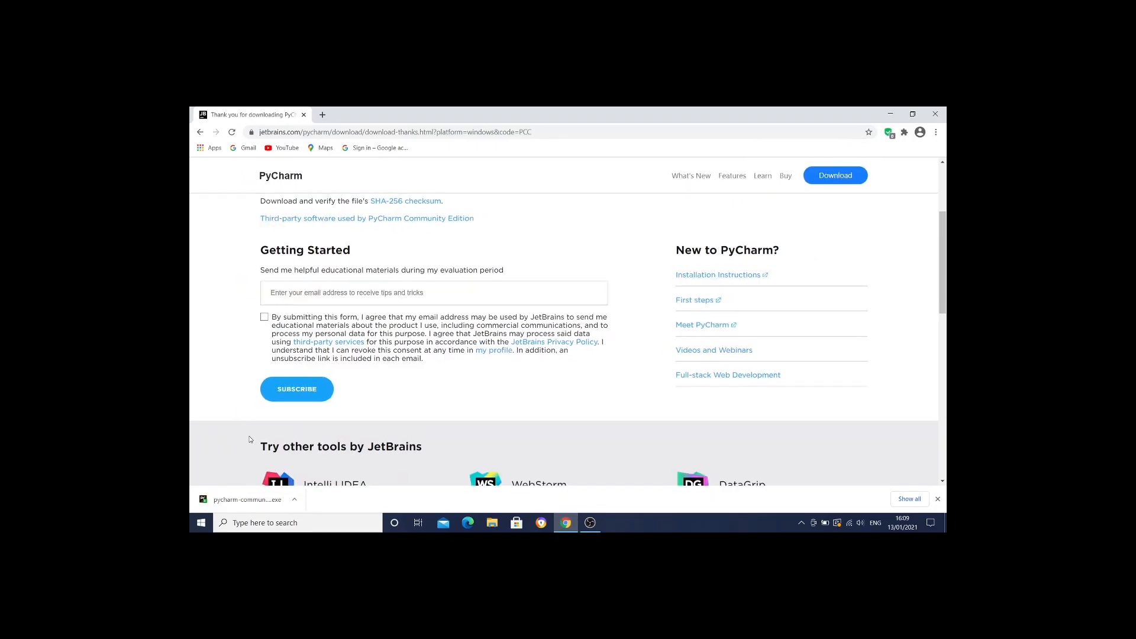
mouse_move(255, 437)
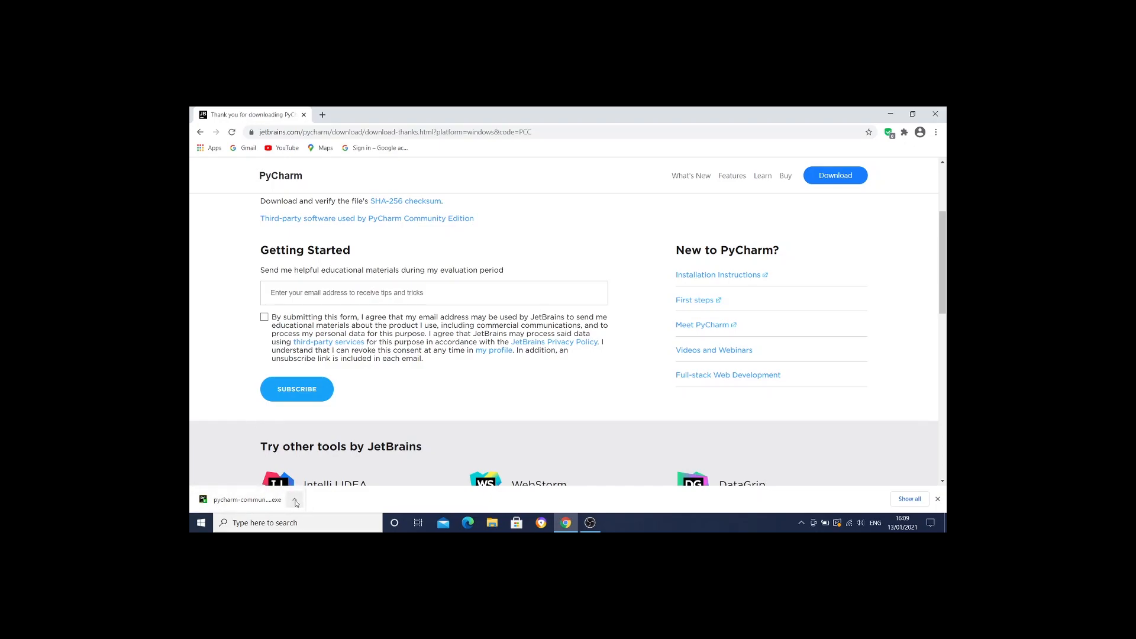
Run the downloaded pycharm-community .exe from Chrome's download bar.
left_click(295, 500)
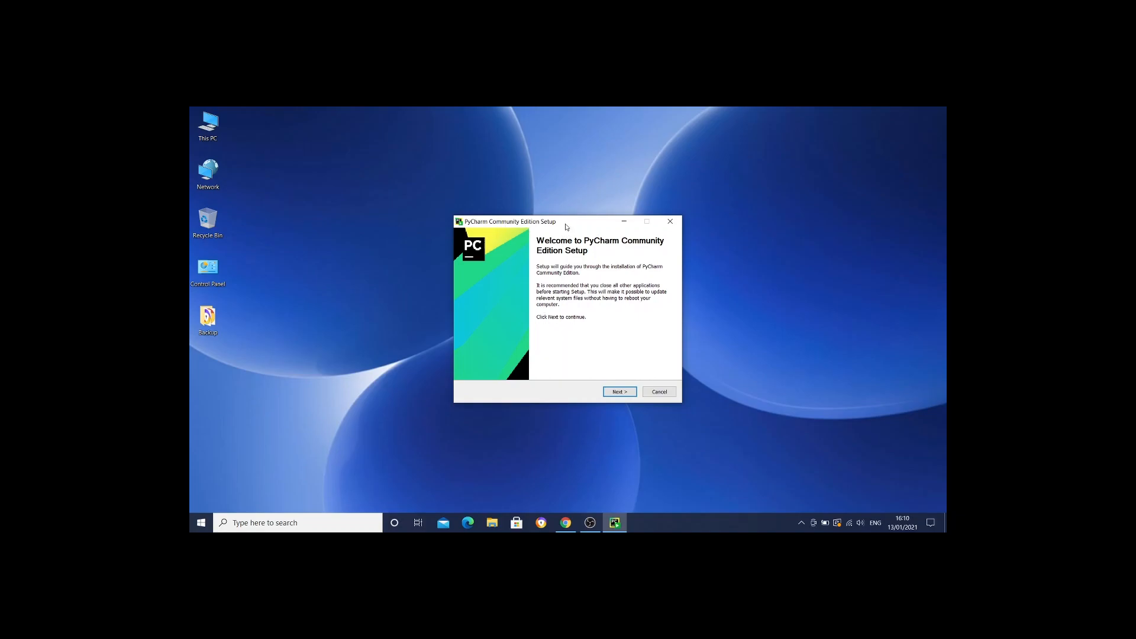
Keep the default install folder, add launchers to PATH, associate .py files, and install.
left_click(619, 391)
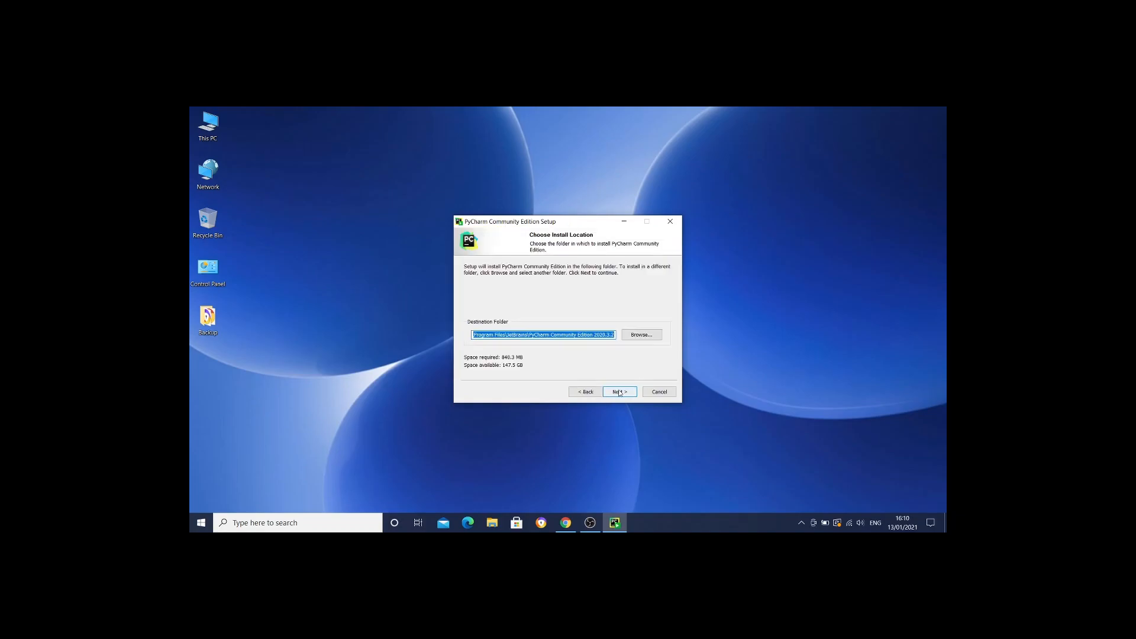
left_click(619, 391)
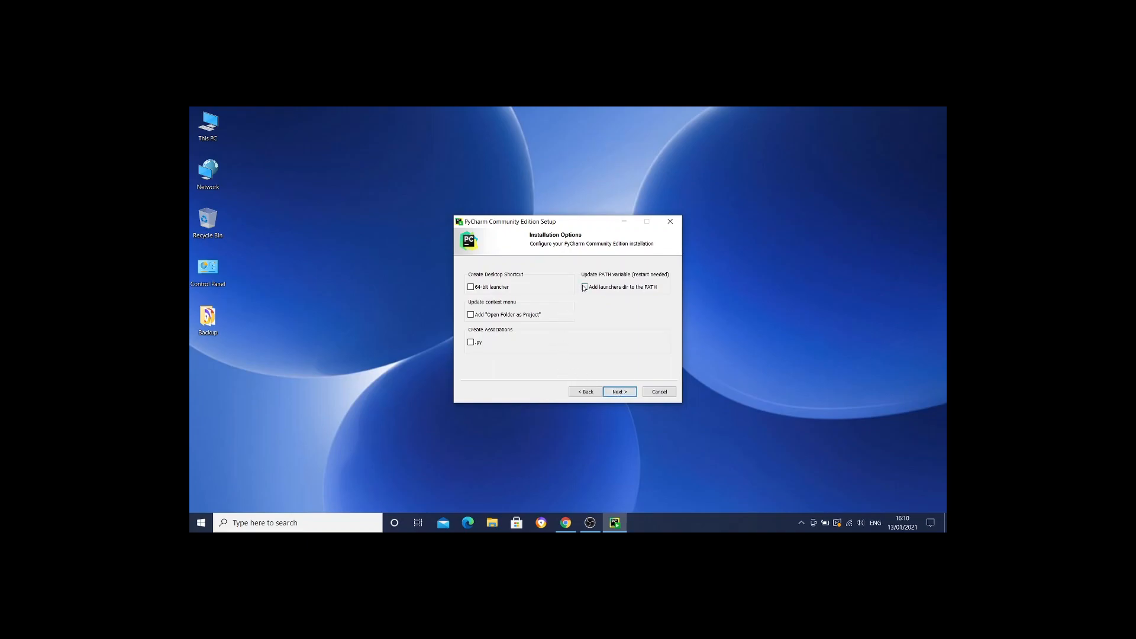
left_click(585, 287)
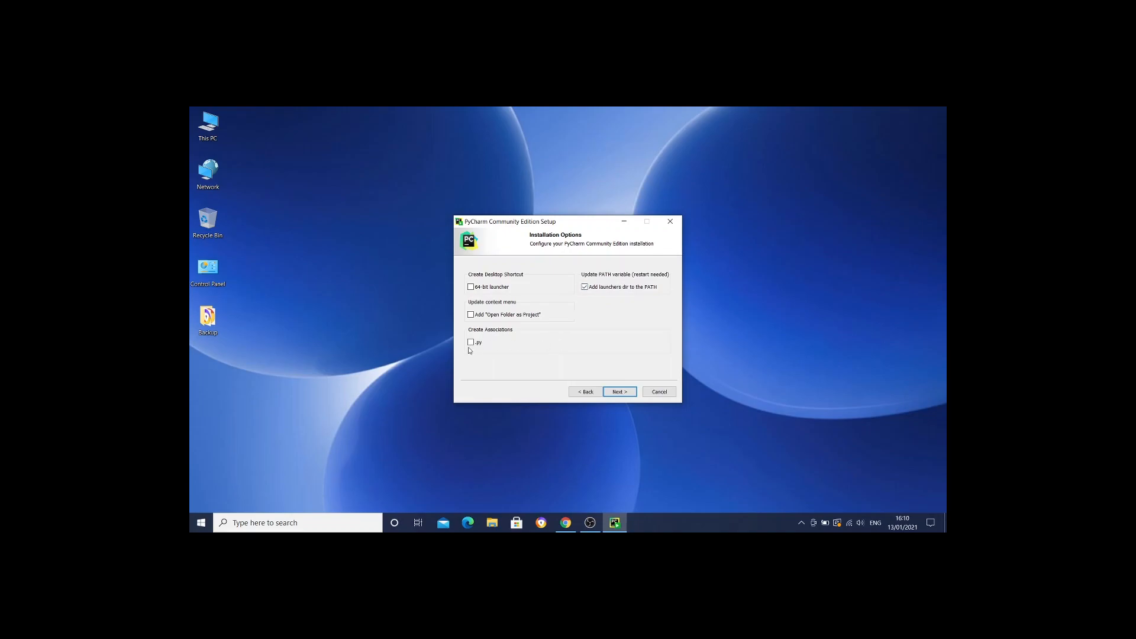
left_click(470, 341)
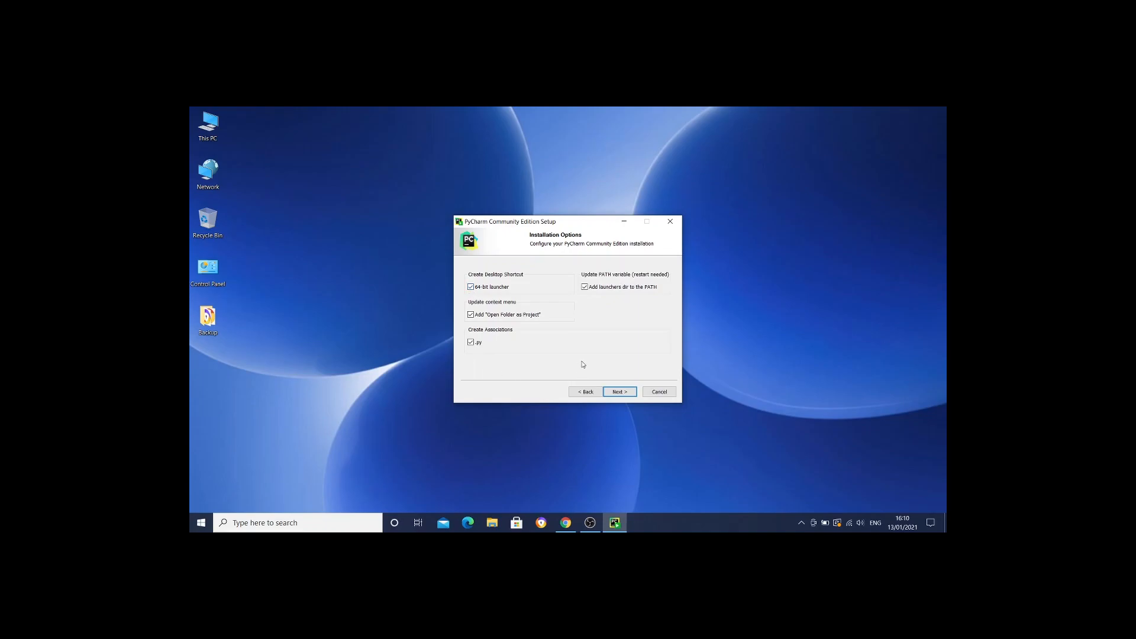
mouse_move(563, 324)
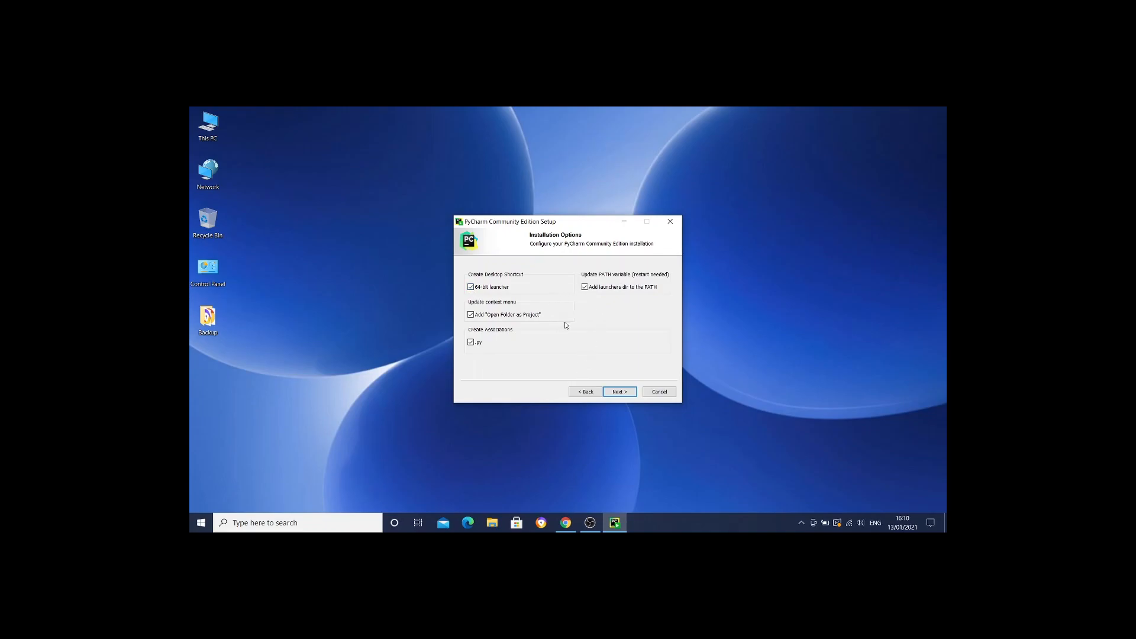
mouse_move(519, 300)
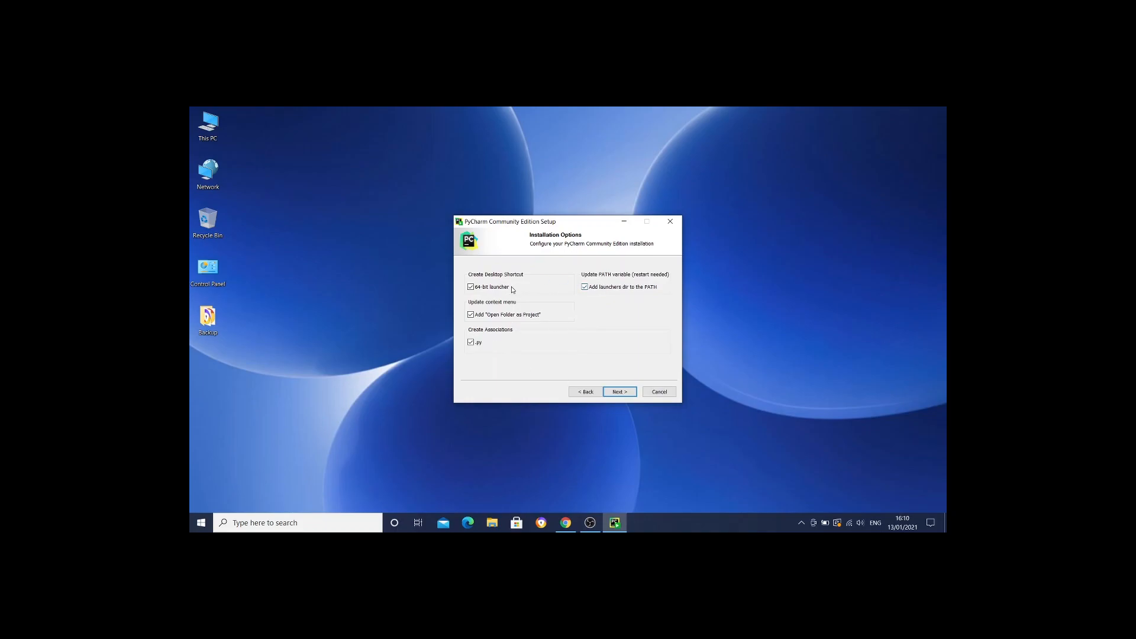
left_click(619, 392)
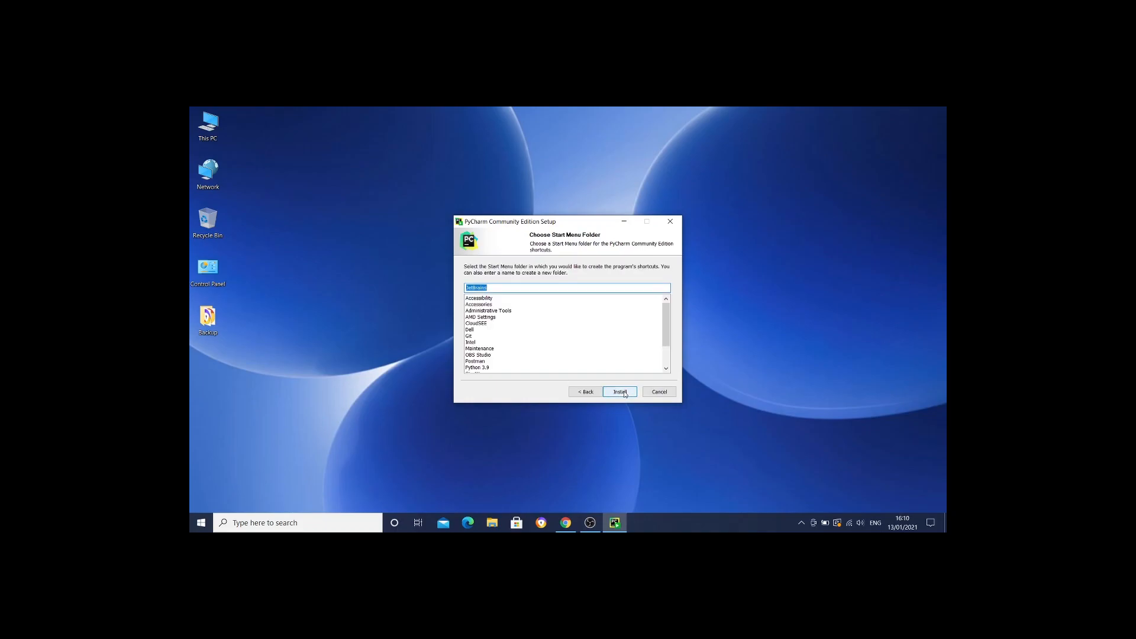
left_click(619, 391)
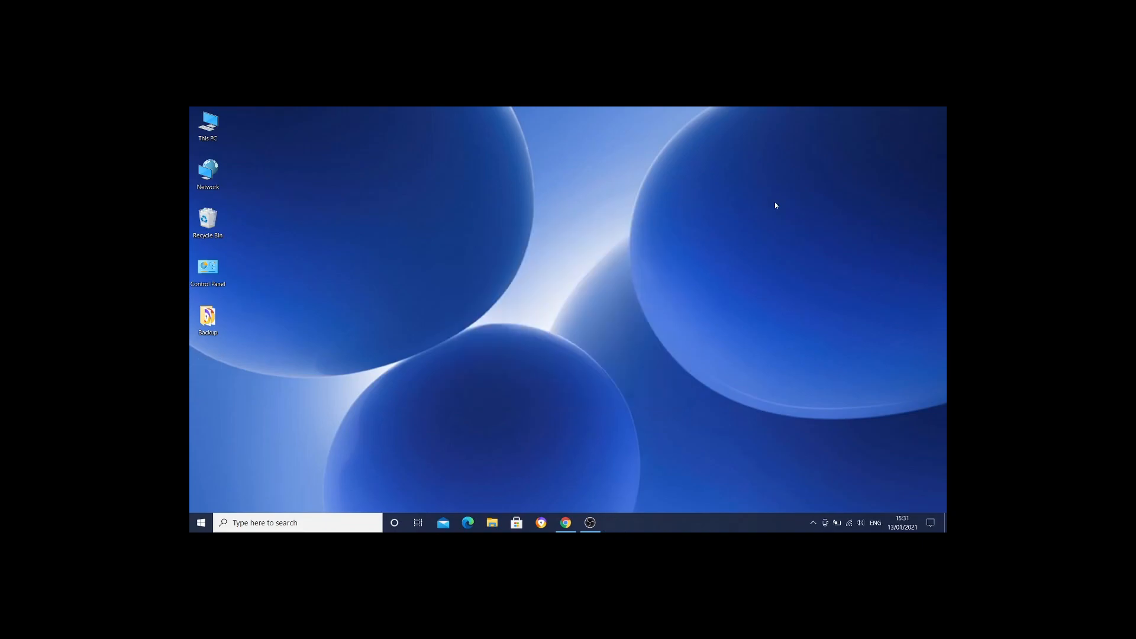
mouse_move(553, 356)
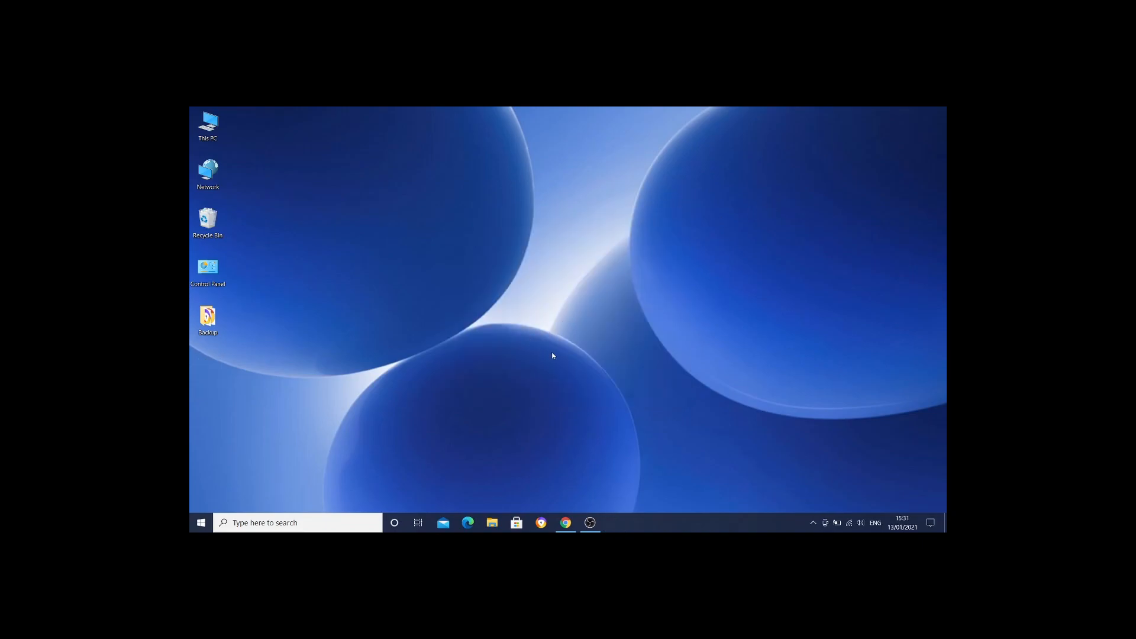
mouse_move(557, 391)
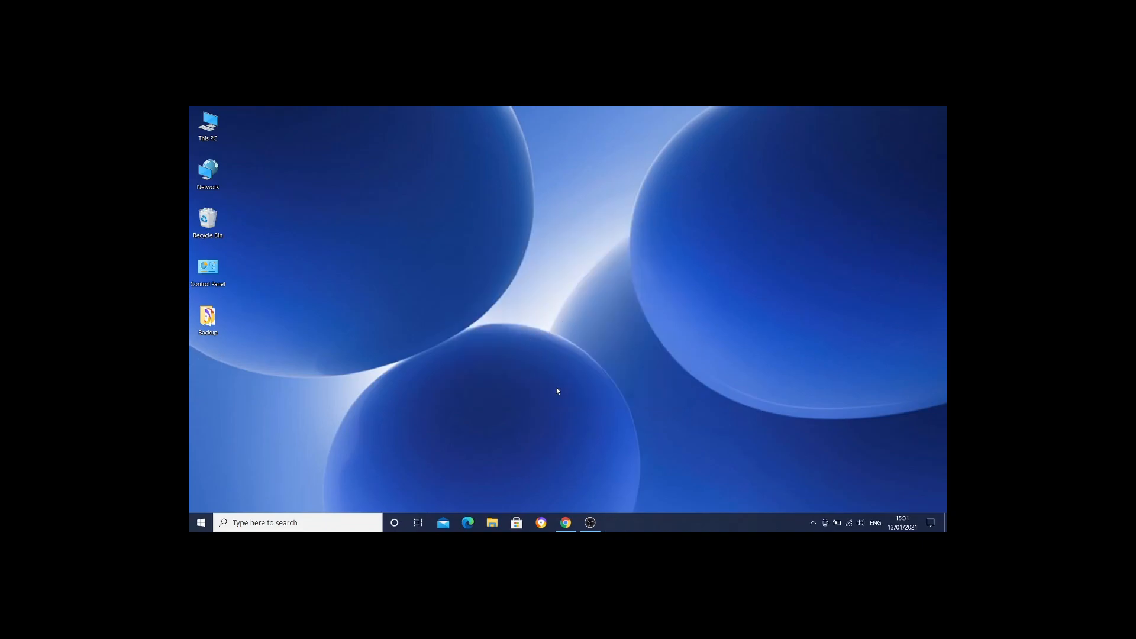
mouse_move(562, 430)
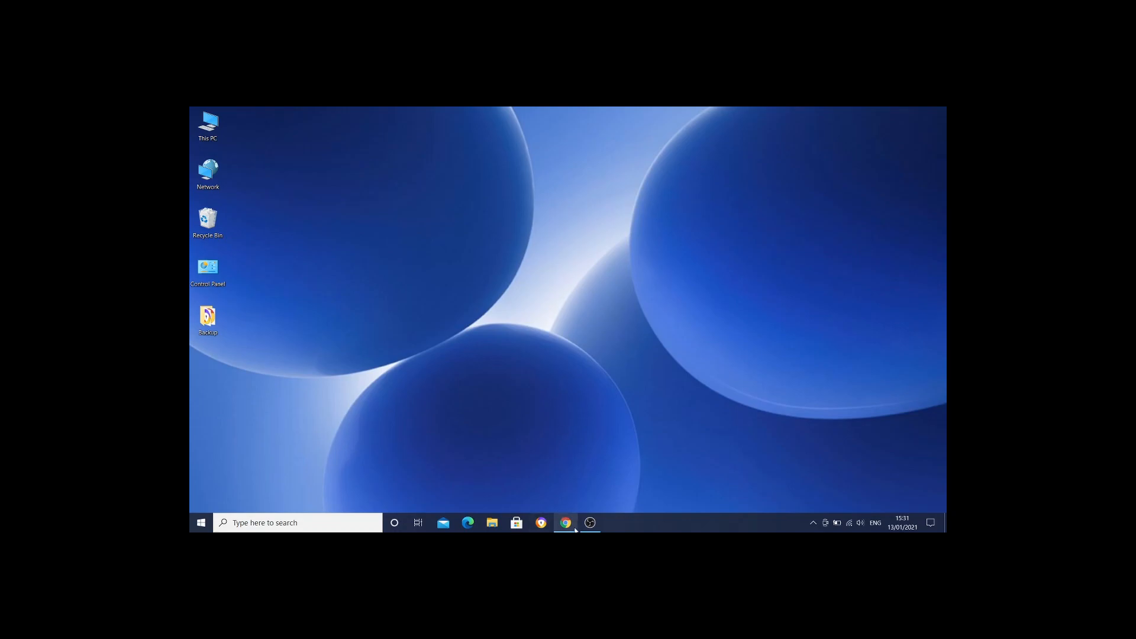
Search Google for 'postman' in a new Chrome tab and open postman.com.
left_click(565, 522)
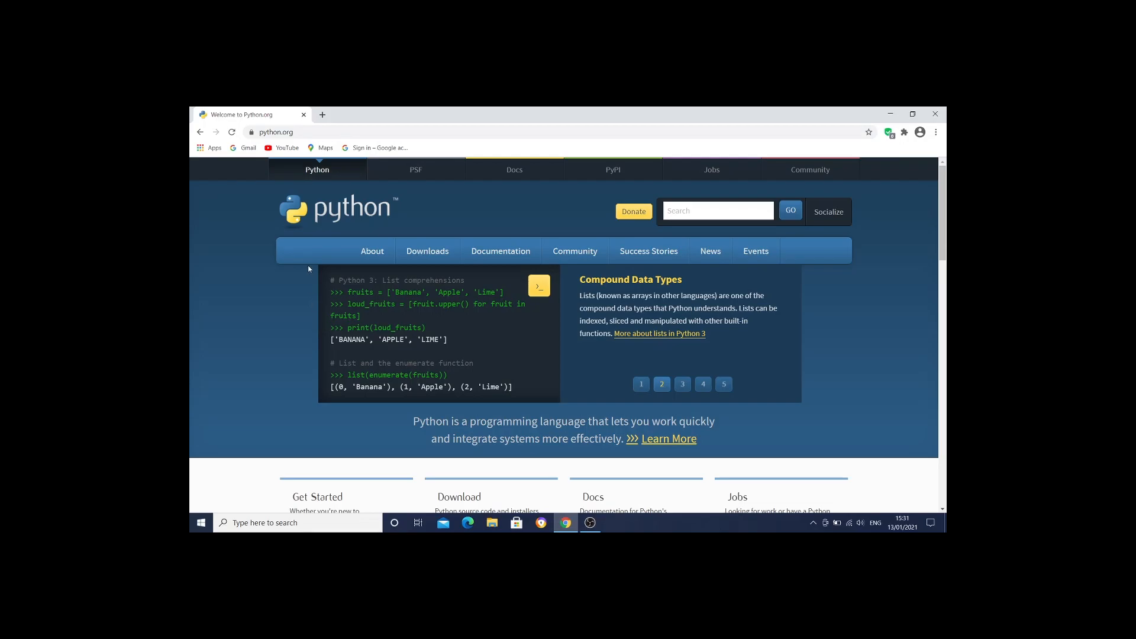
left_click(322, 115)
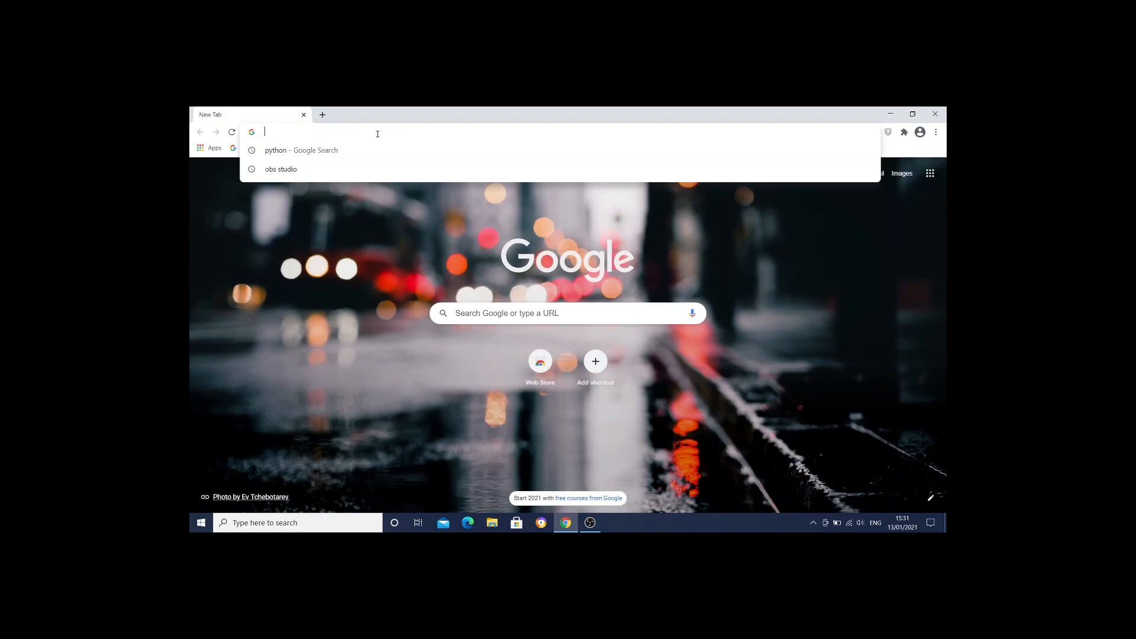
type("postman")
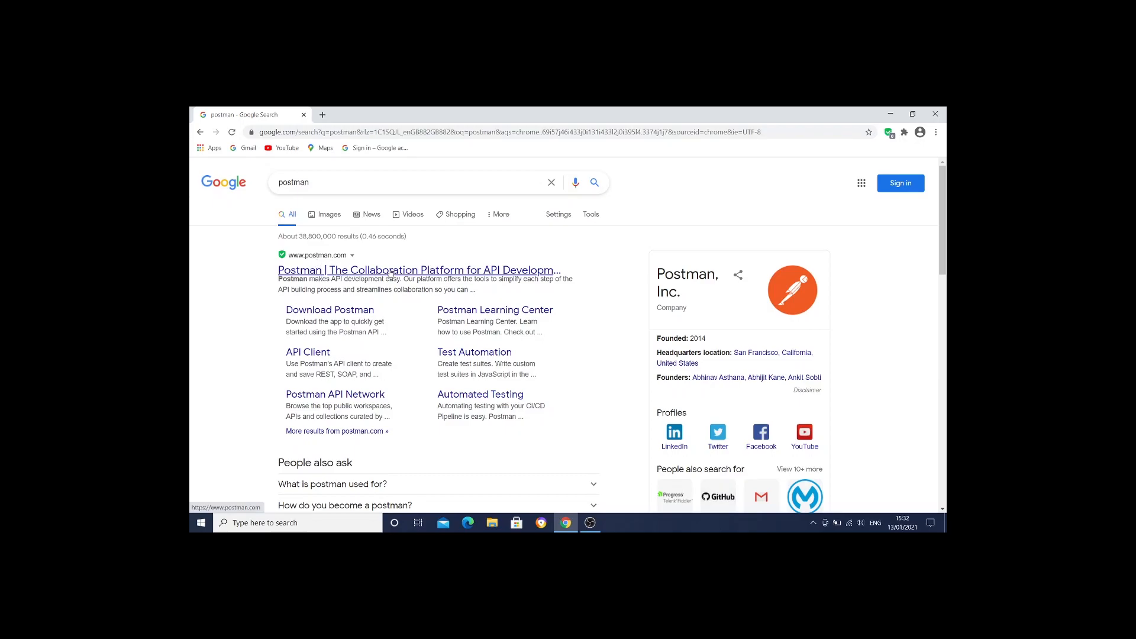
left_click(419, 269)
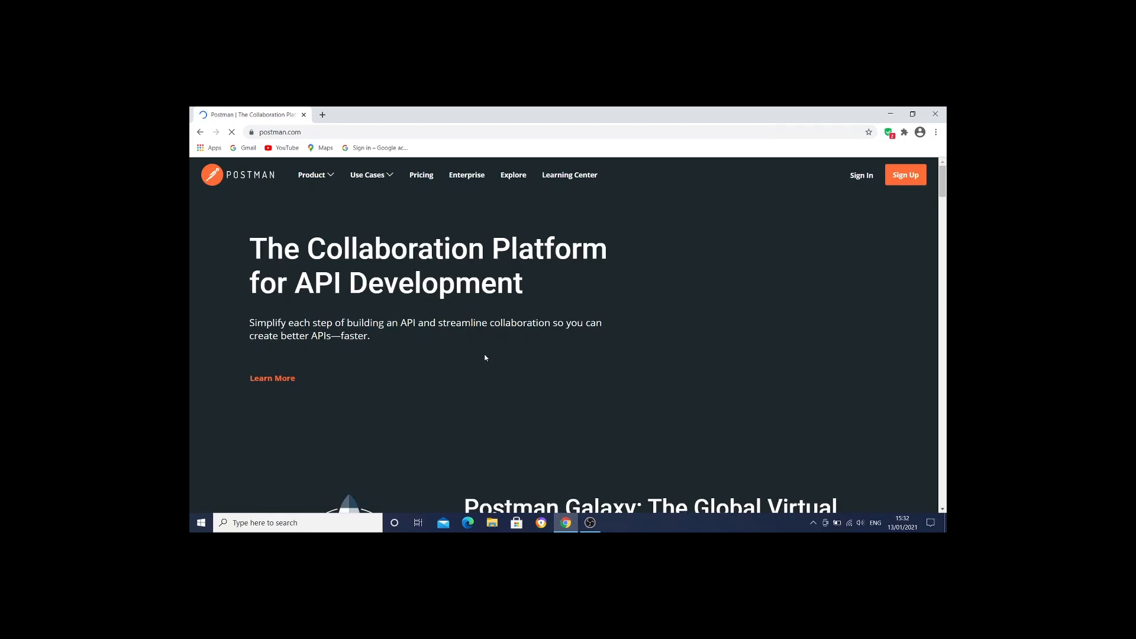
Scroll to the postman.com footer and follow the Download App link.
left_click(905, 175)
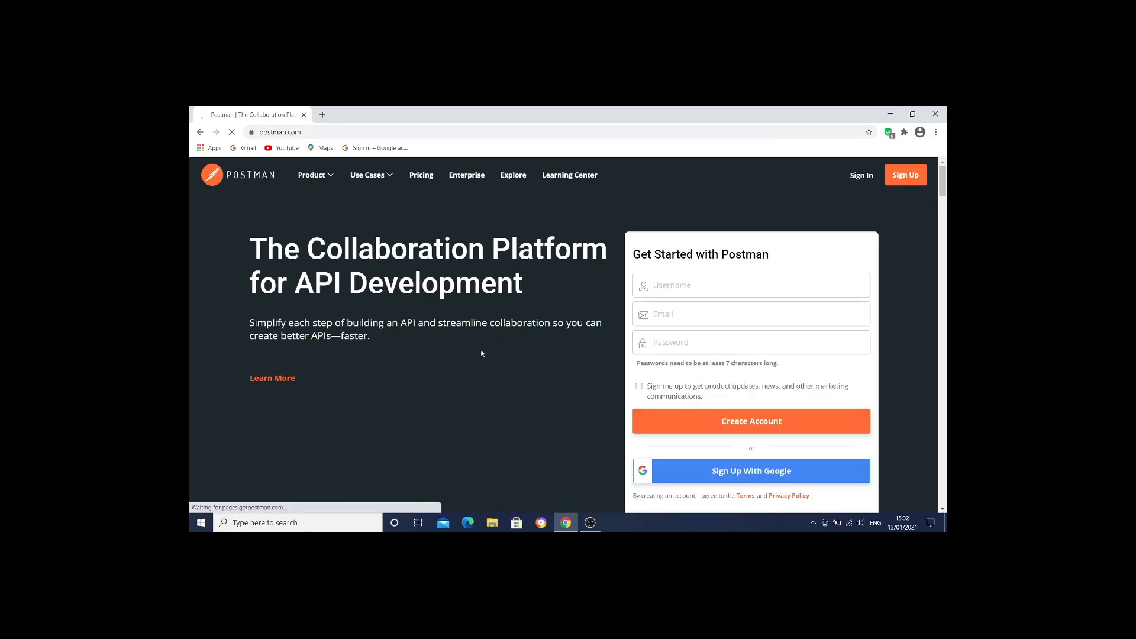
scroll("down", 3)
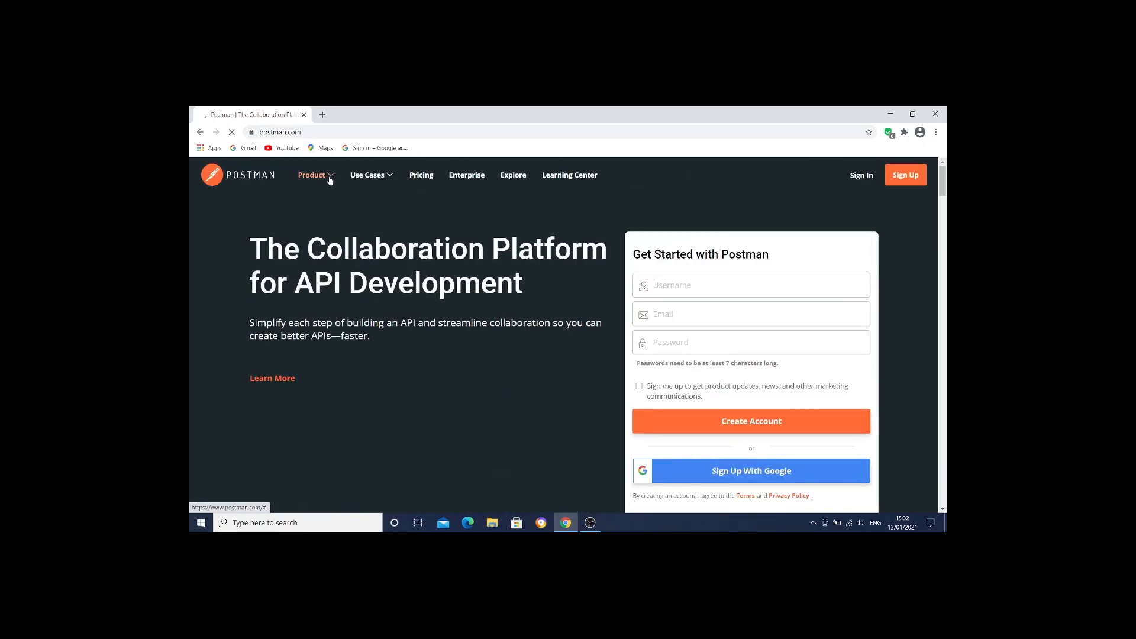
left_click(312, 174)
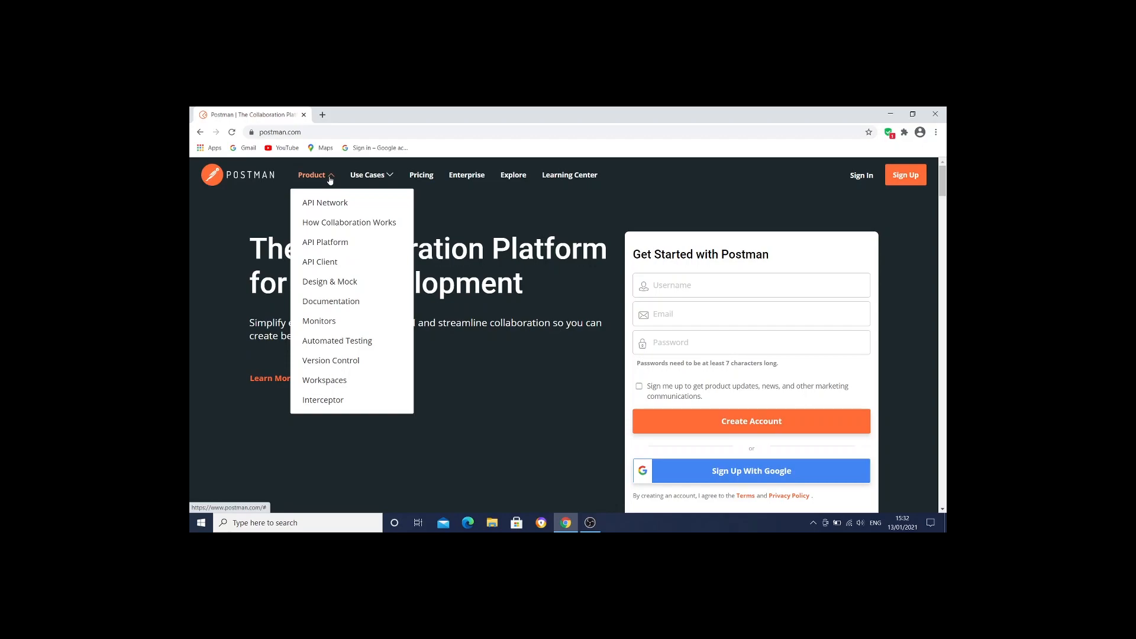
mouse_move(434, 333)
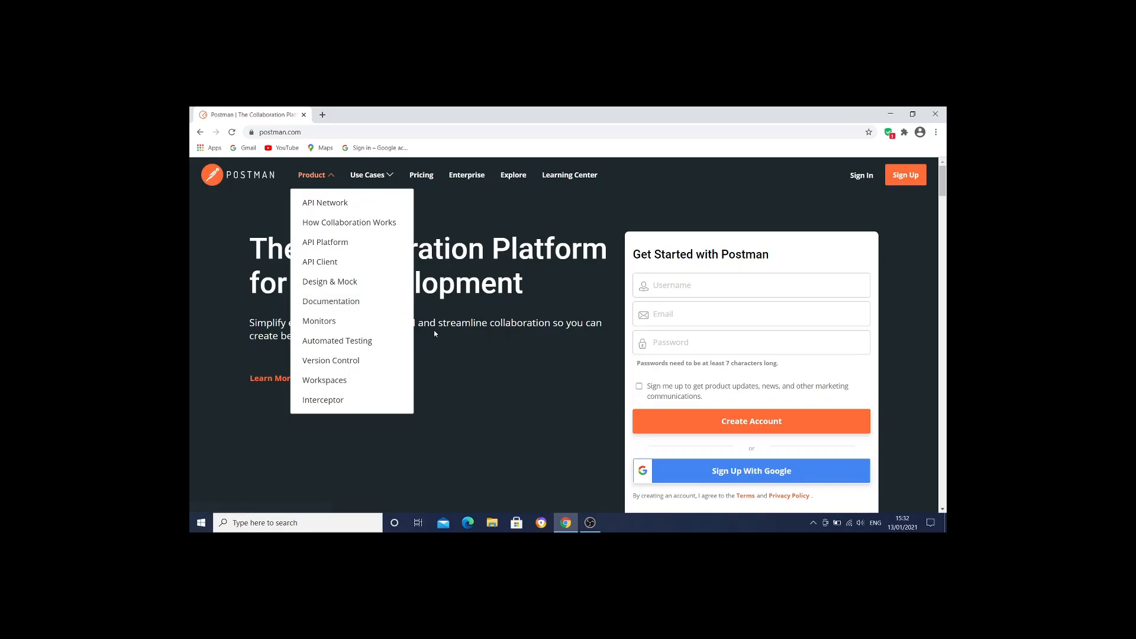
scroll("down", 3)
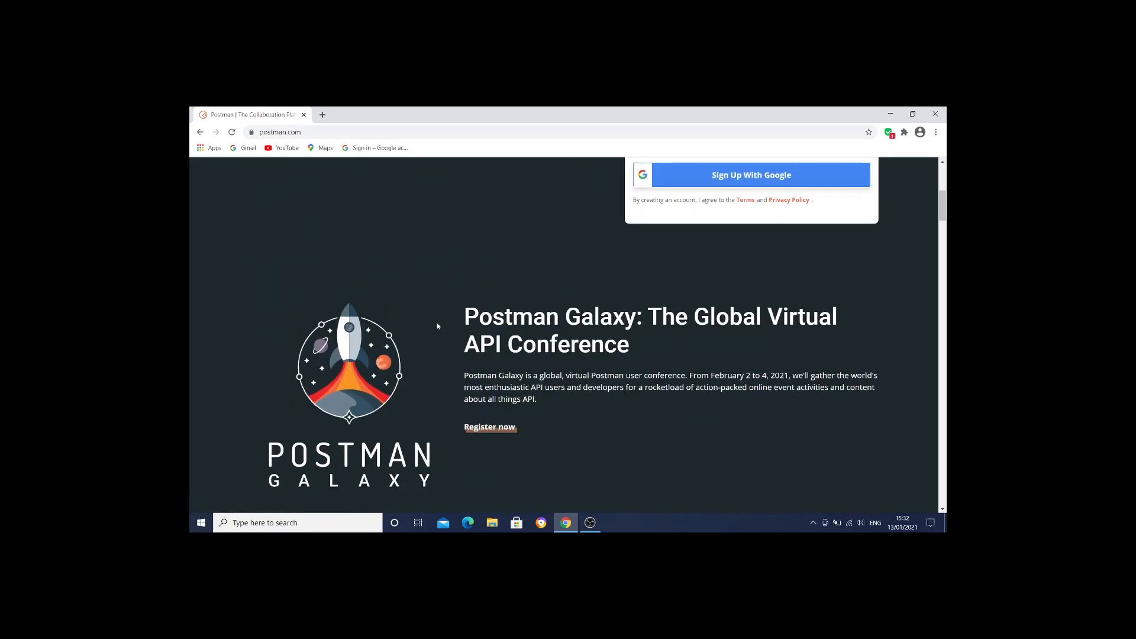
scroll("down", 3)
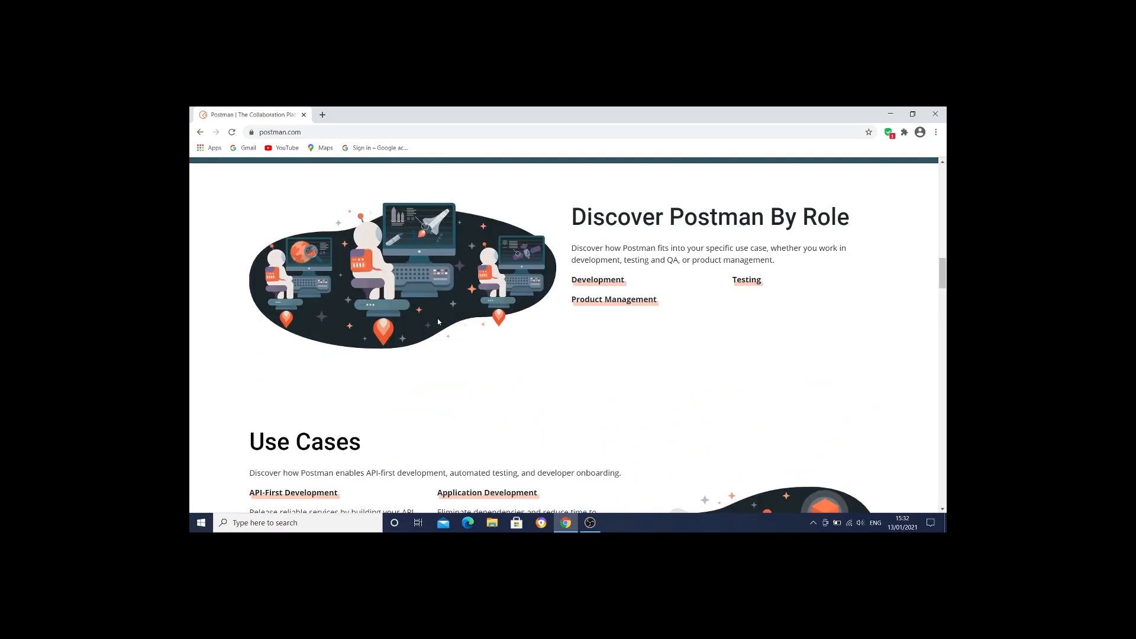
scroll("down", 3)
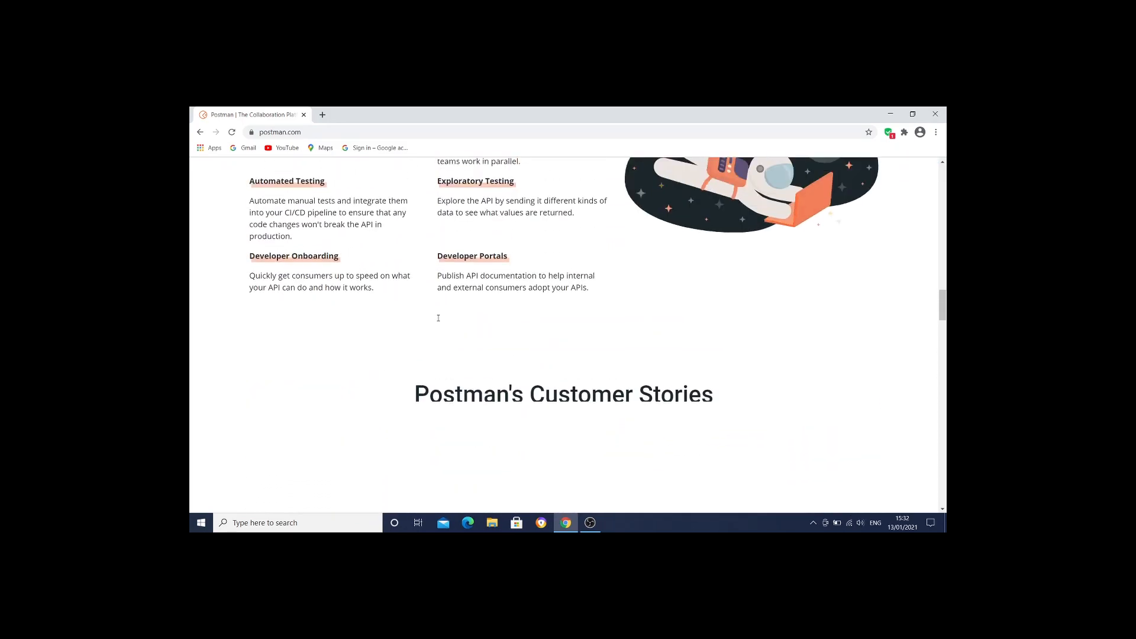
scroll("down", 3)
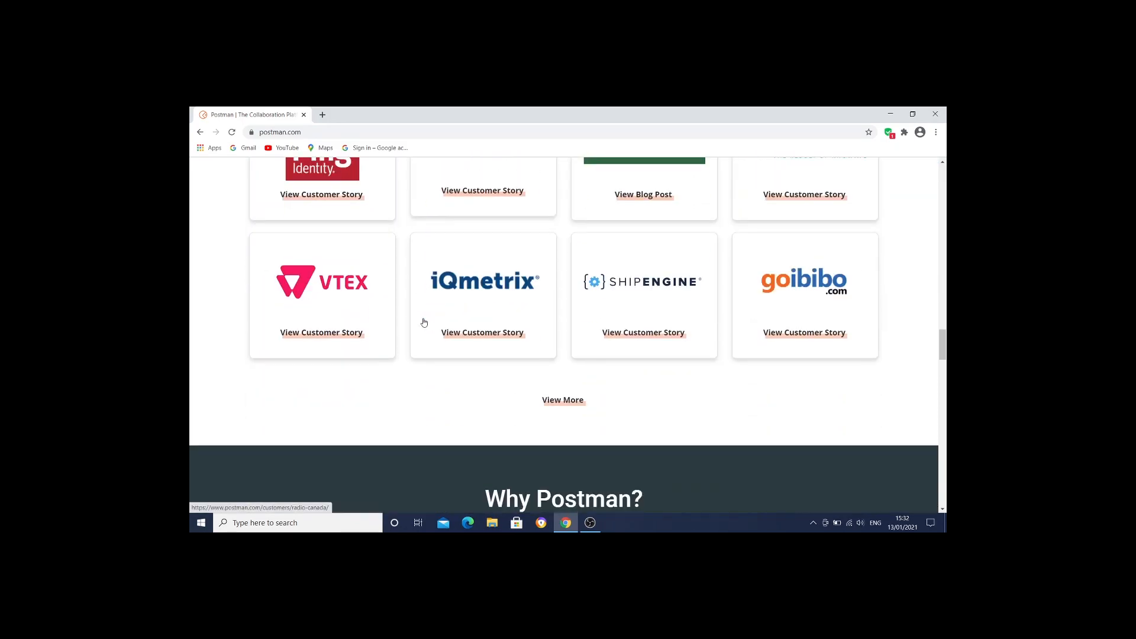
scroll("down", 3)
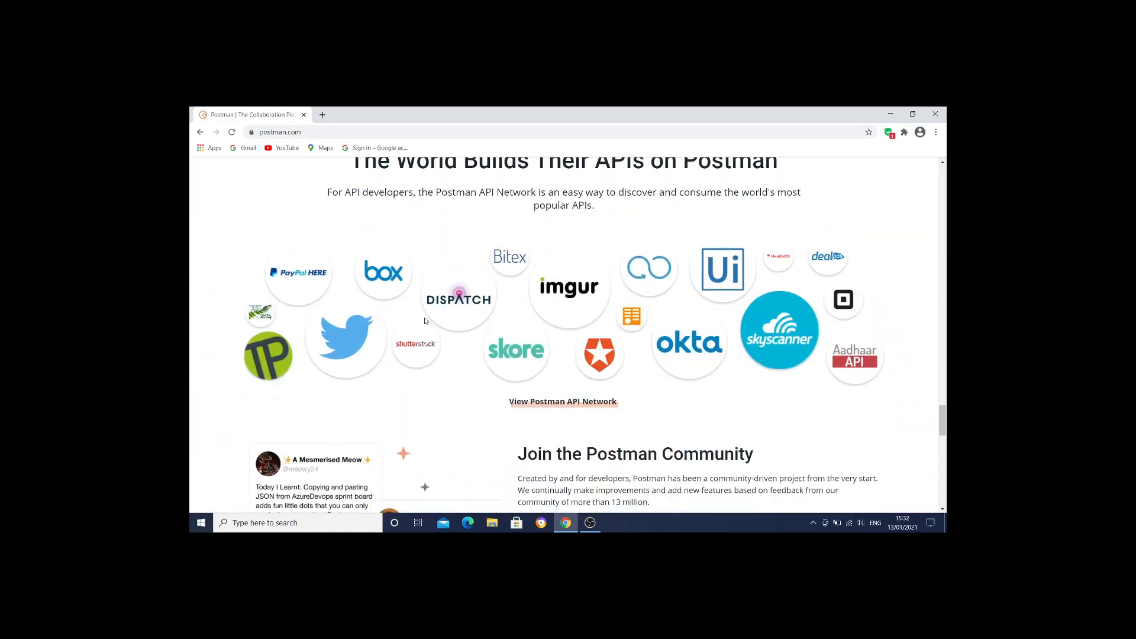
scroll("down", 3)
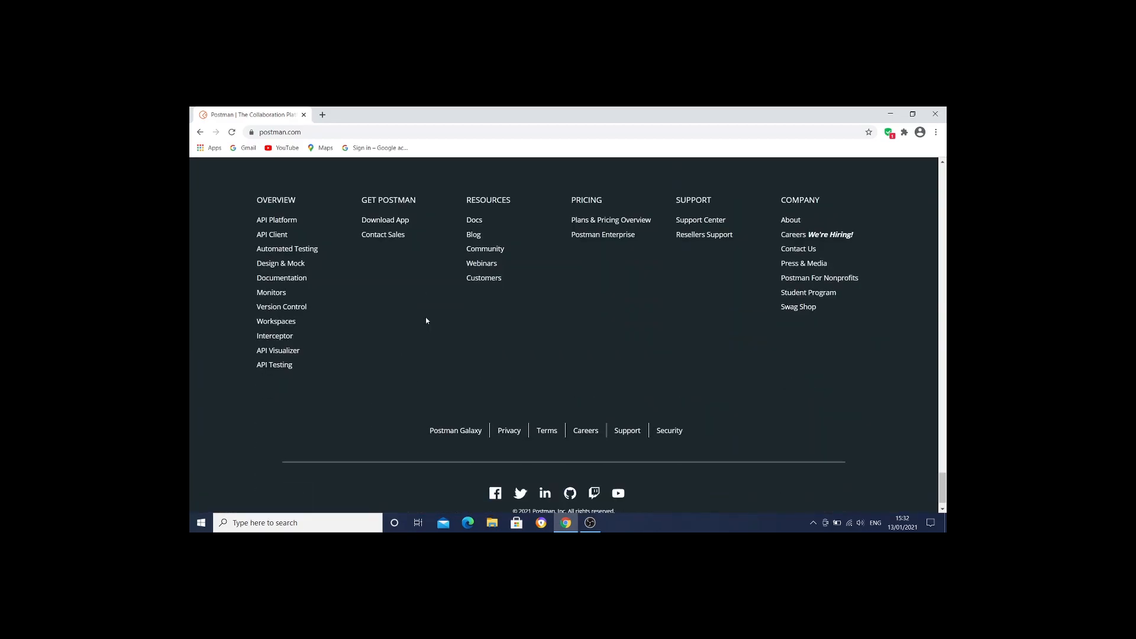
scroll("down", 3)
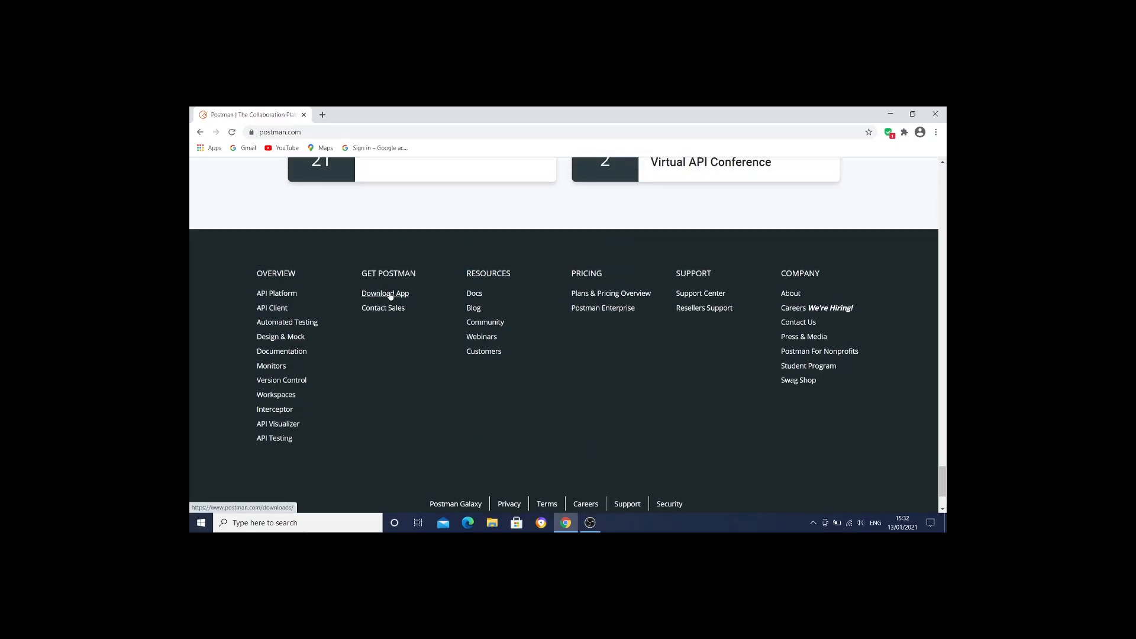
left_click(385, 293)
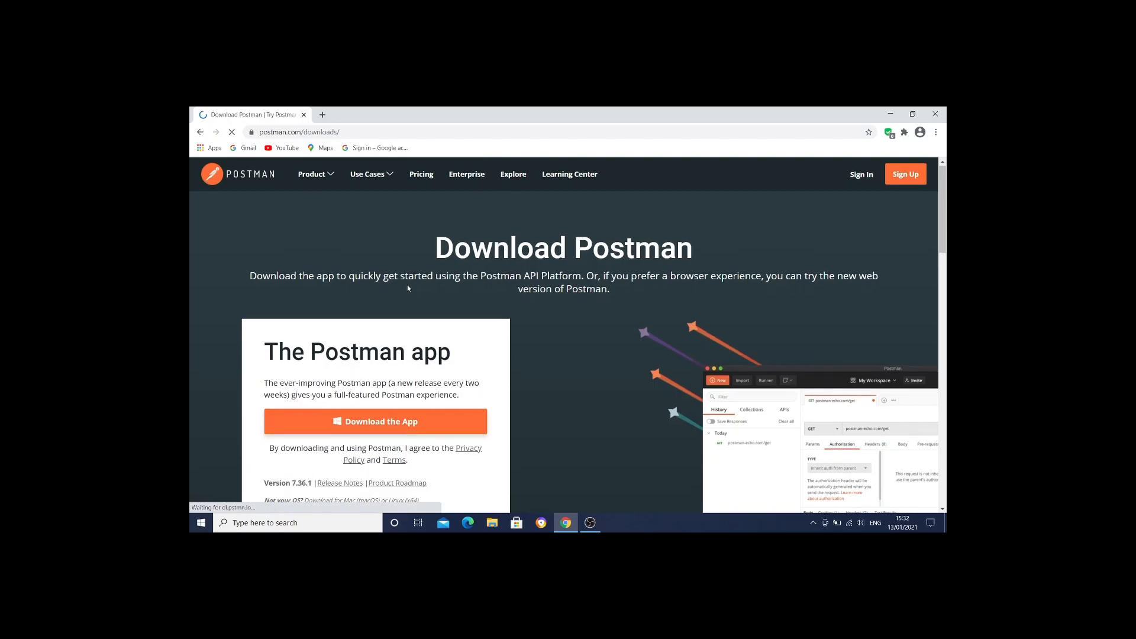
Download the Windows 64-bit Postman installer and run the .exe.
scroll("down", 3)
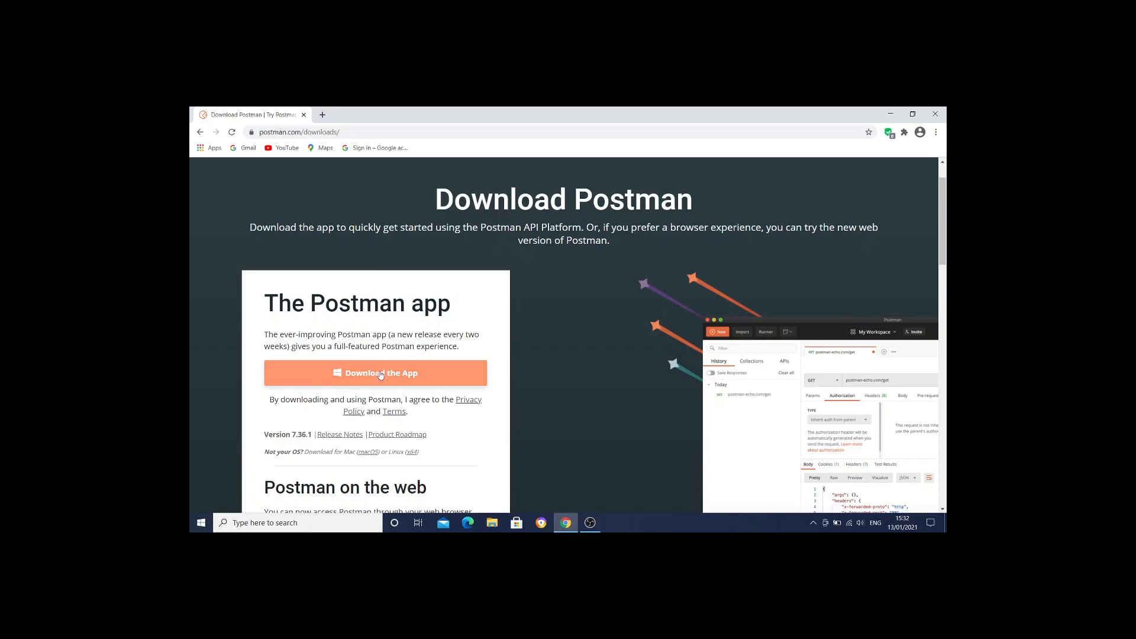
left_click(375, 373)
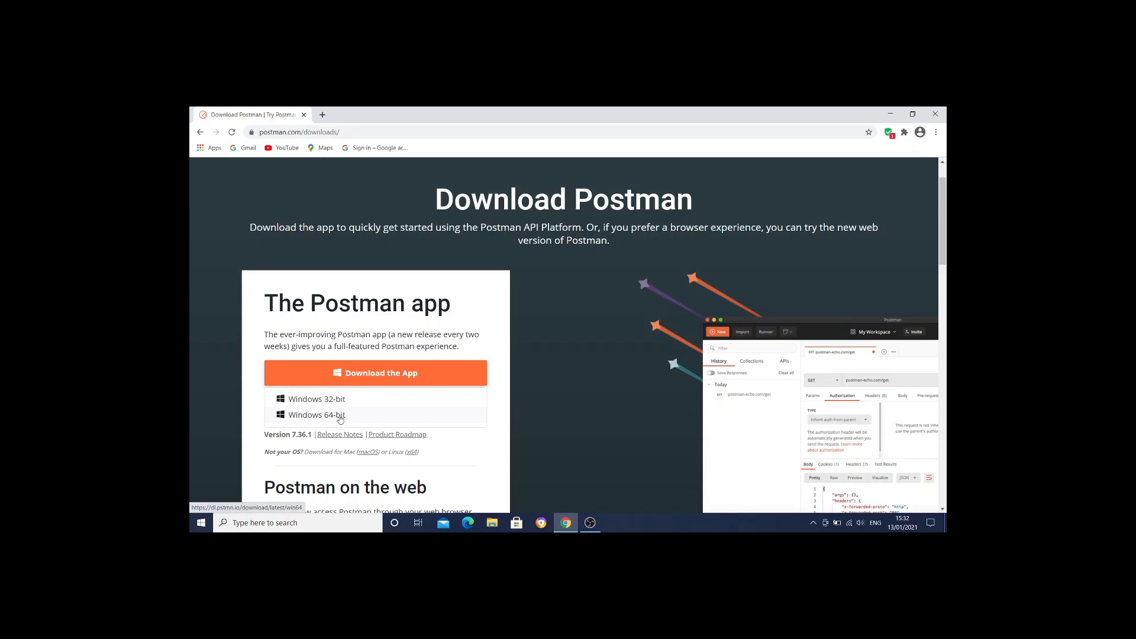
mouse_move(313, 401)
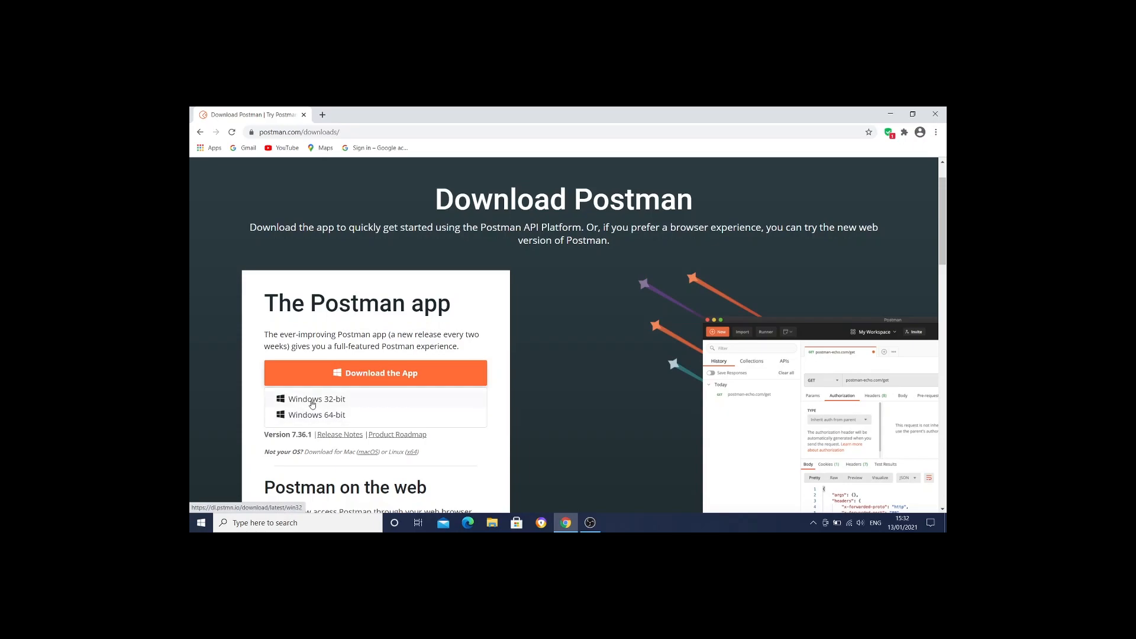
mouse_move(257, 400)
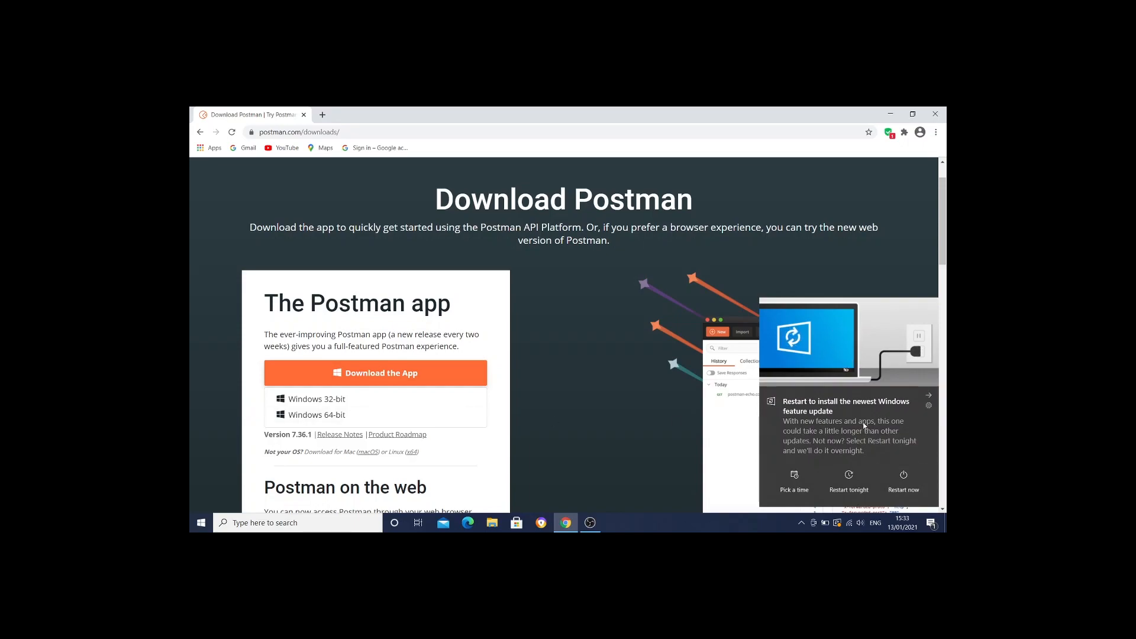
mouse_move(667, 382)
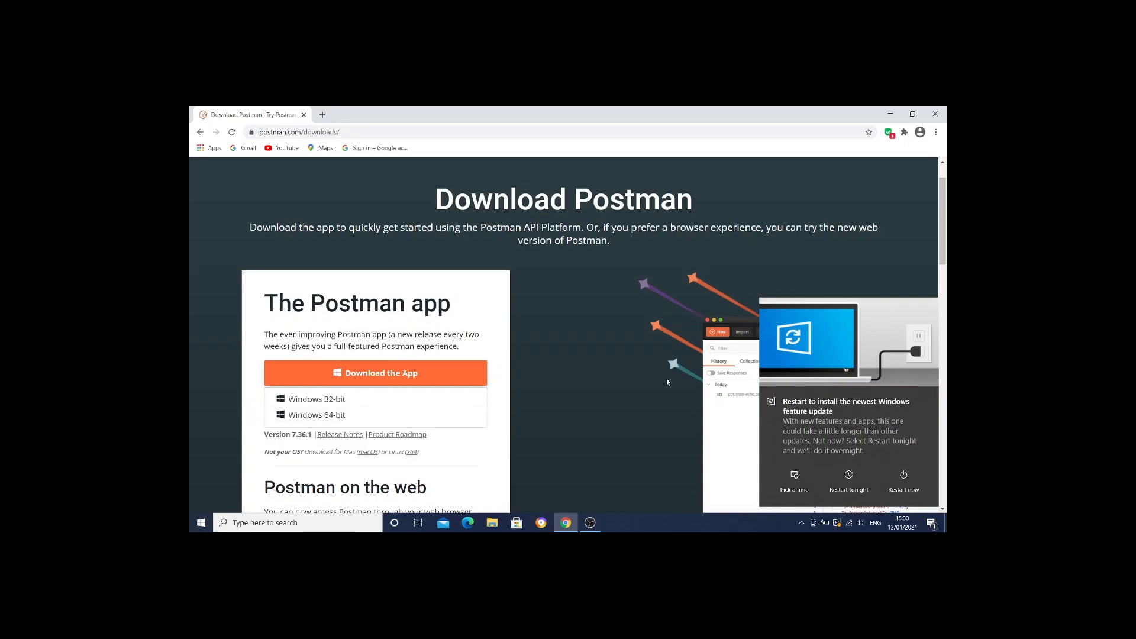
mouse_move(653, 467)
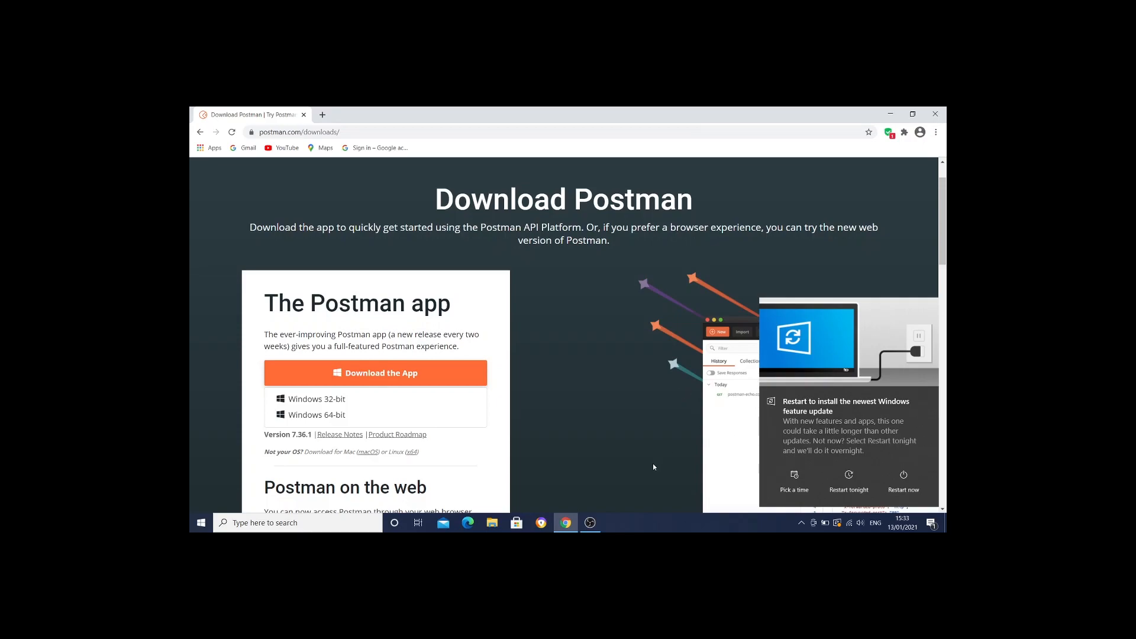
left_click(375, 372)
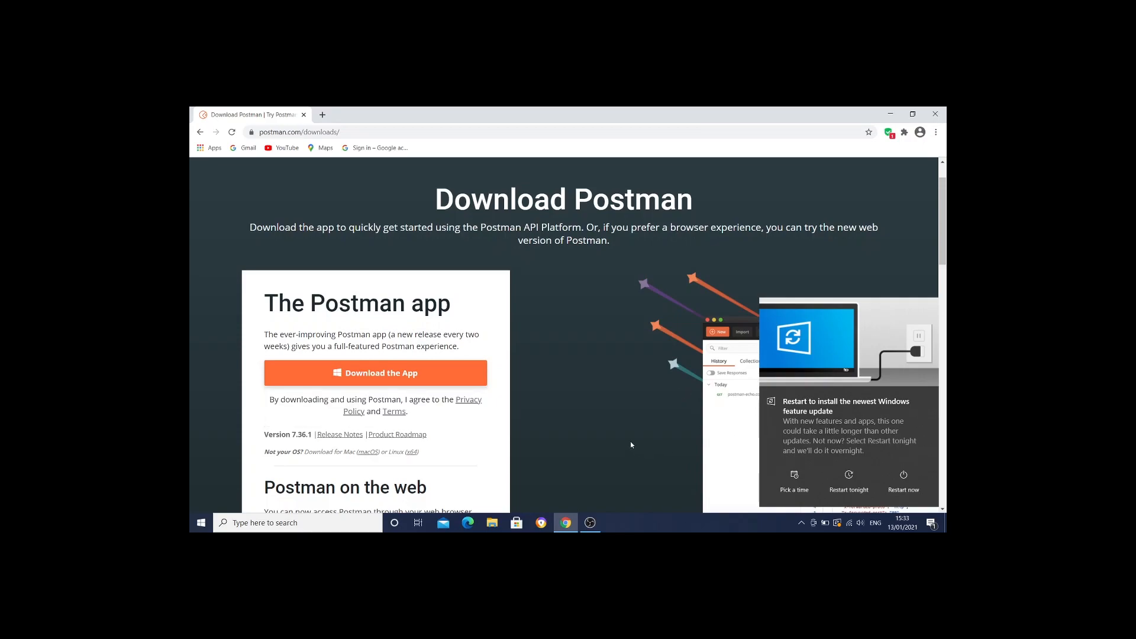
left_click(376, 372)
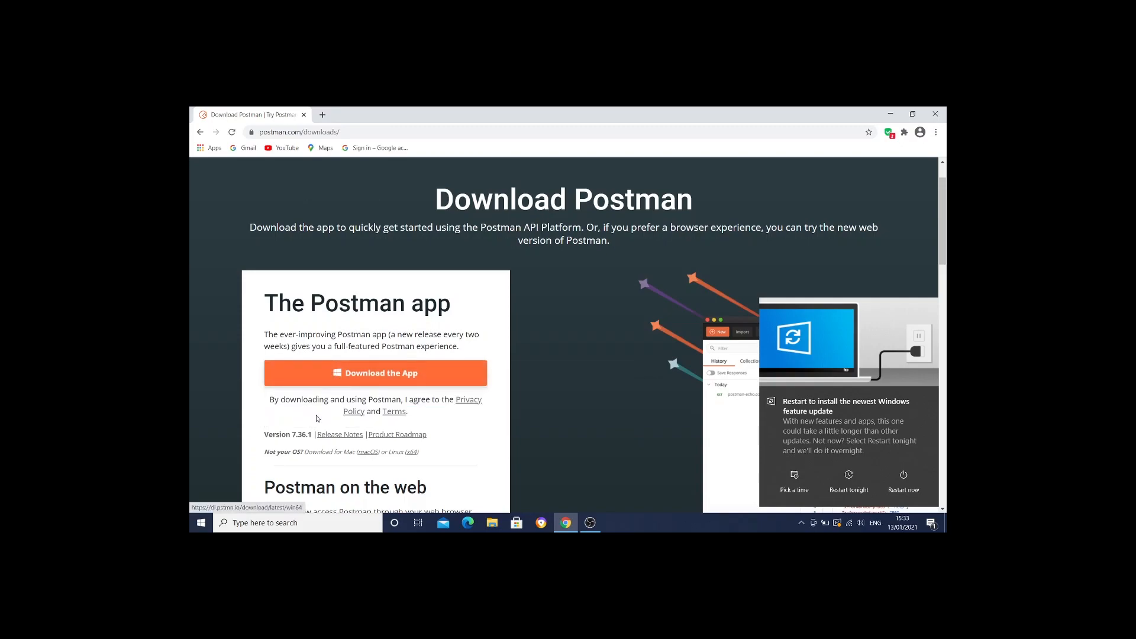
left_click(375, 373)
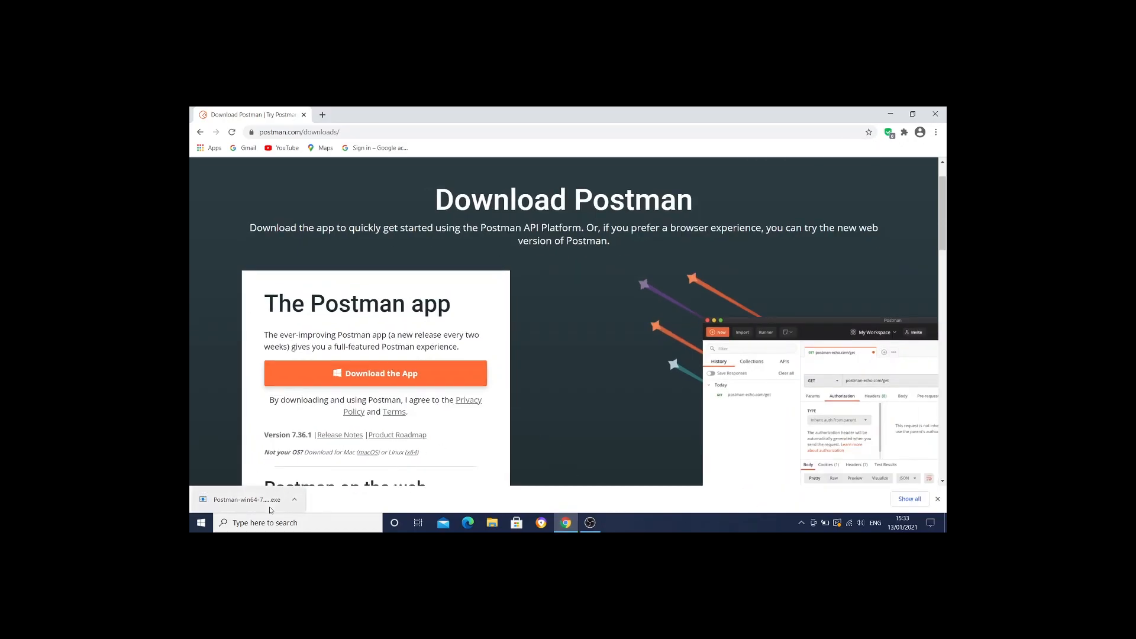
left_click(294, 499)
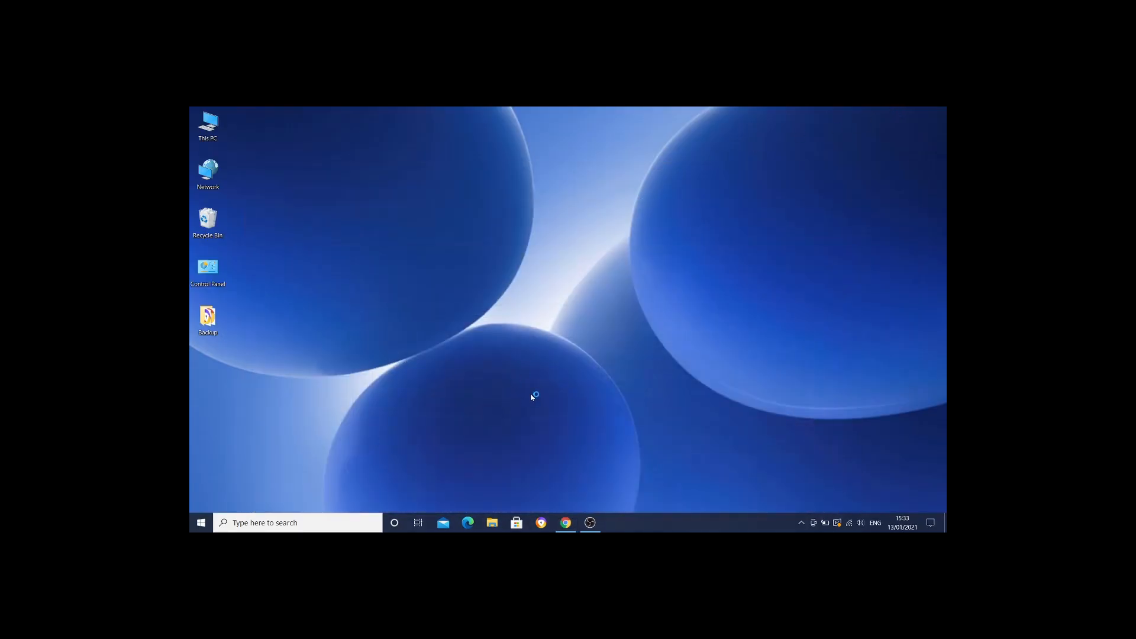
mouse_move(533, 396)
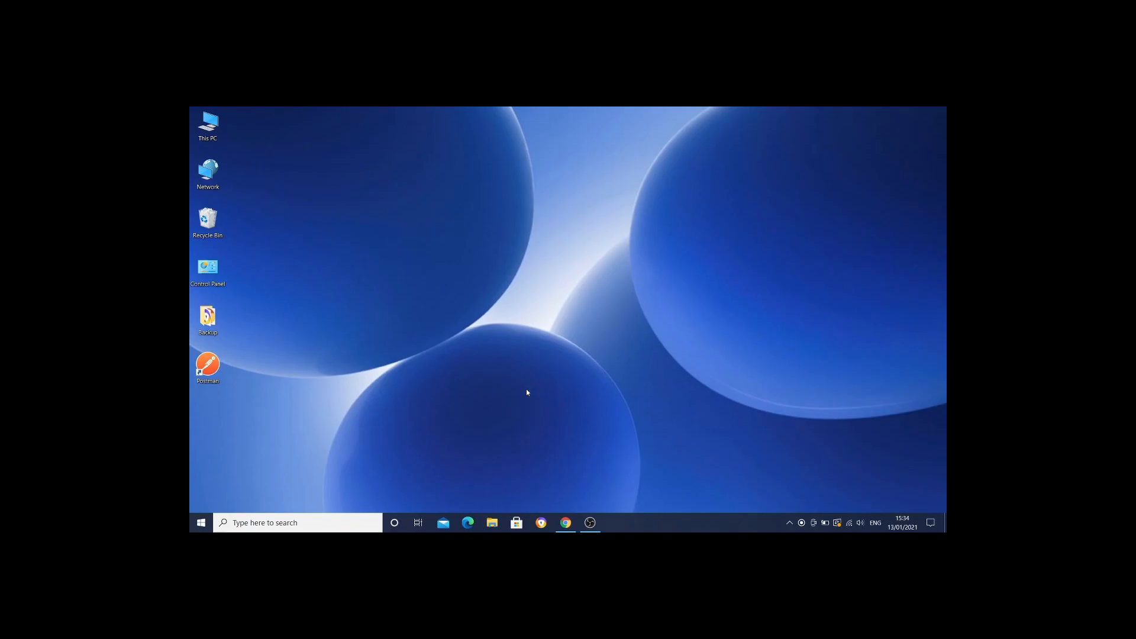
Launch Postman from its new desktop shortcut once installation finishes.
double_click(207, 366)
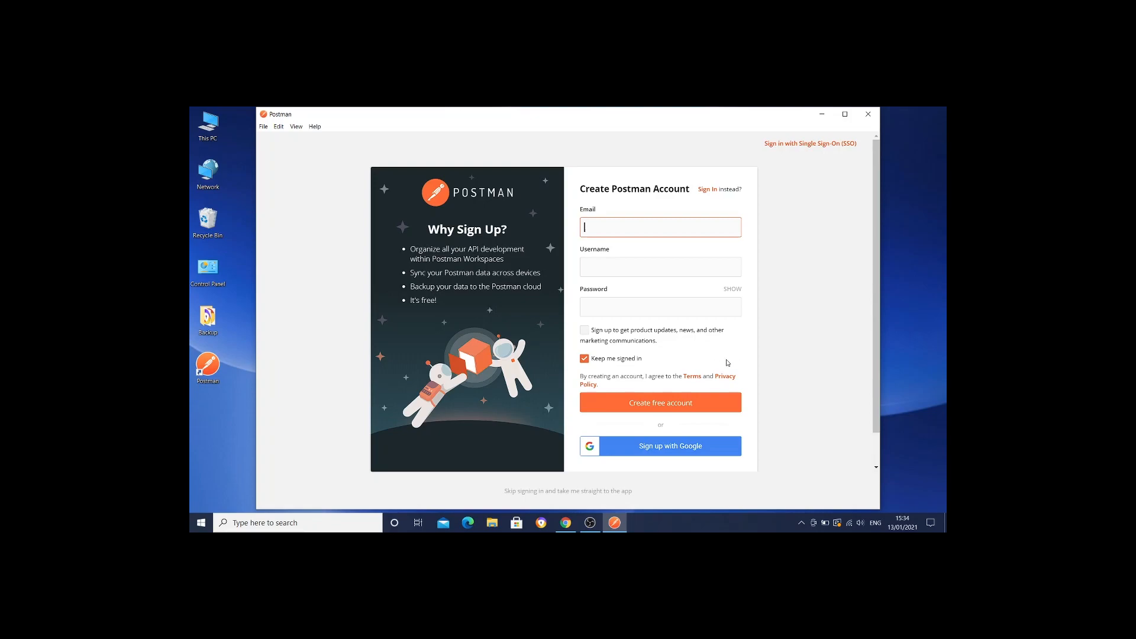
mouse_move(753, 350)
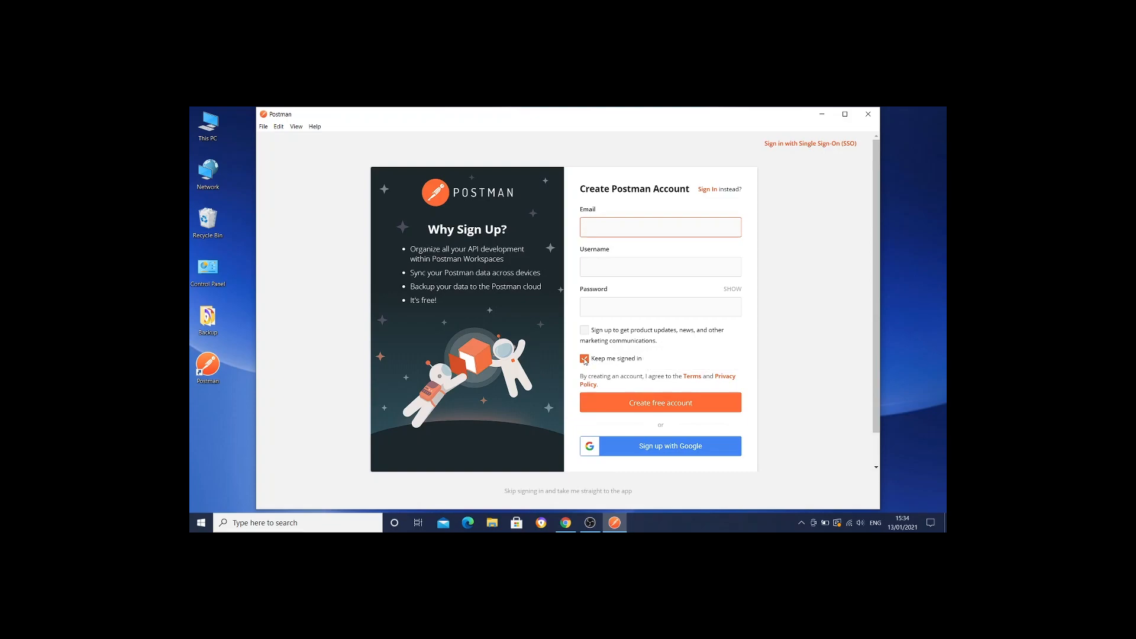
Untick Keep me signed in and skip sign-in to go straight to the app.
left_click(585, 358)
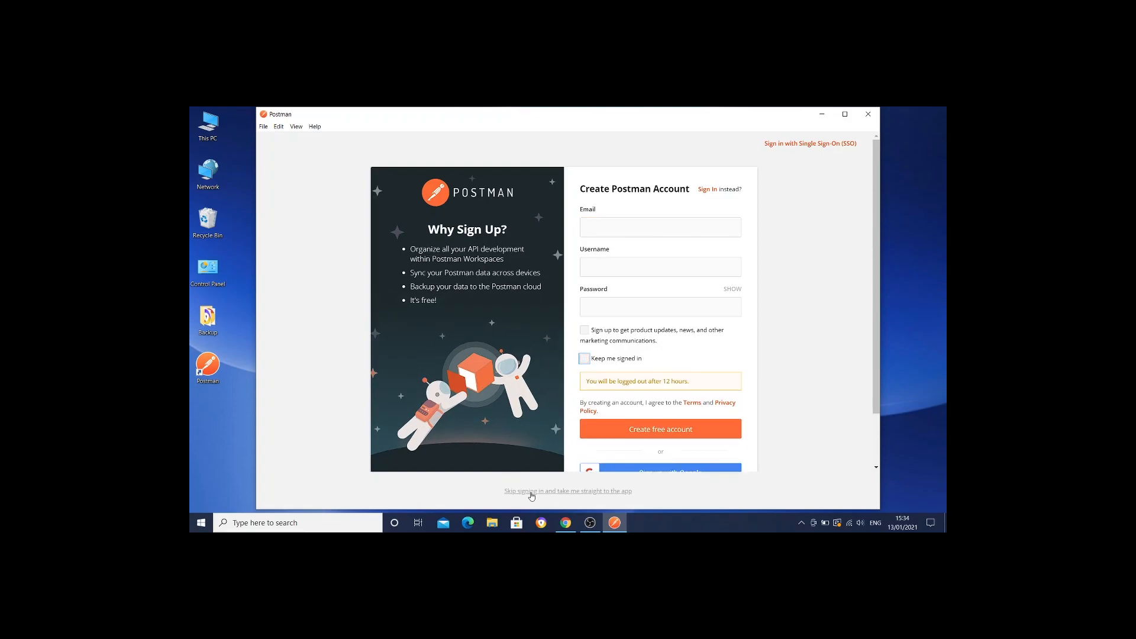
mouse_move(699, 276)
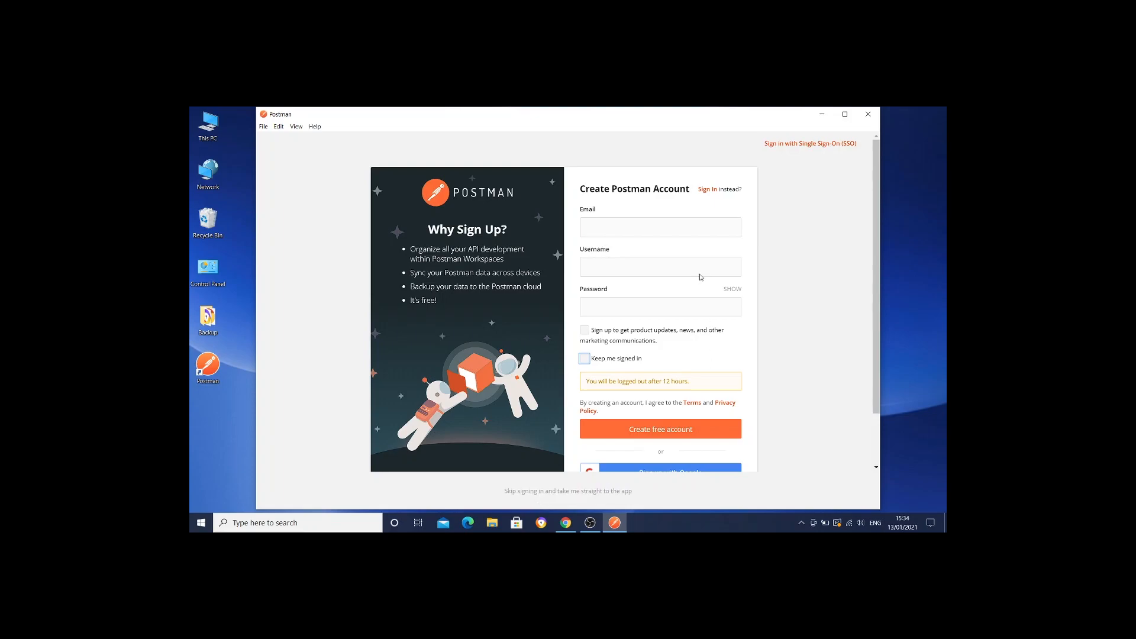
mouse_move(618, 244)
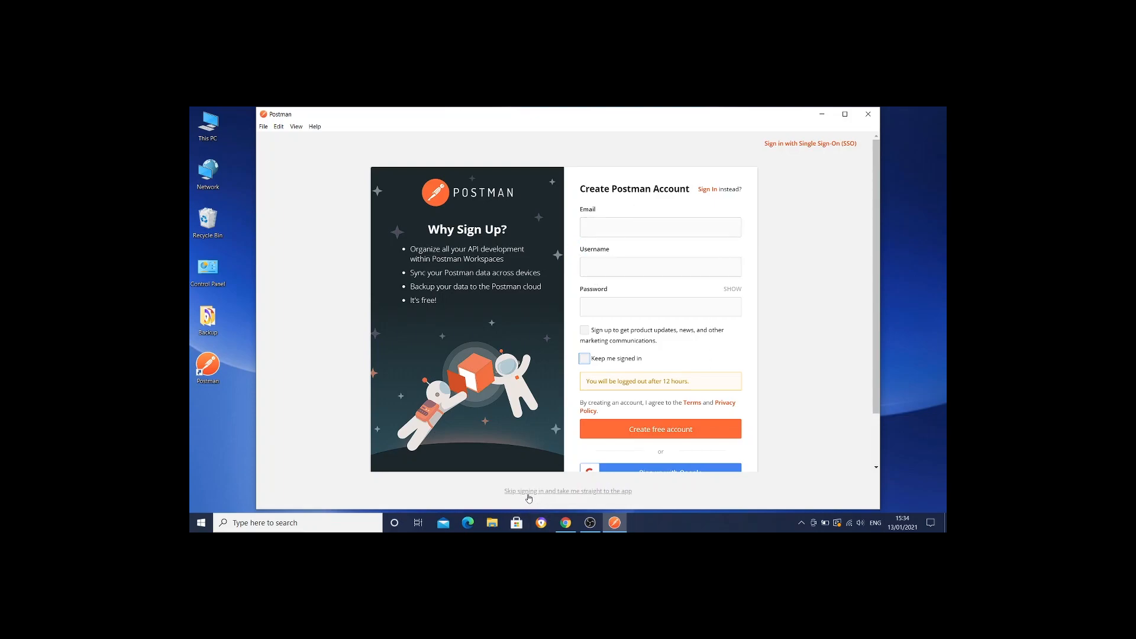
left_click(567, 490)
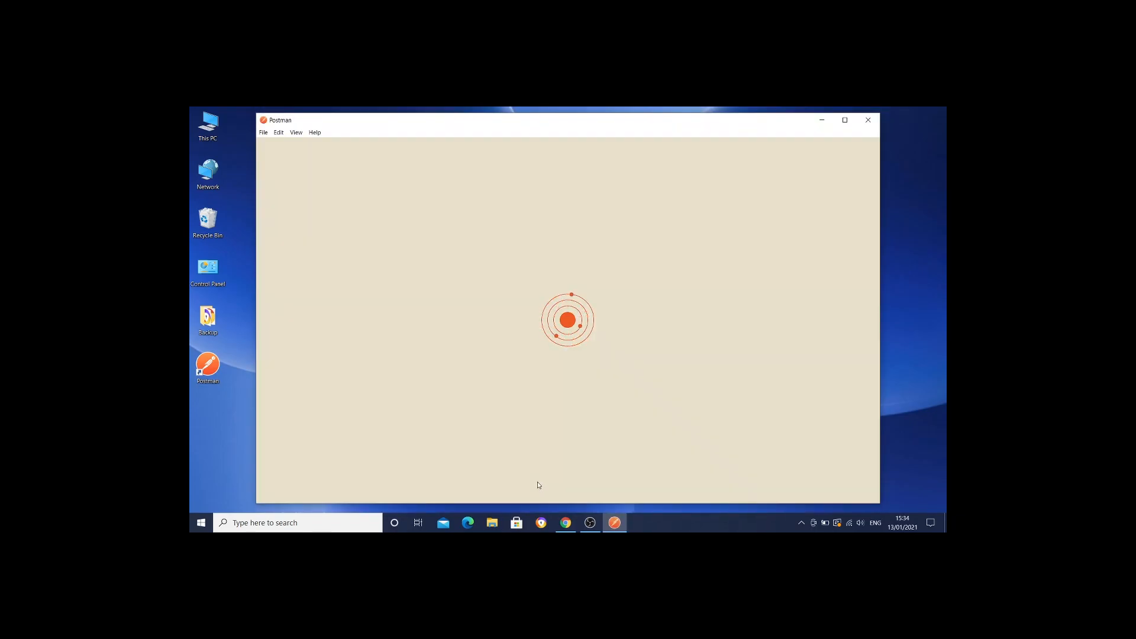
mouse_move(536, 472)
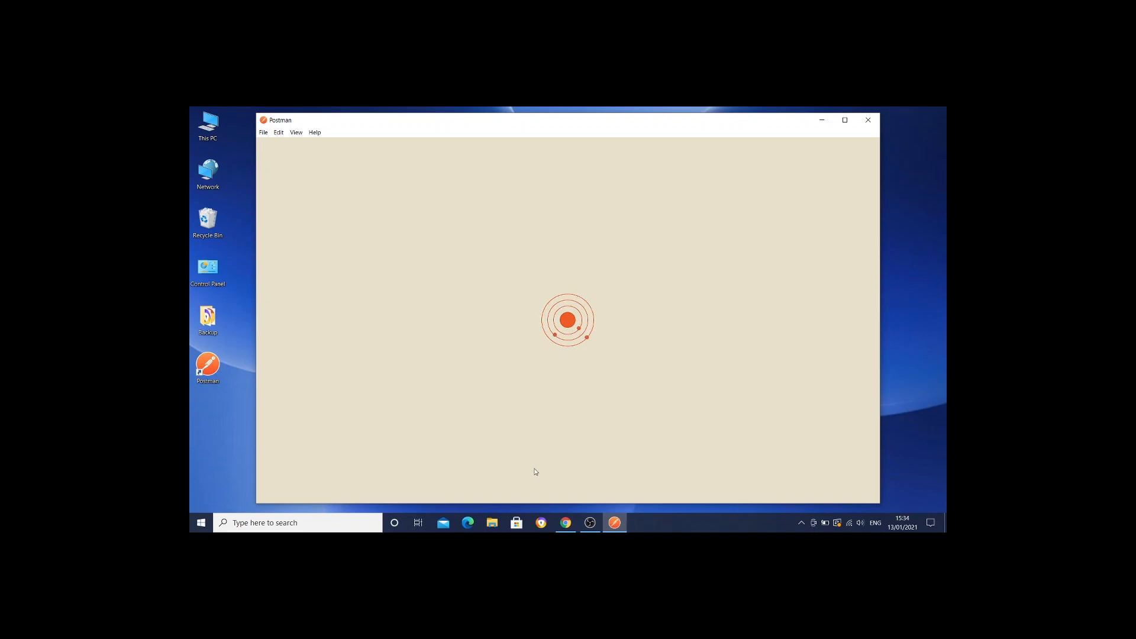
mouse_move(531, 469)
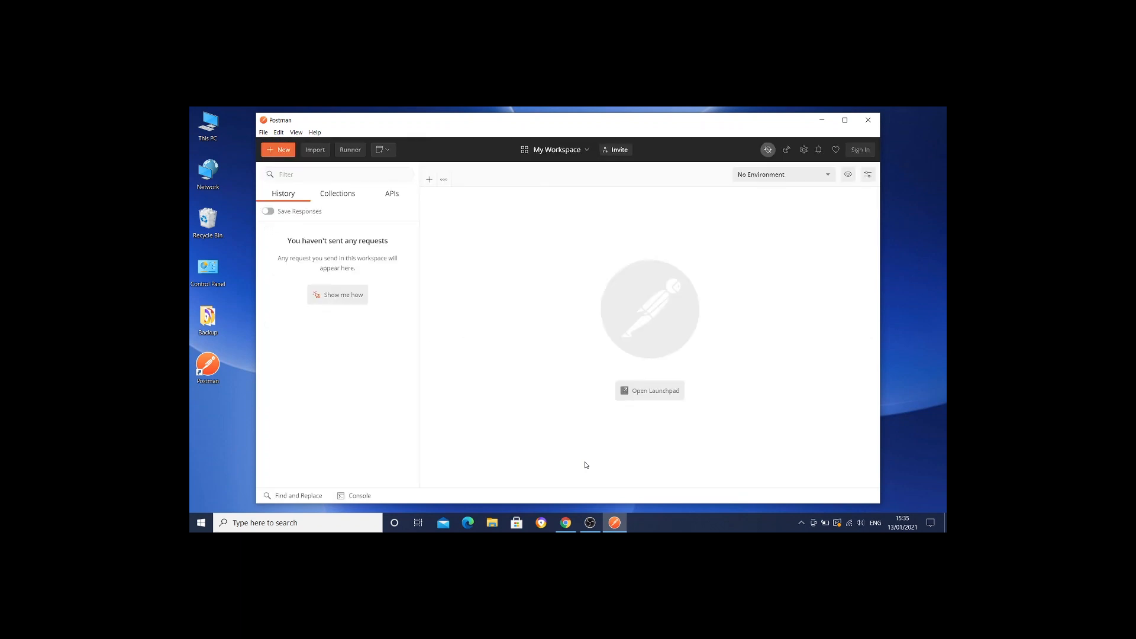
Open the Launchpad, switch Postman to dark mode, then exit the app.
left_click(650, 390)
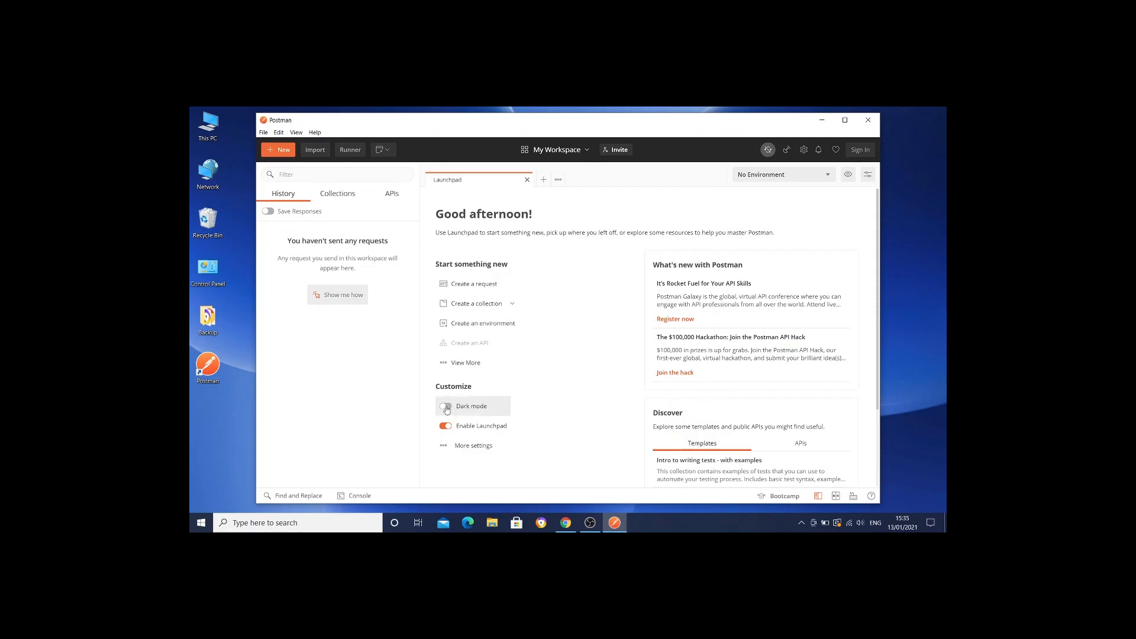
left_click(445, 406)
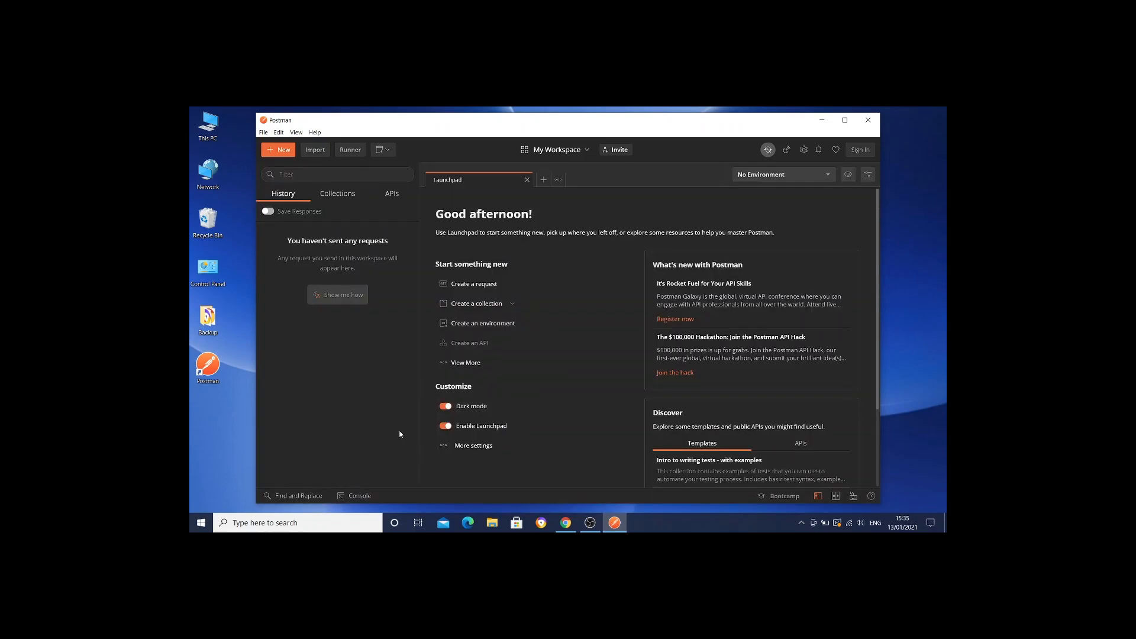
mouse_move(395, 436)
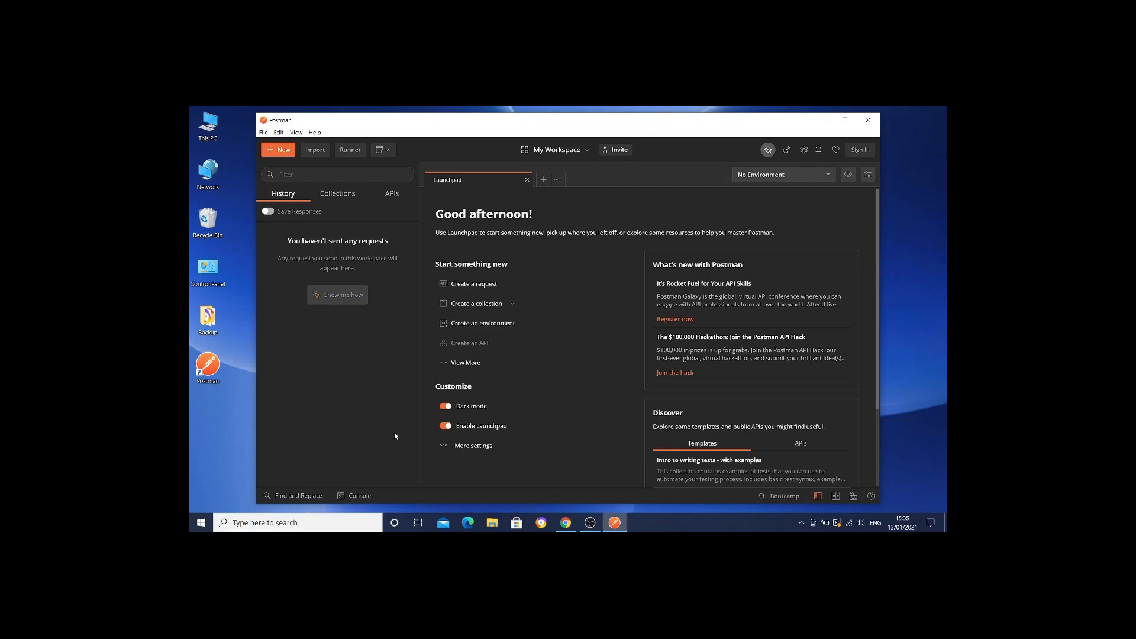
mouse_move(392, 436)
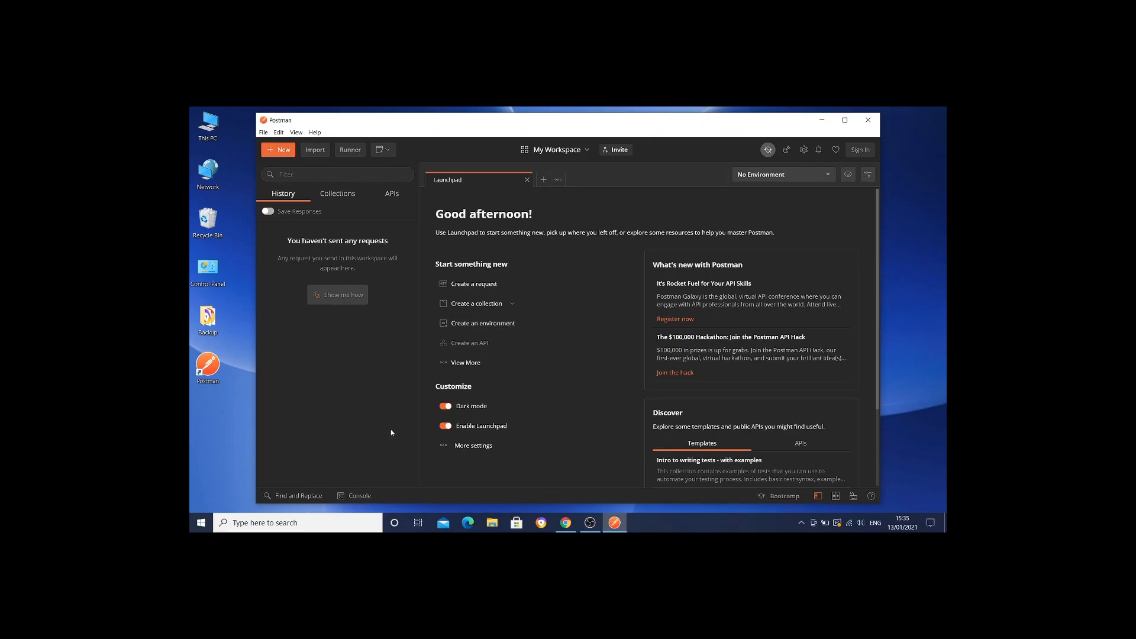
mouse_move(493, 317)
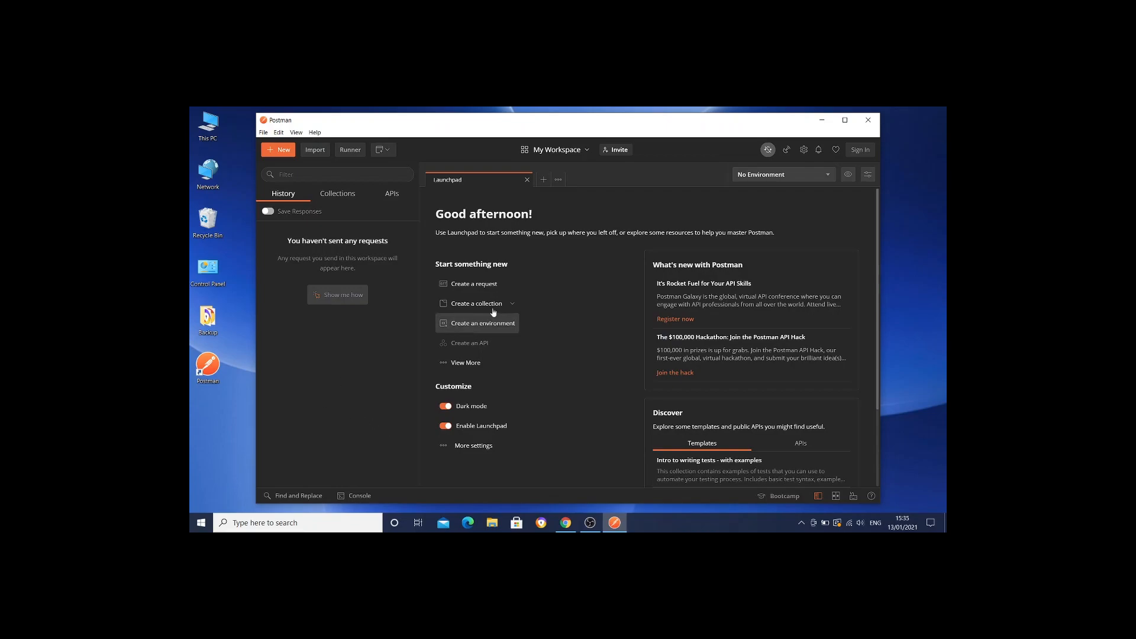
mouse_move(609, 118)
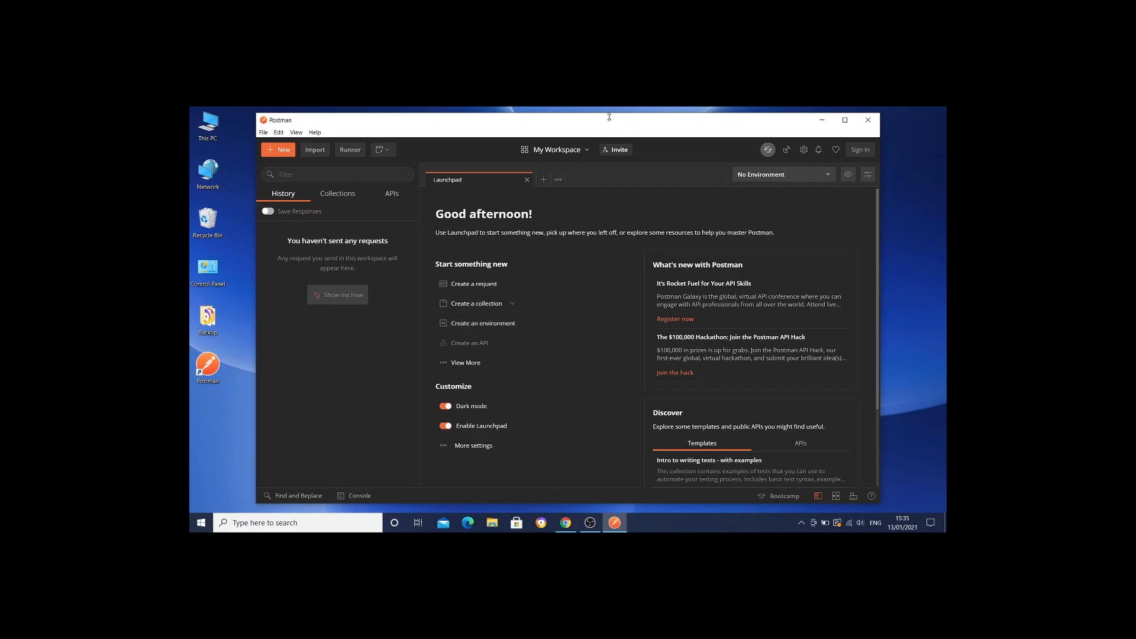
mouse_move(541, 128)
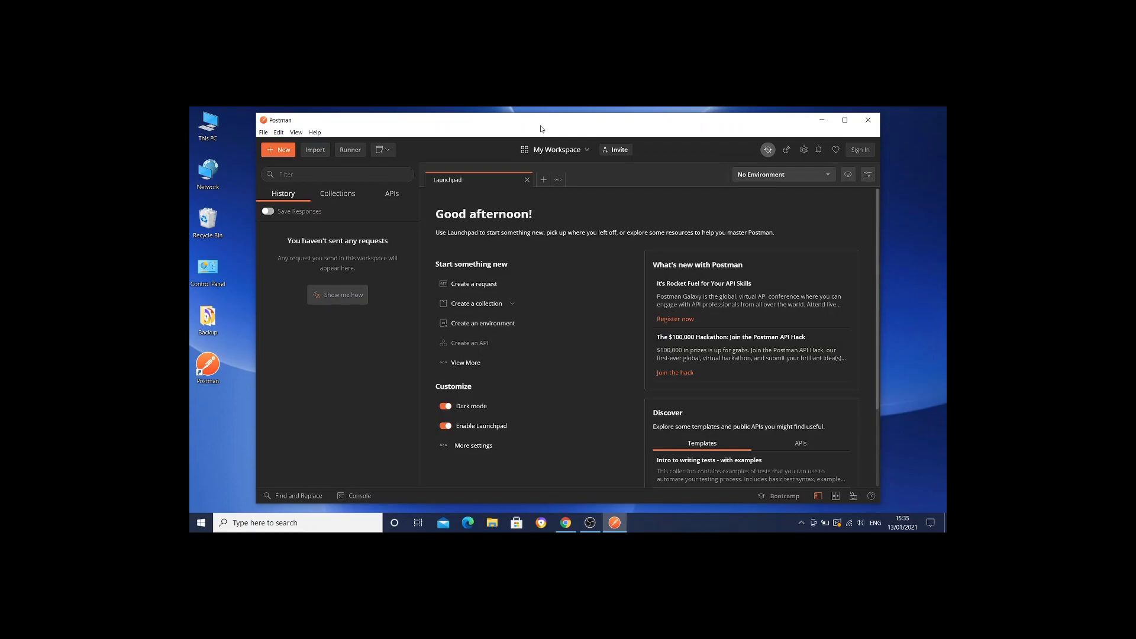
mouse_move(496, 141)
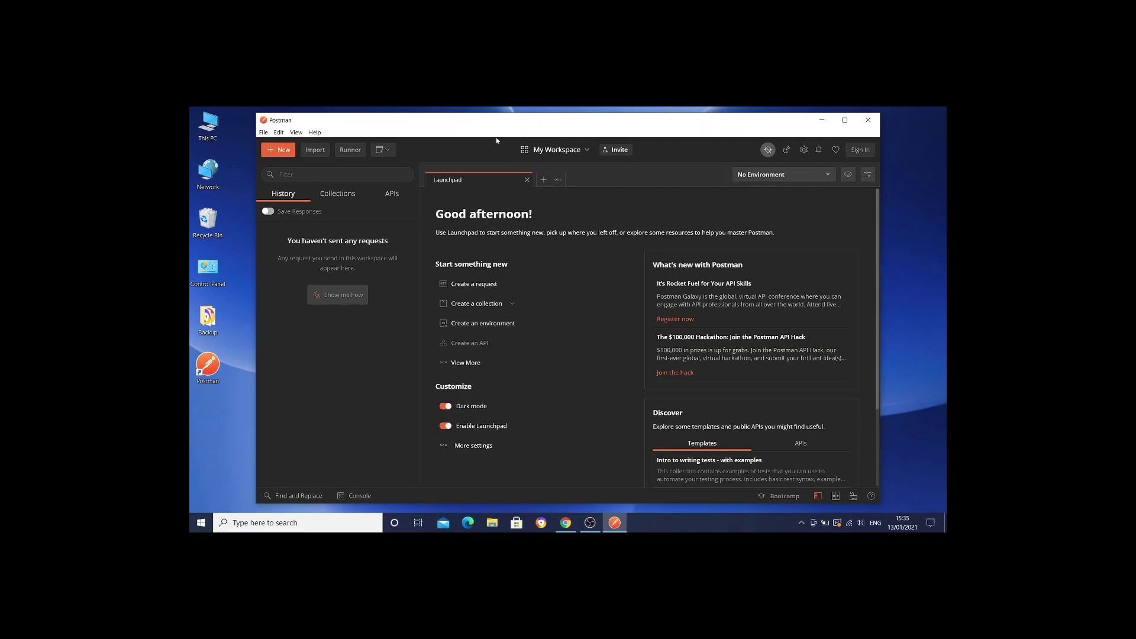
mouse_move(814, 127)
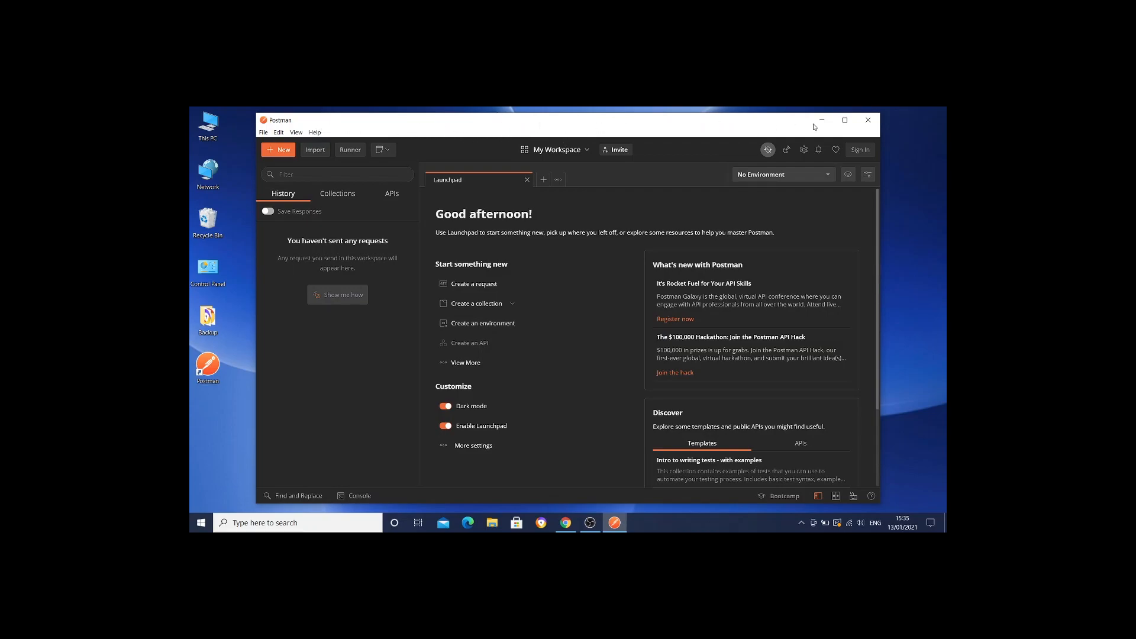
mouse_move(868, 120)
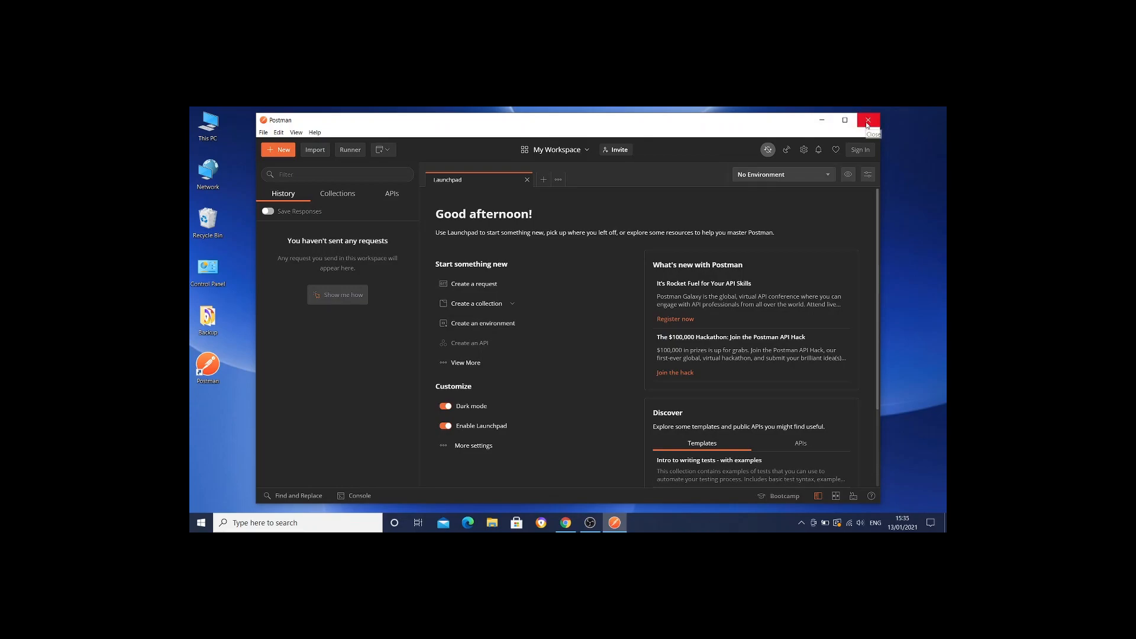
left_click(867, 120)
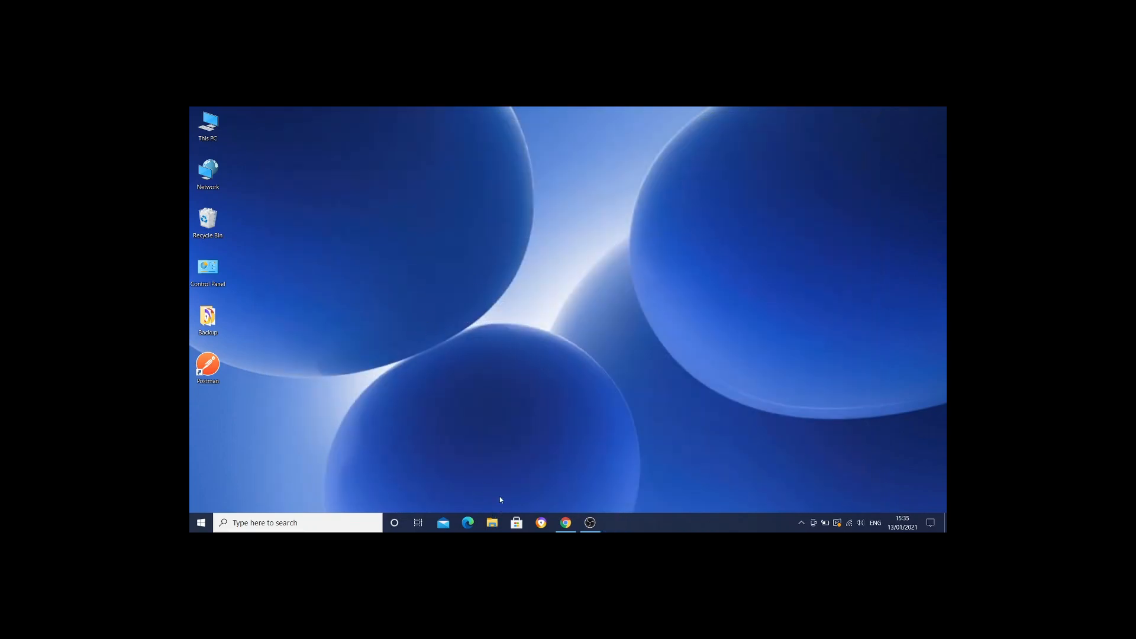
Search Google for 'git', open git-scm.com, and start the Git 2.30.0 Windows download.
left_click(565, 522)
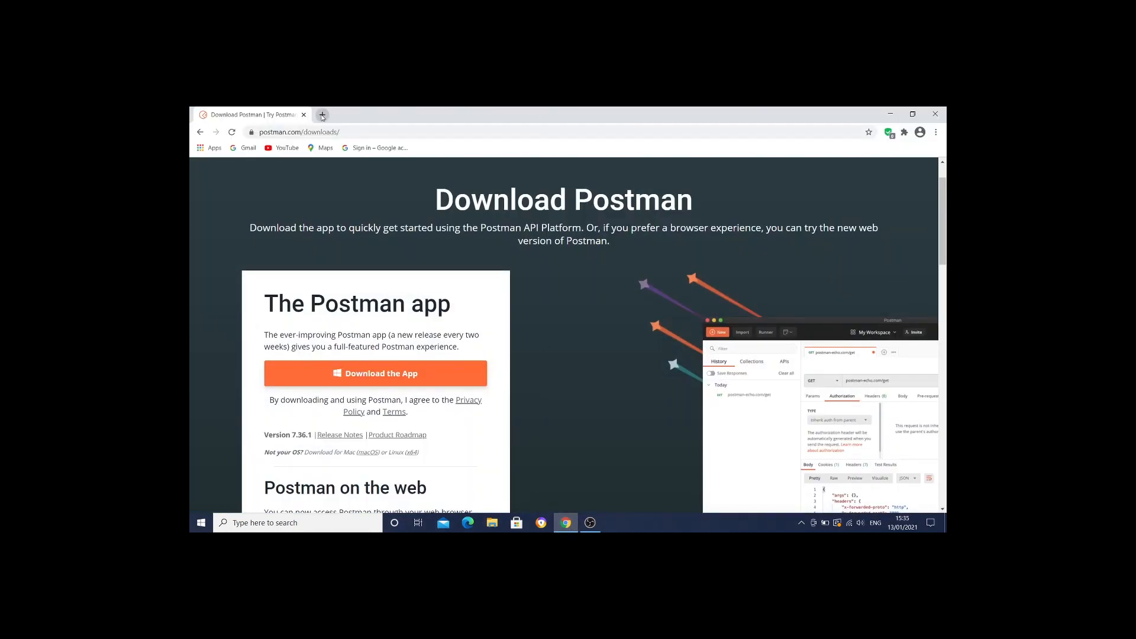
left_click(322, 114)
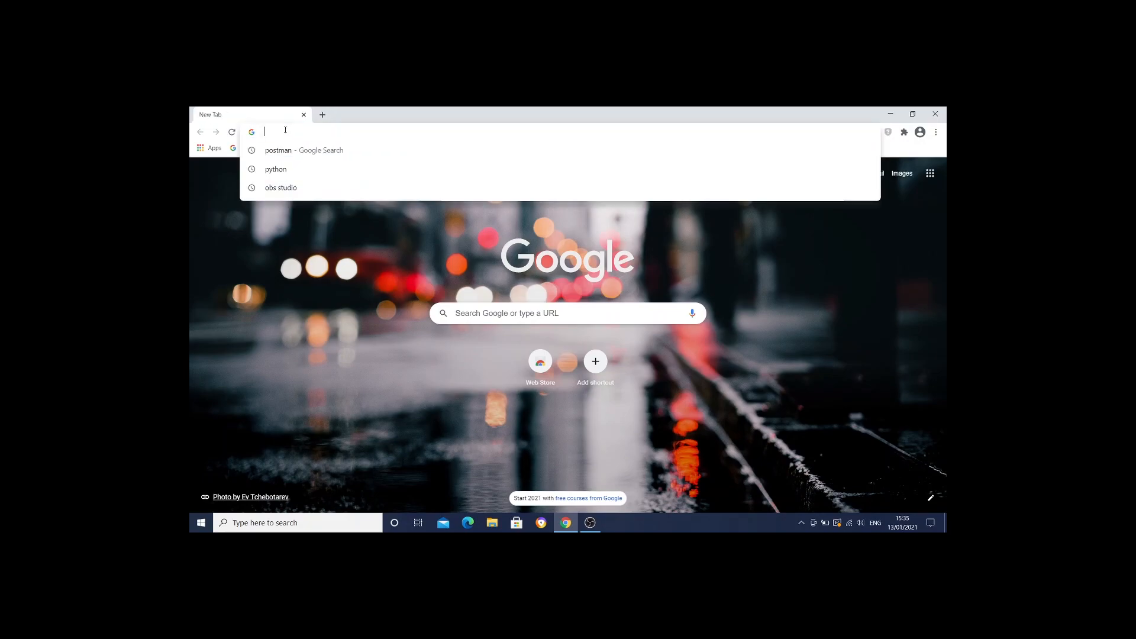
type("igt")
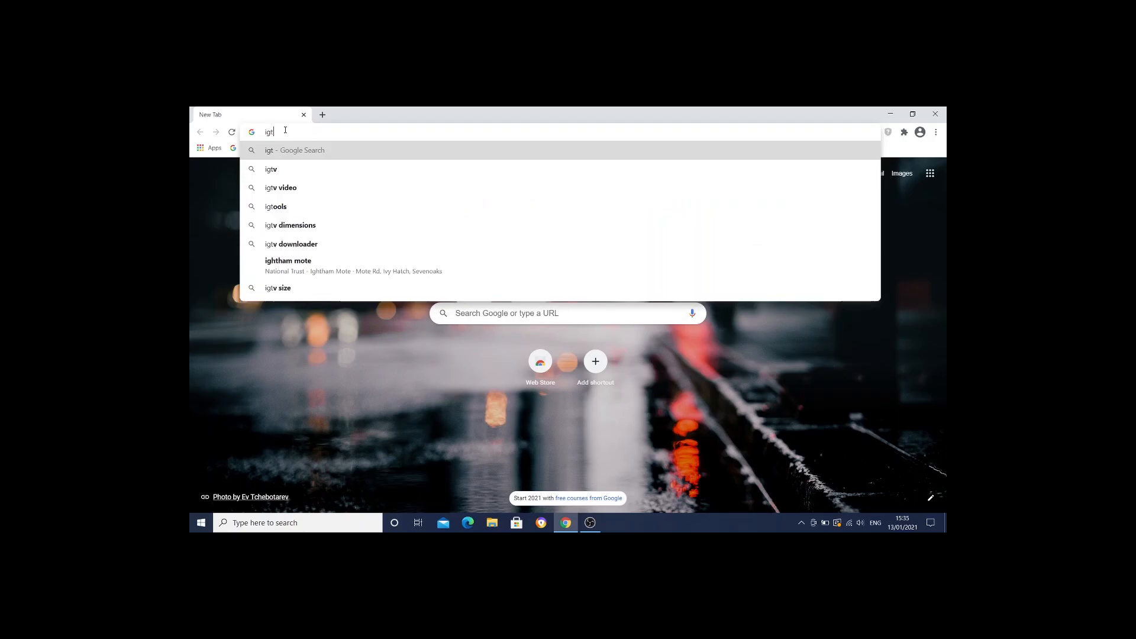
key("Backspace")
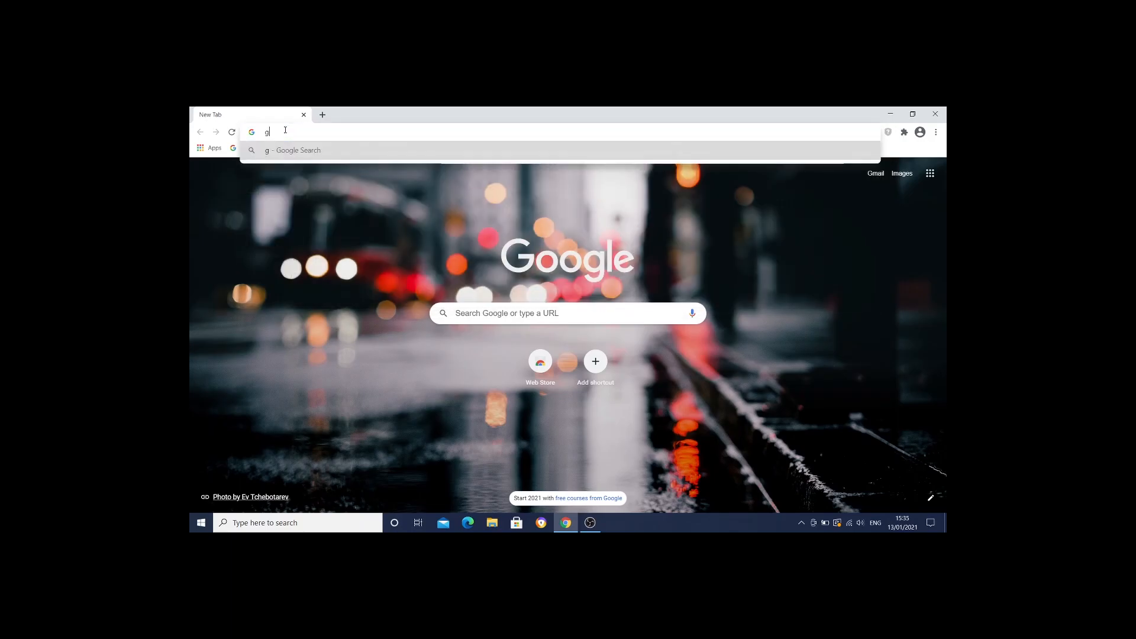
type("git")
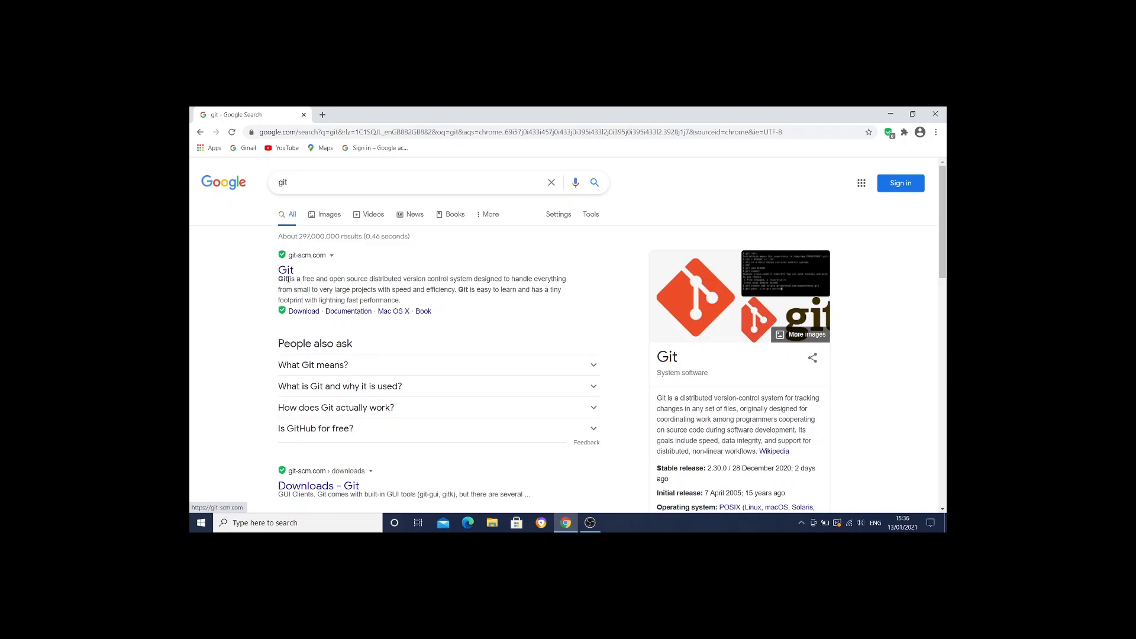
left_click(285, 270)
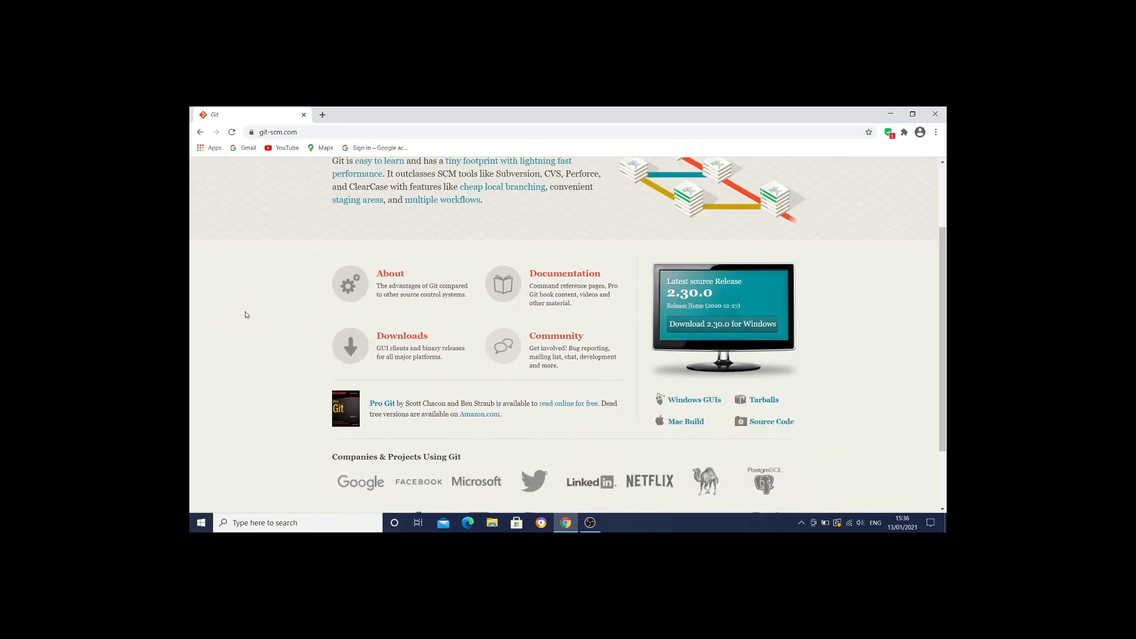
scroll("up", 3)
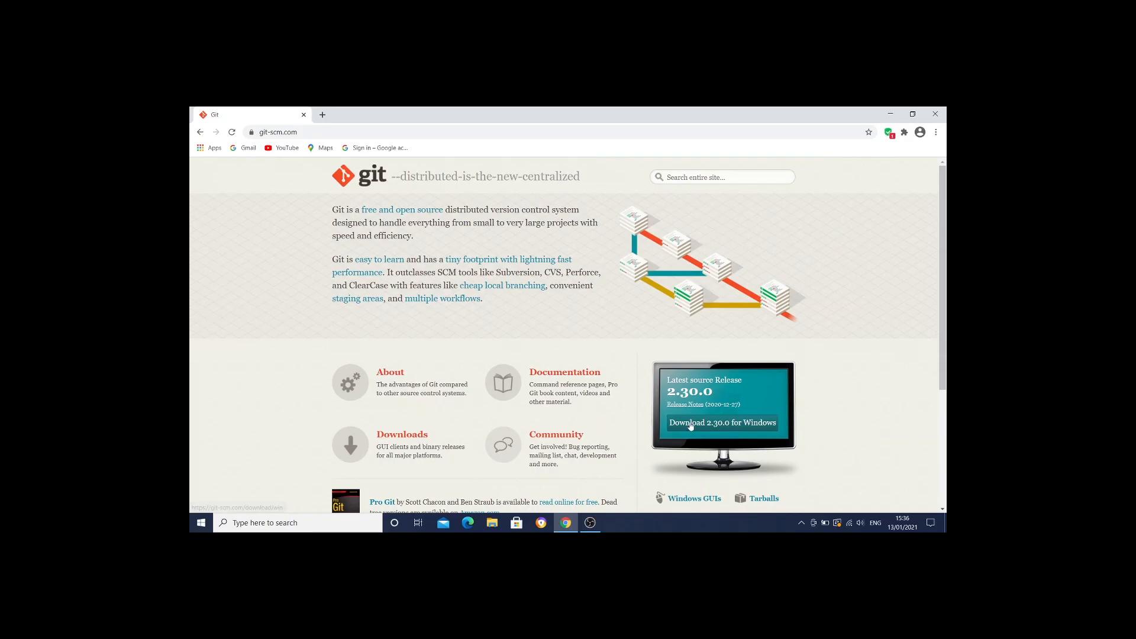
left_click(721, 422)
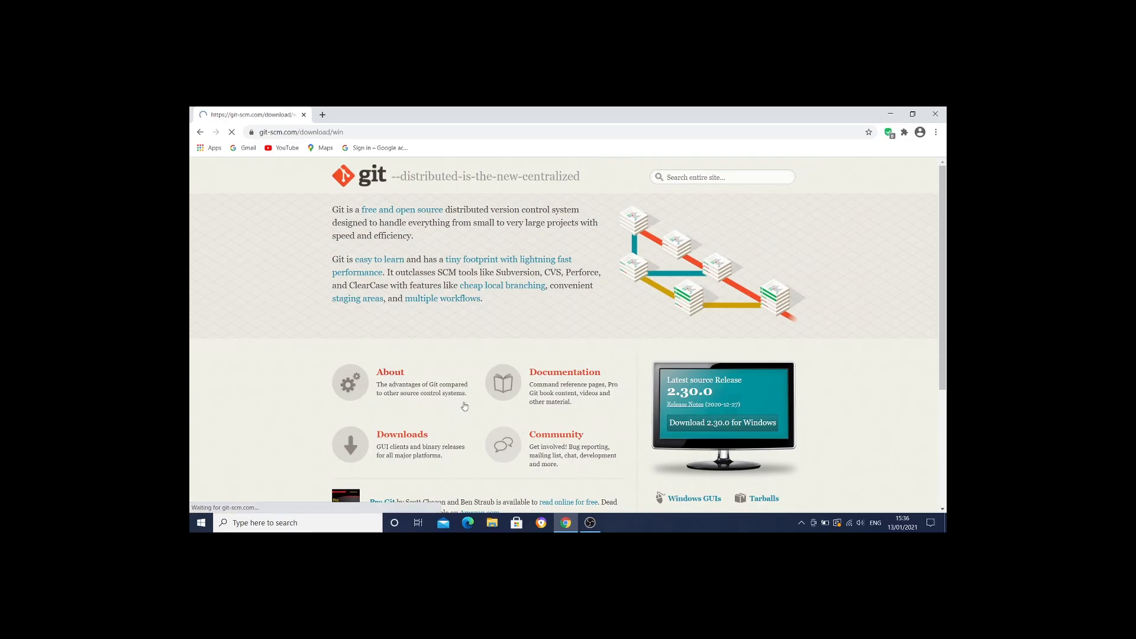
Launch the downloaded Git-2.30.0-64-bit.exe installer from Chrome's download bar.
left_click(722, 422)
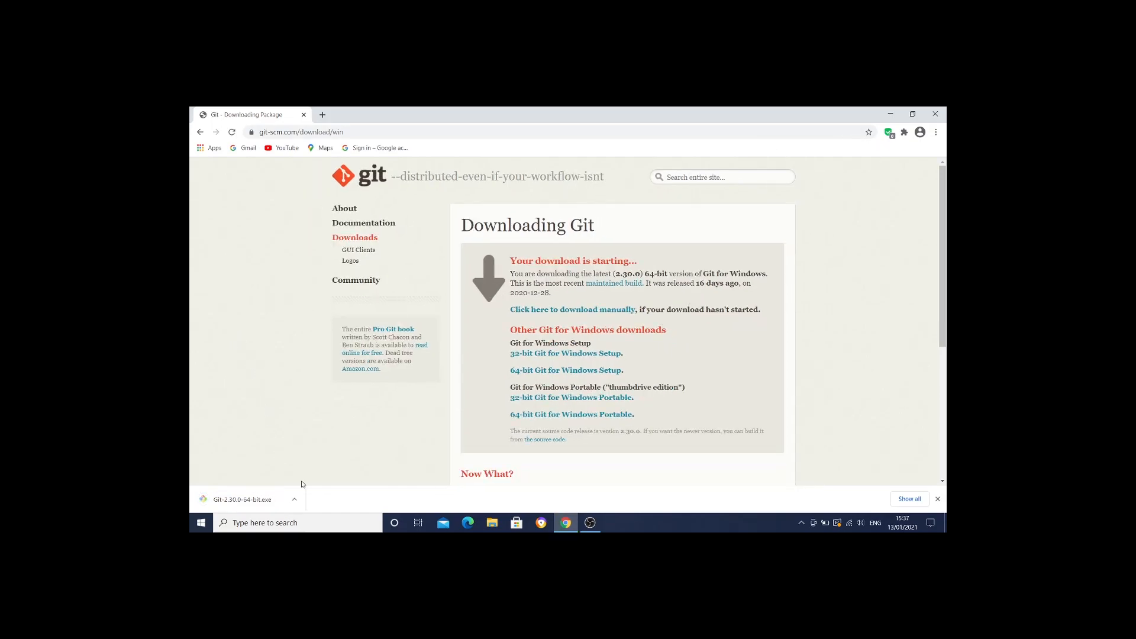
left_click(295, 499)
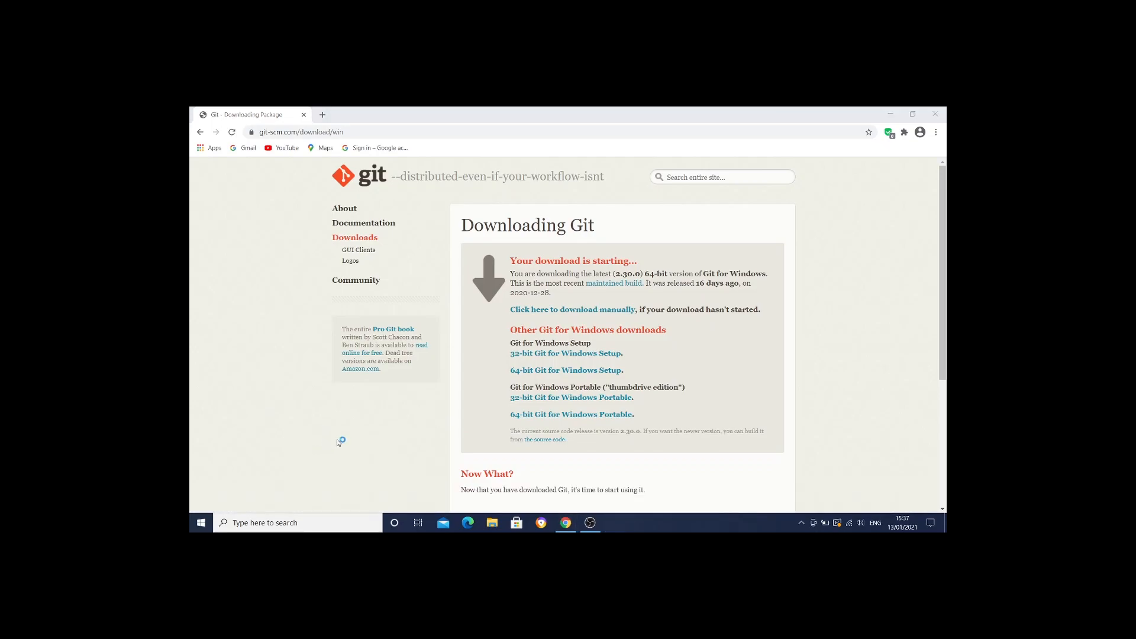
left_click(614, 522)
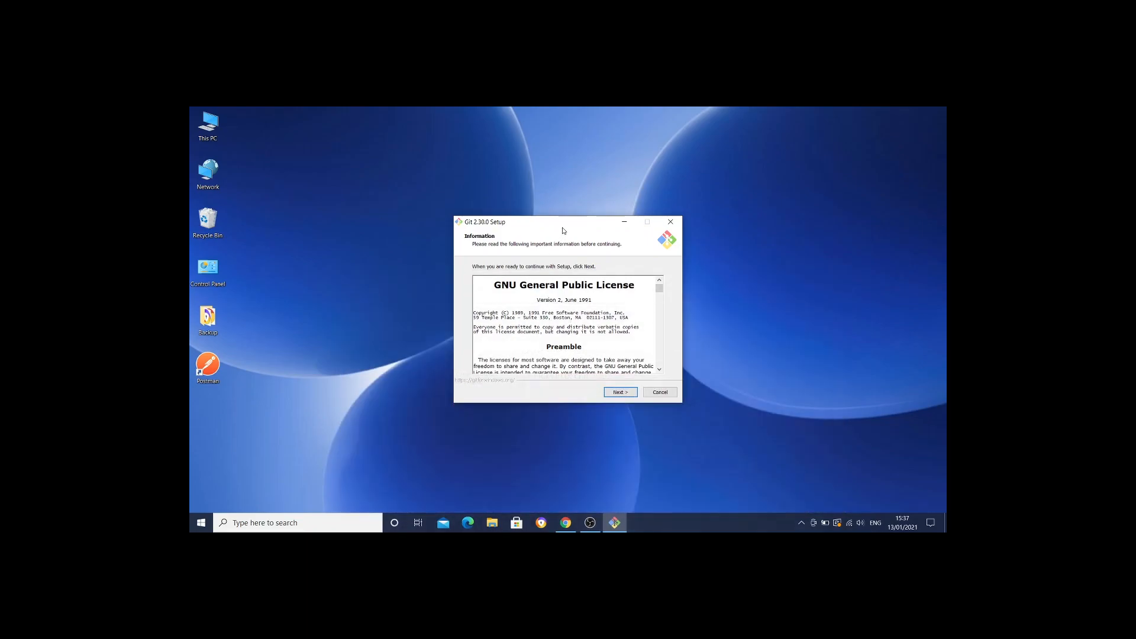
mouse_move(586, 447)
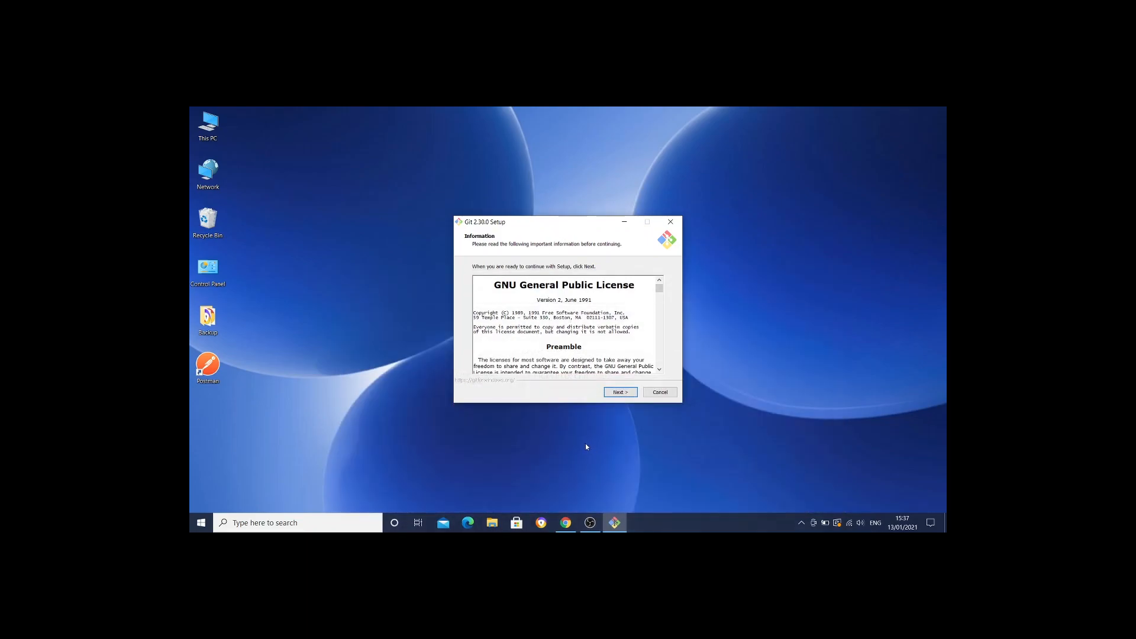
mouse_move(550, 223)
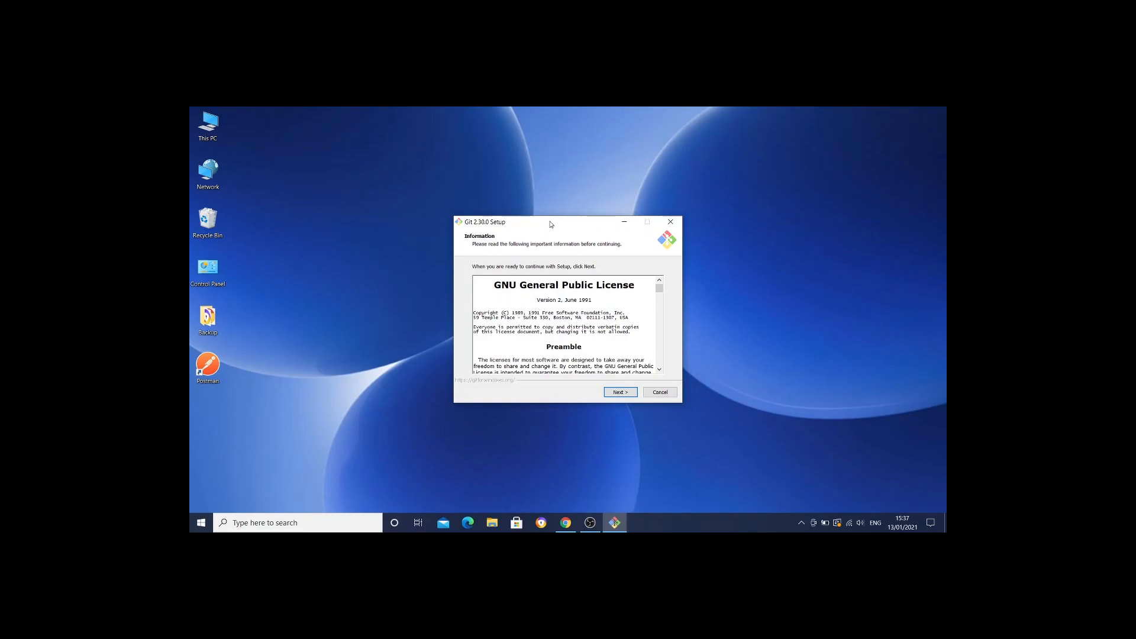
mouse_move(531, 240)
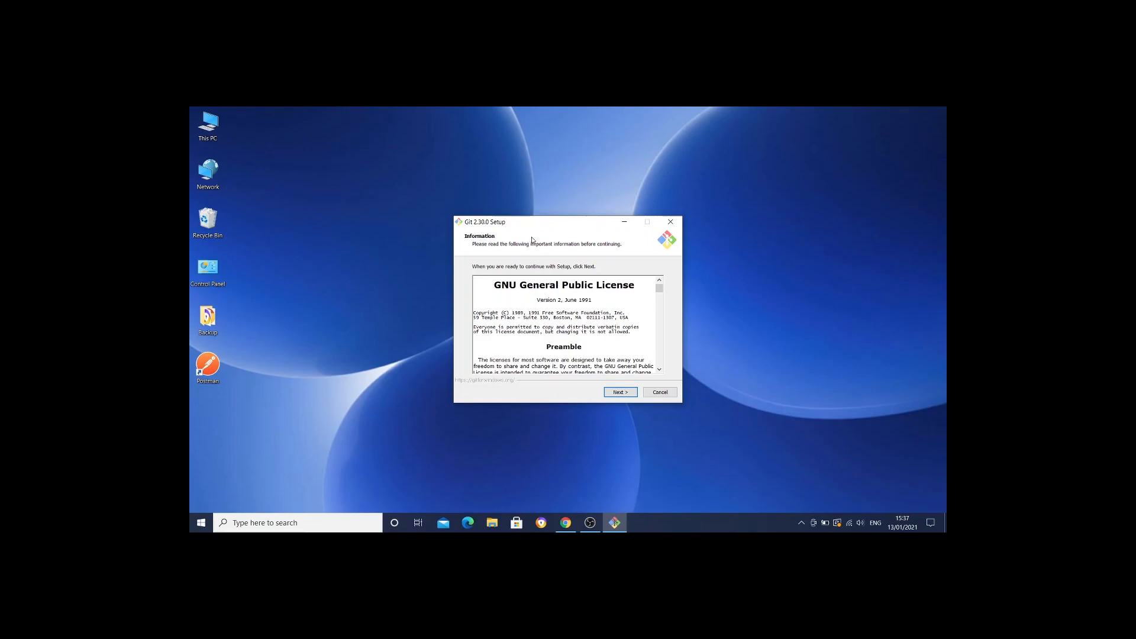
mouse_move(536, 236)
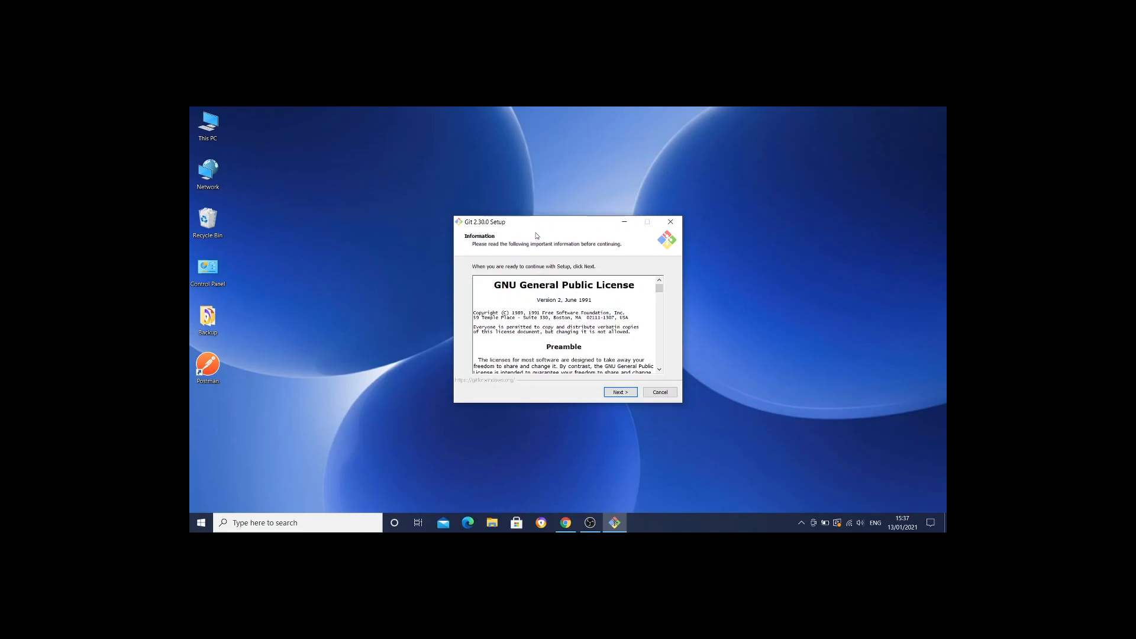
Accept the Git license and keep the default install folder, components and Start Menu folder.
left_click(620, 392)
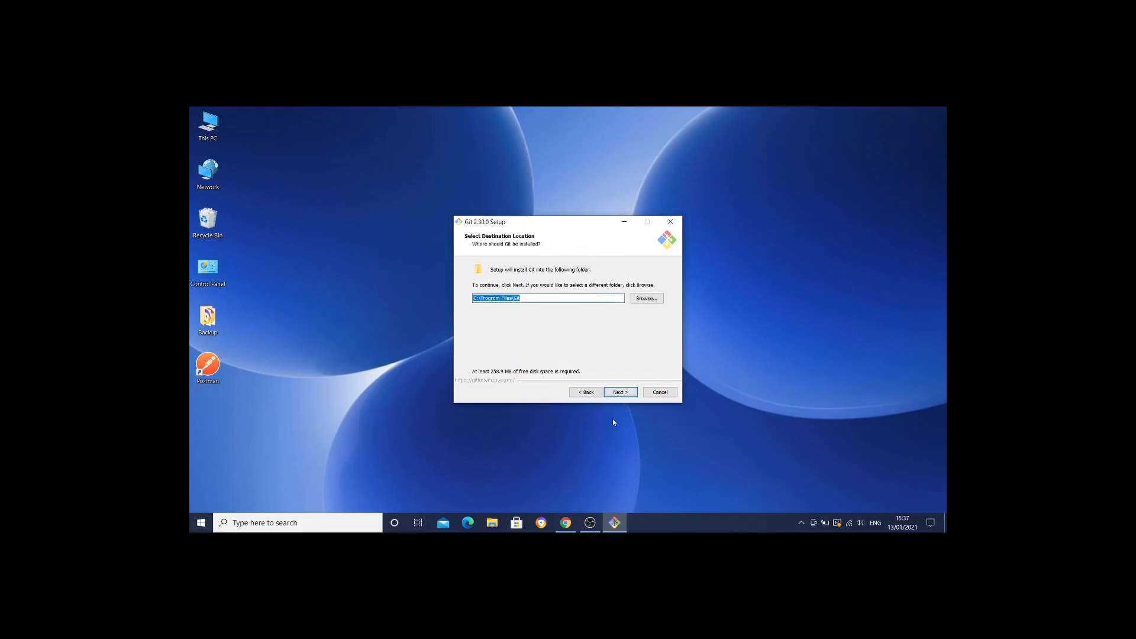
left_click(619, 392)
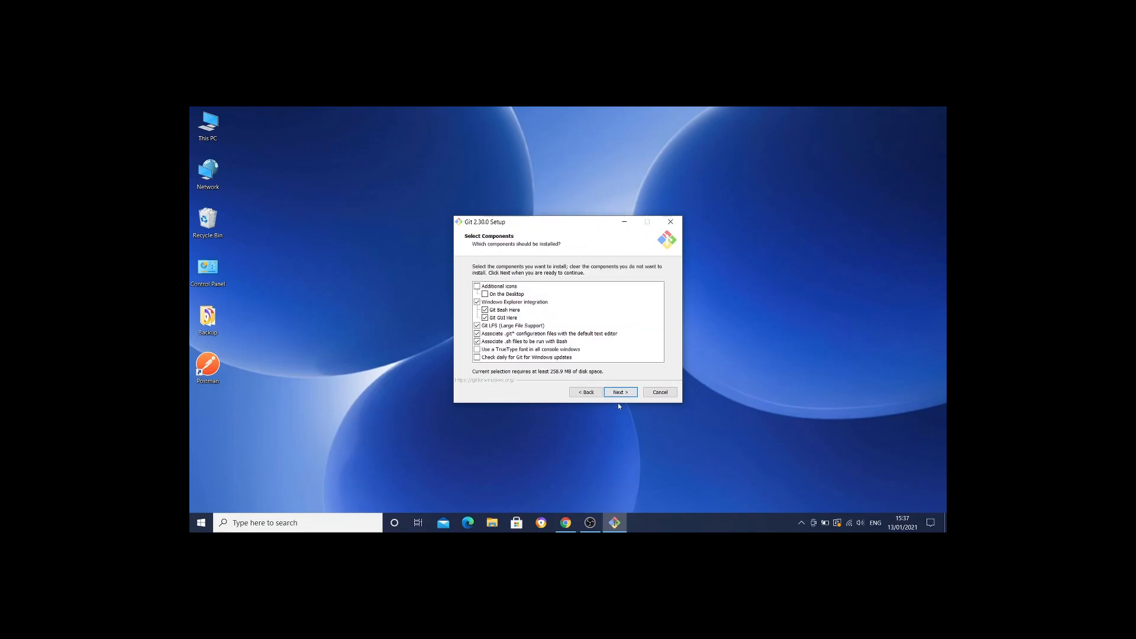
left_click(620, 392)
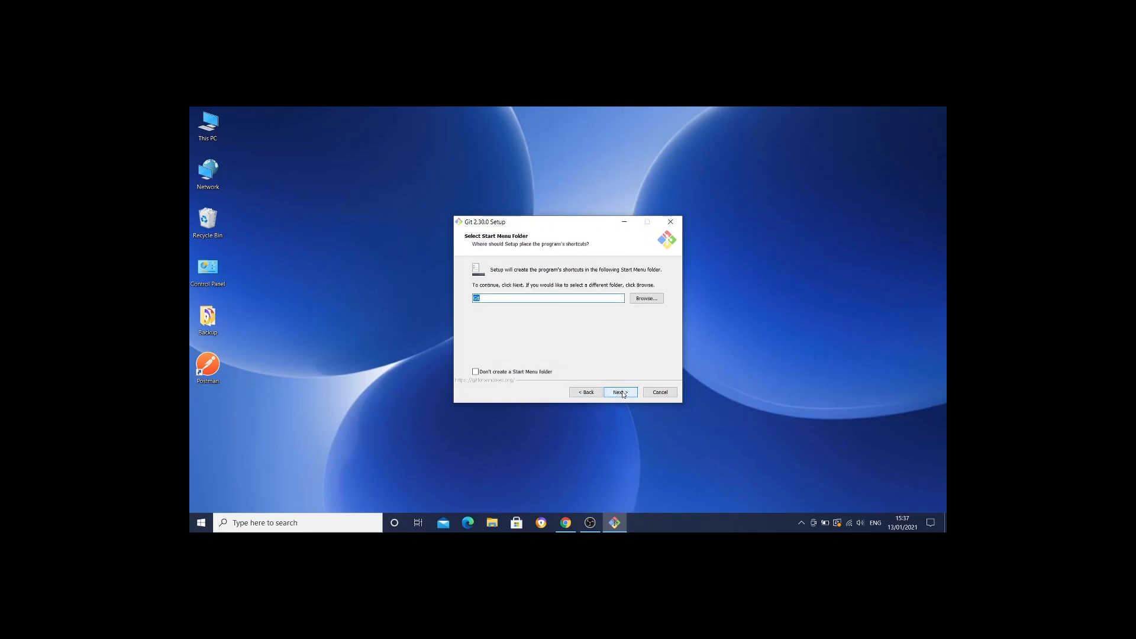
left_click(620, 391)
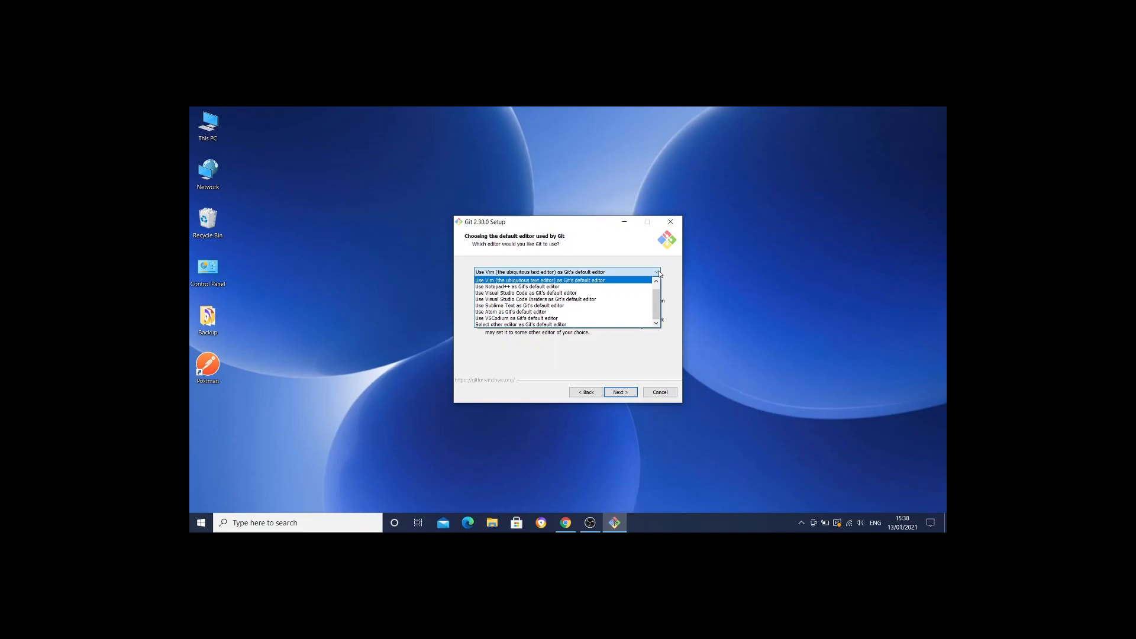
Keep Vim as editor, default branch naming, recommended PATH and OpenSSL for HTTPS.
left_click(564, 280)
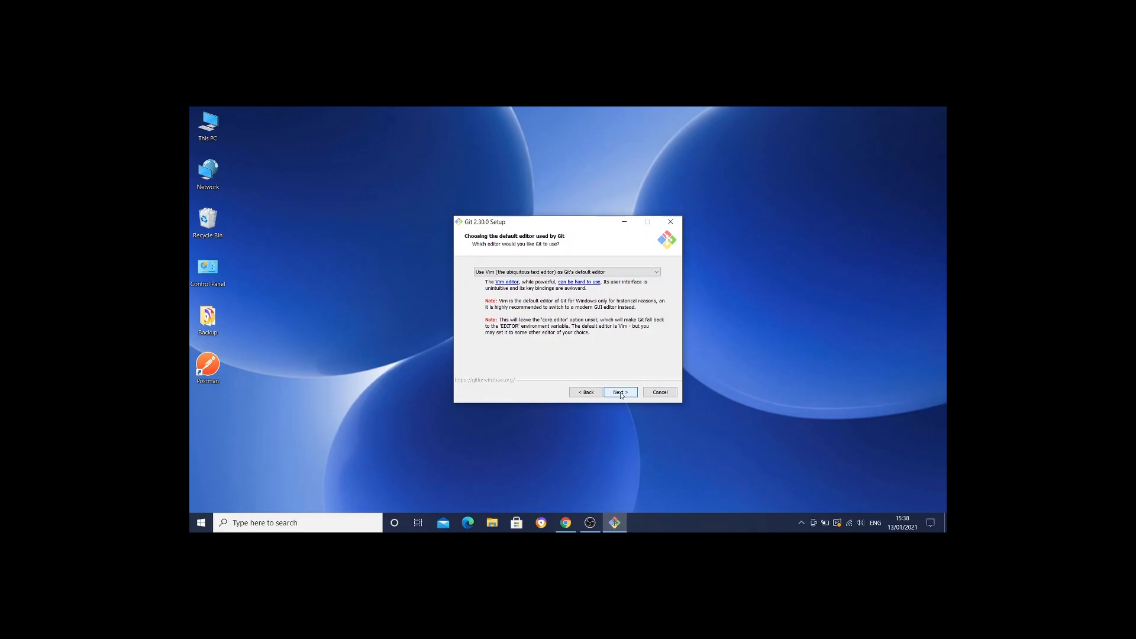
left_click(620, 392)
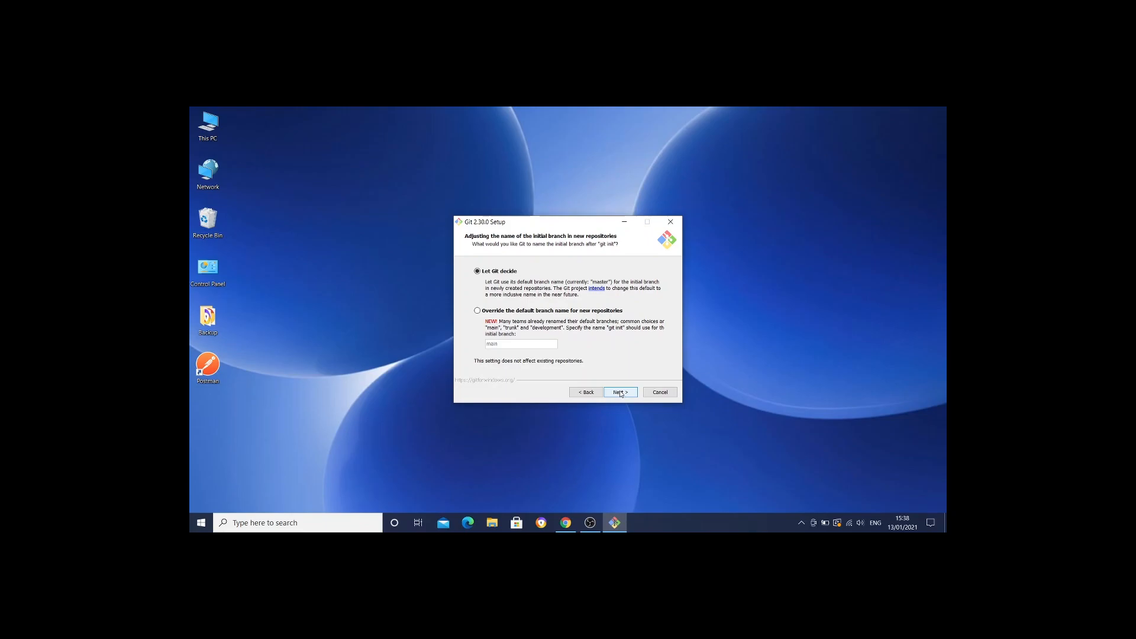
left_click(620, 392)
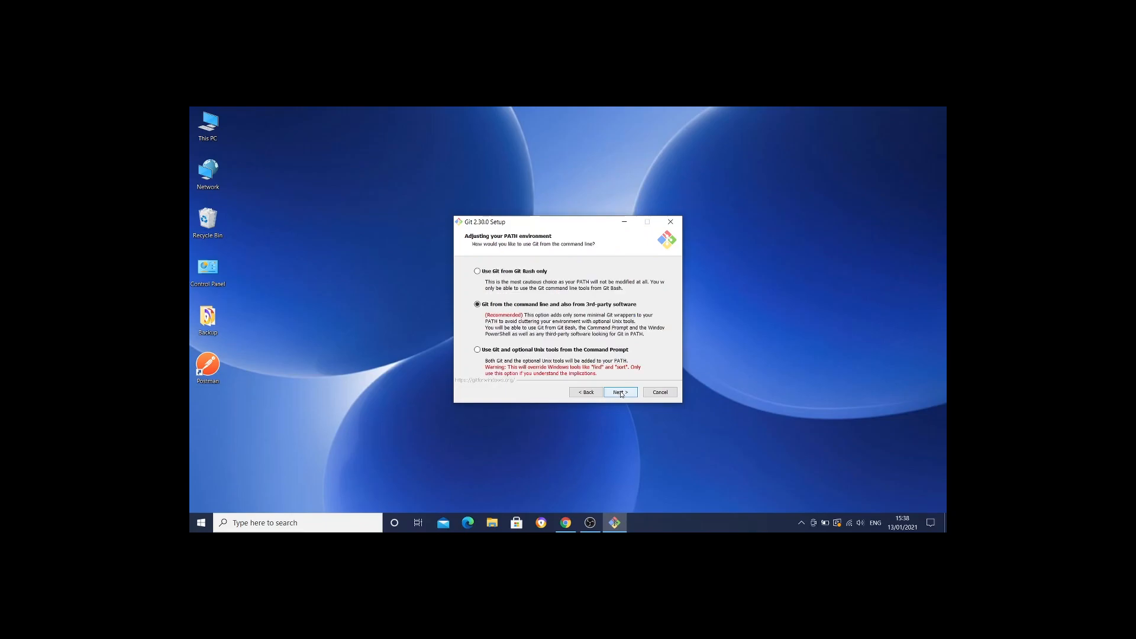
left_click(620, 392)
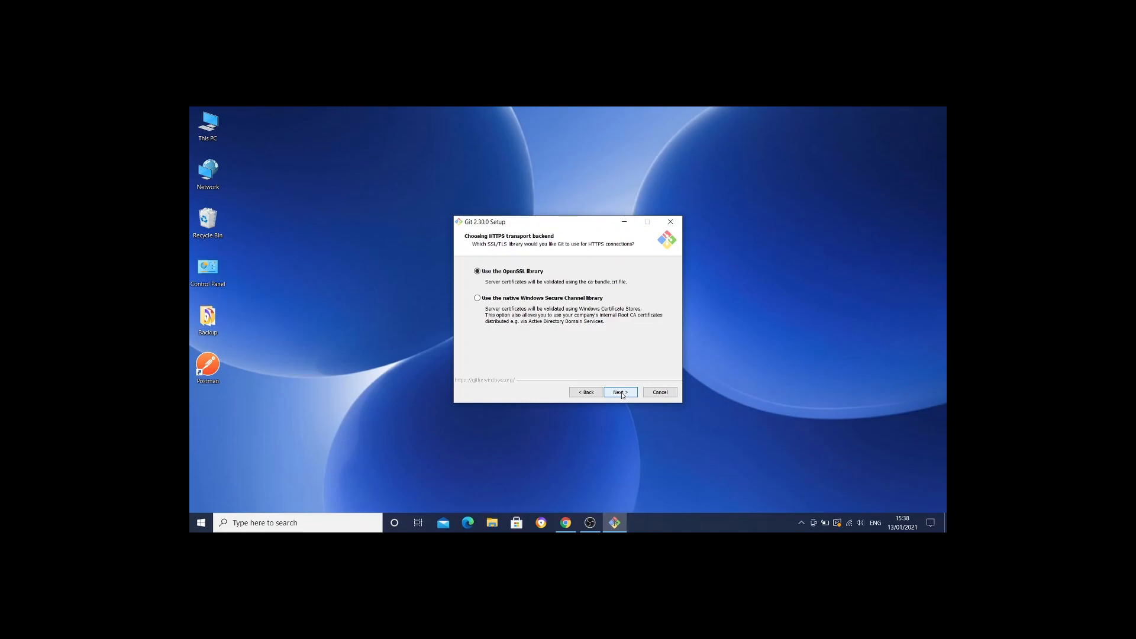
left_click(620, 392)
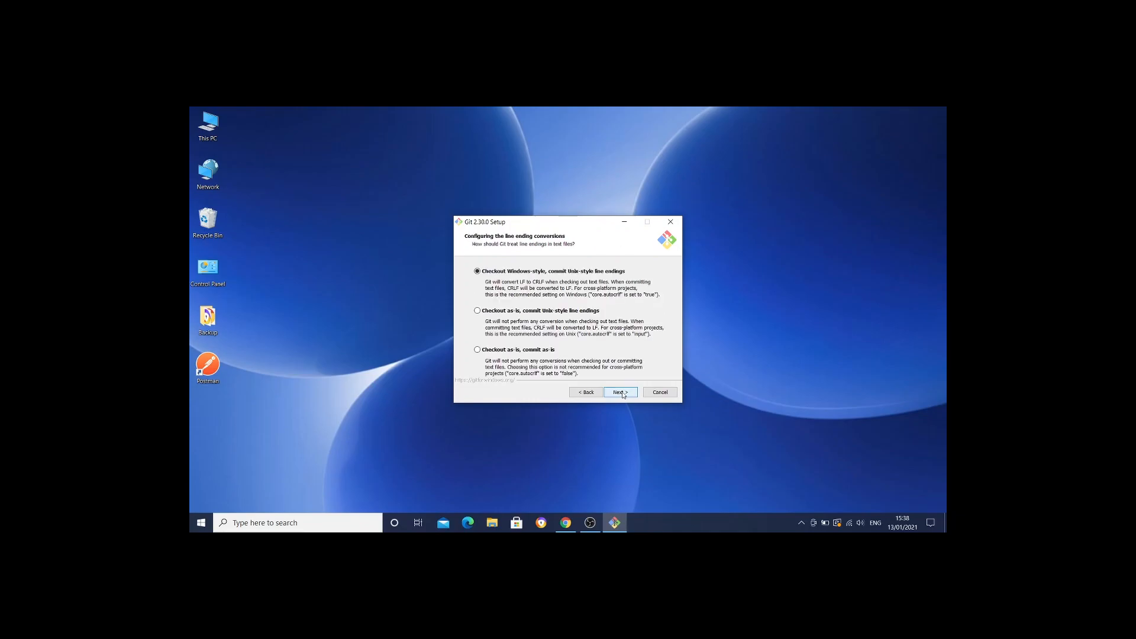
Keep Windows-style line endings, MinTTY and default extra options, then install without experimental features.
left_click(619, 392)
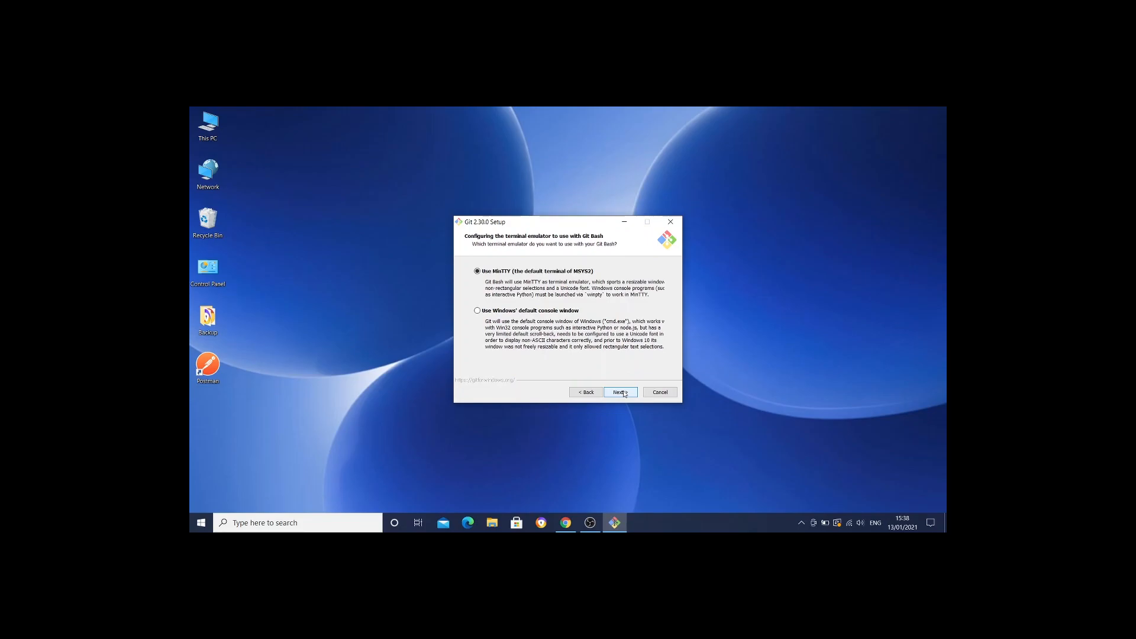
left_click(619, 392)
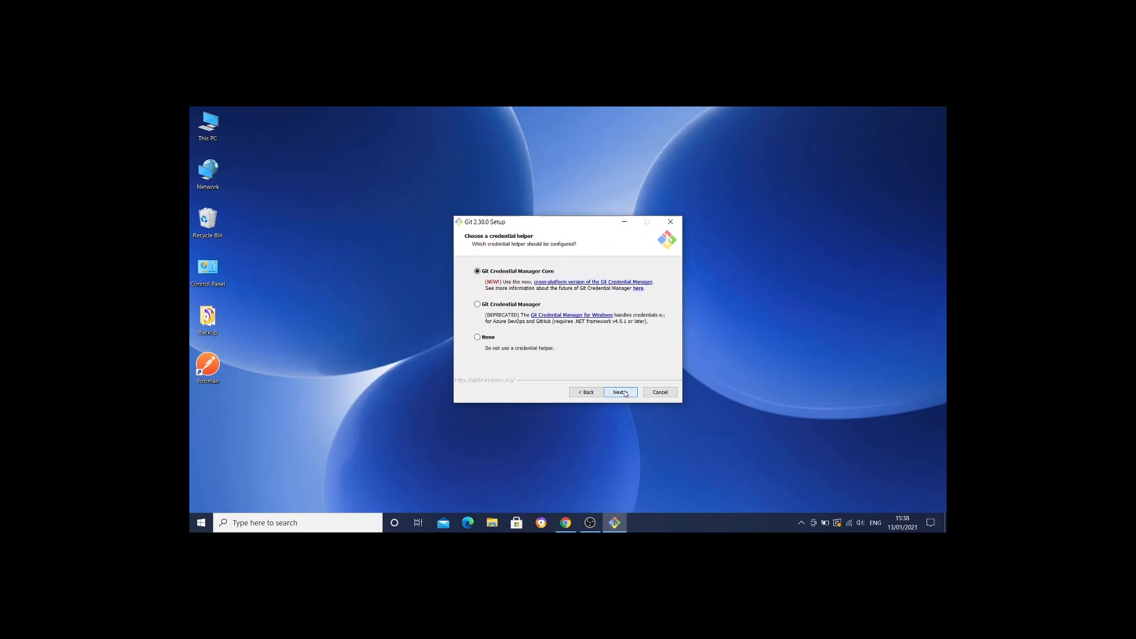
left_click(620, 392)
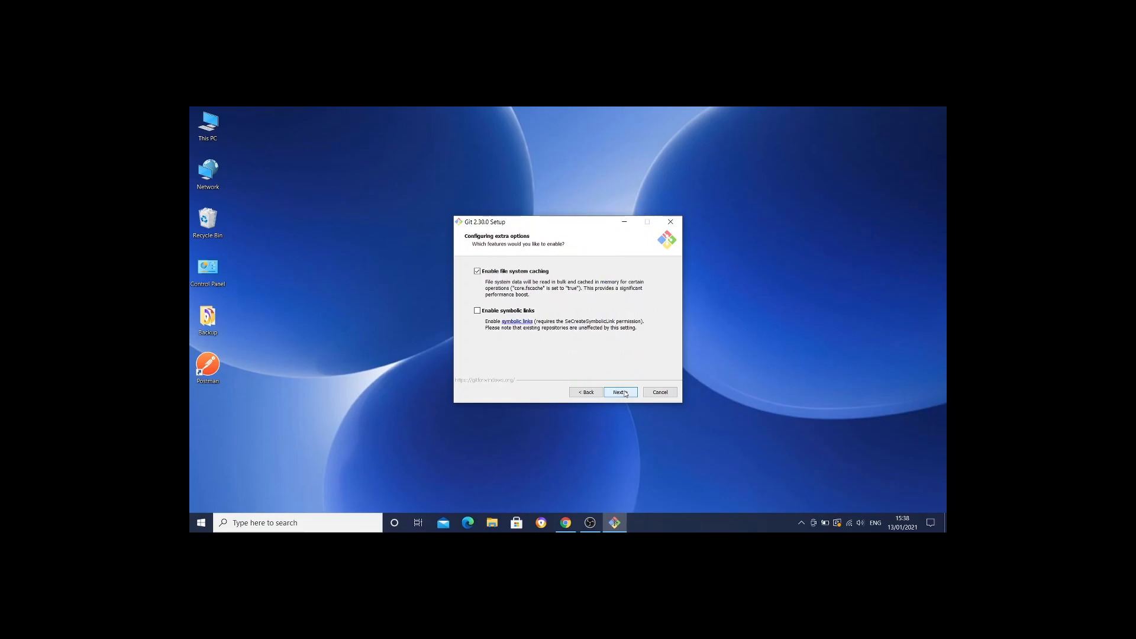
left_click(619, 391)
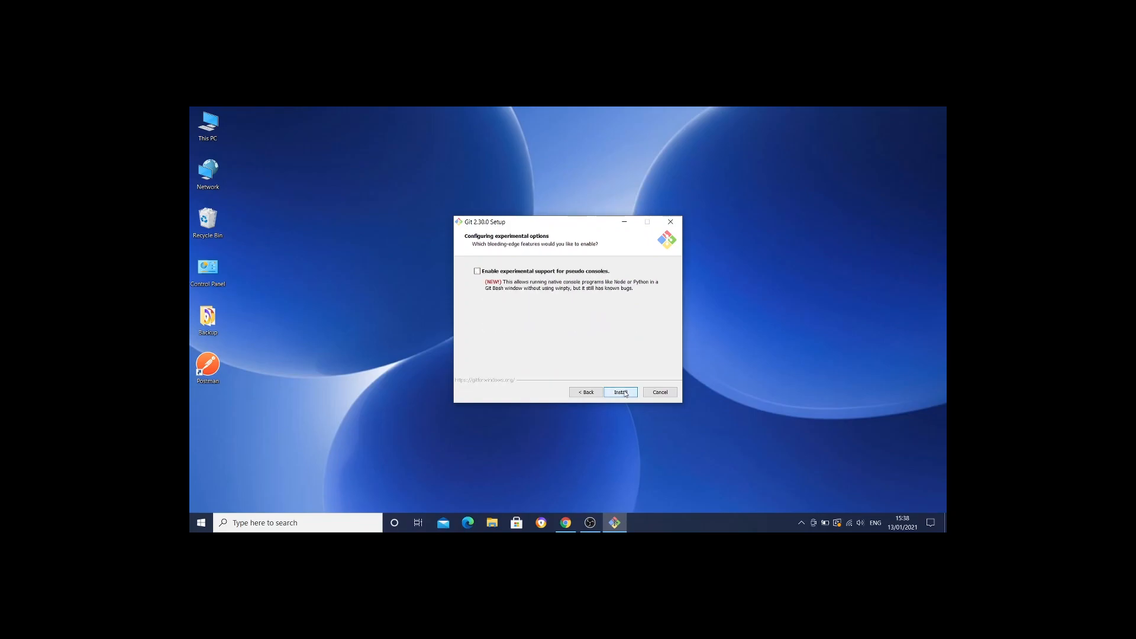
left_click(620, 392)
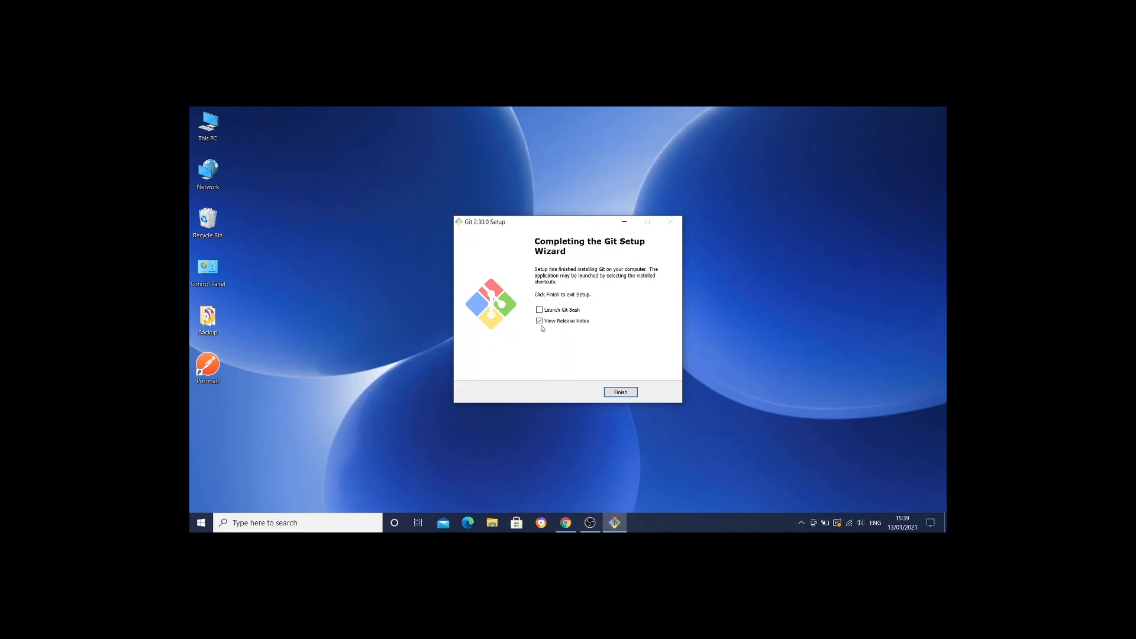
left_click(539, 321)
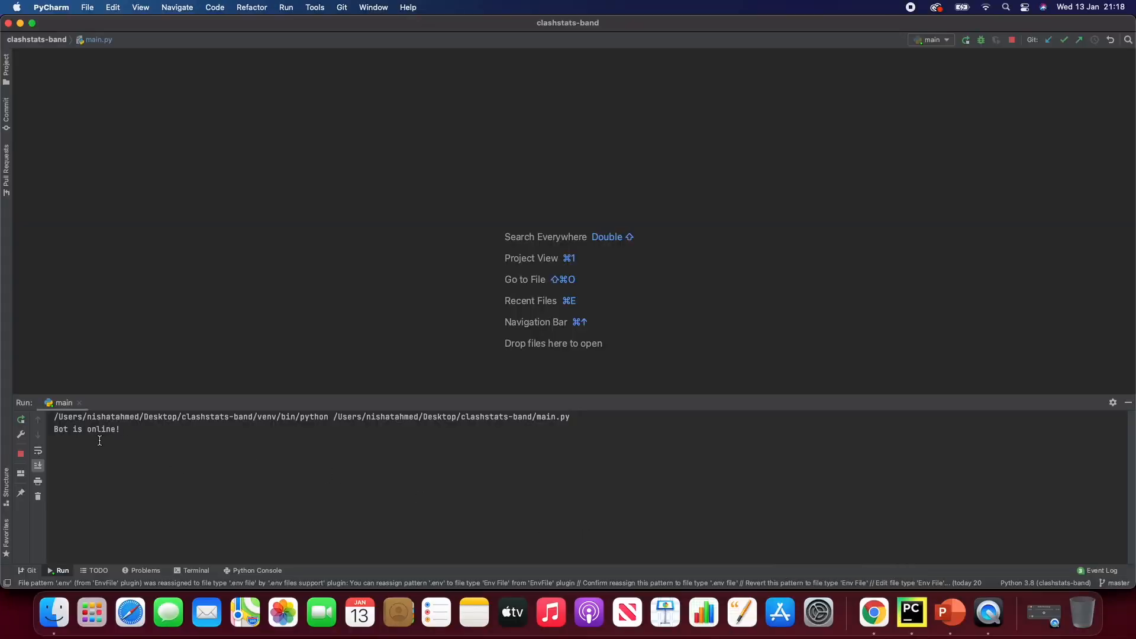
mouse_move(150, 448)
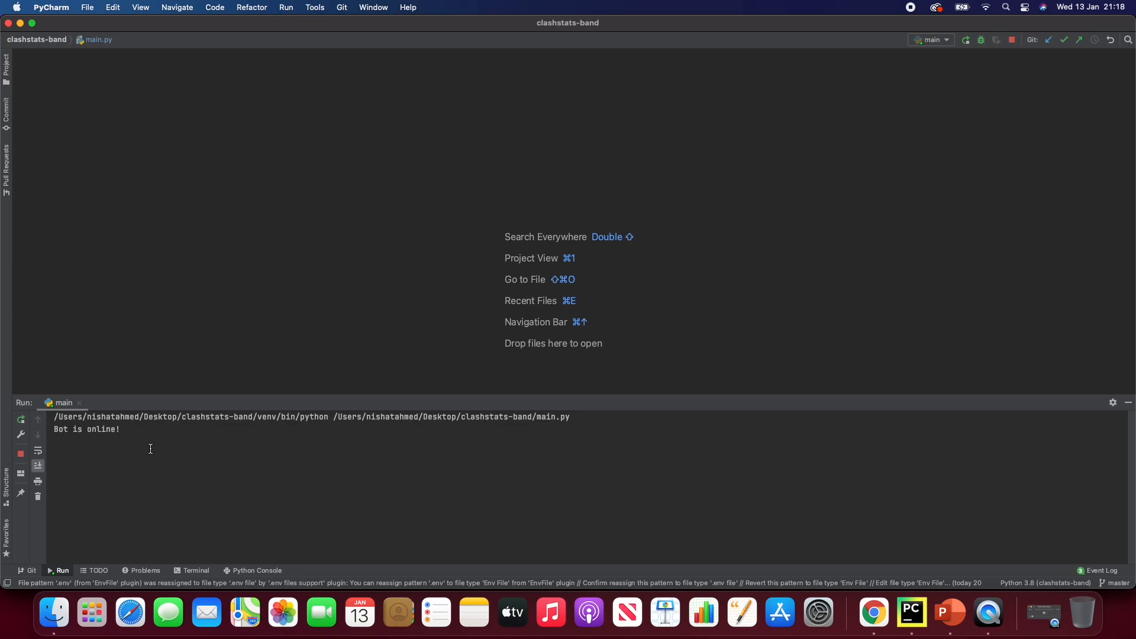
mouse_move(264, 496)
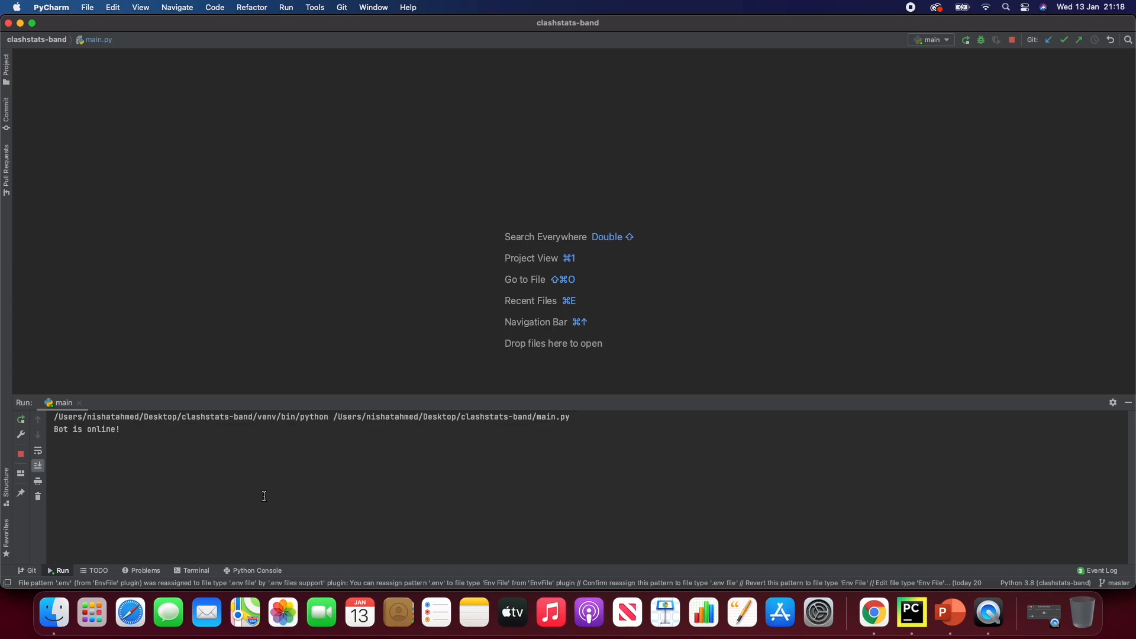
mouse_move(871, 613)
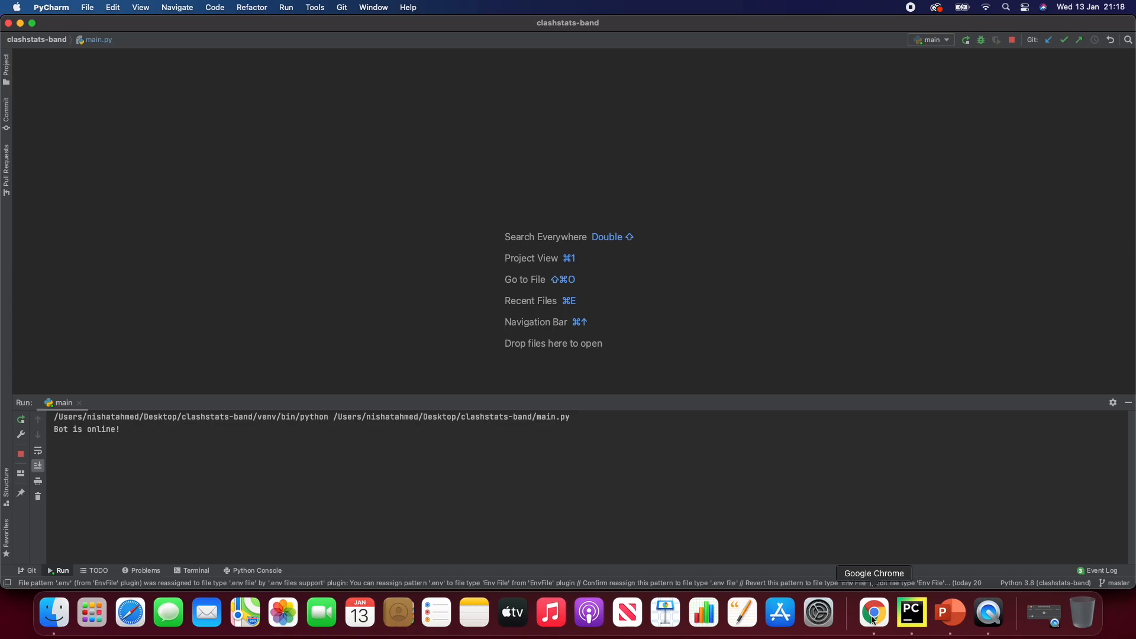
Bring up Chrome with BAND's Your Bands page listing Project Test and ClashStats.
left_click(872, 613)
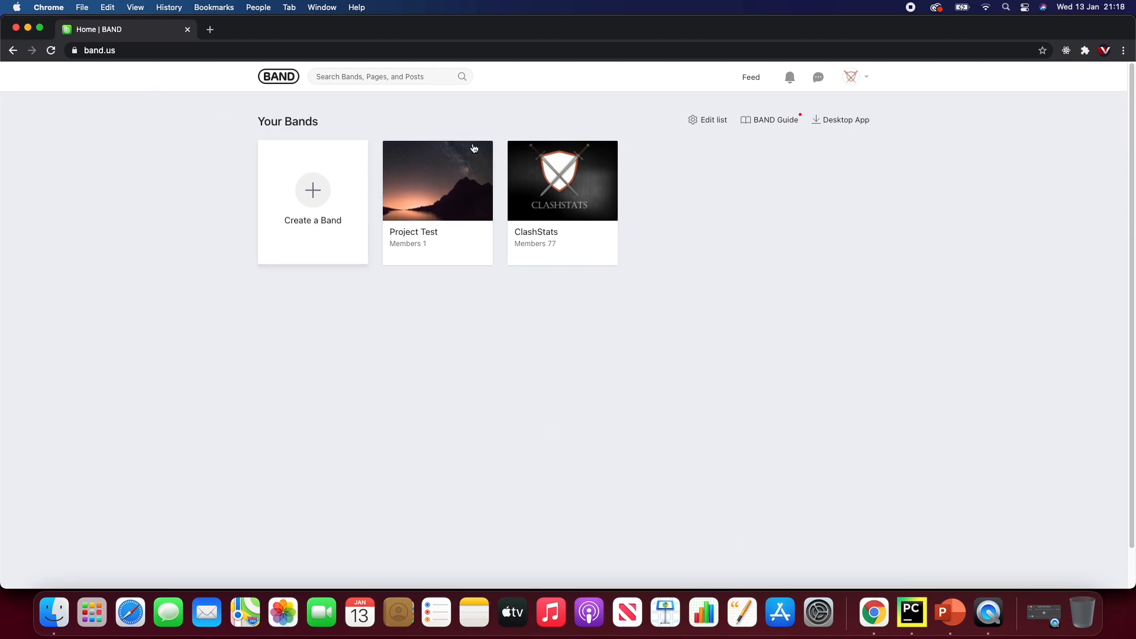
mouse_move(495, 404)
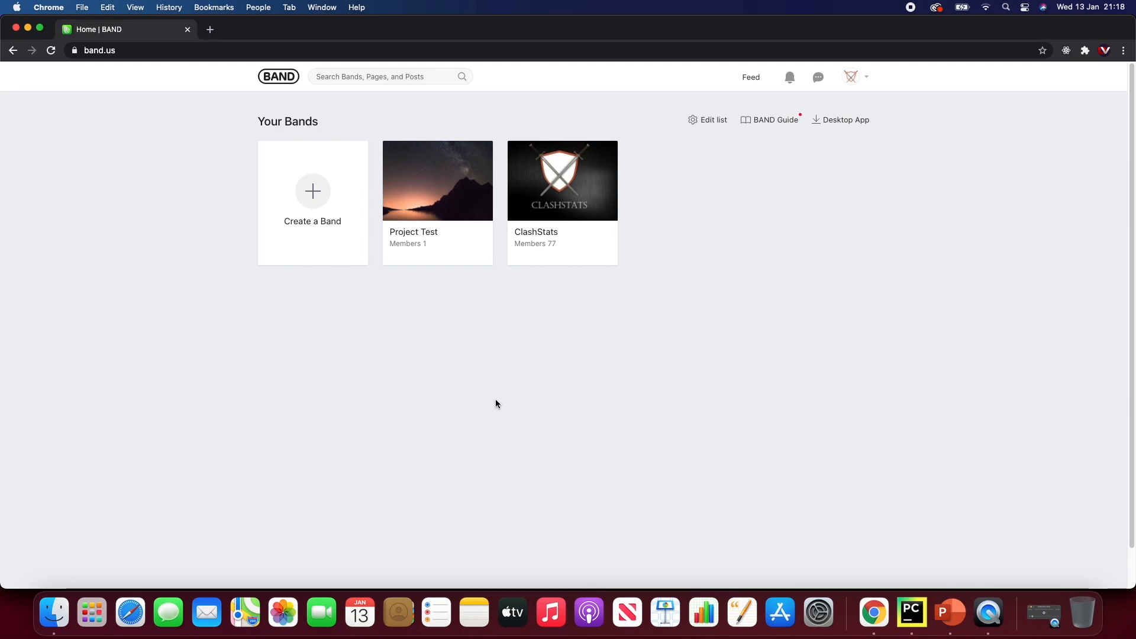
mouse_move(512, 447)
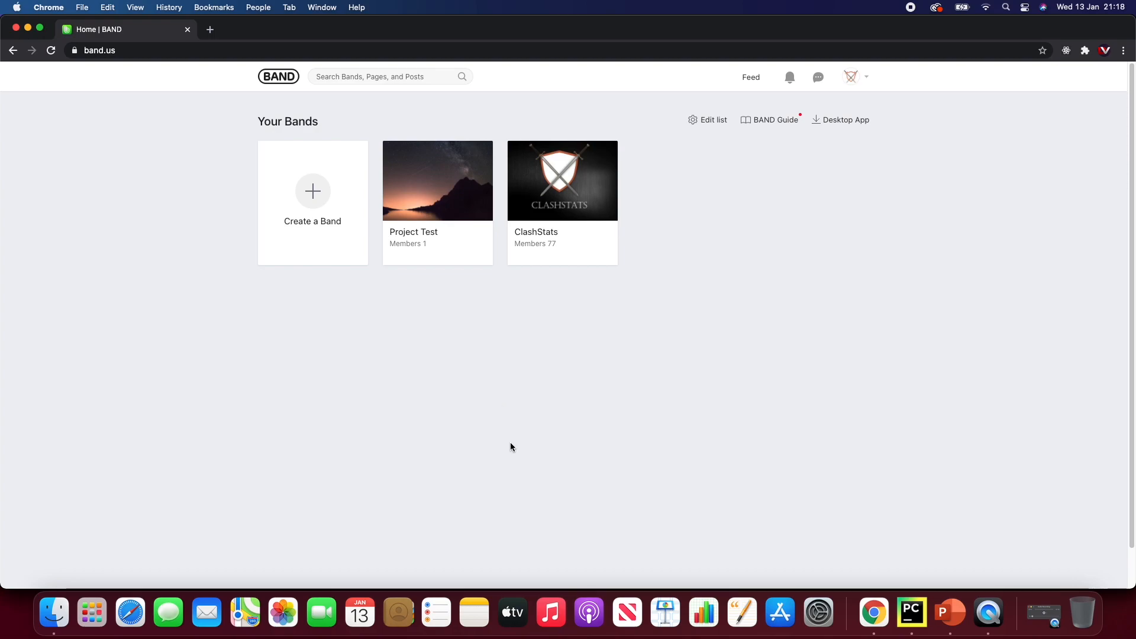
mouse_move(479, 419)
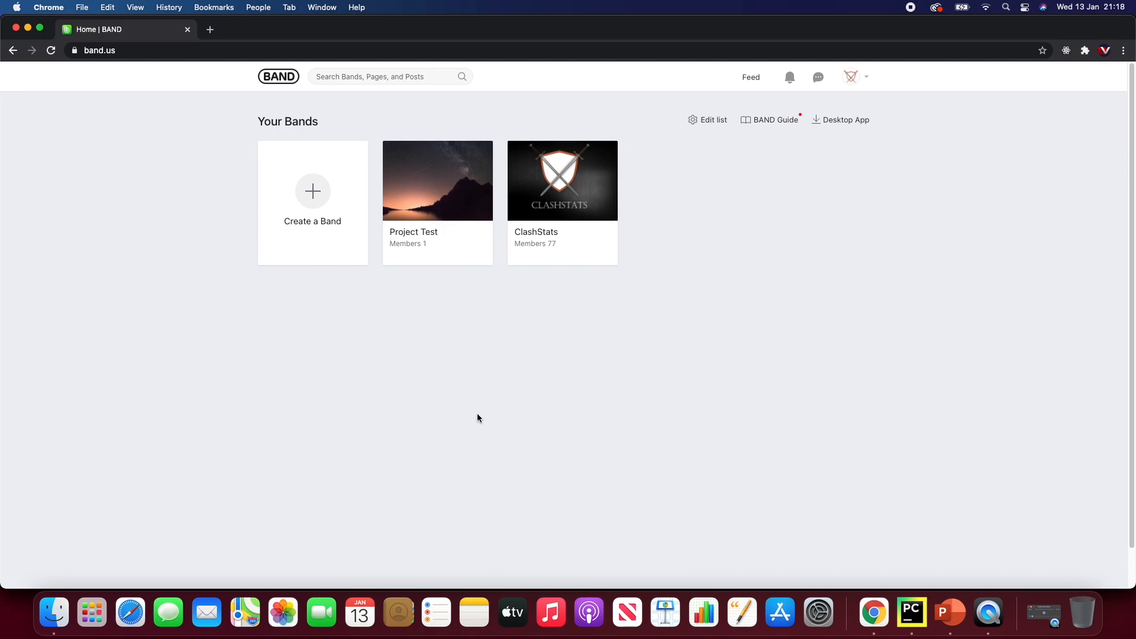
mouse_move(408, 233)
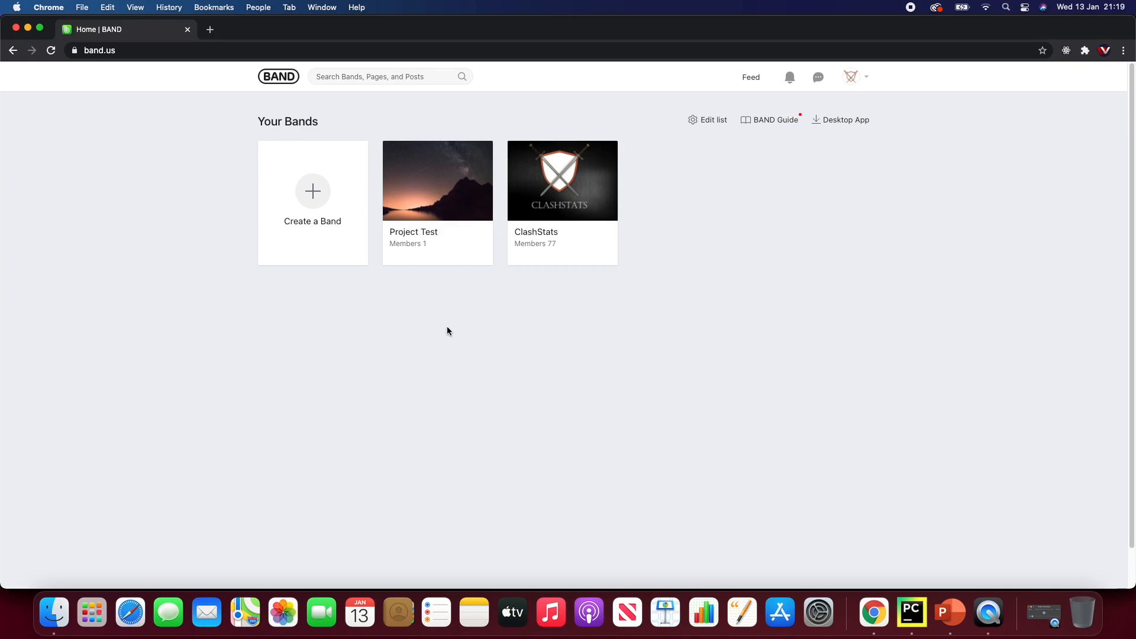
mouse_move(450, 309)
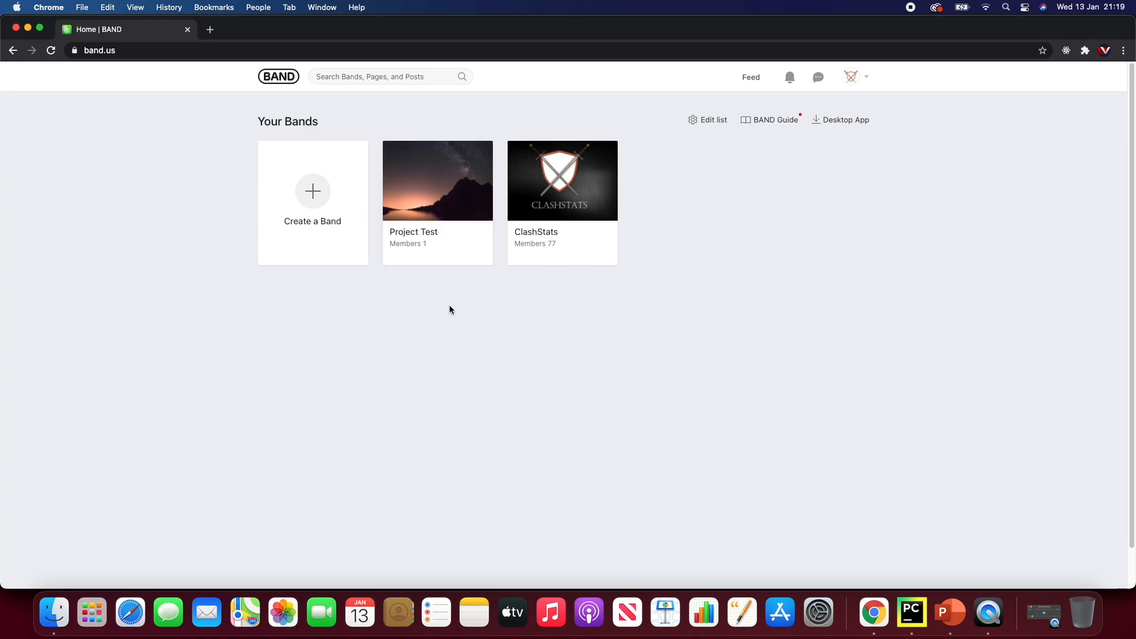
Open the Project Test band and start a new empty post.
left_click(437, 180)
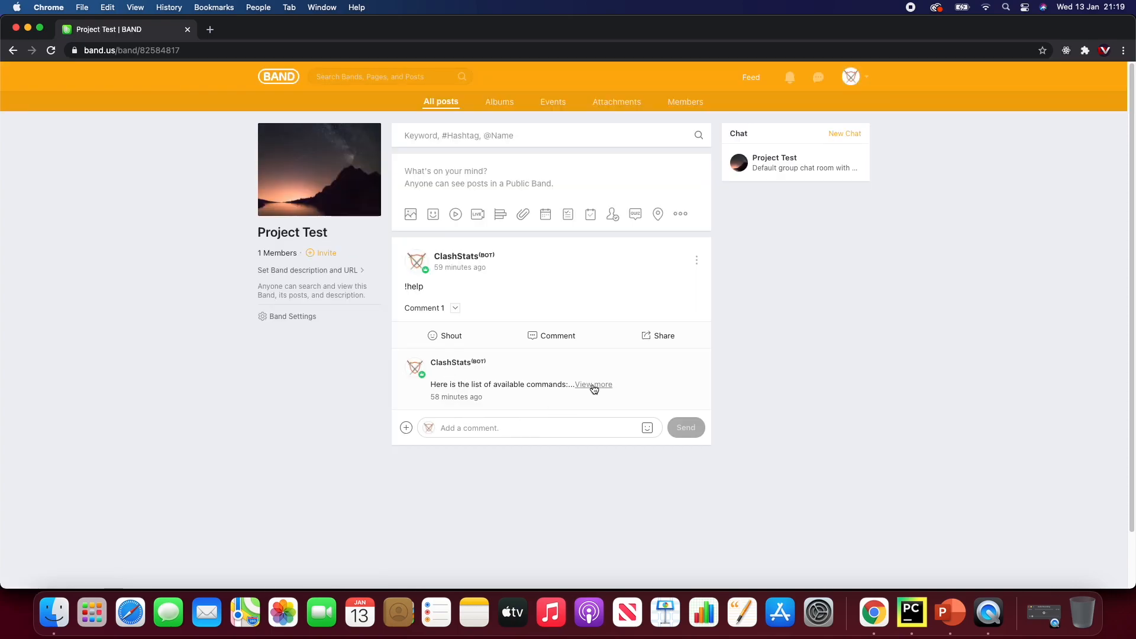
mouse_move(547, 474)
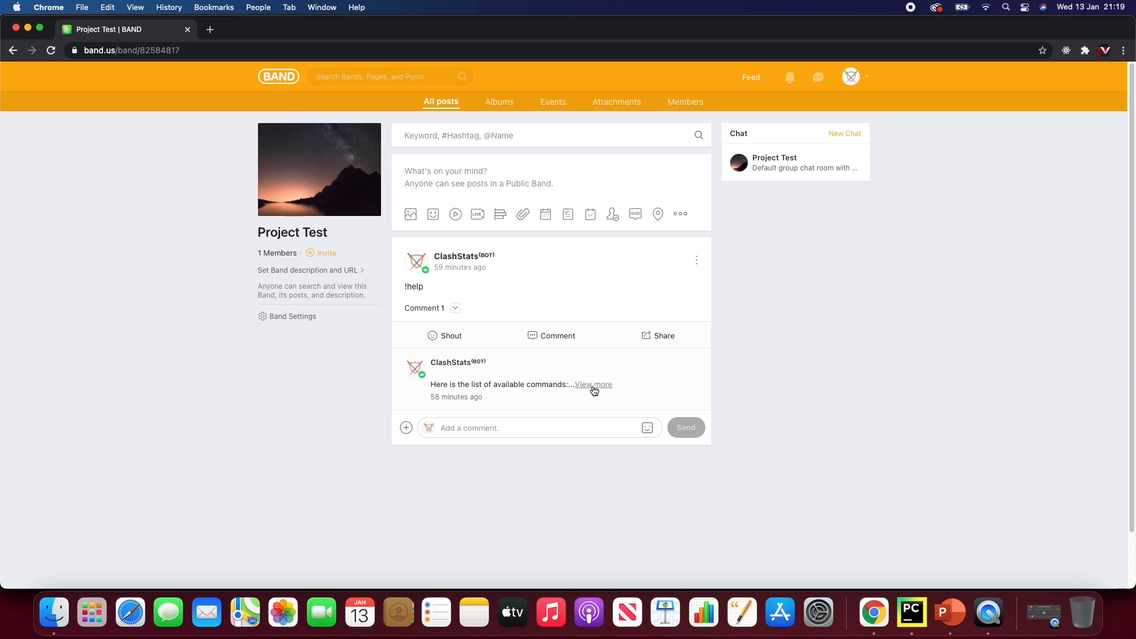
mouse_move(511, 385)
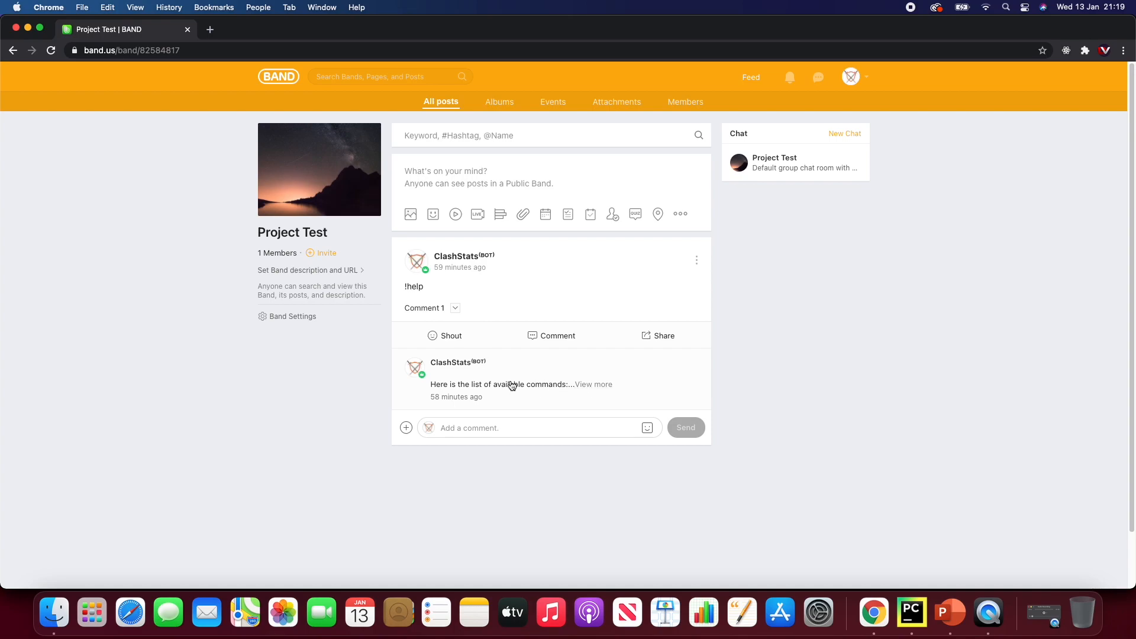
mouse_move(508, 375)
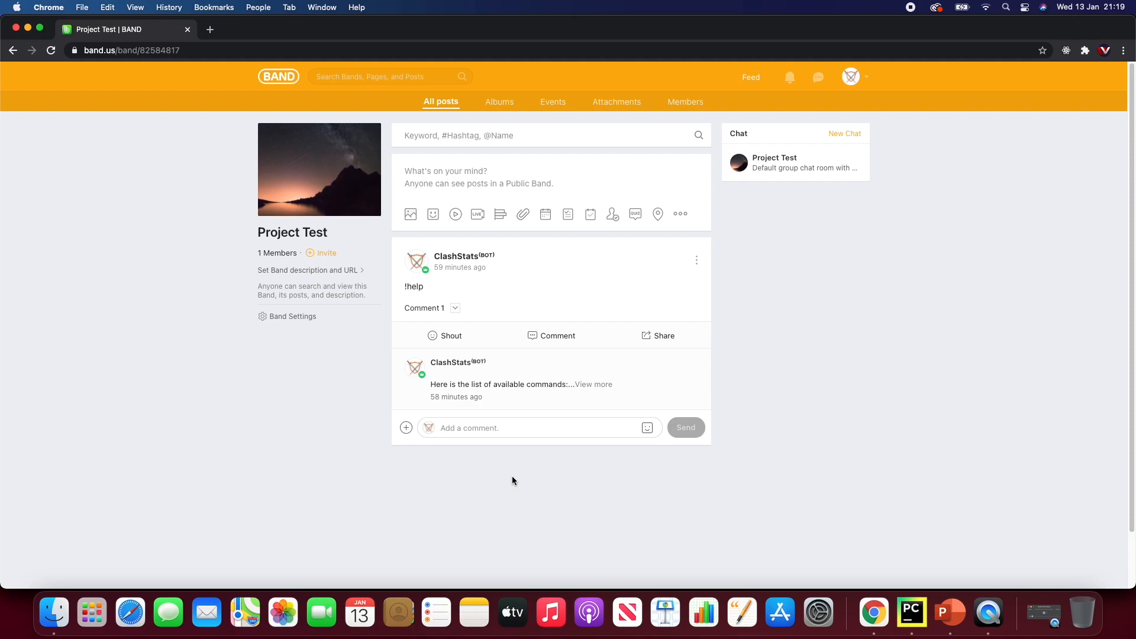
mouse_move(517, 485)
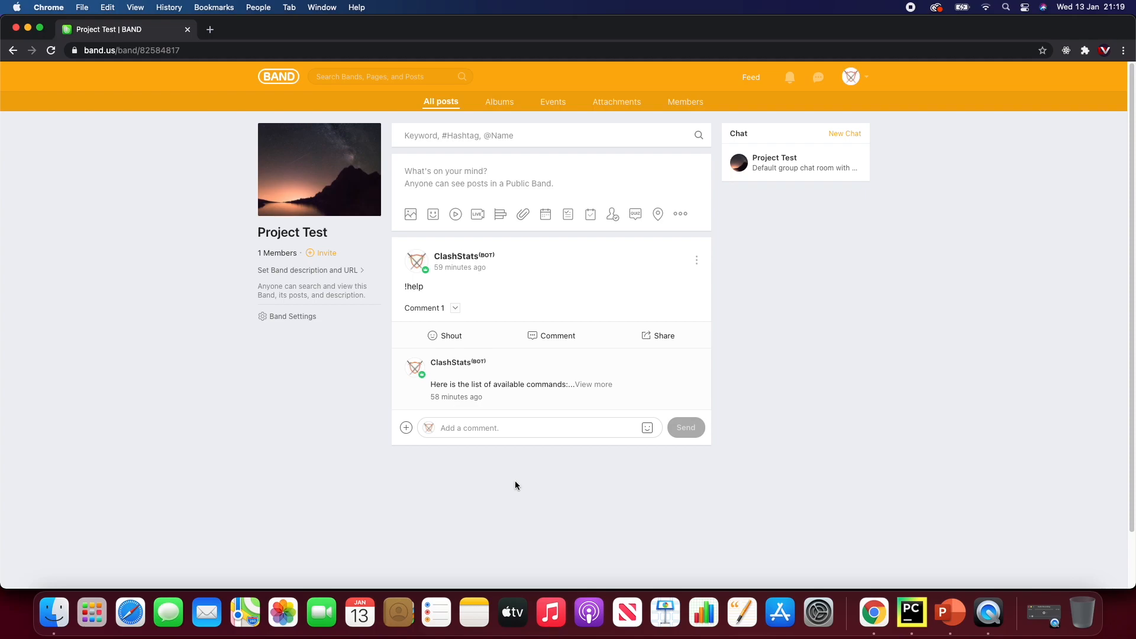
mouse_move(514, 177)
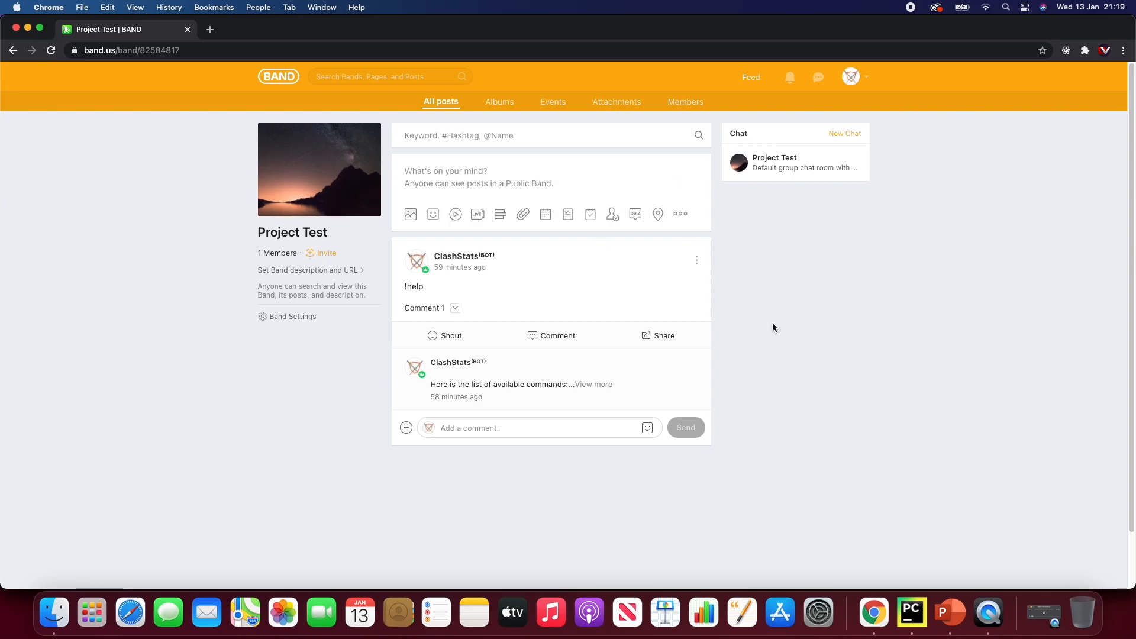
left_click(446, 176)
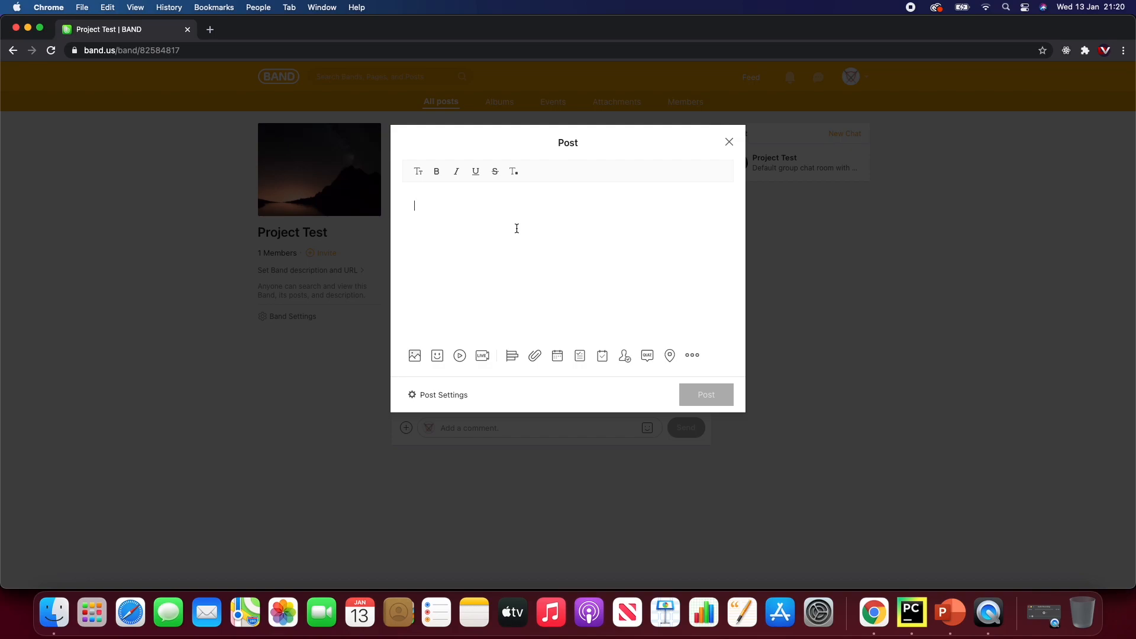
Publish the post '!player #cl9ljuuu' in Project Test.
type("!playr")
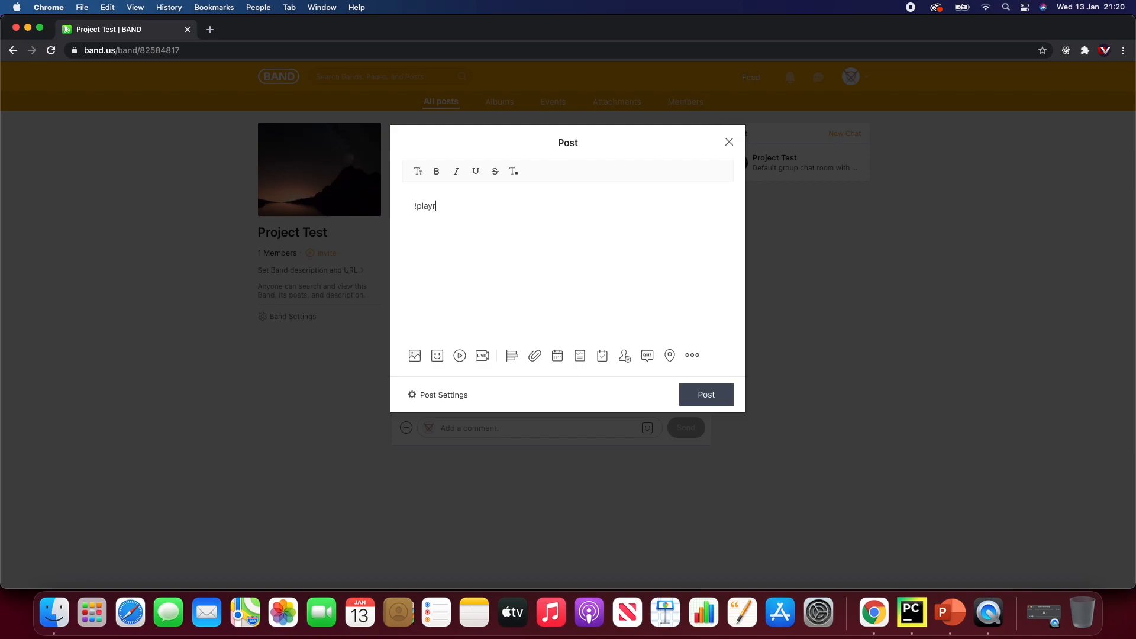
type("e")
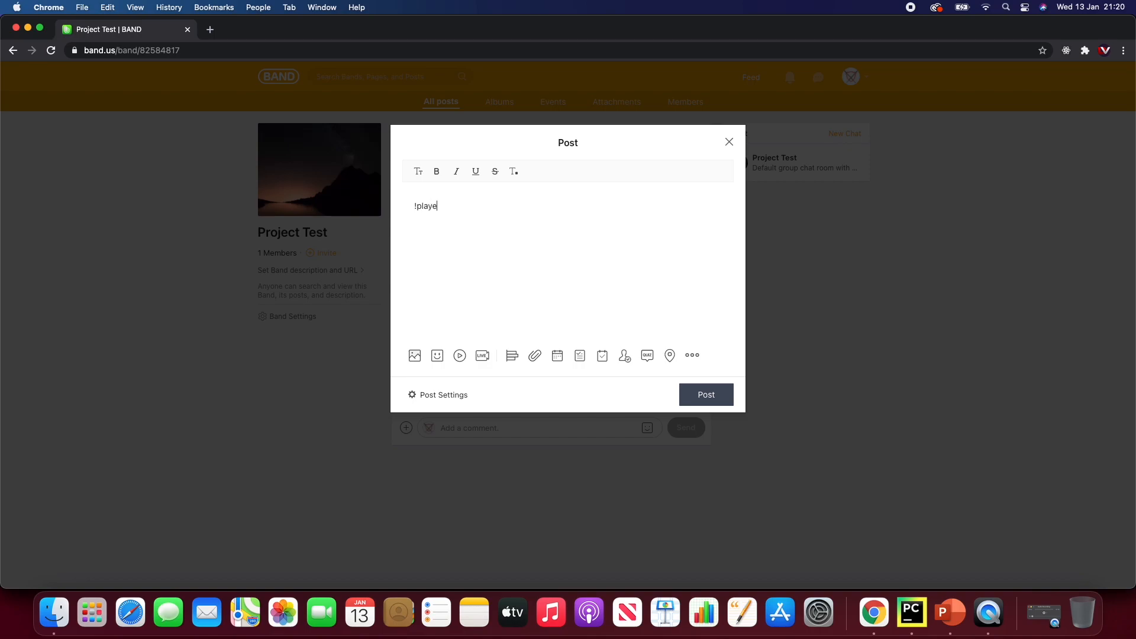
type("r ¢")
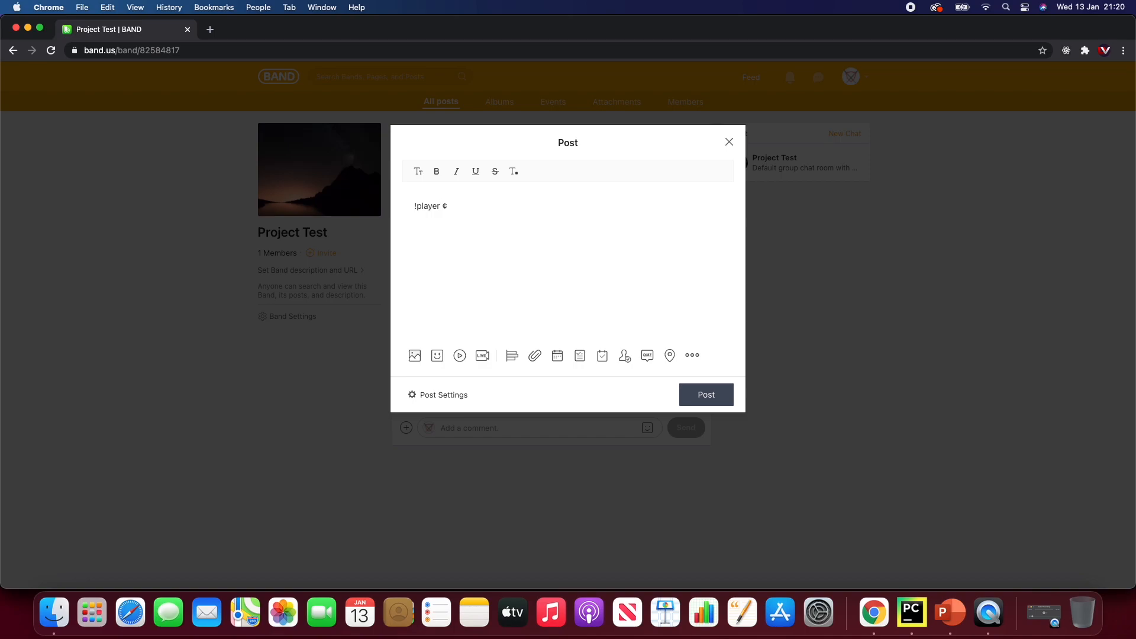
type("#")
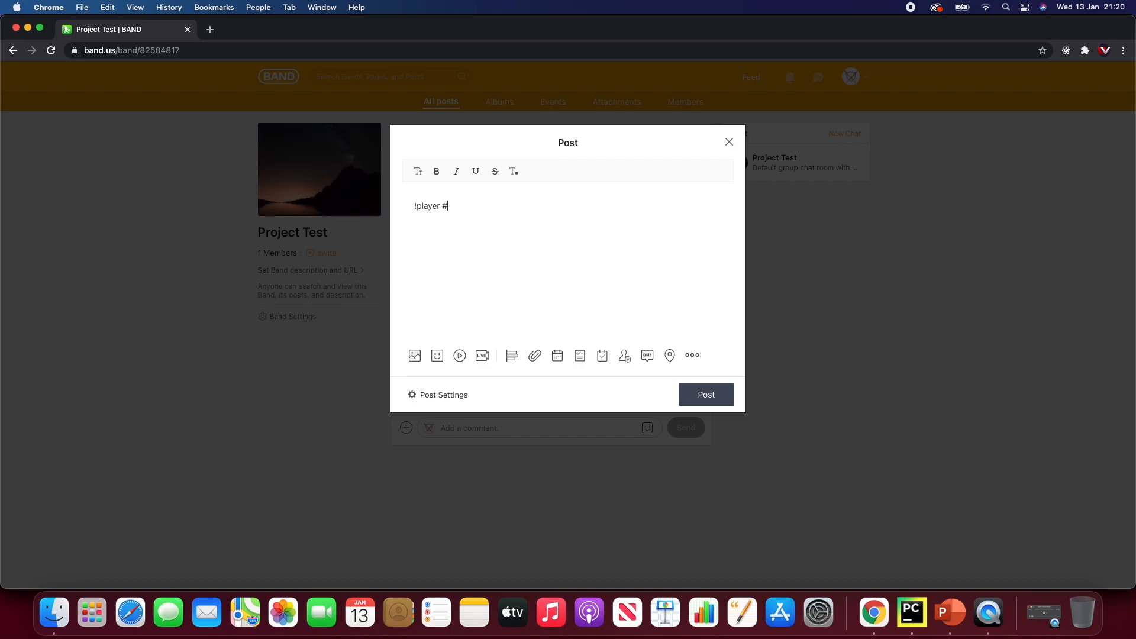
type("ci")
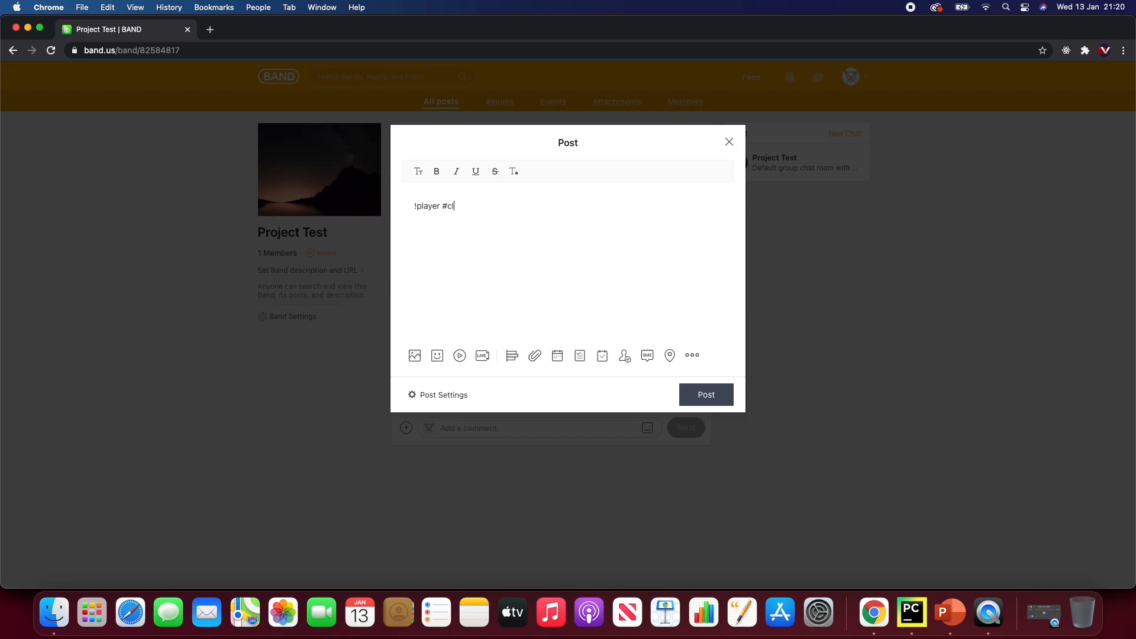
type("9l")
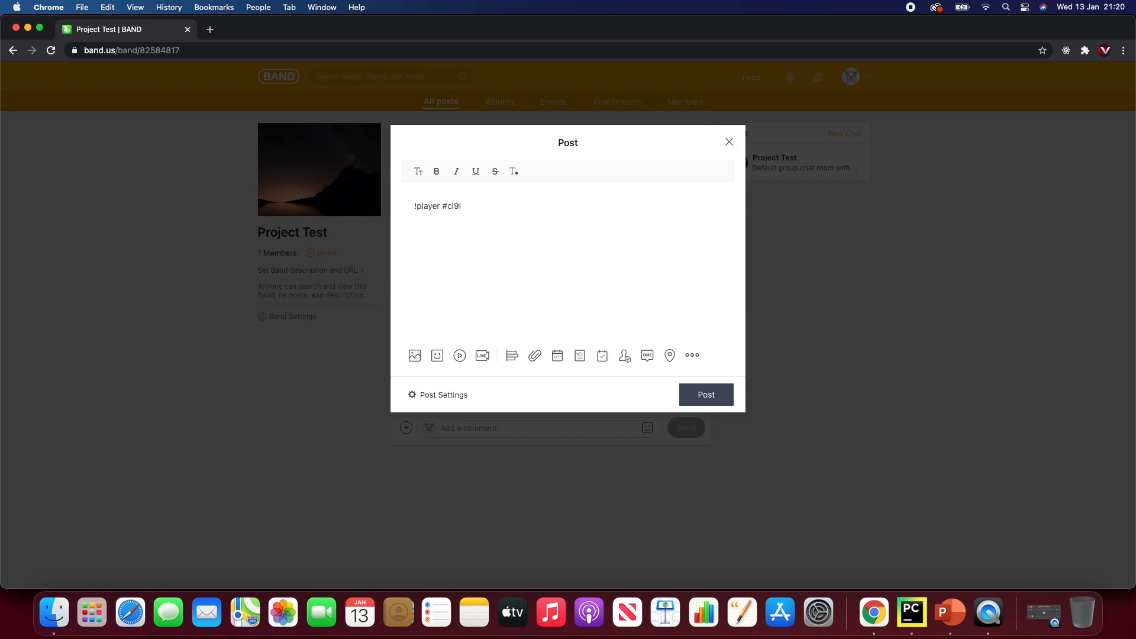
type("ju")
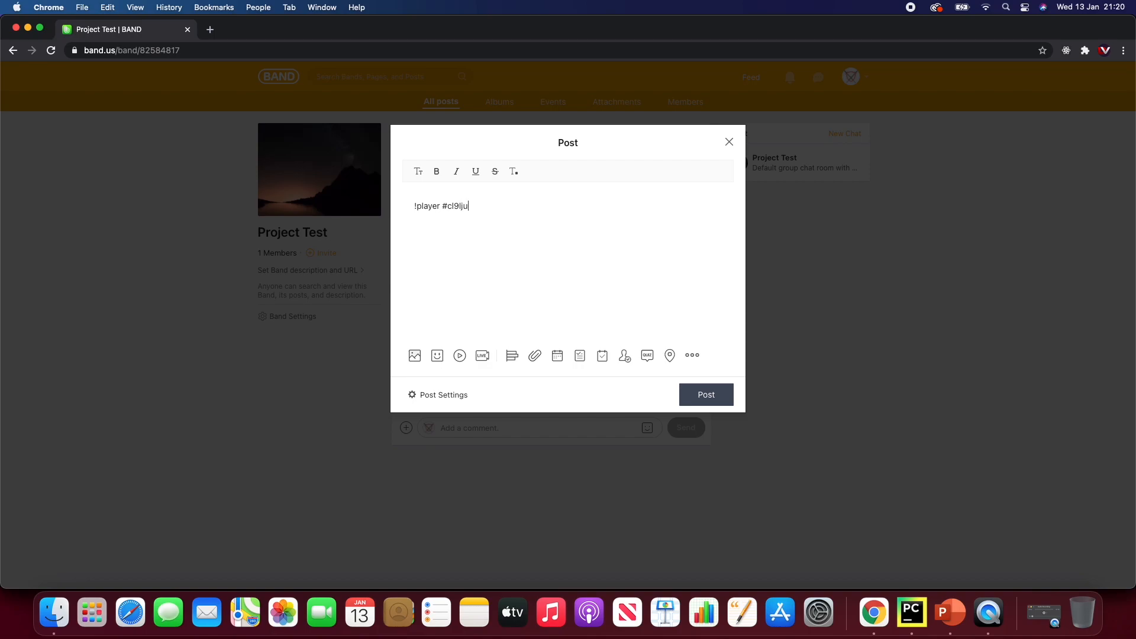
type("uu")
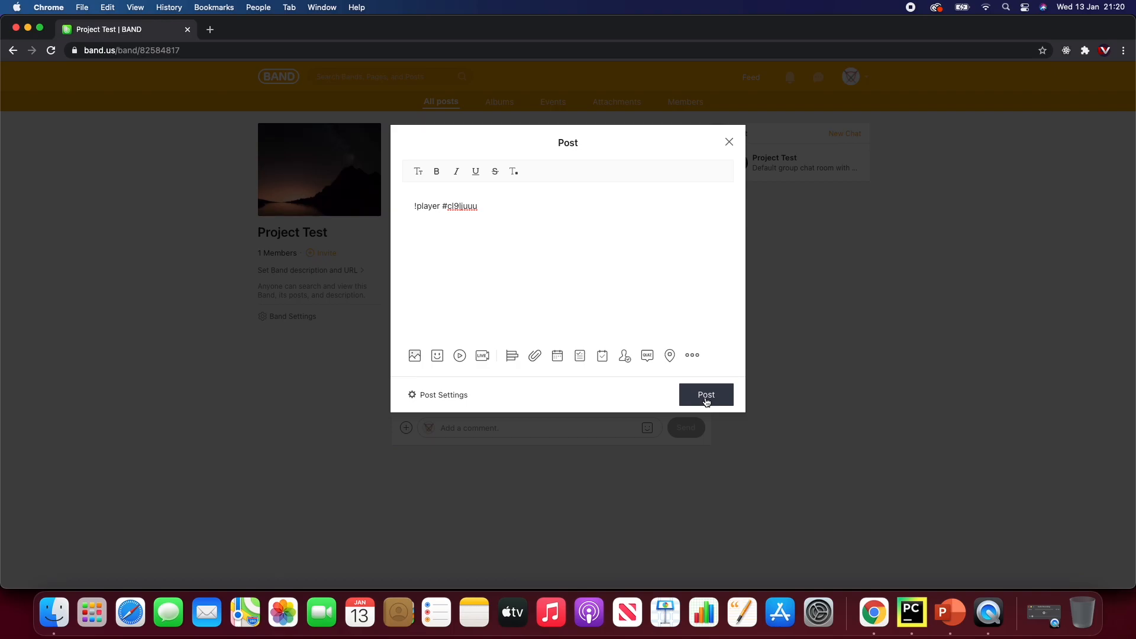
left_click(705, 395)
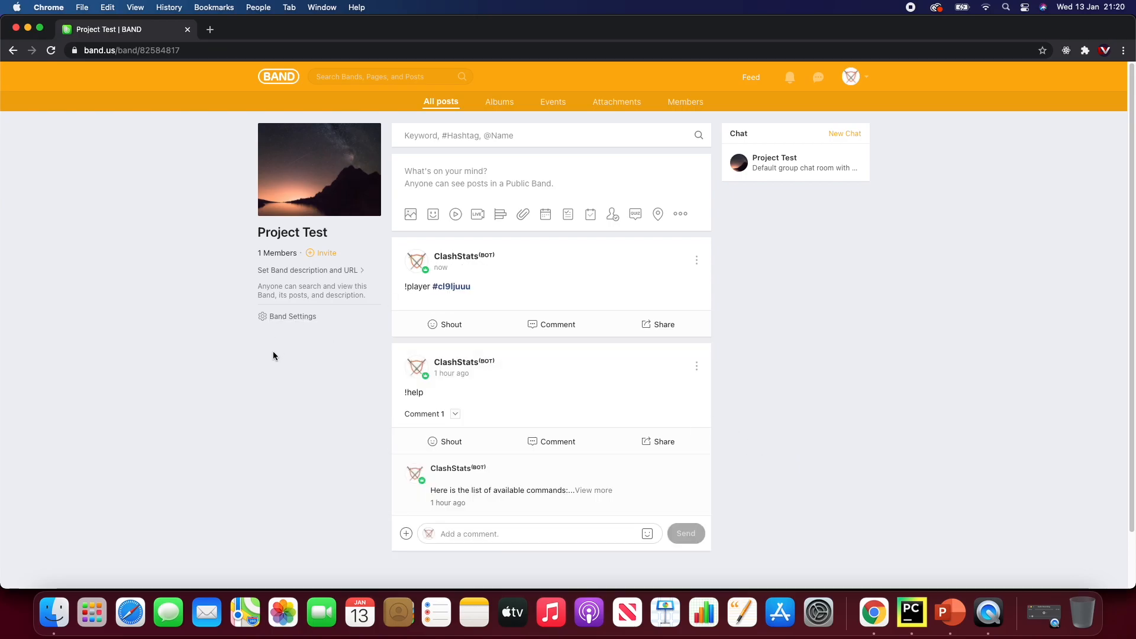
mouse_move(331, 51)
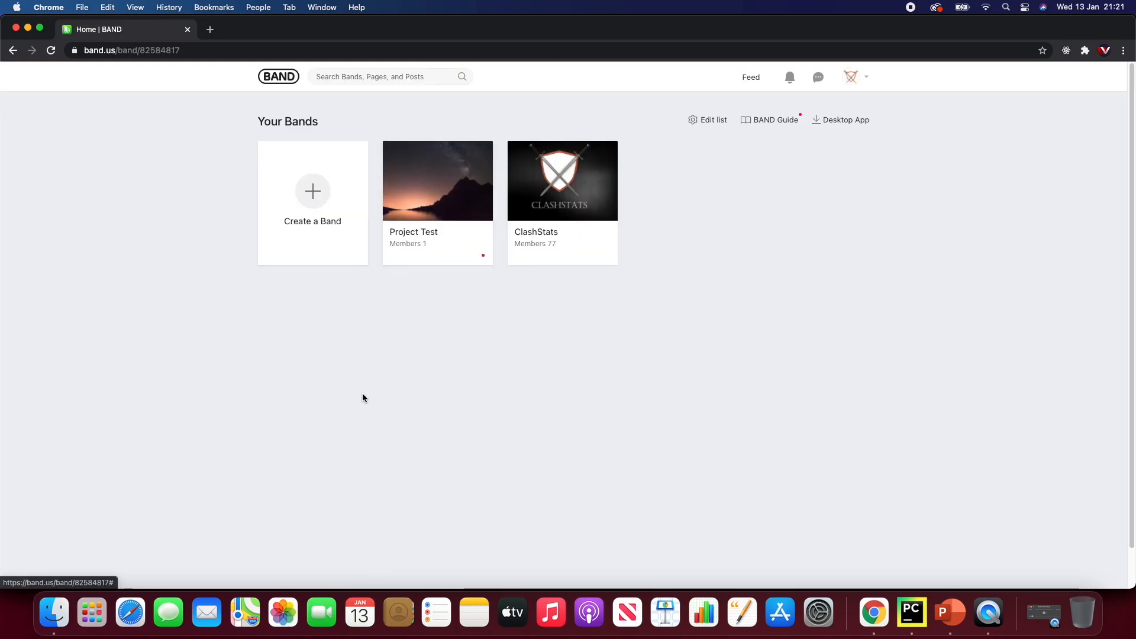
Reopen Project Test to see the bot's 'Fetching Data' reply, then return to Your Bands.
left_click(437, 180)
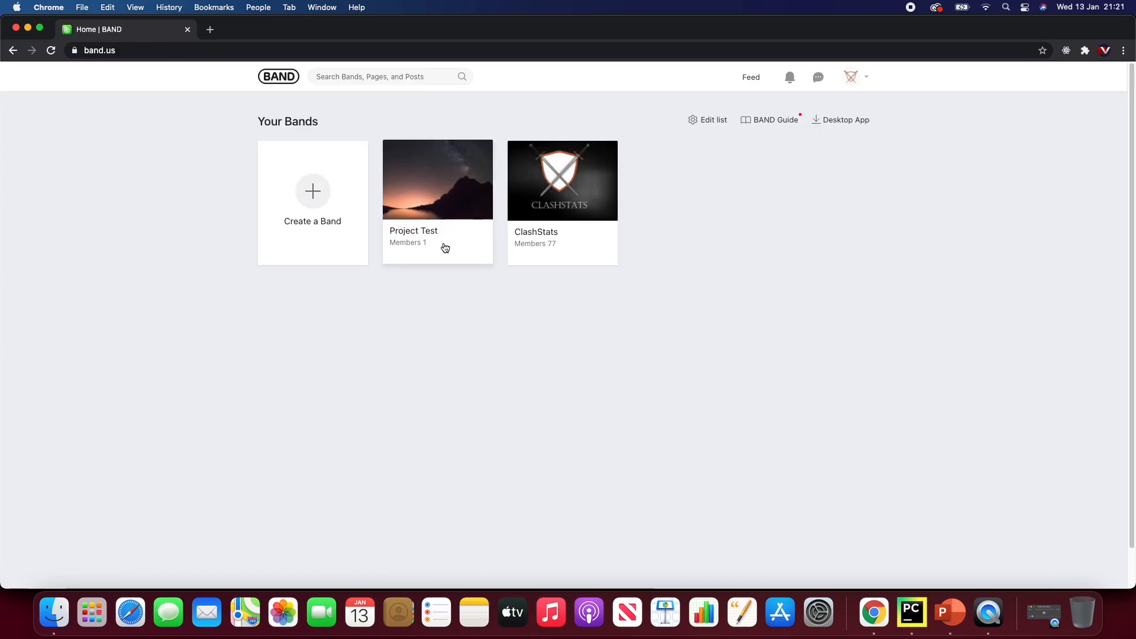
left_click(437, 179)
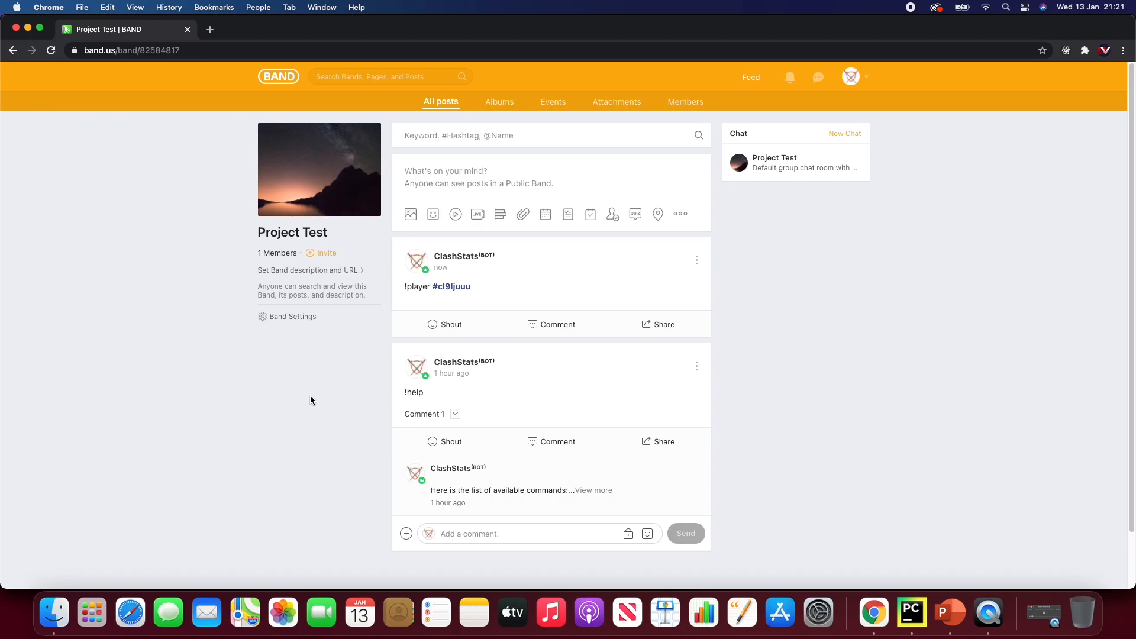
left_click(910, 611)
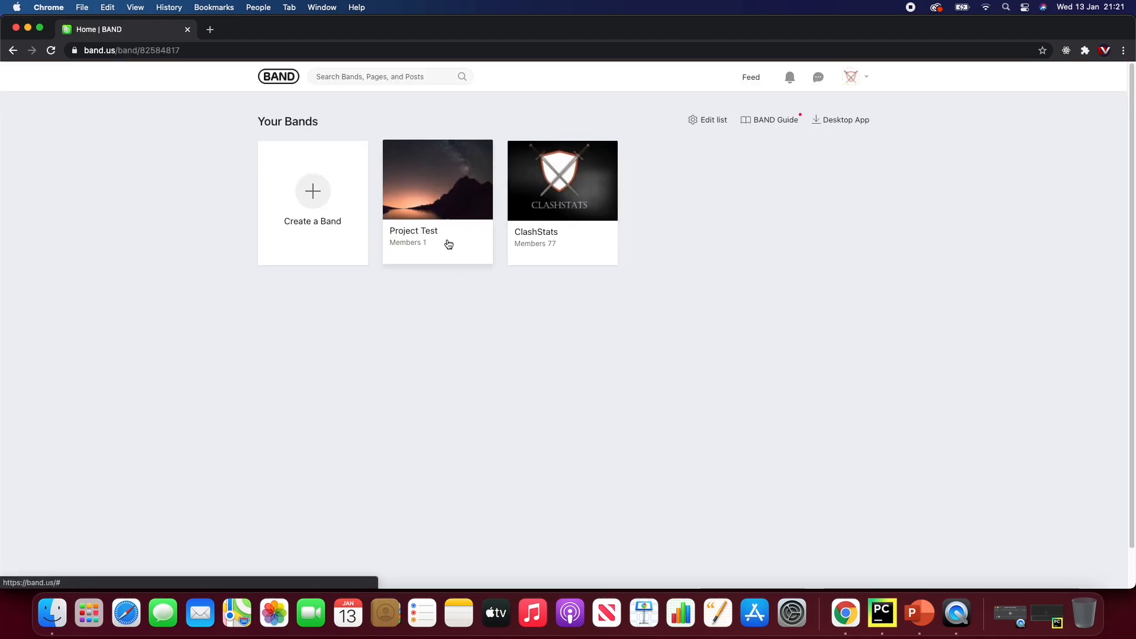
left_click(437, 180)
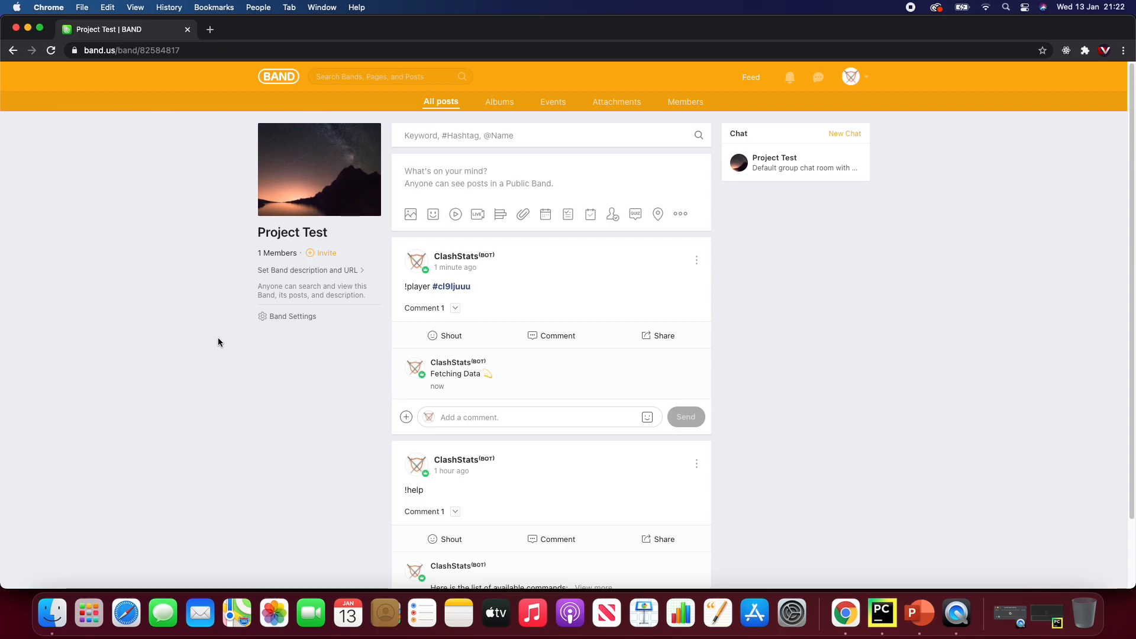
mouse_move(503, 383)
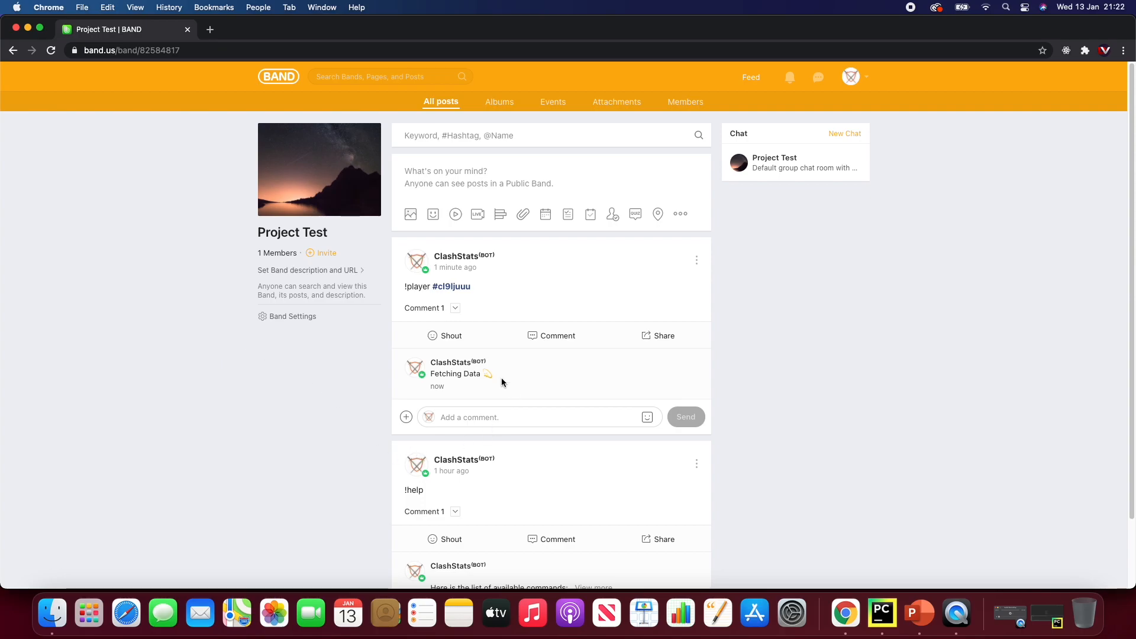
mouse_move(444, 367)
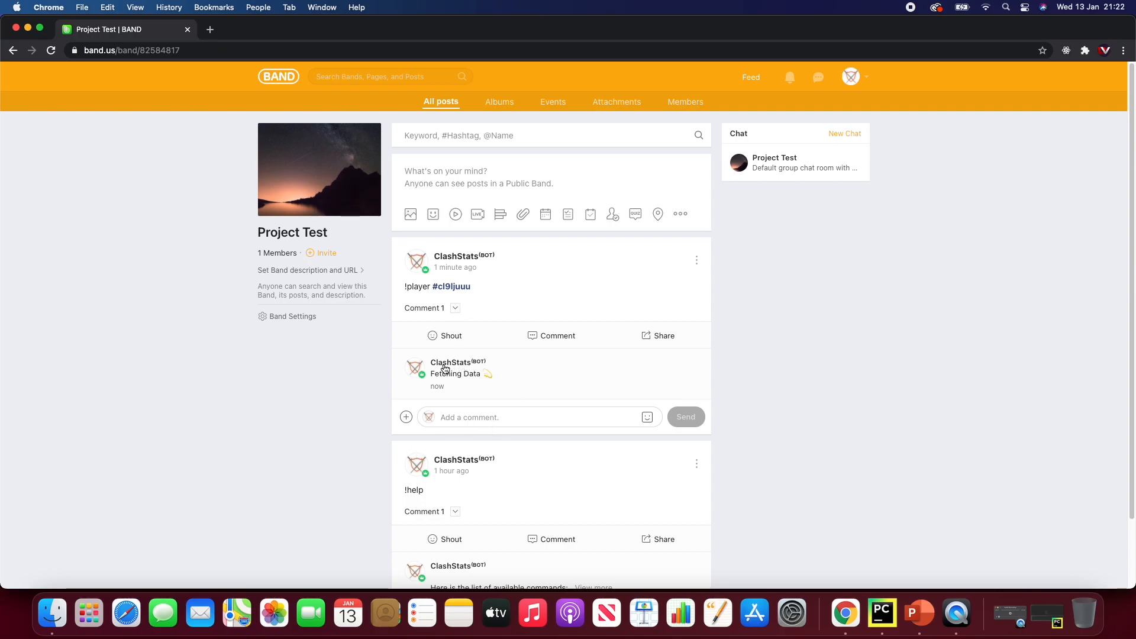
mouse_move(502, 392)
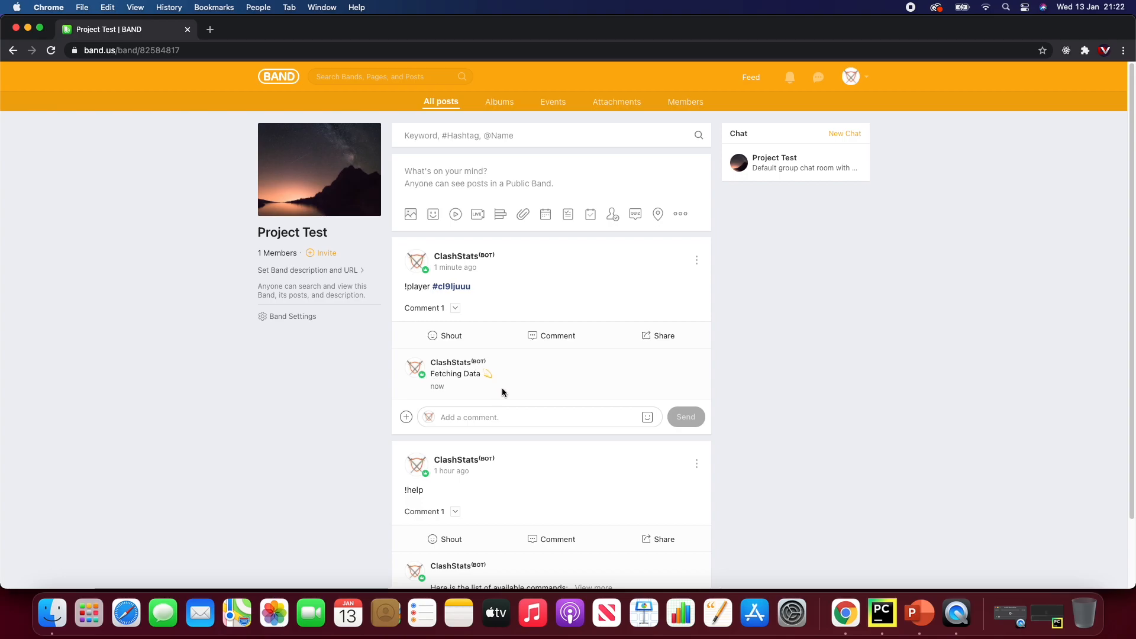
mouse_move(885, 368)
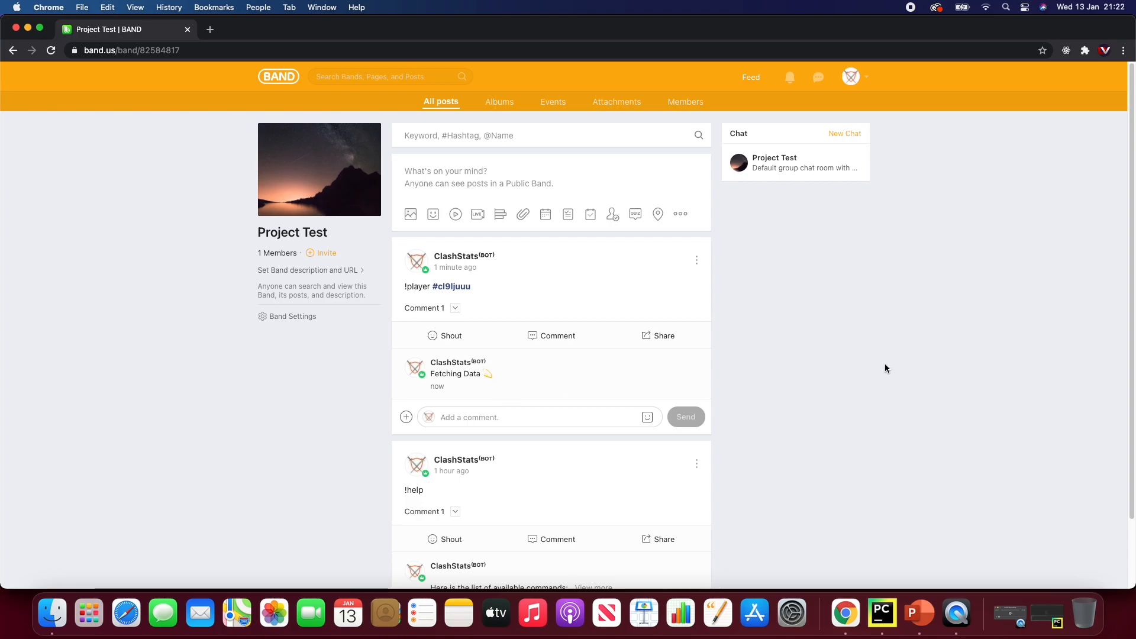
mouse_move(831, 380)
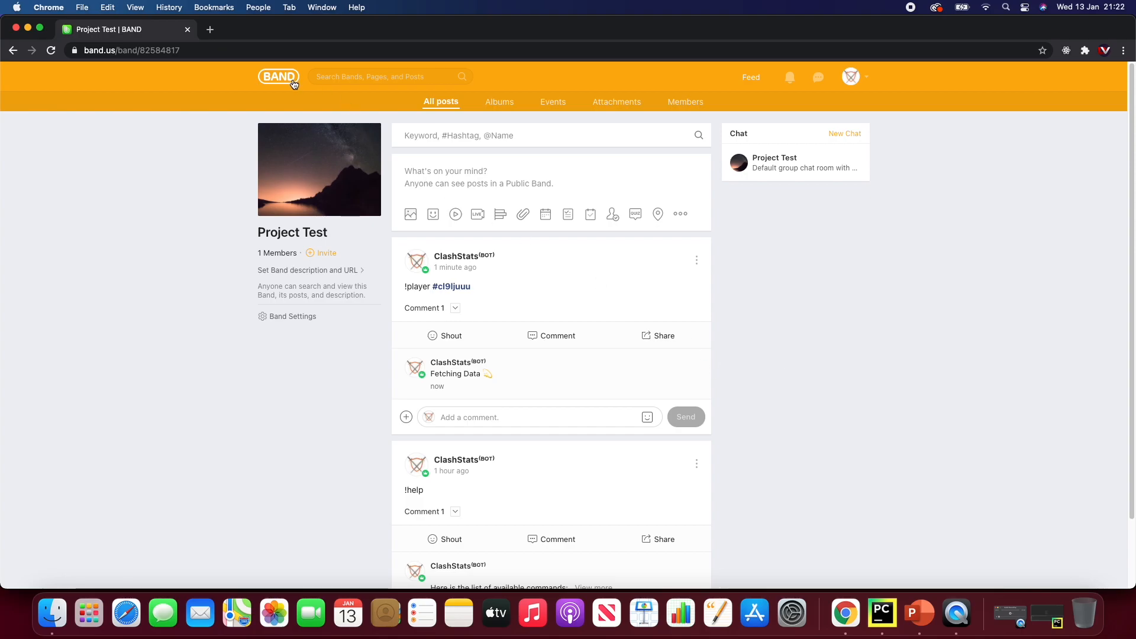
left_click(279, 76)
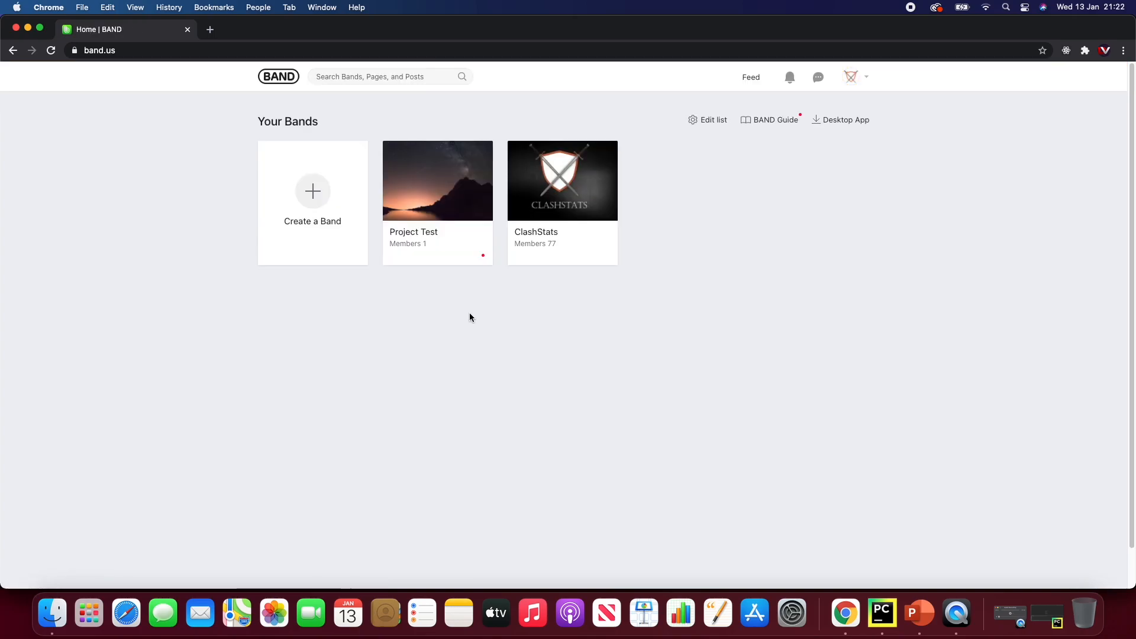
Expand the bot's NISH player stats post, select its text, and close the viewer.
left_click(438, 180)
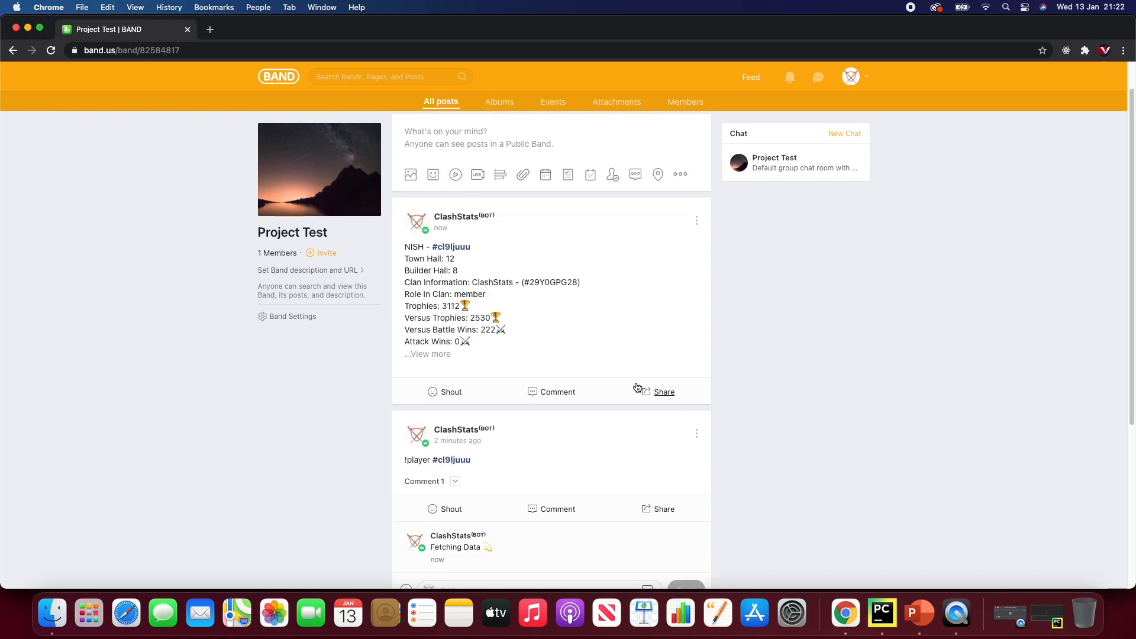
scroll("down", 3)
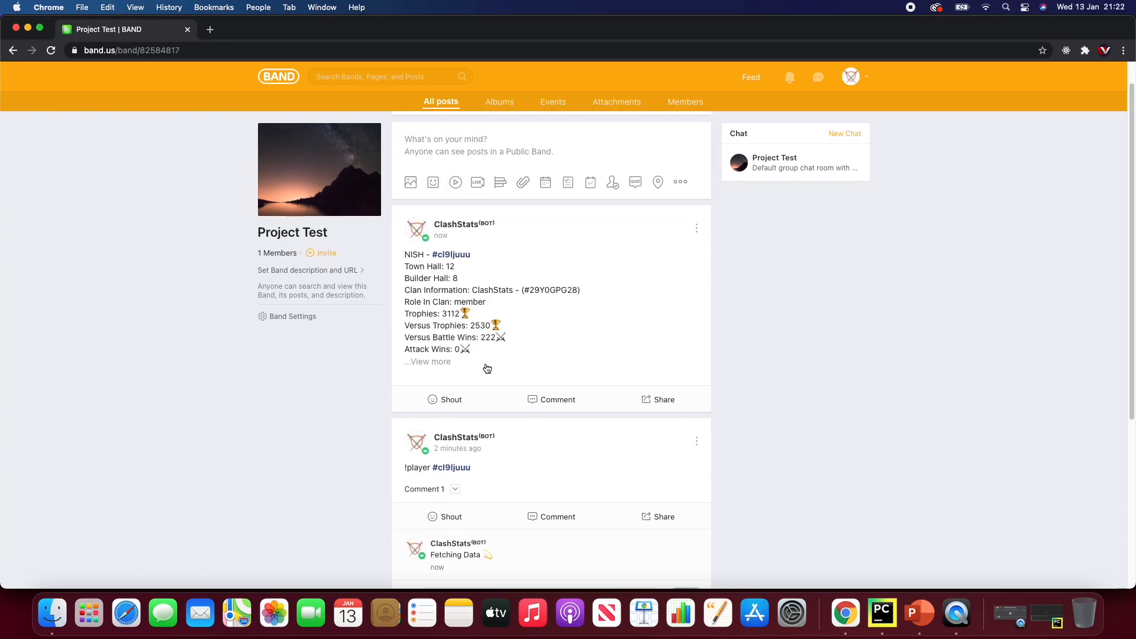
mouse_move(365, 441)
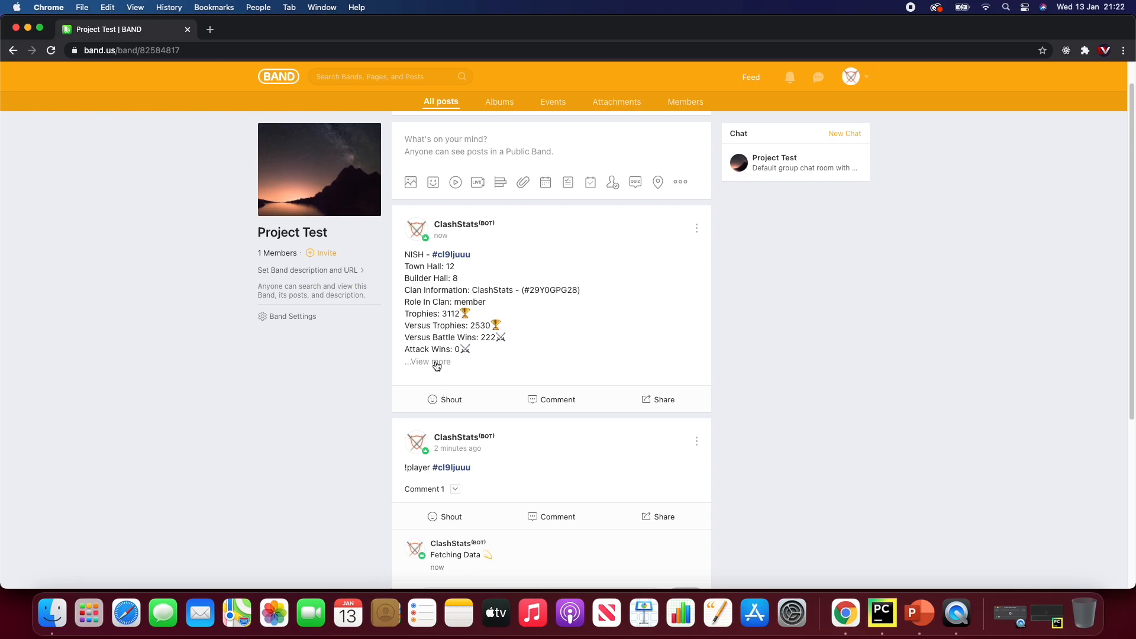
left_click(427, 361)
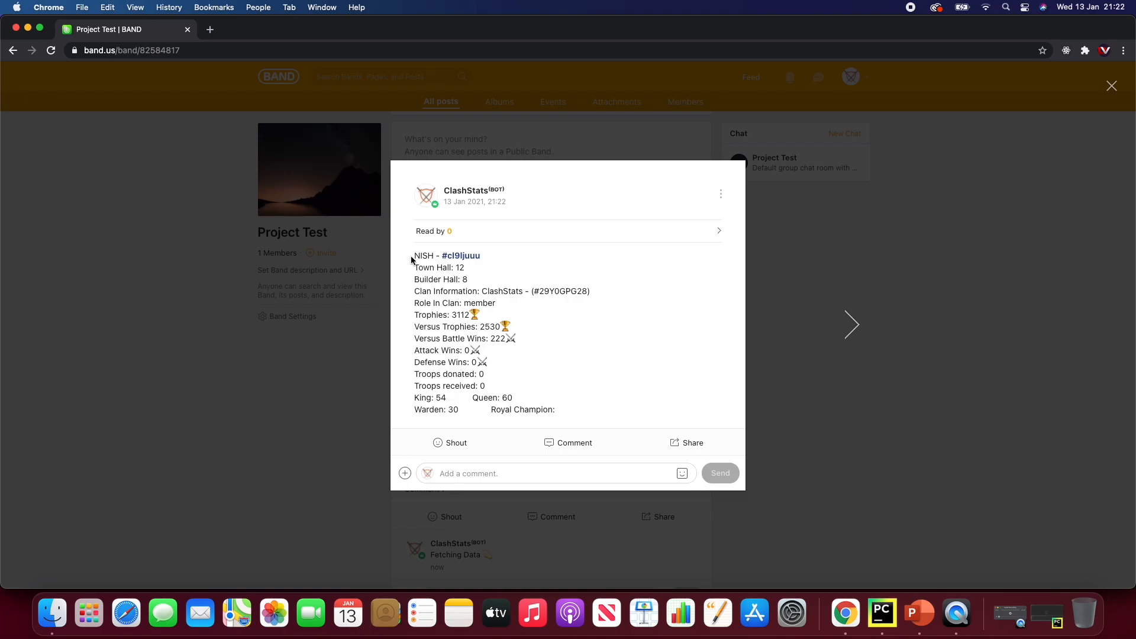
mouse_move(465, 260)
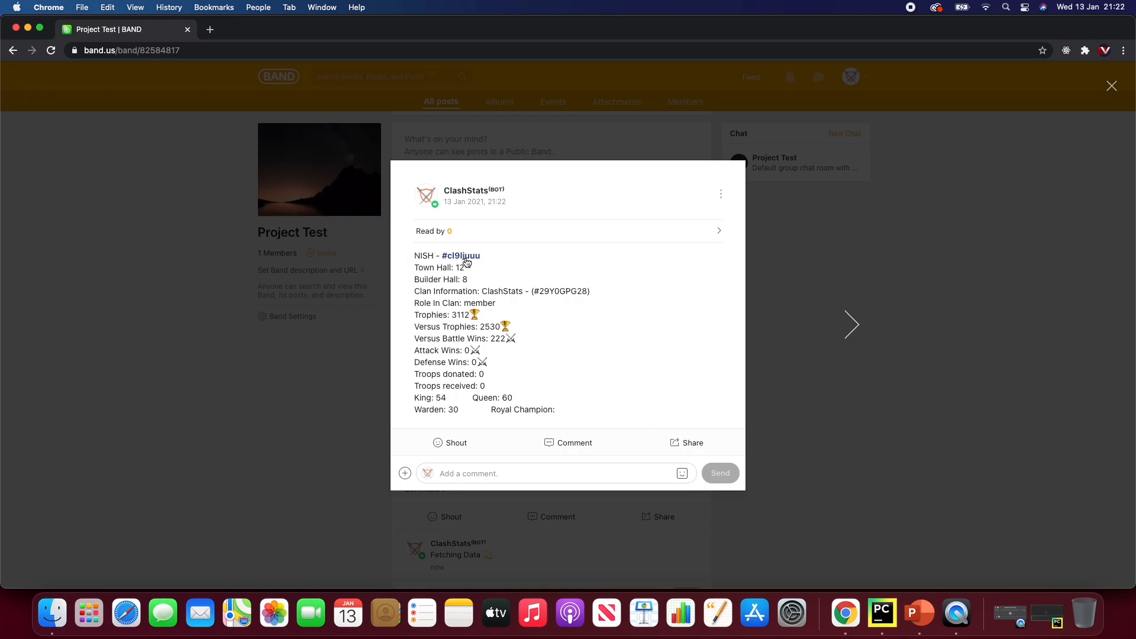
mouse_move(426, 269)
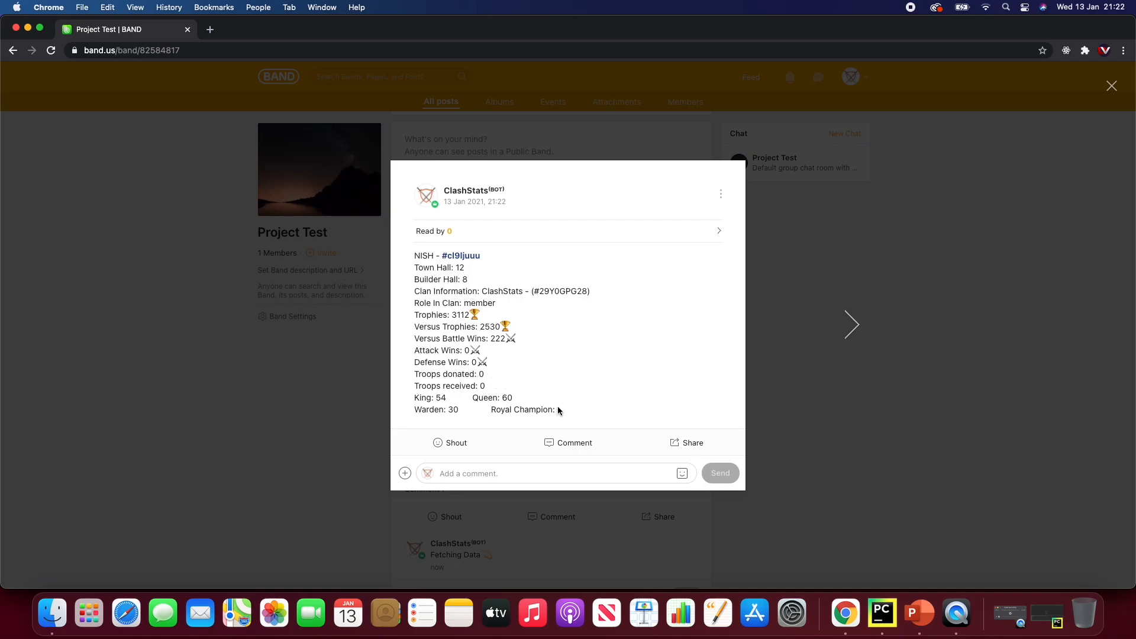
left_click_drag(414, 254, 556, 410)
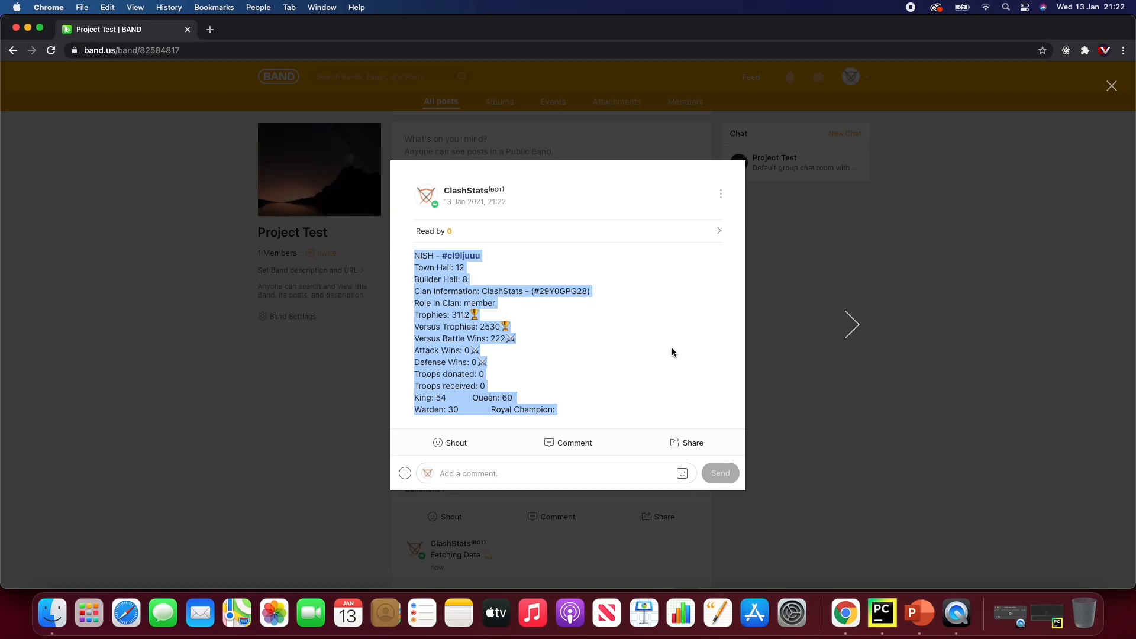
mouse_move(819, 238)
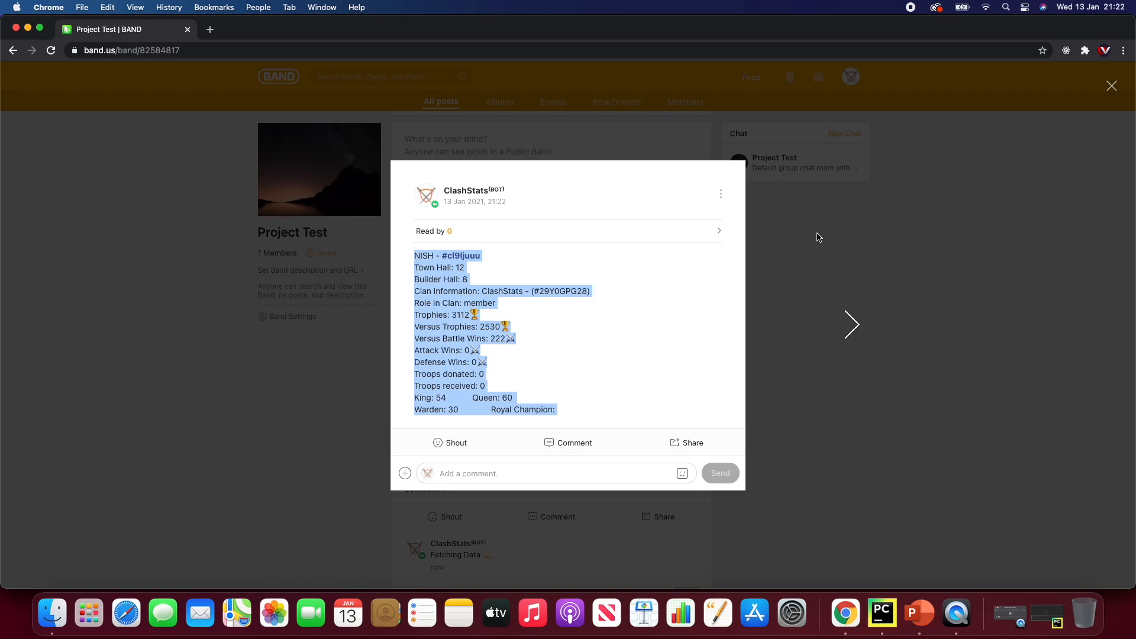
left_click(1112, 86)
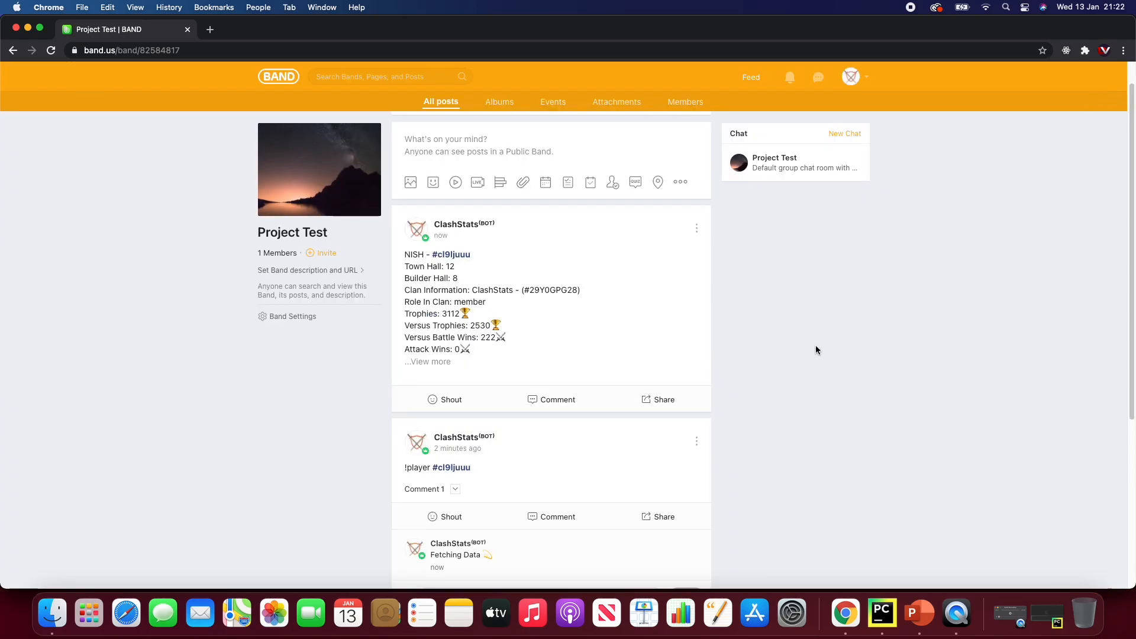
mouse_move(809, 344)
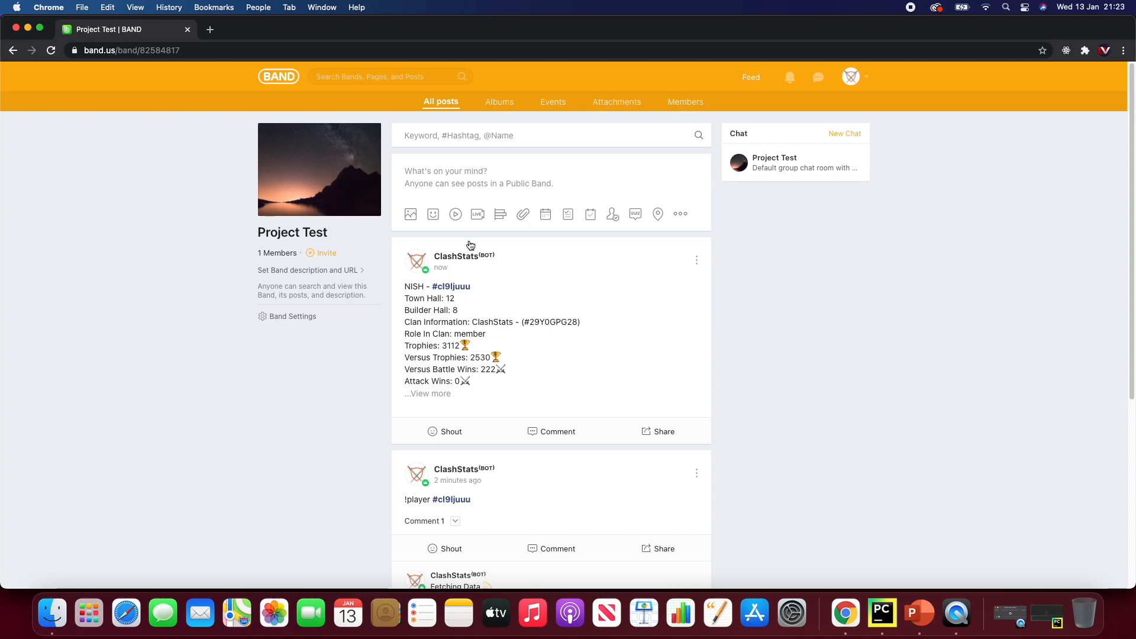
Write a new Project Test post with '!warlog #9U29Q2VL'.
left_click(478, 177)
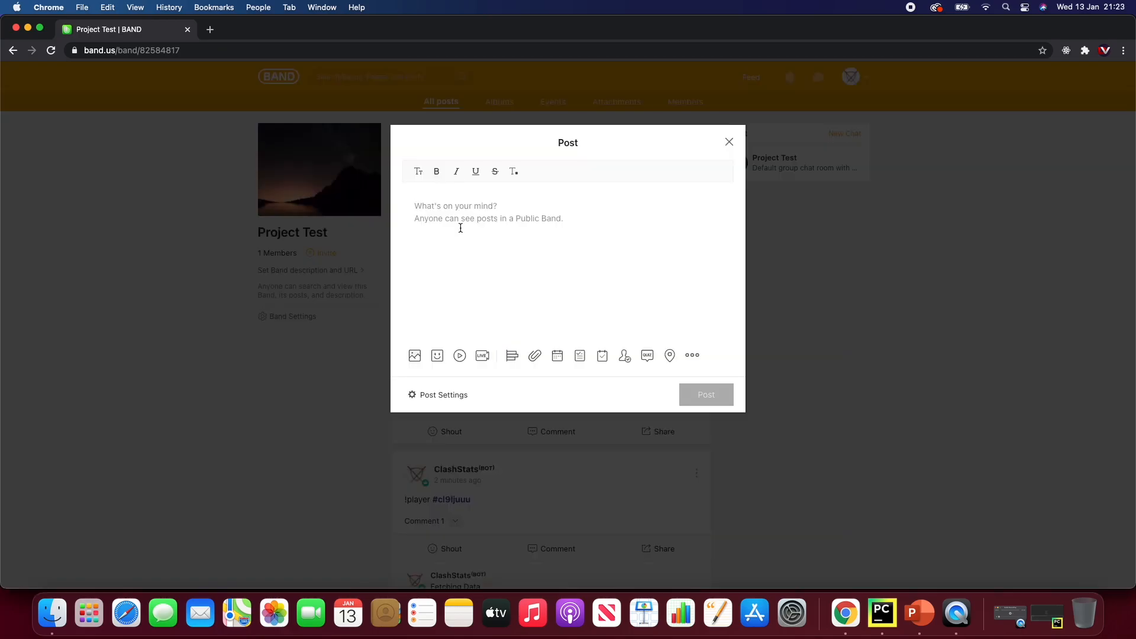
type("!")
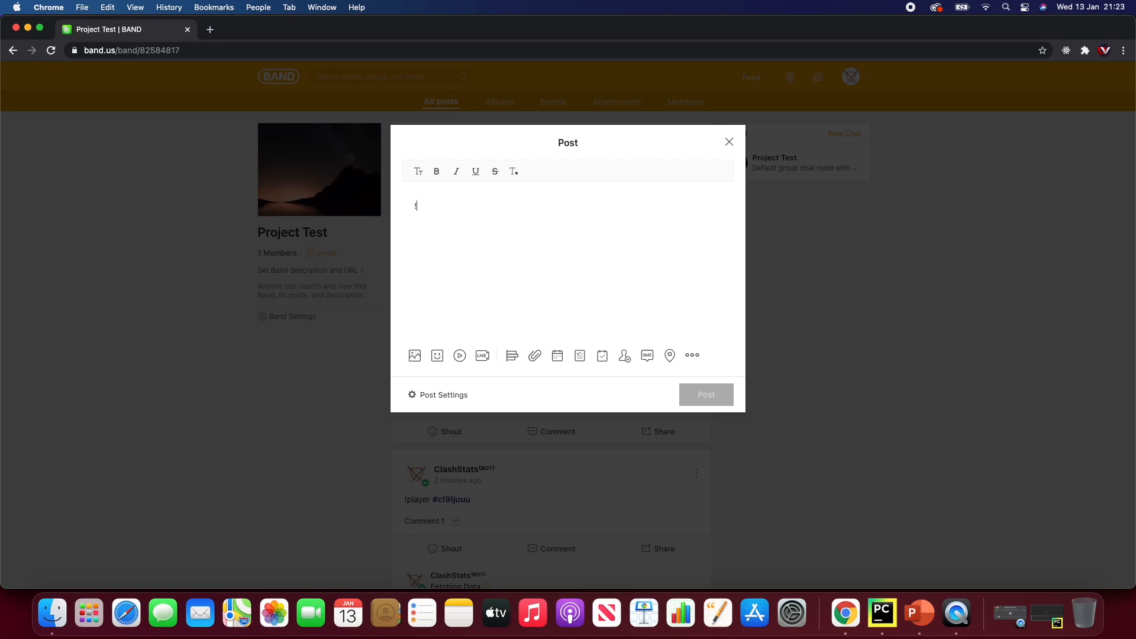
type("warlog #")
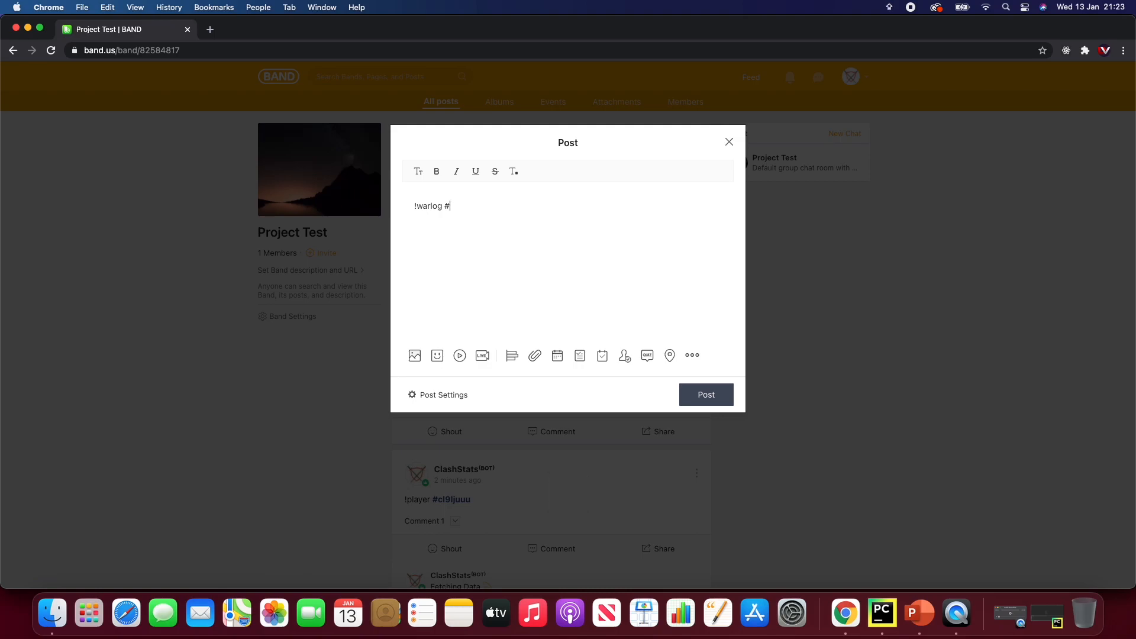
type("9")
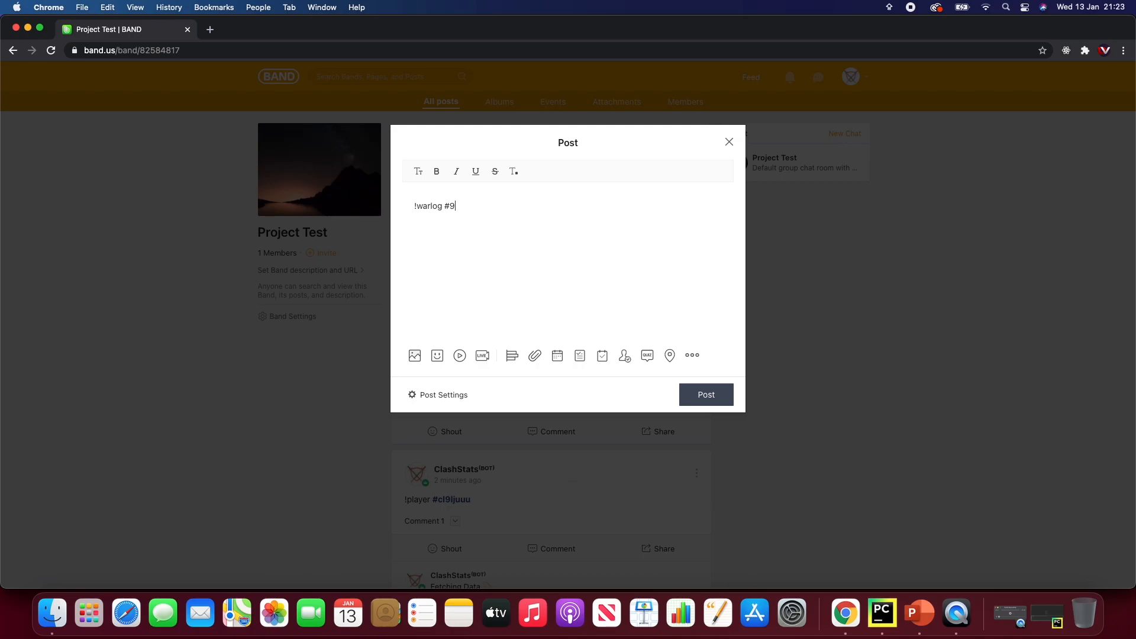
type("U2")
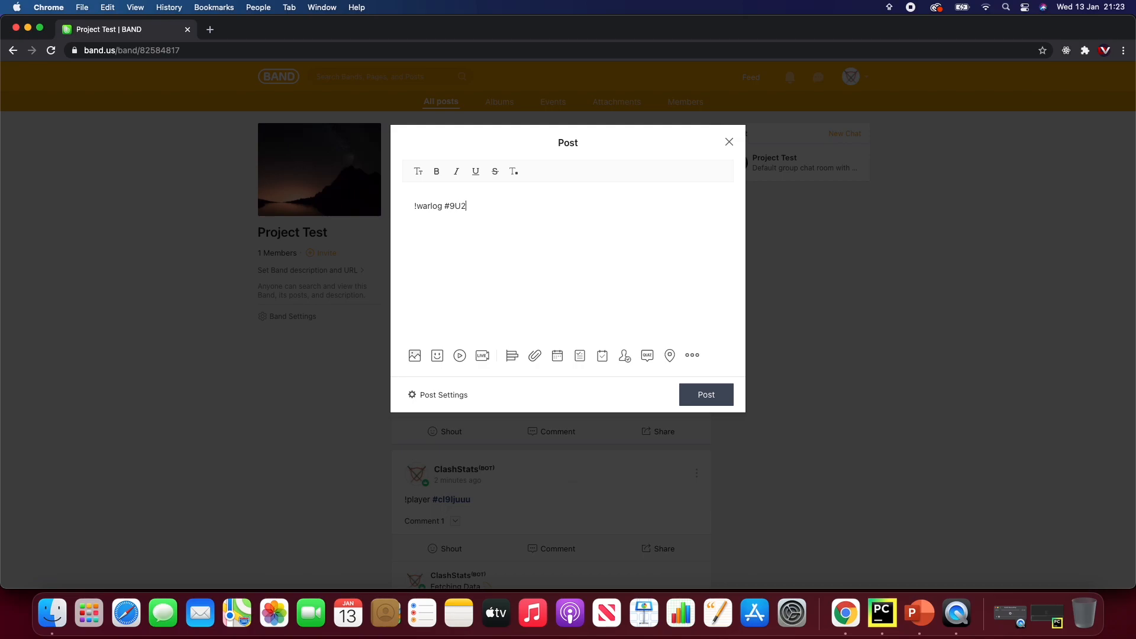
type("9")
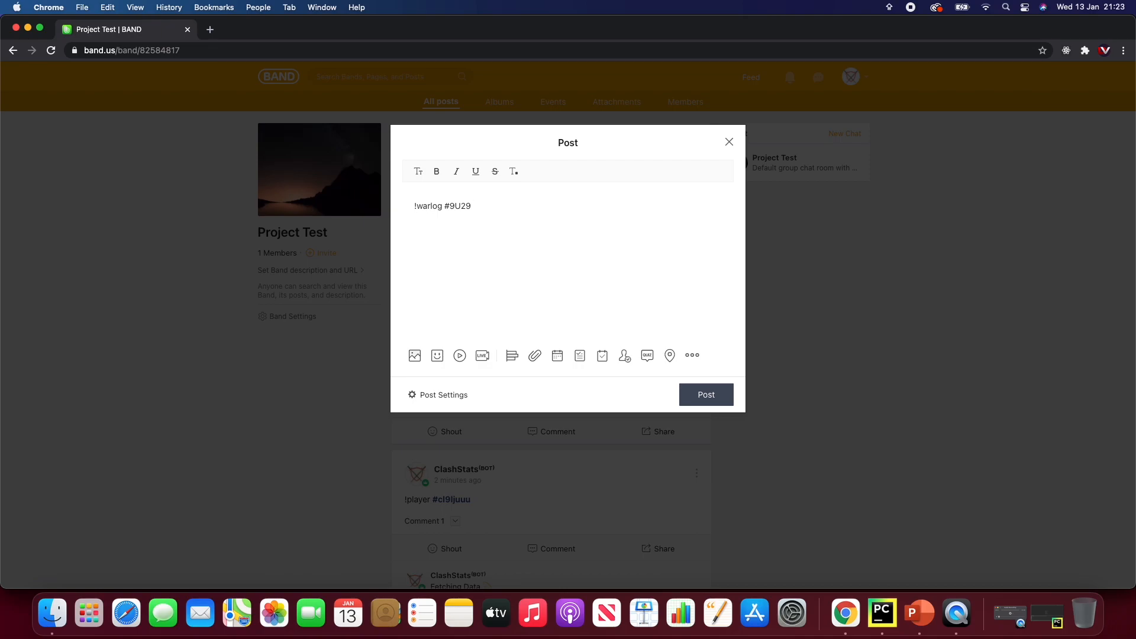
type("Q2")
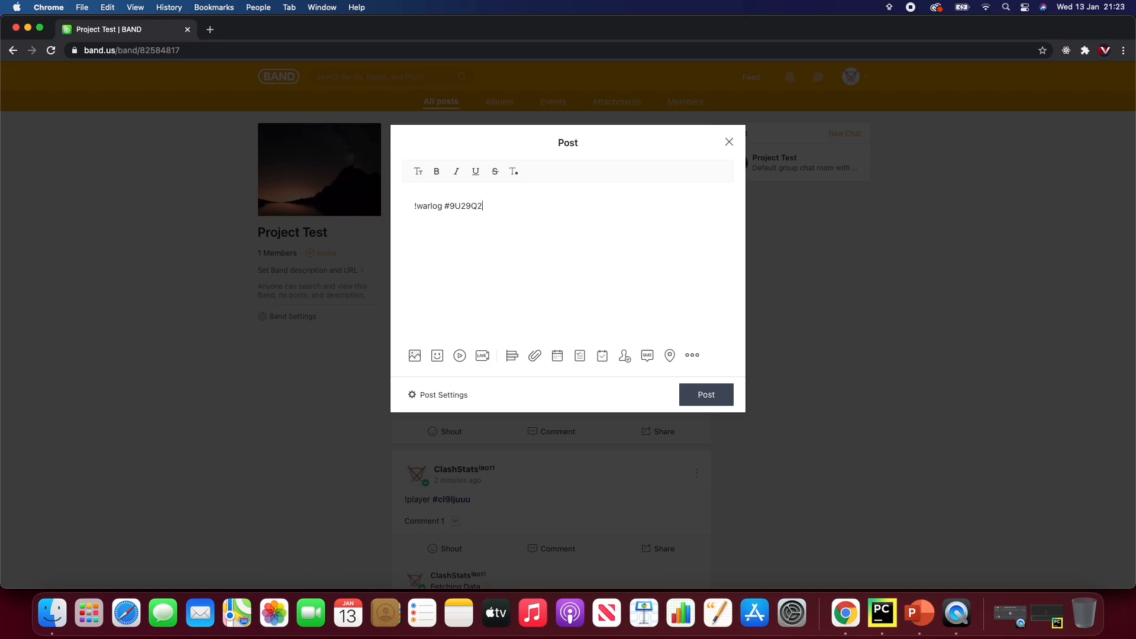
type("VL")
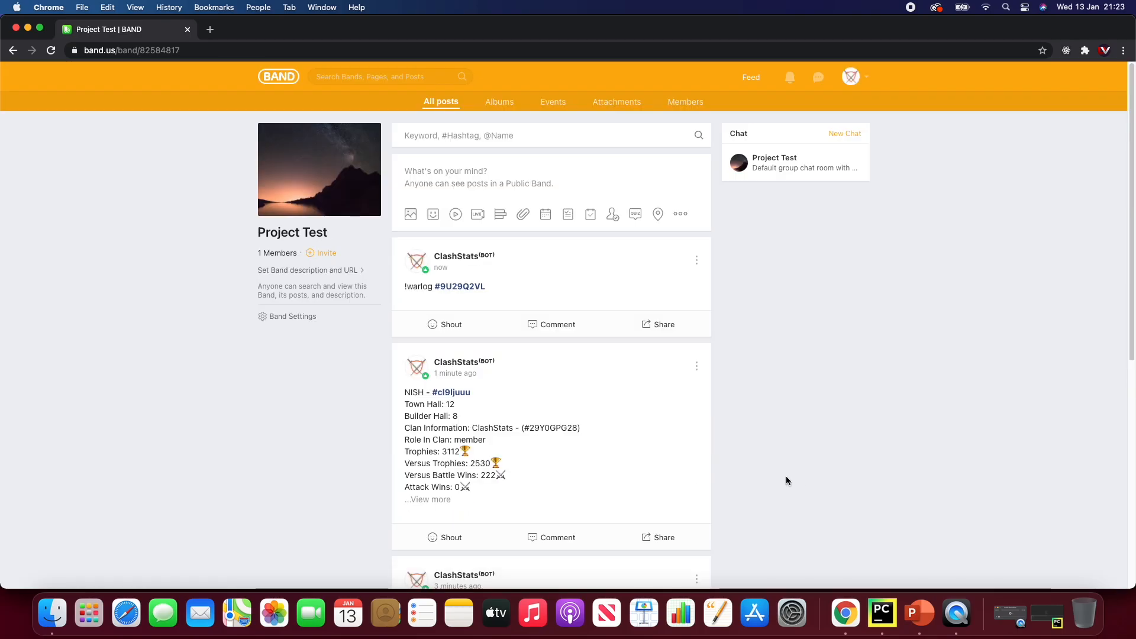
mouse_move(281, 75)
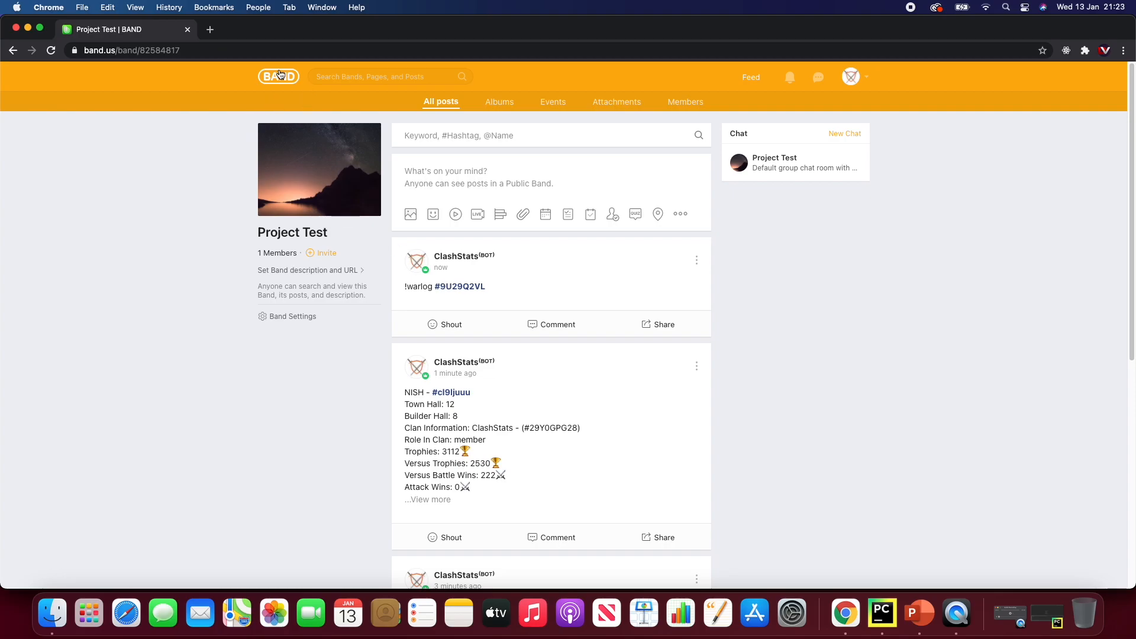
Switch back and forth between Project Test and the band list, ending on Your Bands.
left_click(278, 77)
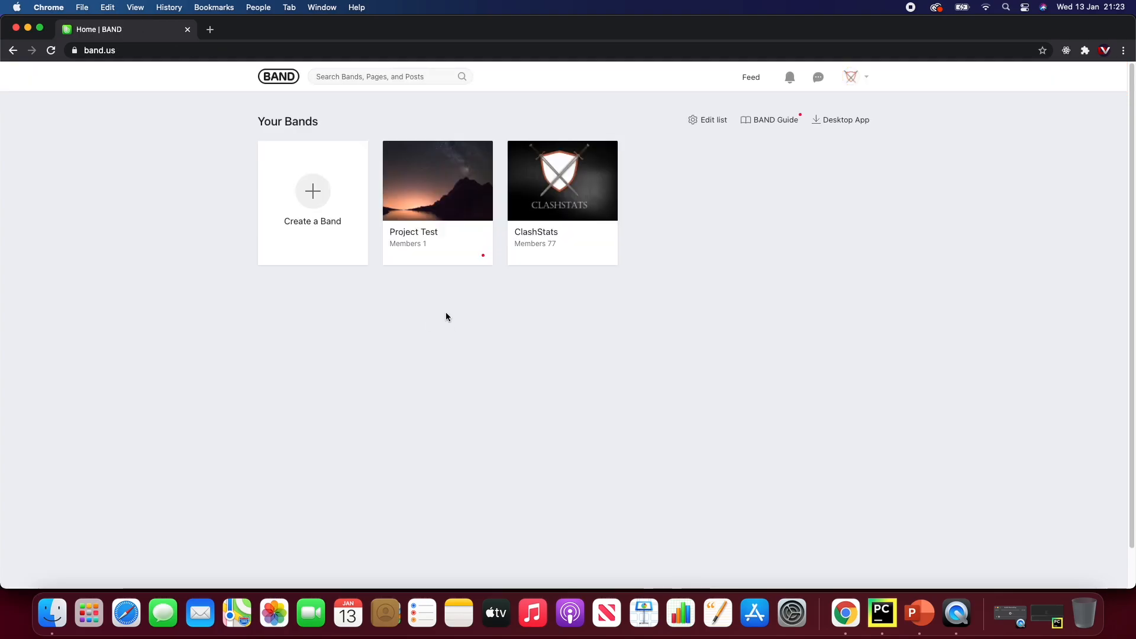
left_click(437, 180)
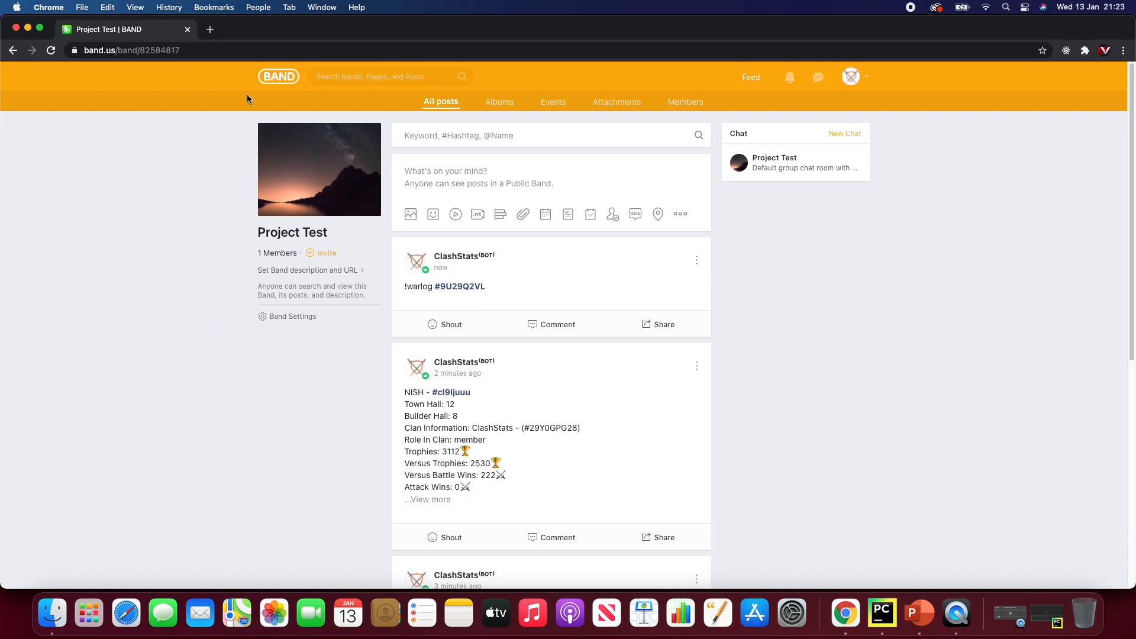
left_click(278, 76)
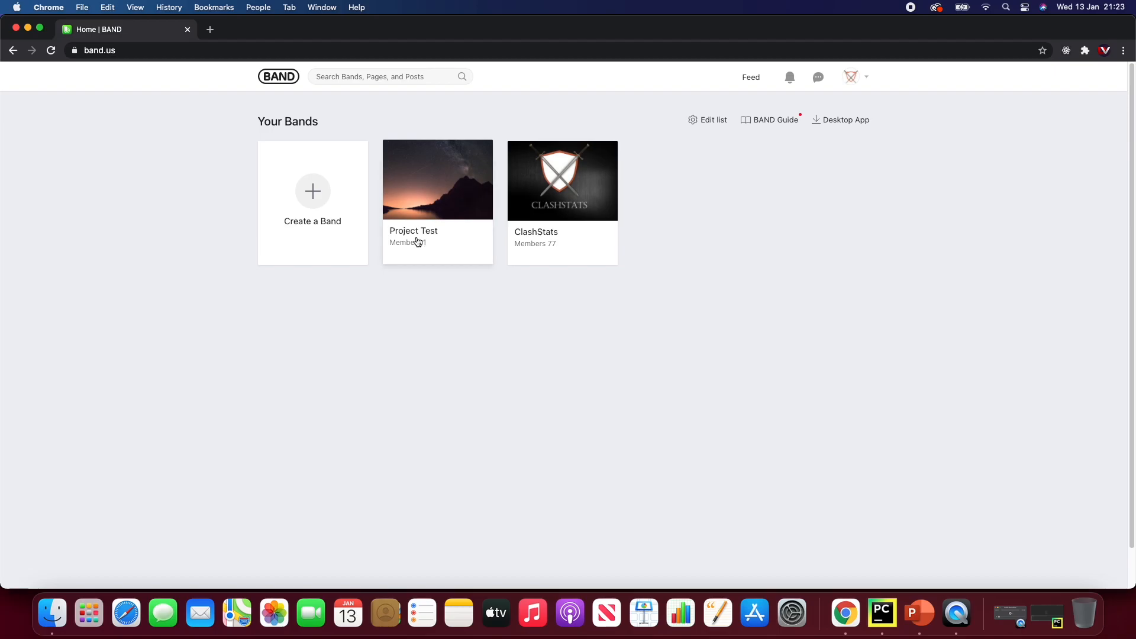
left_click(438, 179)
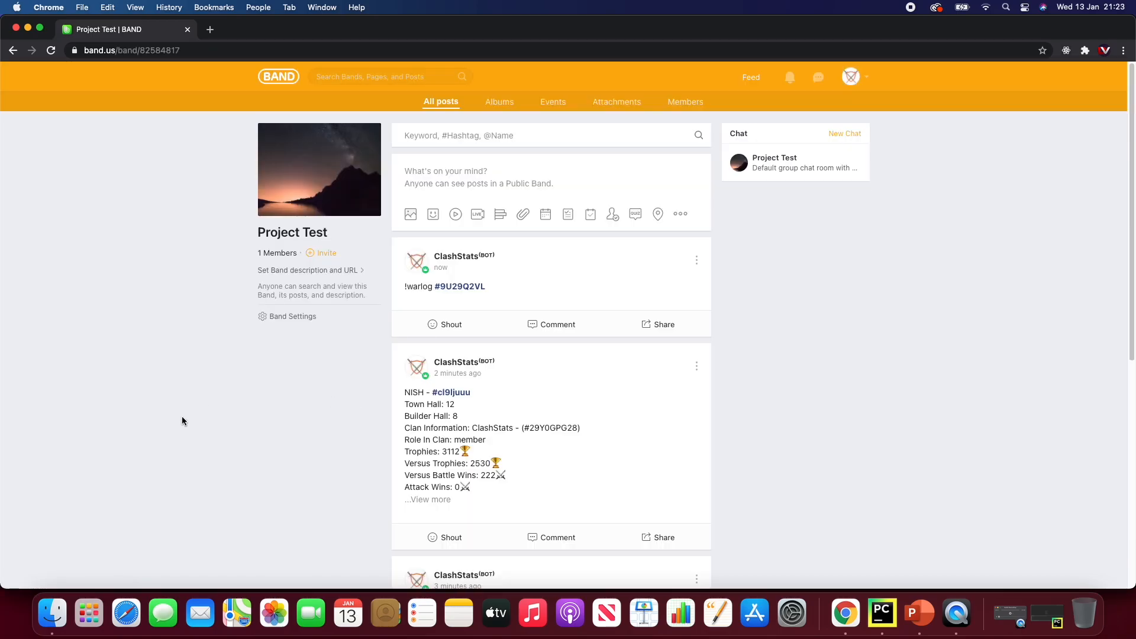
left_click(279, 76)
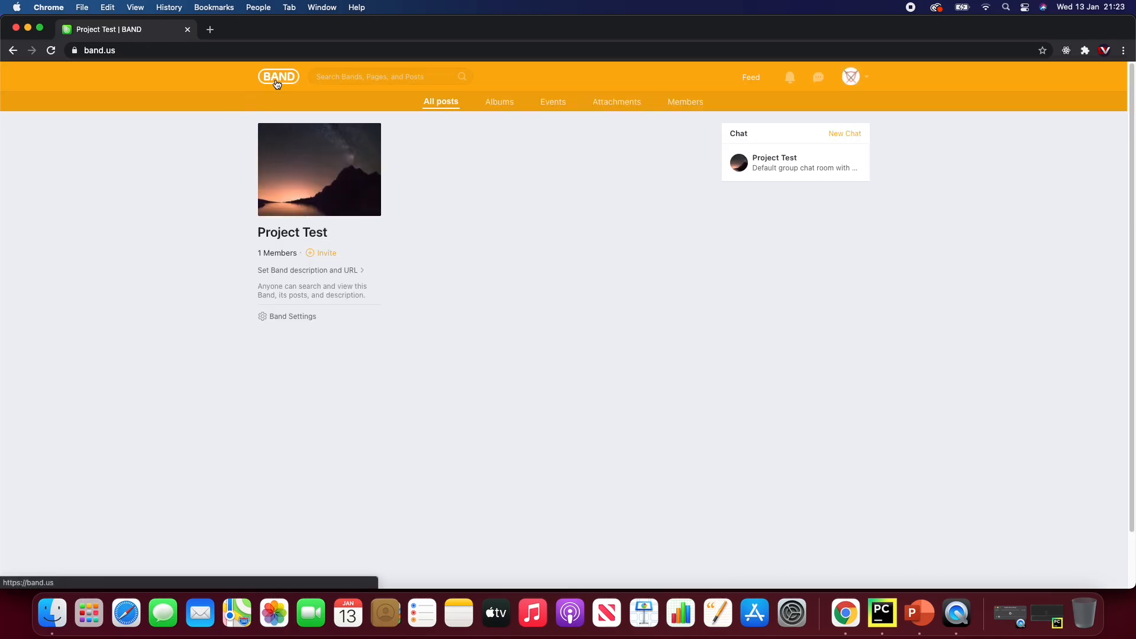
left_click(278, 76)
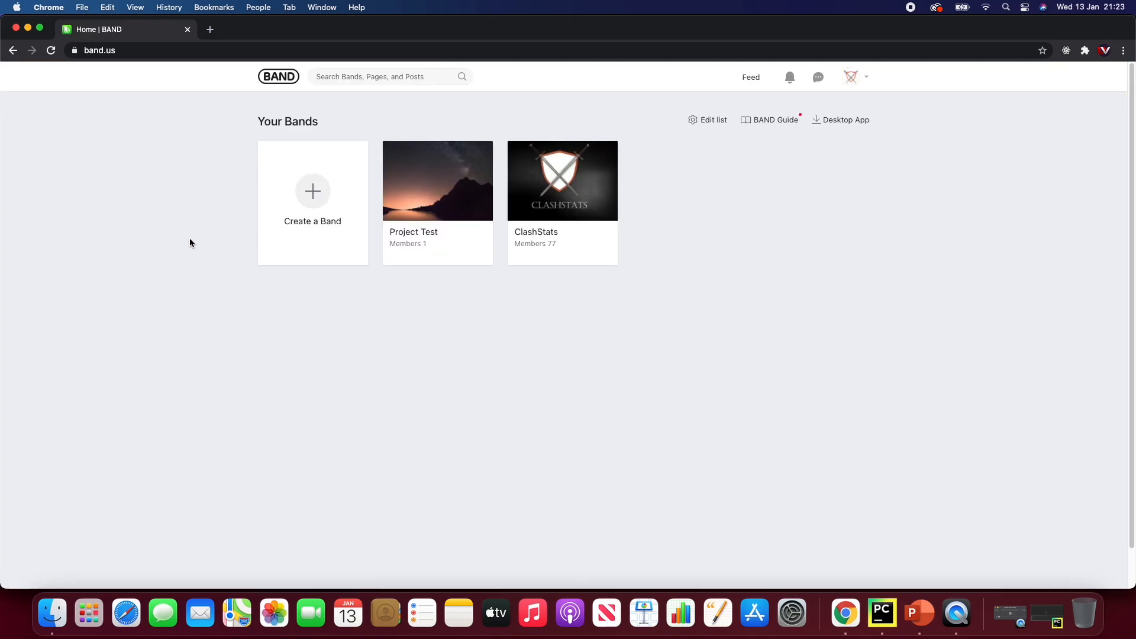
mouse_move(400, 352)
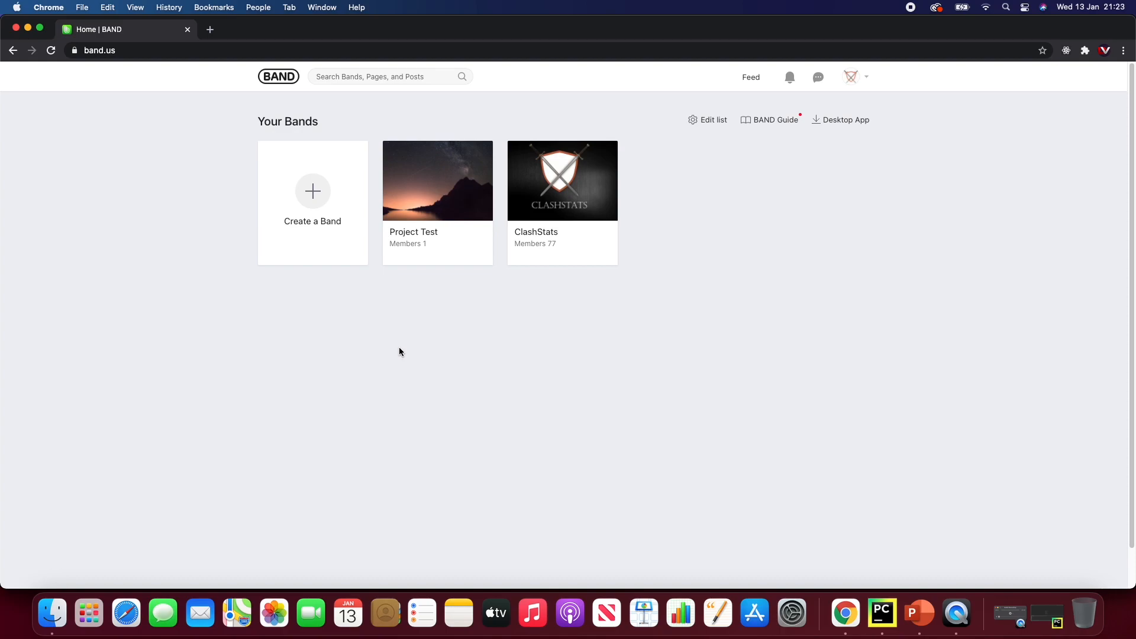
mouse_move(474, 296)
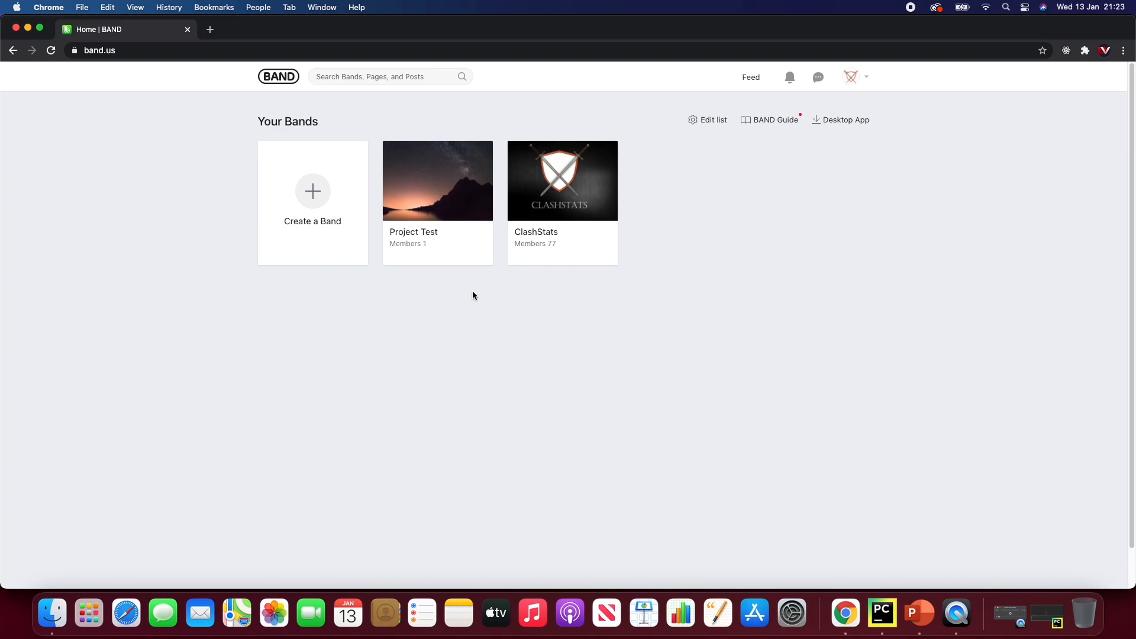
left_click(437, 181)
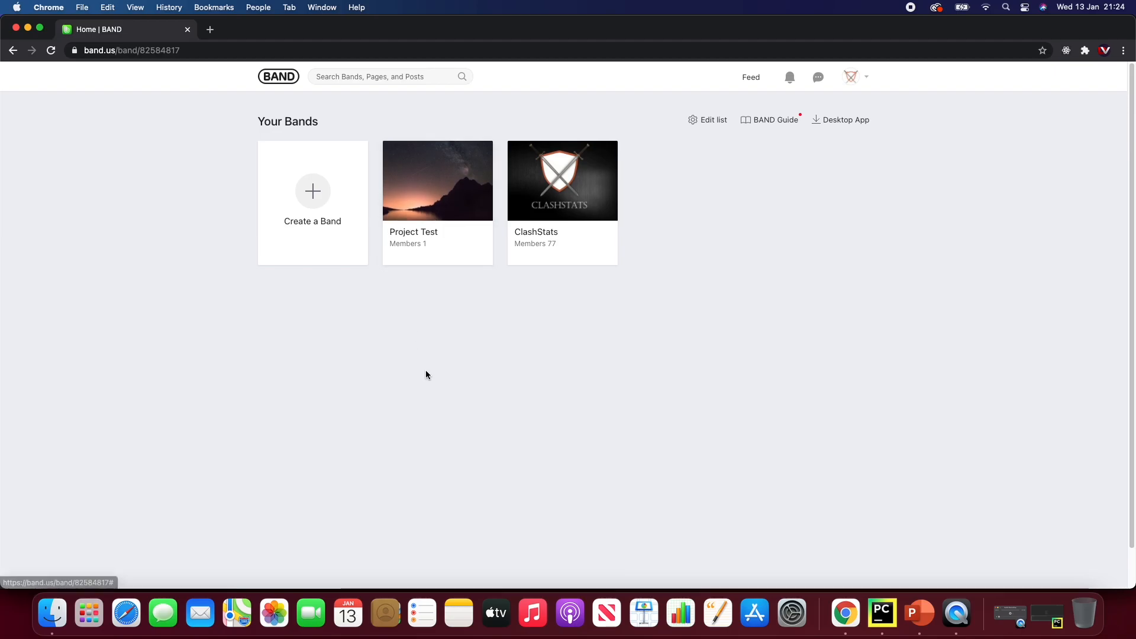
left_click(437, 181)
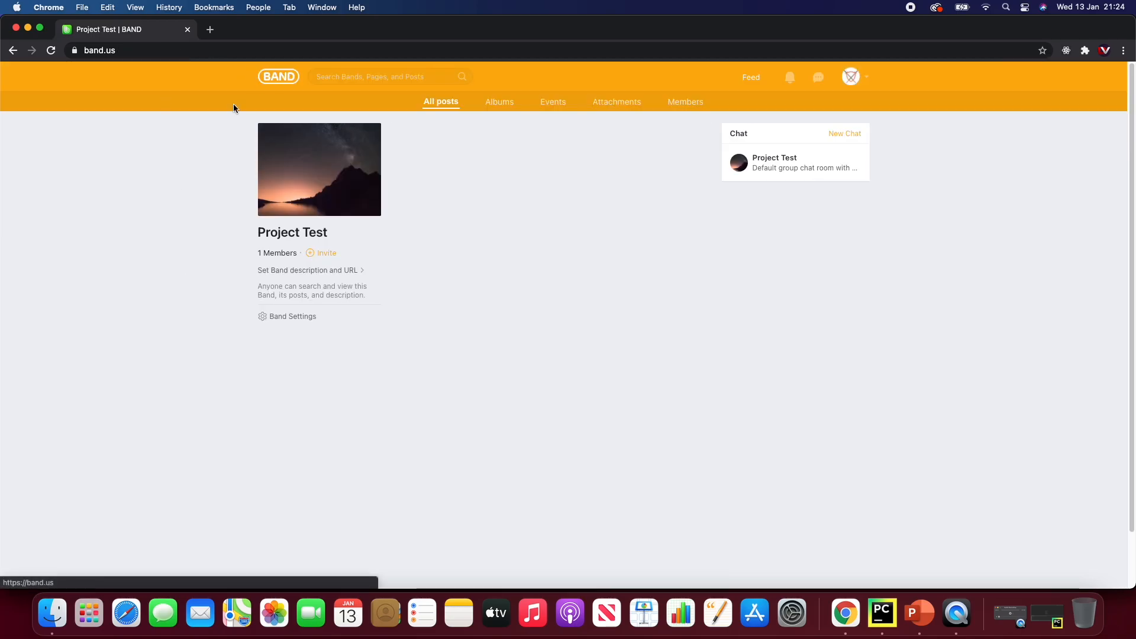
left_click(278, 75)
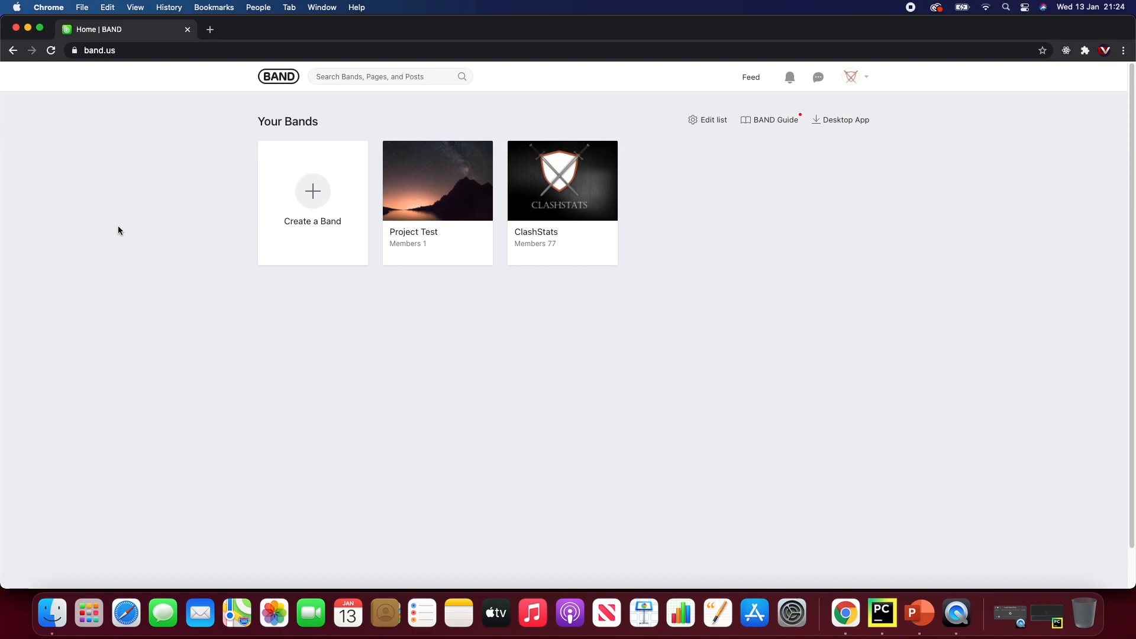
mouse_move(482, 422)
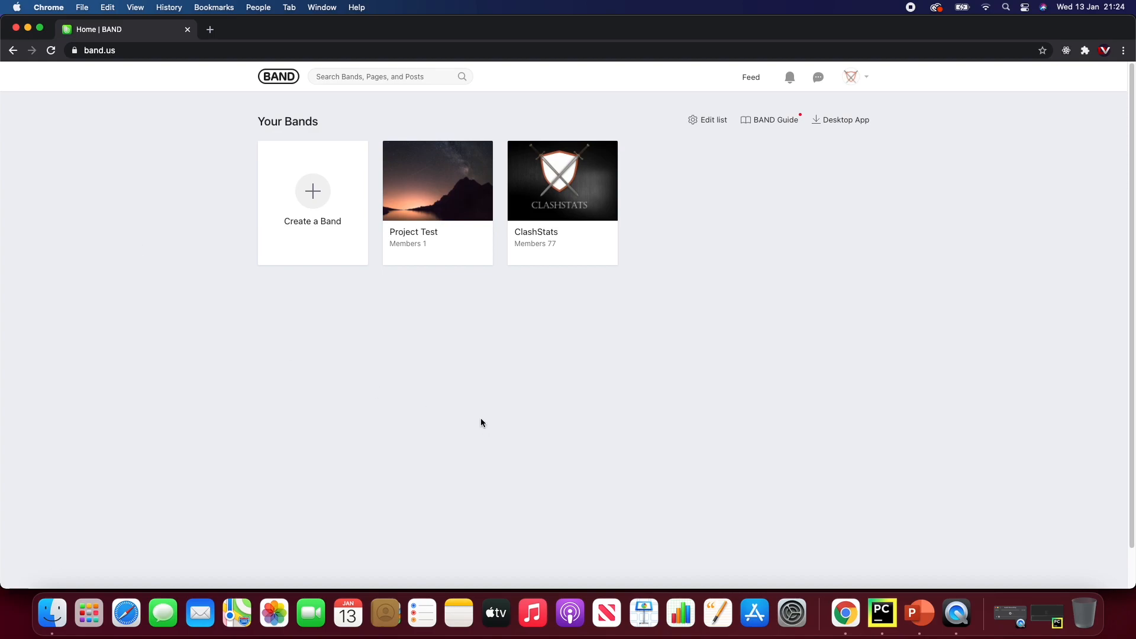
mouse_move(480, 419)
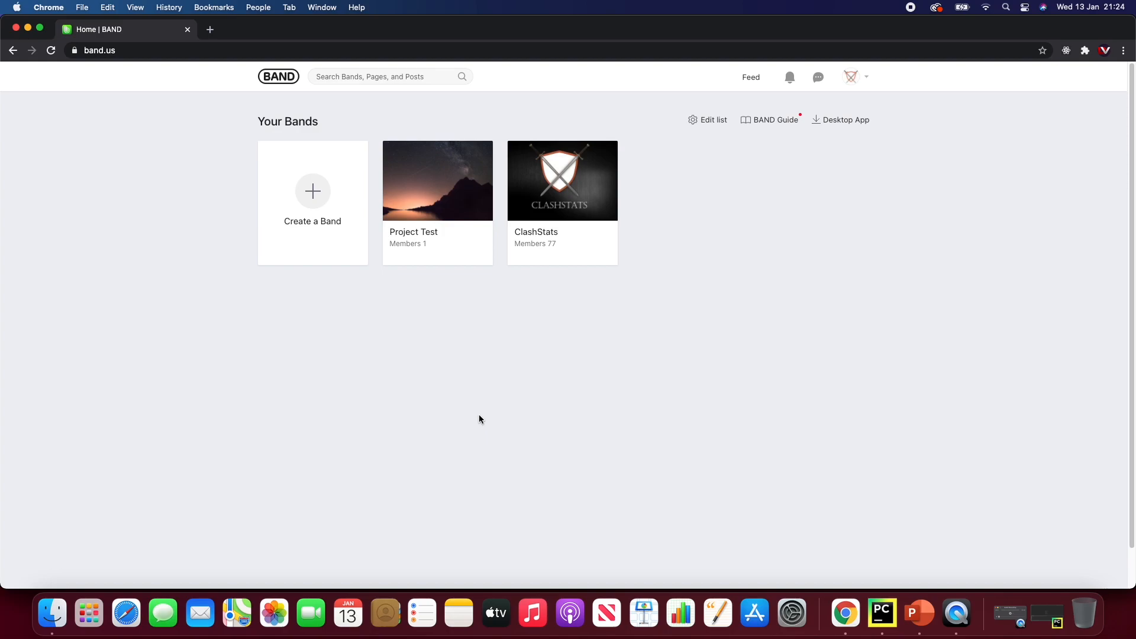
mouse_move(475, 420)
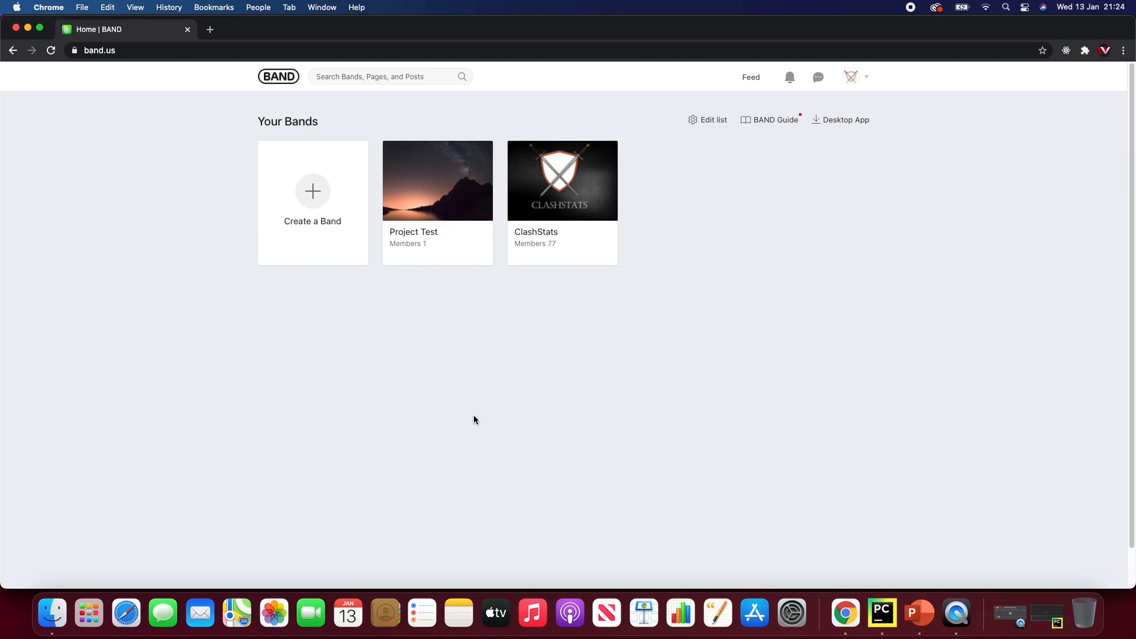
mouse_move(473, 420)
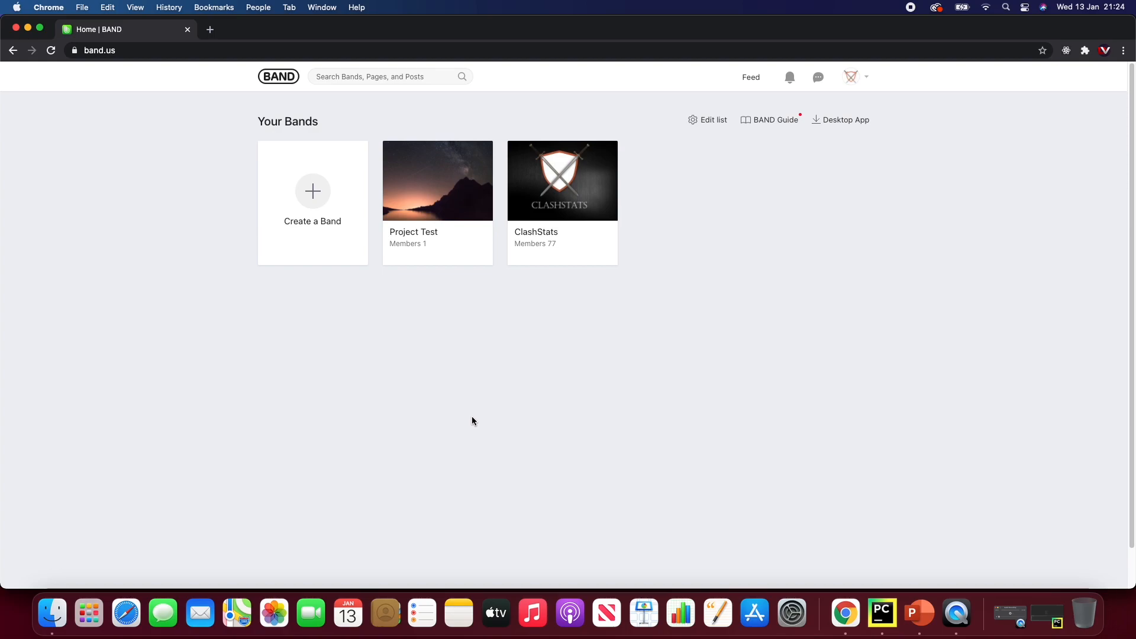
Open the Project Test band and expand the bot's #9U29Q2VL war log post to review results.
left_click(437, 181)
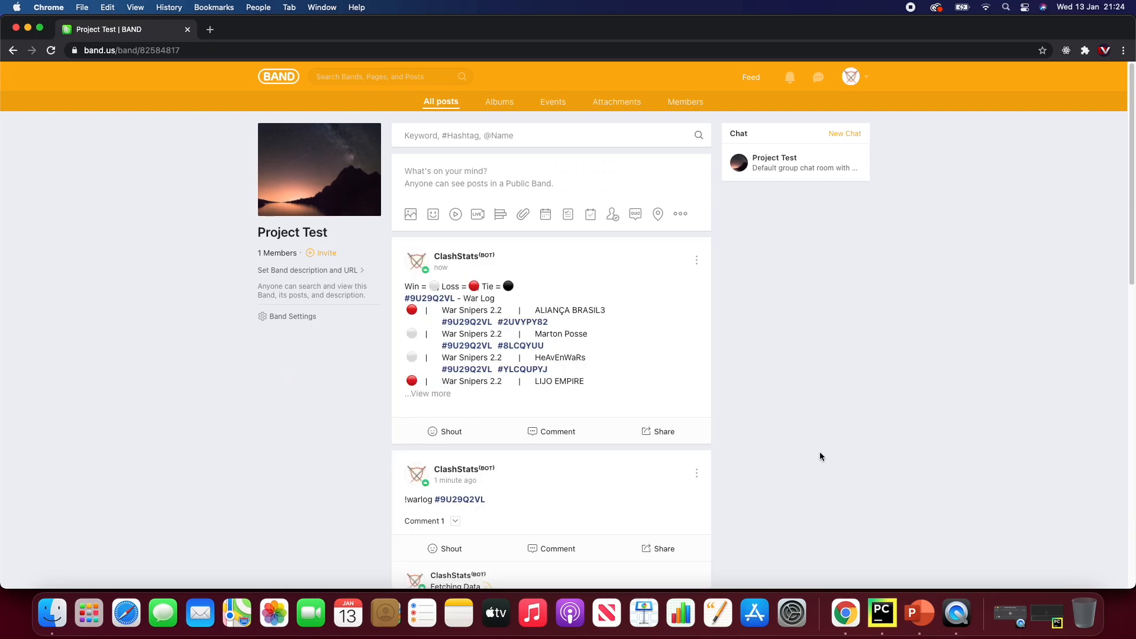
scroll("down", 3)
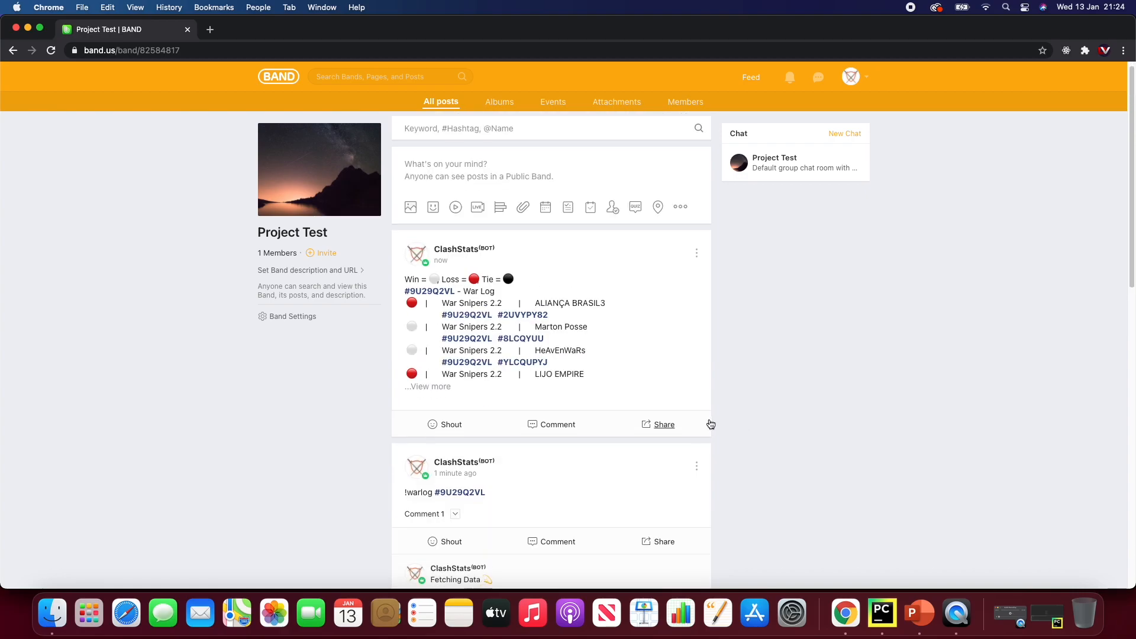
scroll("down", 3)
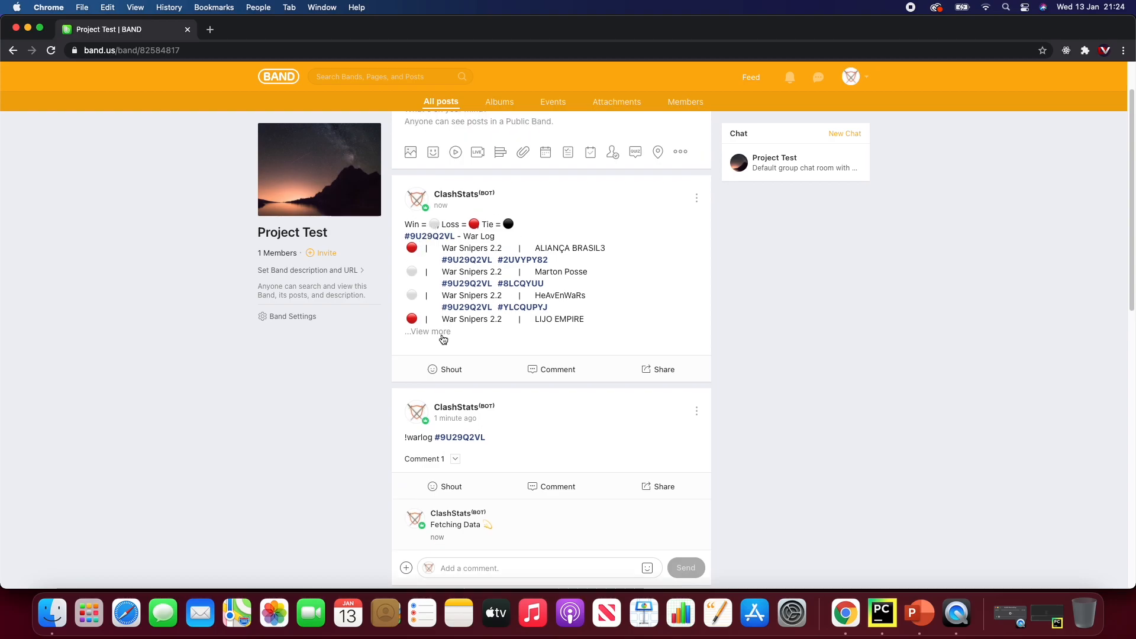
left_click(427, 331)
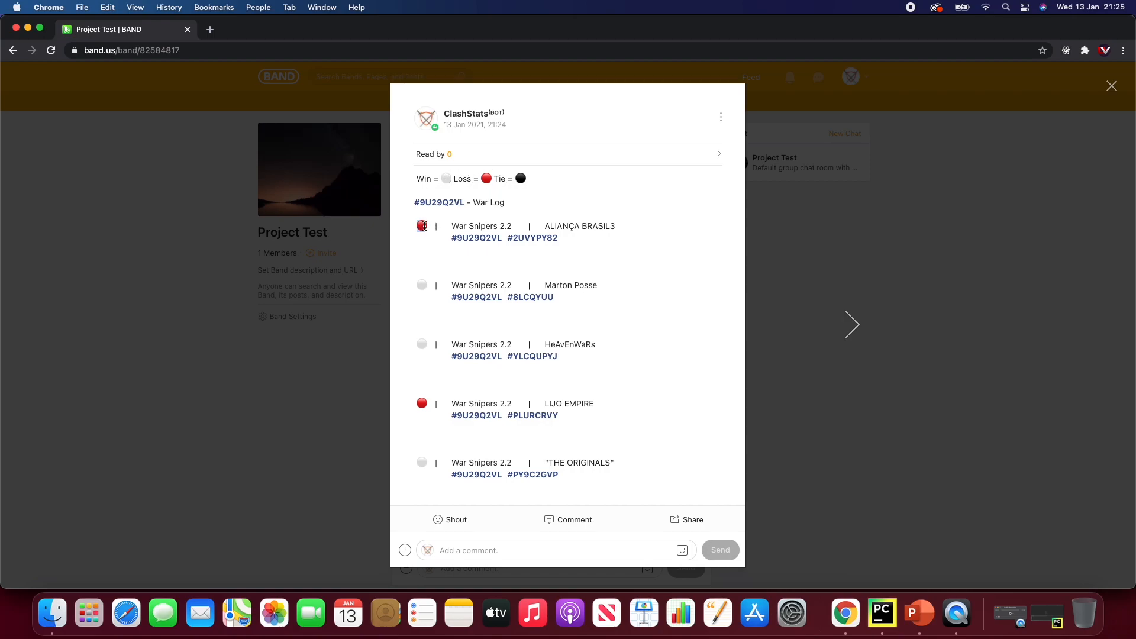
left_click_drag(421, 225, 557, 474)
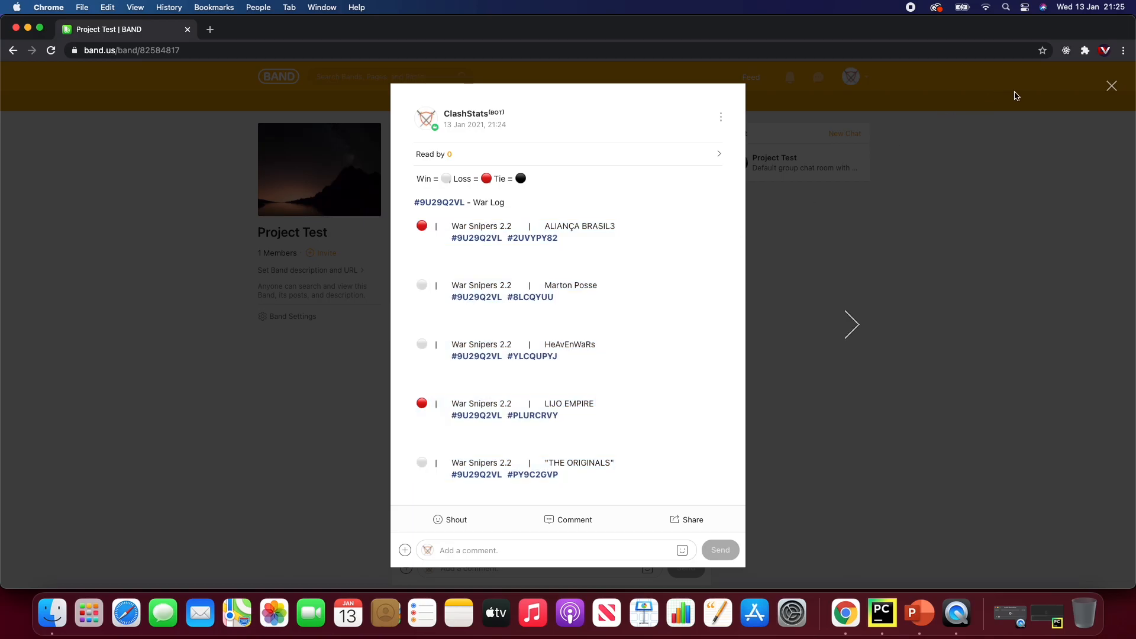
left_click(1111, 85)
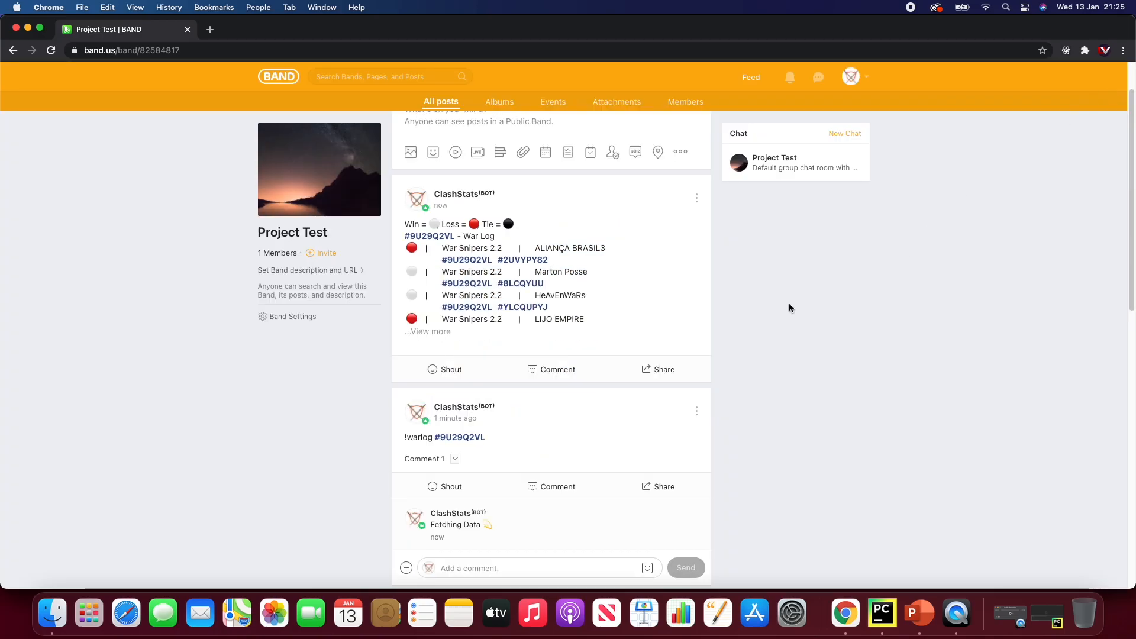
scroll("down", 3)
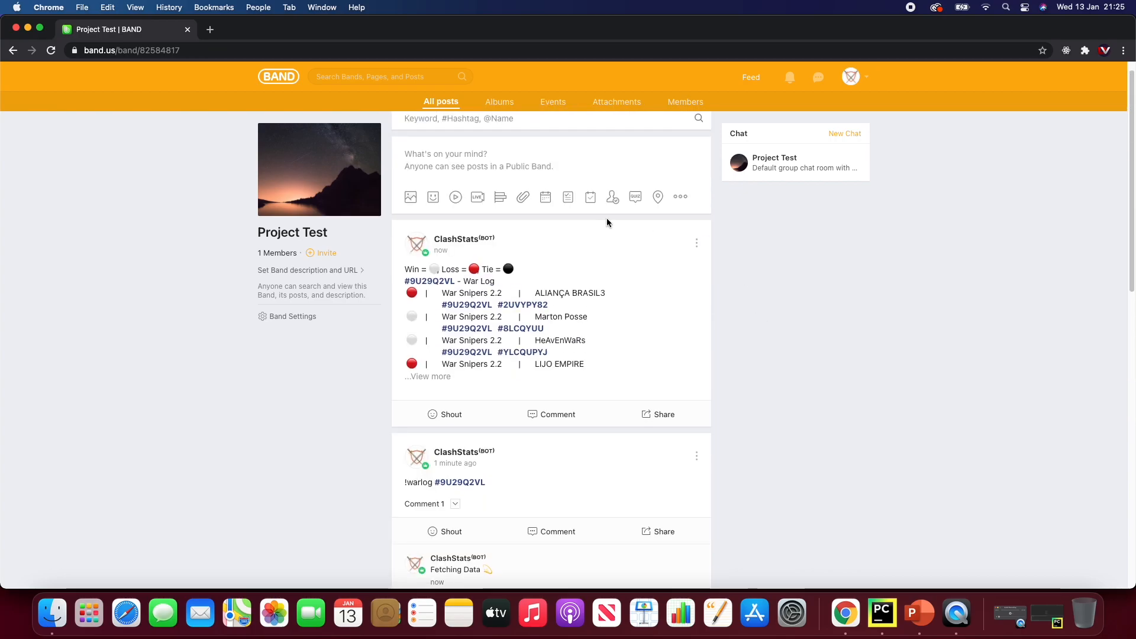
mouse_move(919, 612)
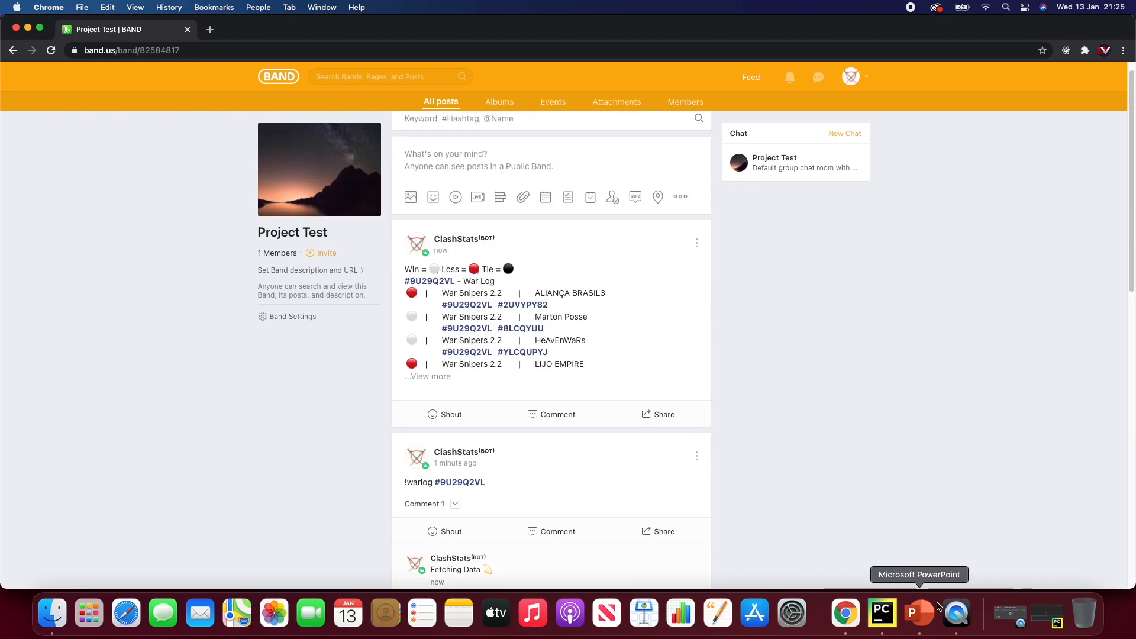
Switch to the PowerPoint slide show and advance to the Part 2 agenda slide.
left_click(919, 613)
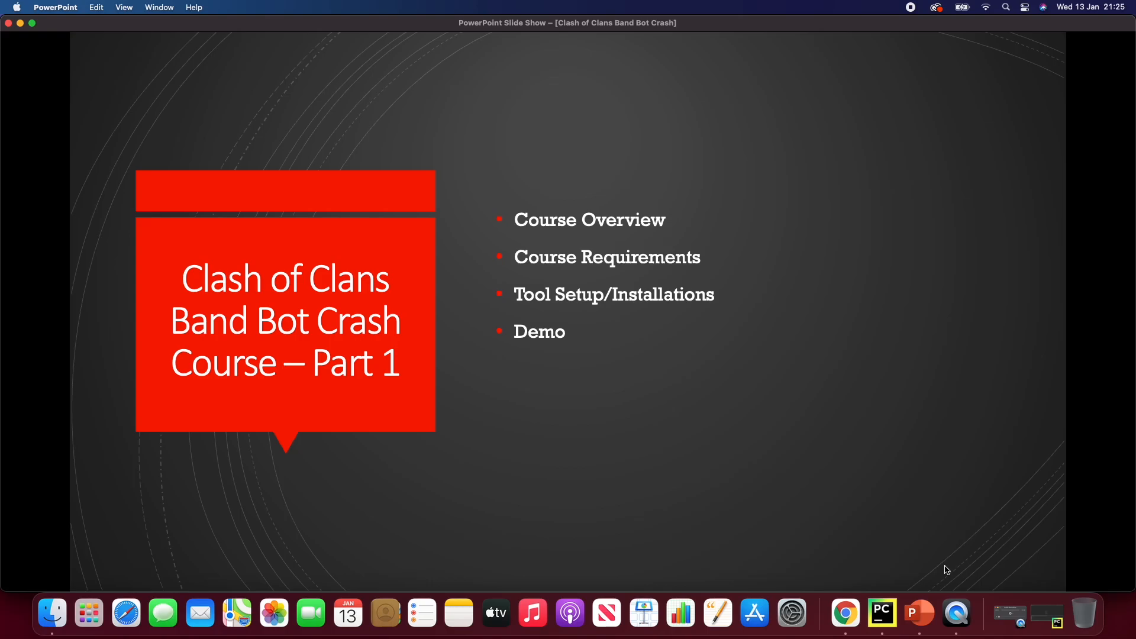
key("right")
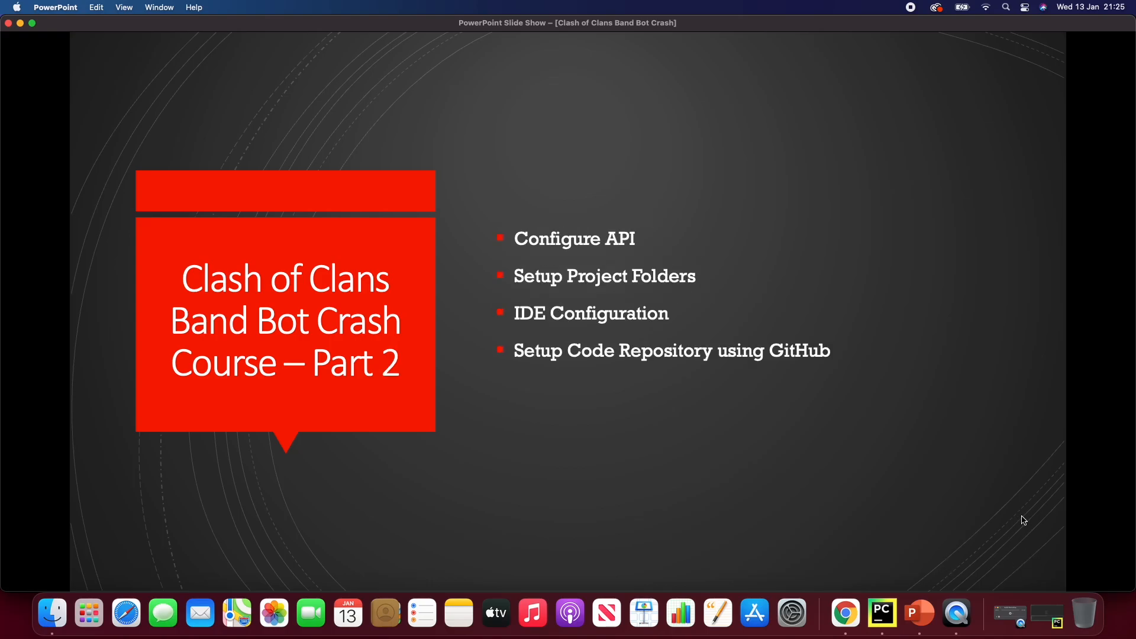
mouse_move(1072, 501)
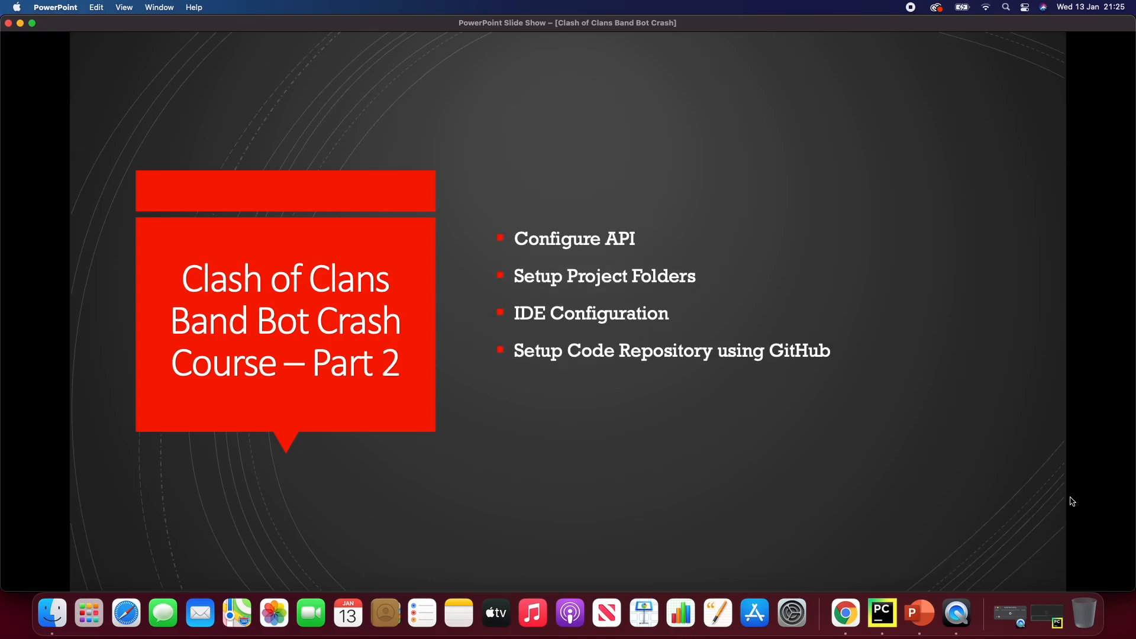